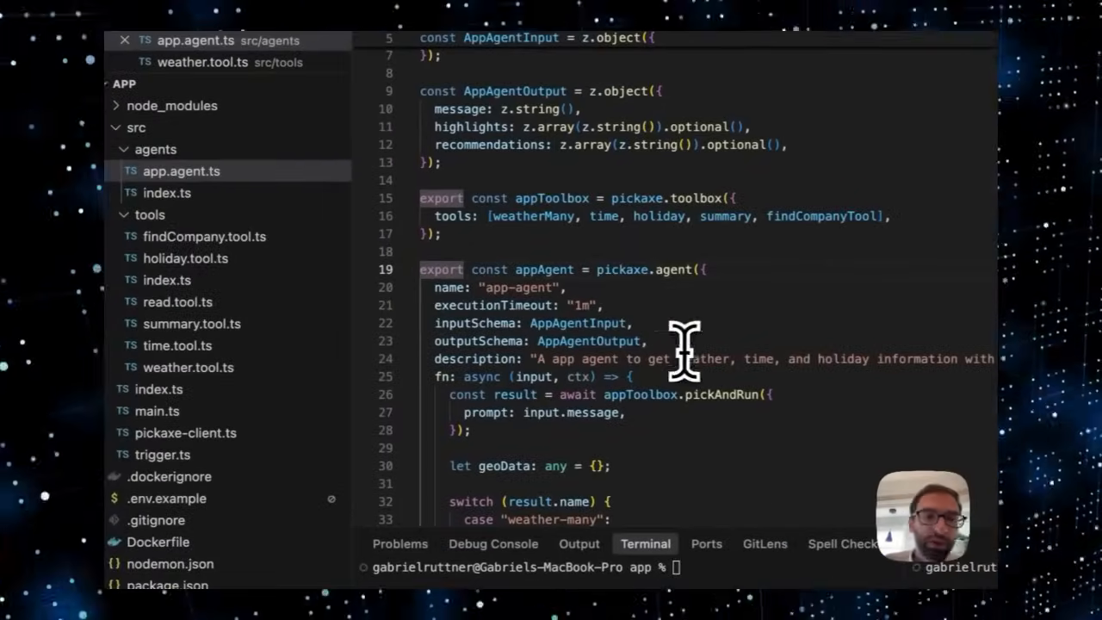
Step: Highlight the pickAndRun toolbox call in app.agent.ts, then view weather.tool.ts
{"action": "scroll", "scroll_direction": "down", "scroll_amount": 3}
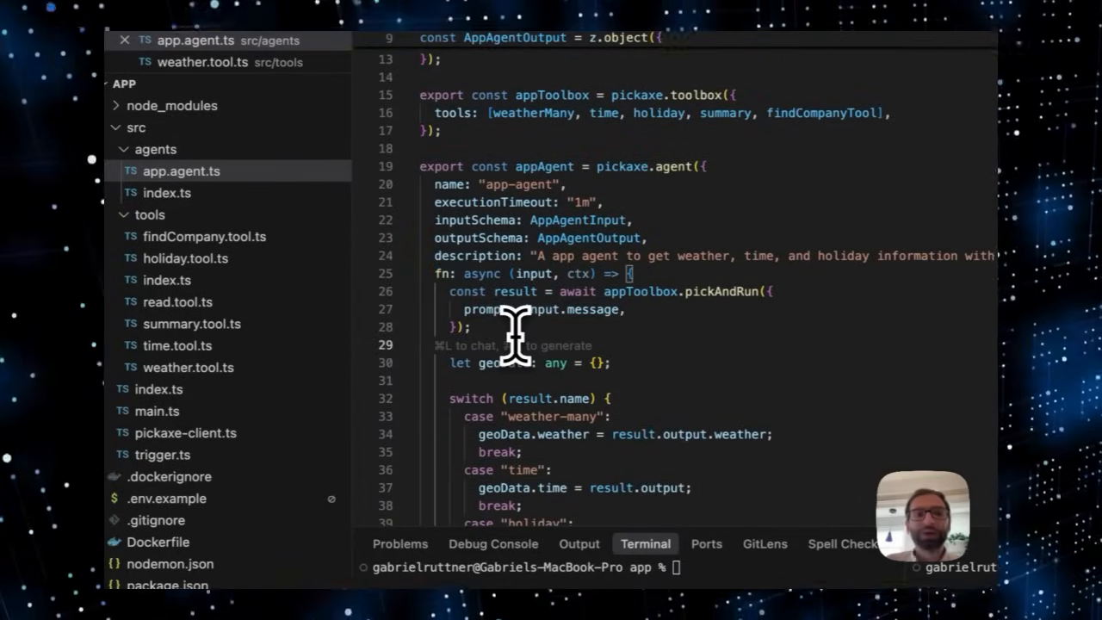
{"action": "left_click_drag", "start_coordinate": [450, 291], "coordinate": [470, 327]}
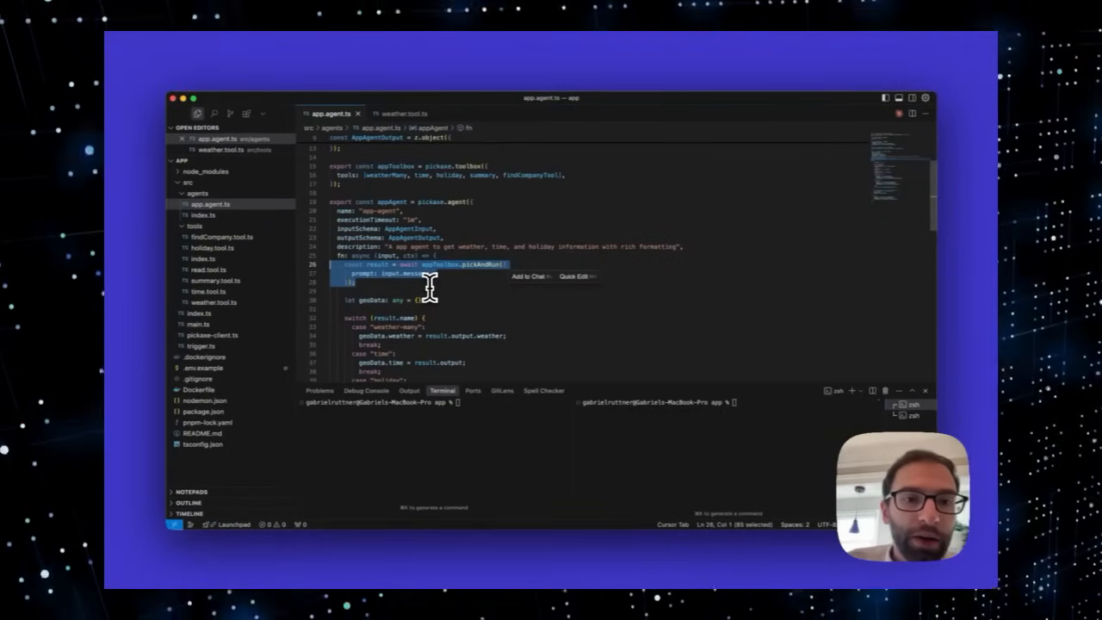
{"action": "left_click", "coordinate": [400, 112]}
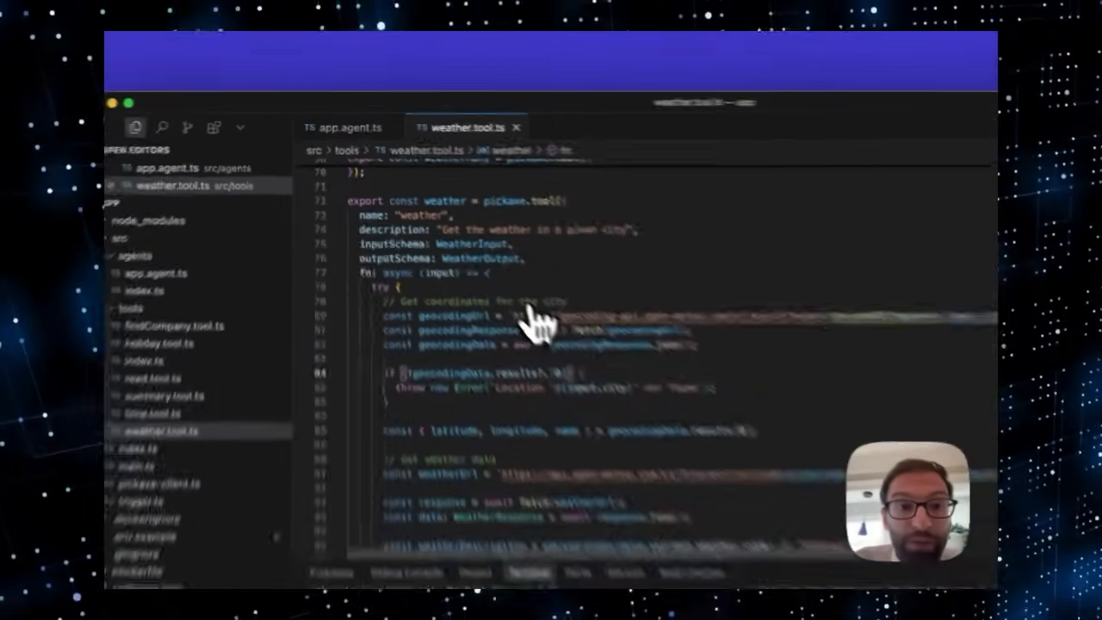
{"action": "left_click", "coordinate": [349, 128]}
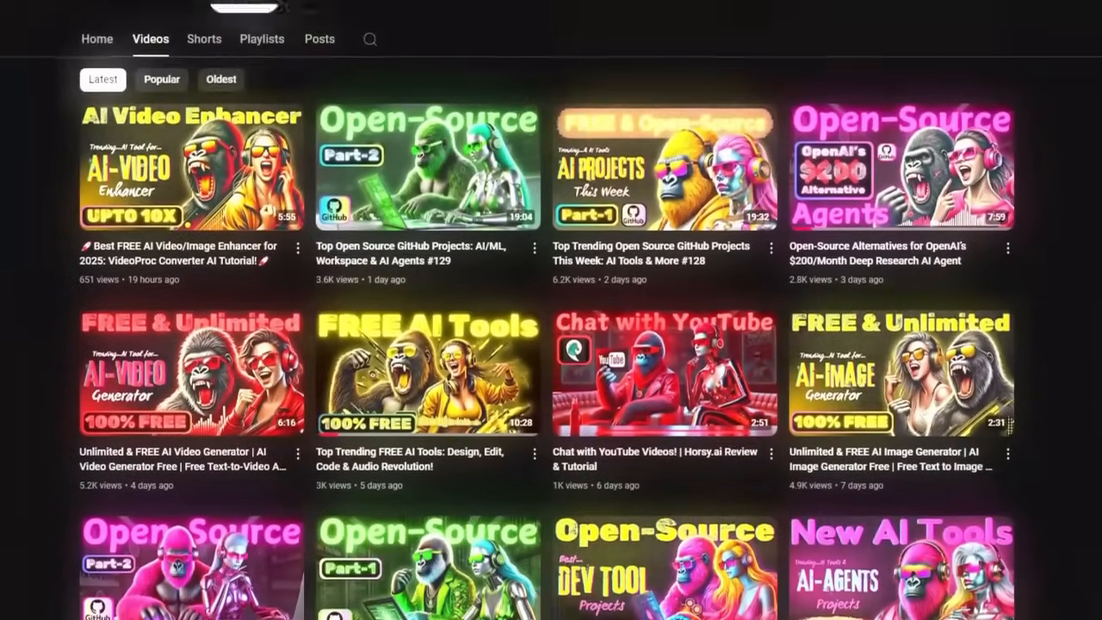
Step: Subscribe to ManuAGI - AutoGPT Tutorials and open the Subscribed dropdown
{"action": "scroll", "scroll_direction": "down", "scroll_amount": 3}
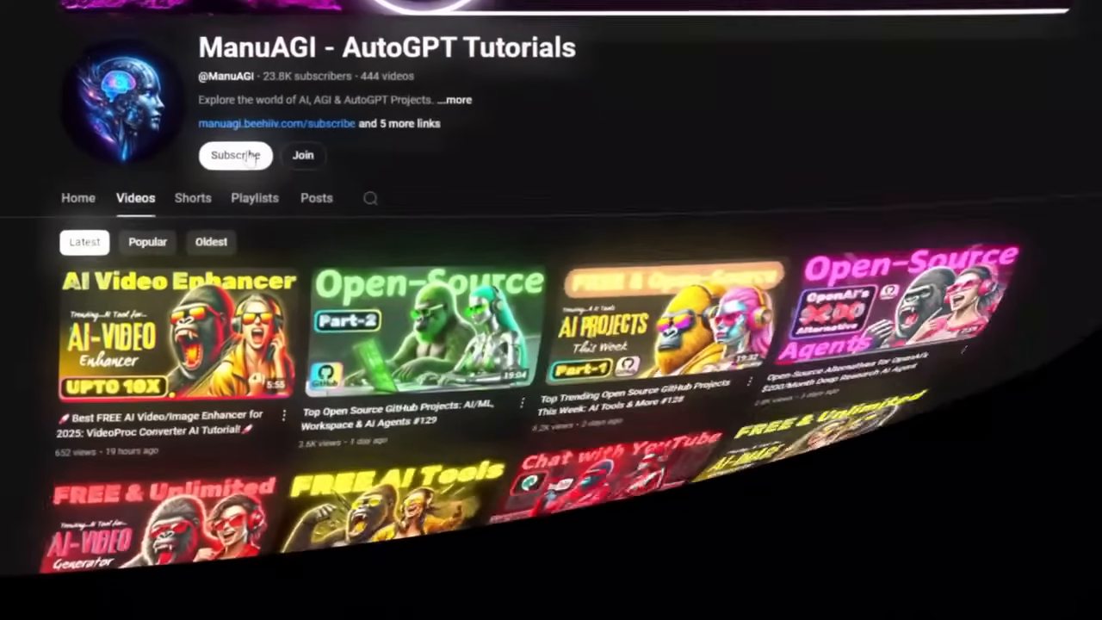
{"action": "left_click", "coordinate": [236, 155]}
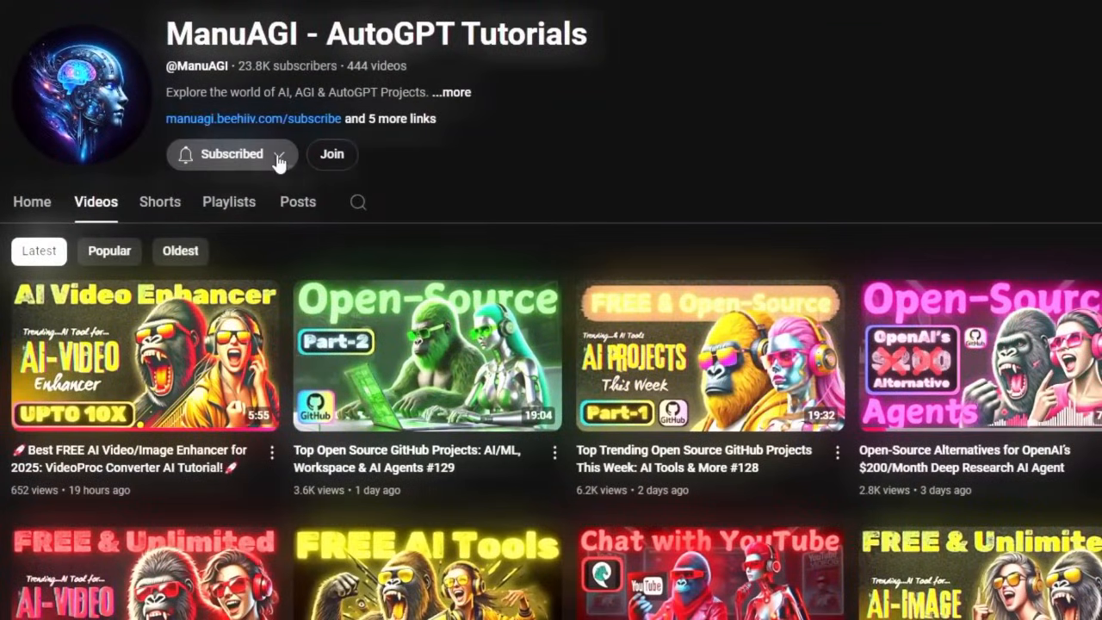
{"action": "left_click", "coordinate": [231, 154]}
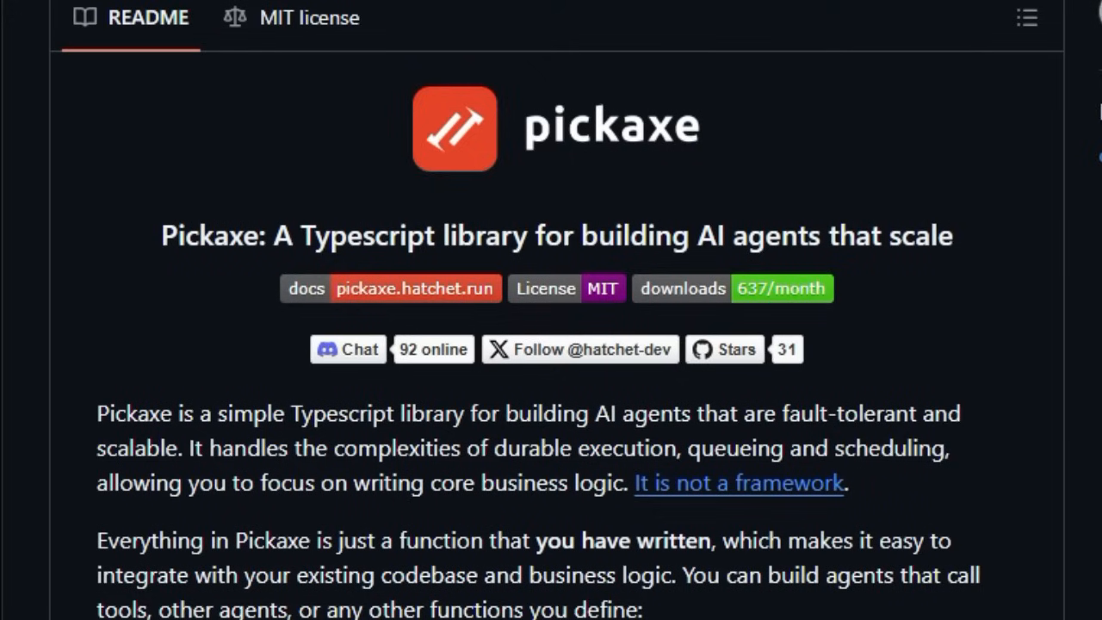
Step: Scroll the Pickaxe README past the badges and play the pickaxe.1.mp4 demo
{"action": "scroll", "scroll_direction": "down", "scroll_amount": 3}
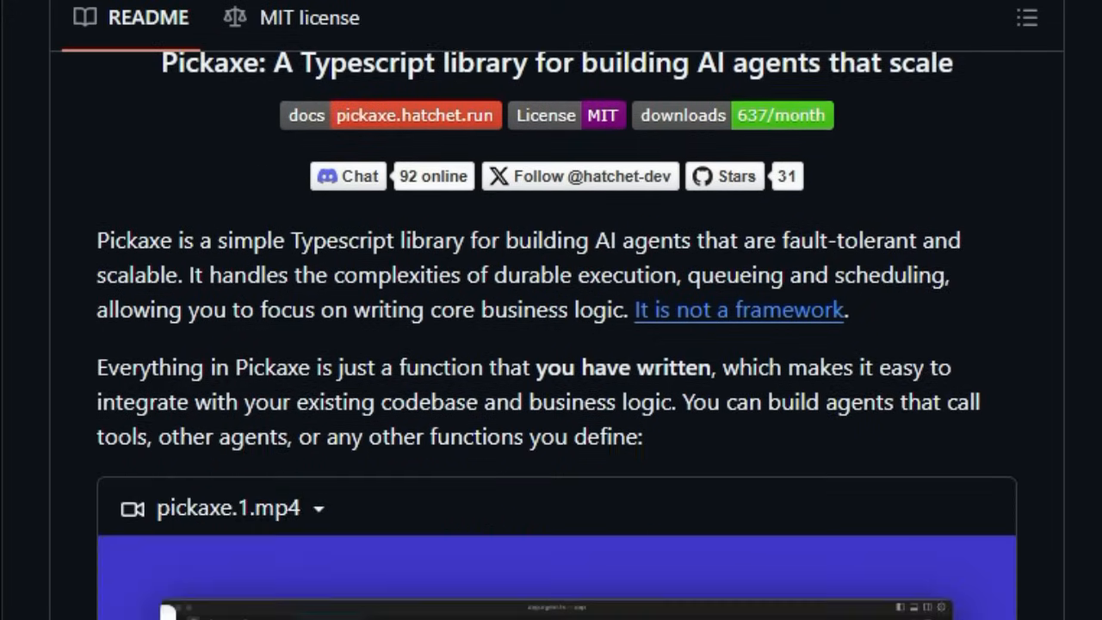
{"action": "scroll", "scroll_direction": "down", "scroll_amount": 3}
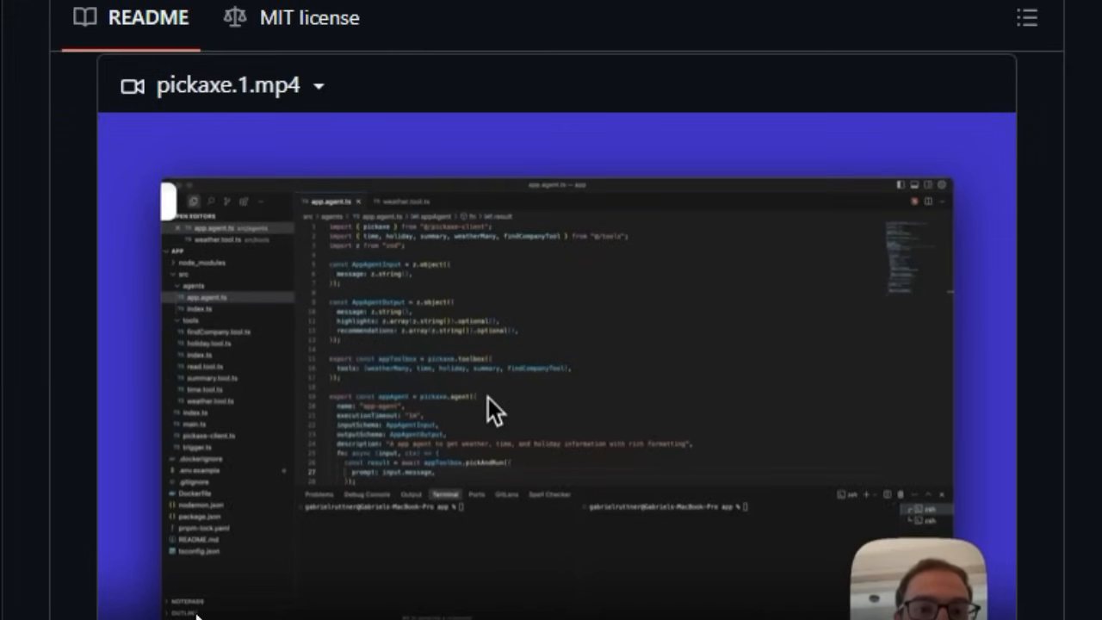
{"action": "mouse_move", "coordinate": [495, 469]}
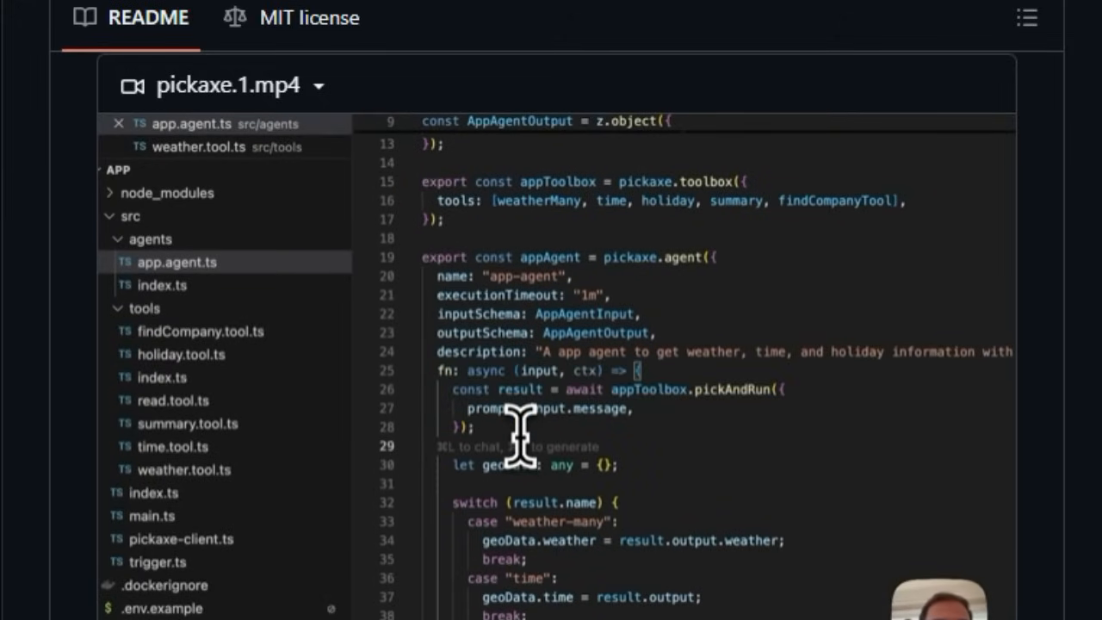
{"action": "left_click_drag", "start_coordinate": [452, 389], "coordinate": [473, 427]}
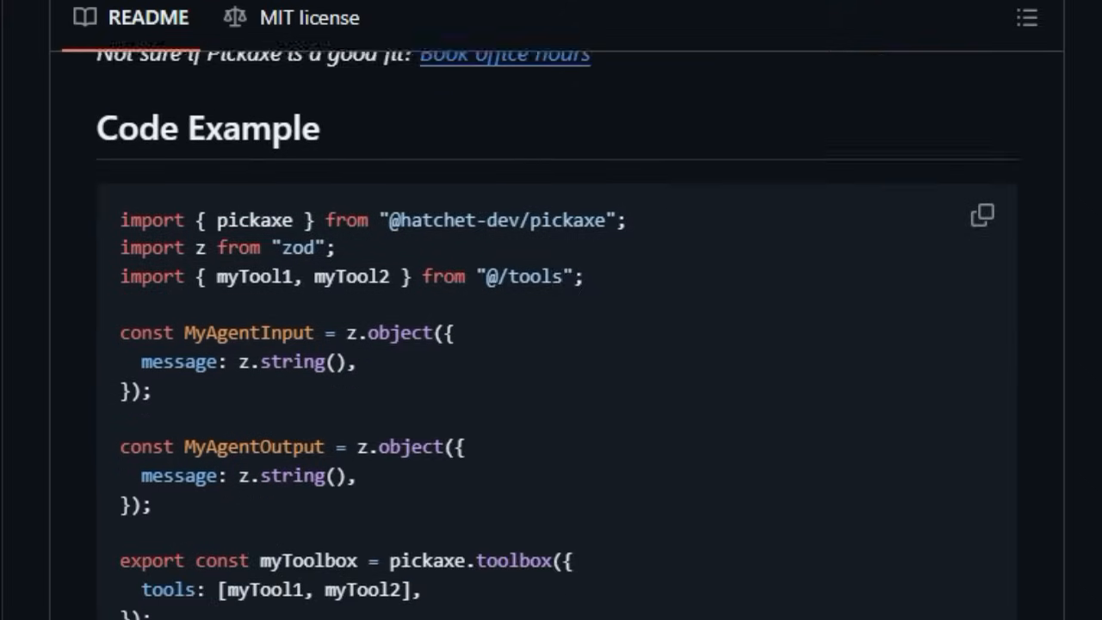
Step: Read through Code Example, Get started, Benefits and Documentation to the Temporal comparison table
{"action": "scroll", "scroll_direction": "down", "scroll_amount": 3}
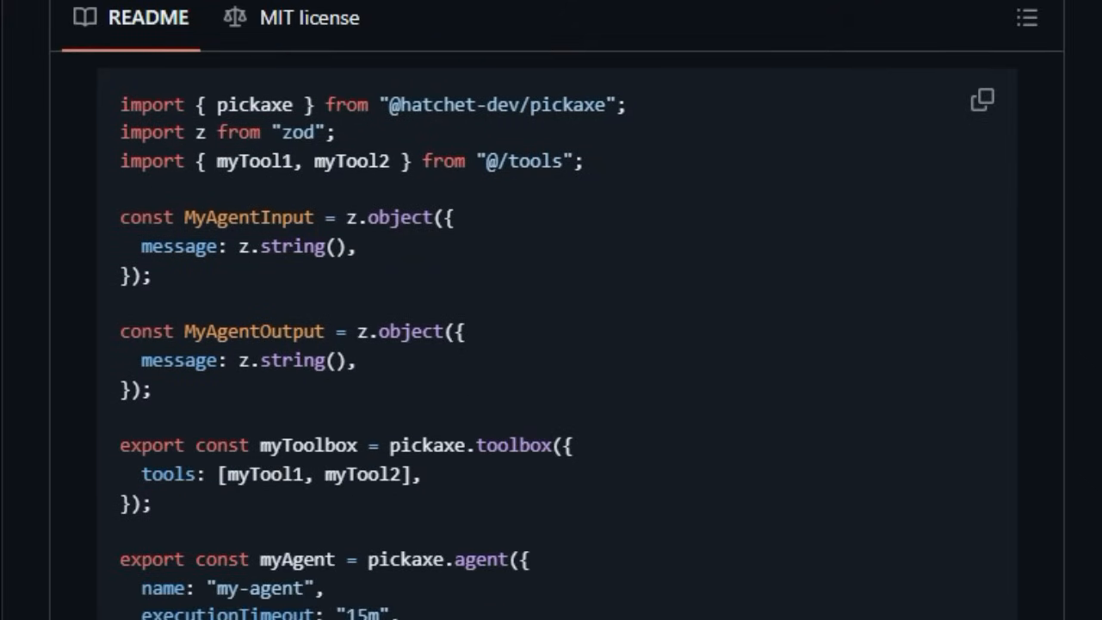
{"action": "scroll", "scroll_direction": "down", "scroll_amount": 3}
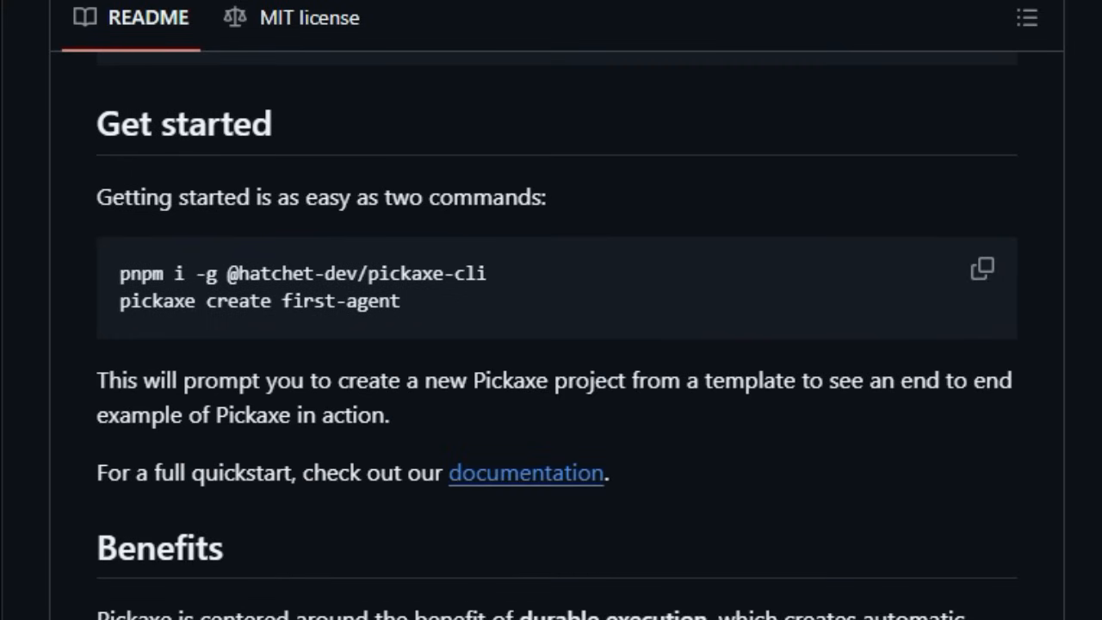
{"action": "scroll", "scroll_direction": "down", "scroll_amount": 3}
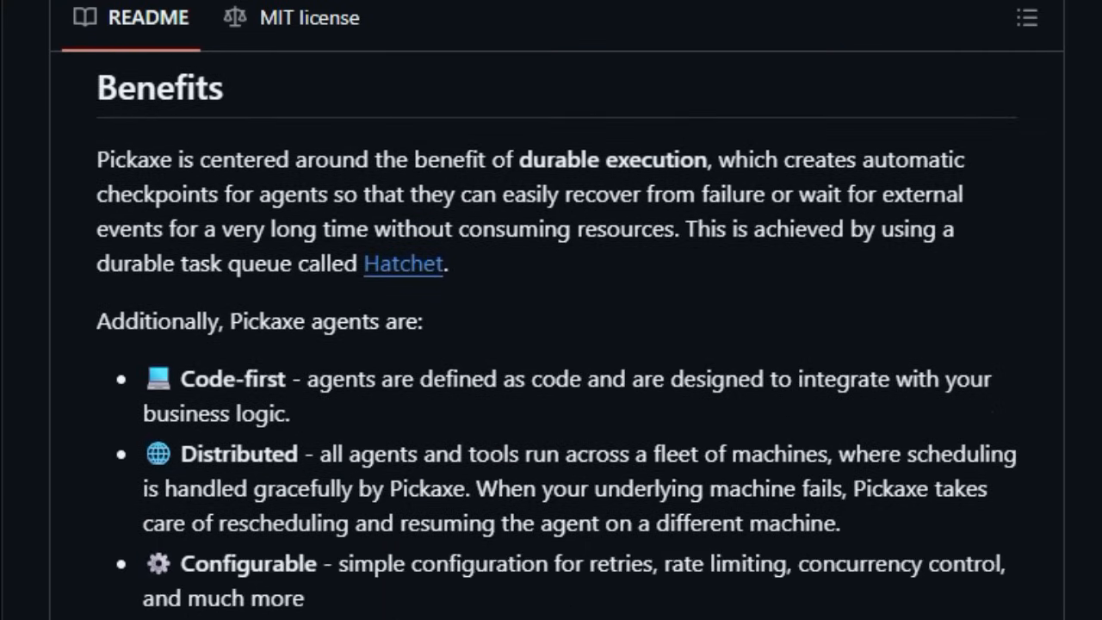
{"action": "scroll", "scroll_direction": "down", "scroll_amount": 3}
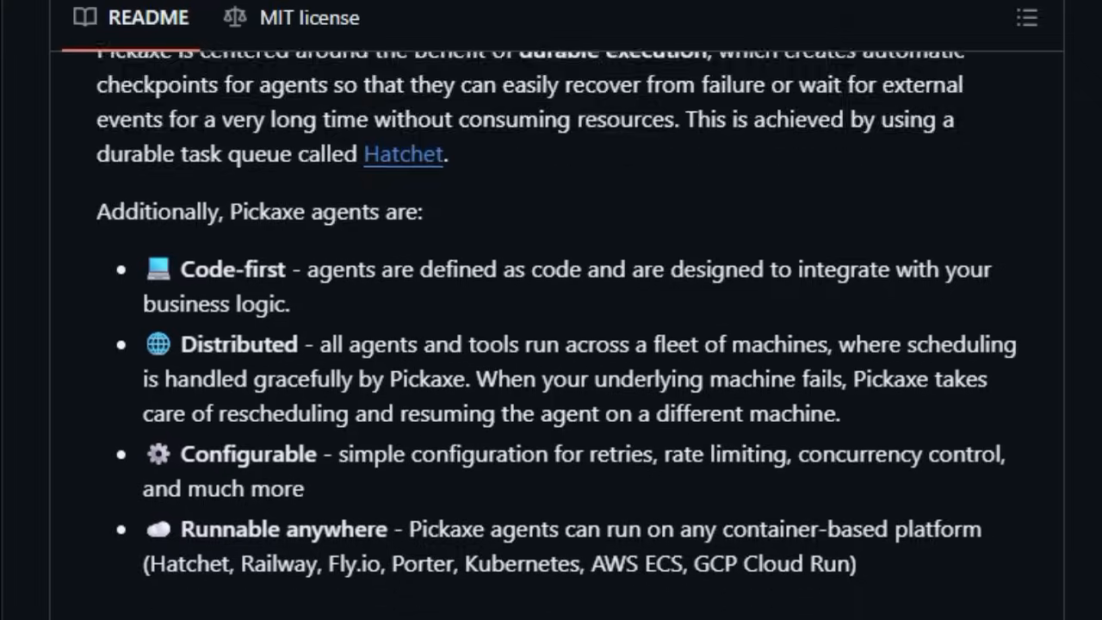
{"action": "scroll", "scroll_direction": "down", "scroll_amount": 3}
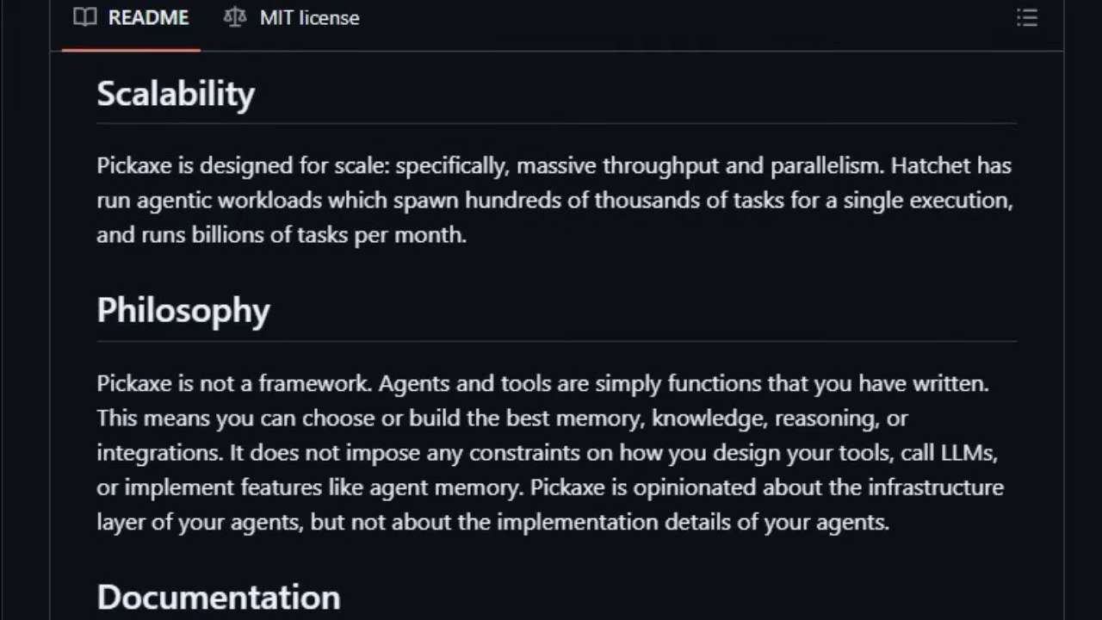
{"action": "scroll", "scroll_direction": "down", "scroll_amount": 3}
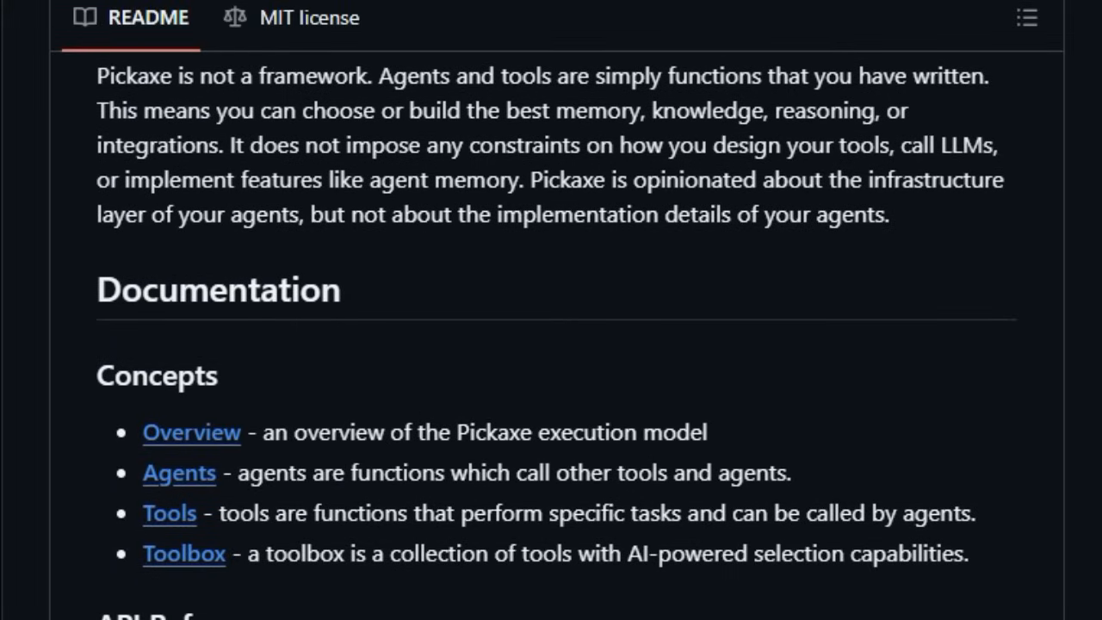
{"action": "scroll", "scroll_direction": "down", "scroll_amount": 3}
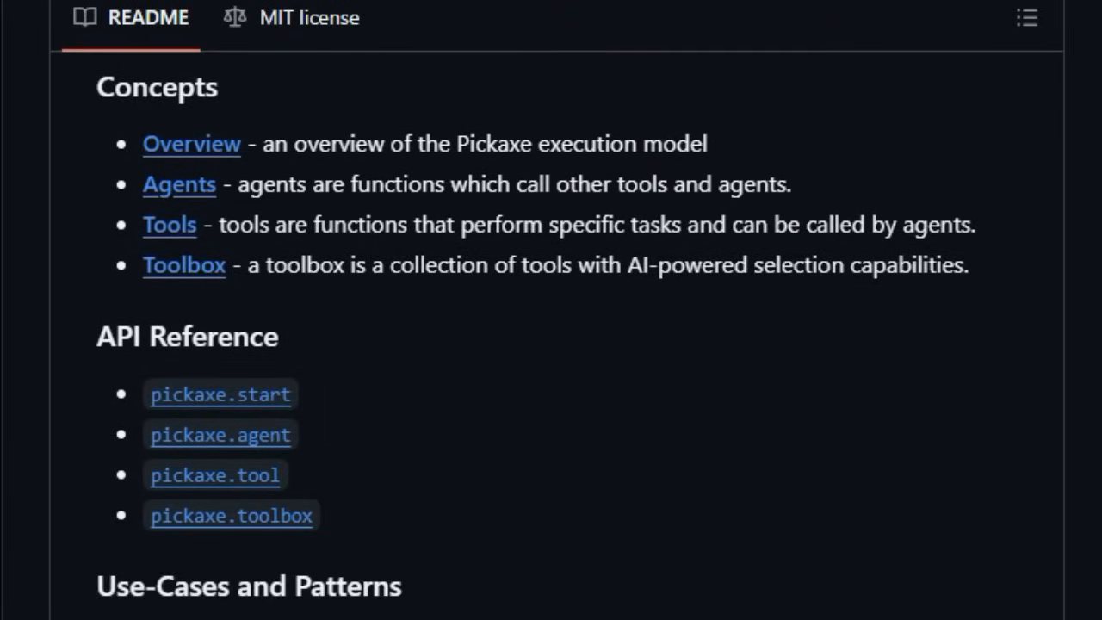
{"action": "scroll", "scroll_direction": "down", "scroll_amount": 3}
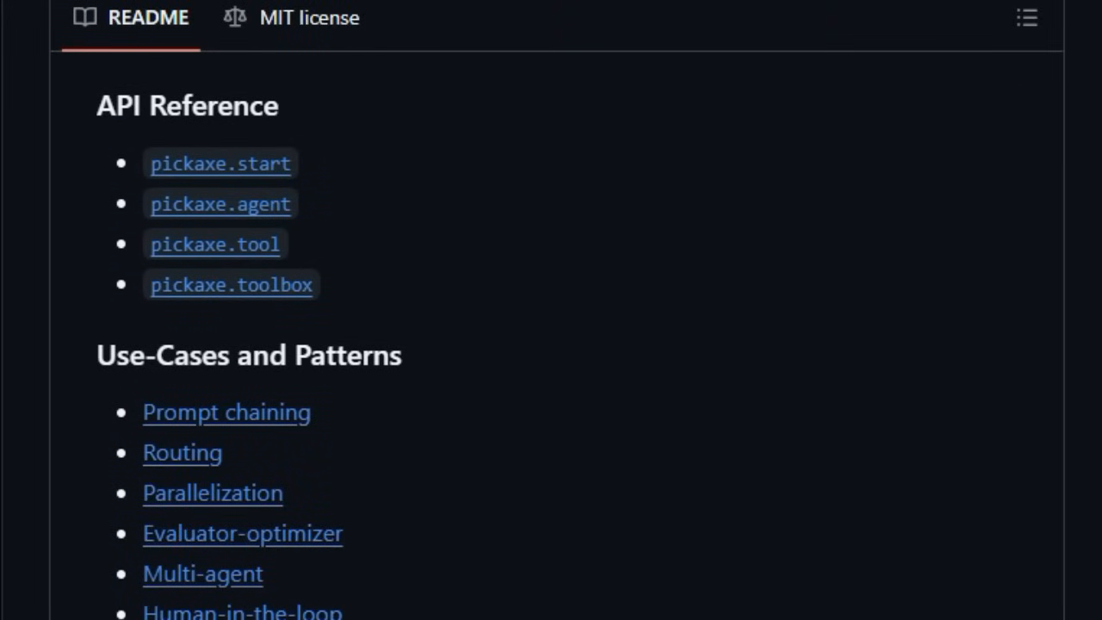
{"action": "scroll", "scroll_direction": "down", "scroll_amount": 3}
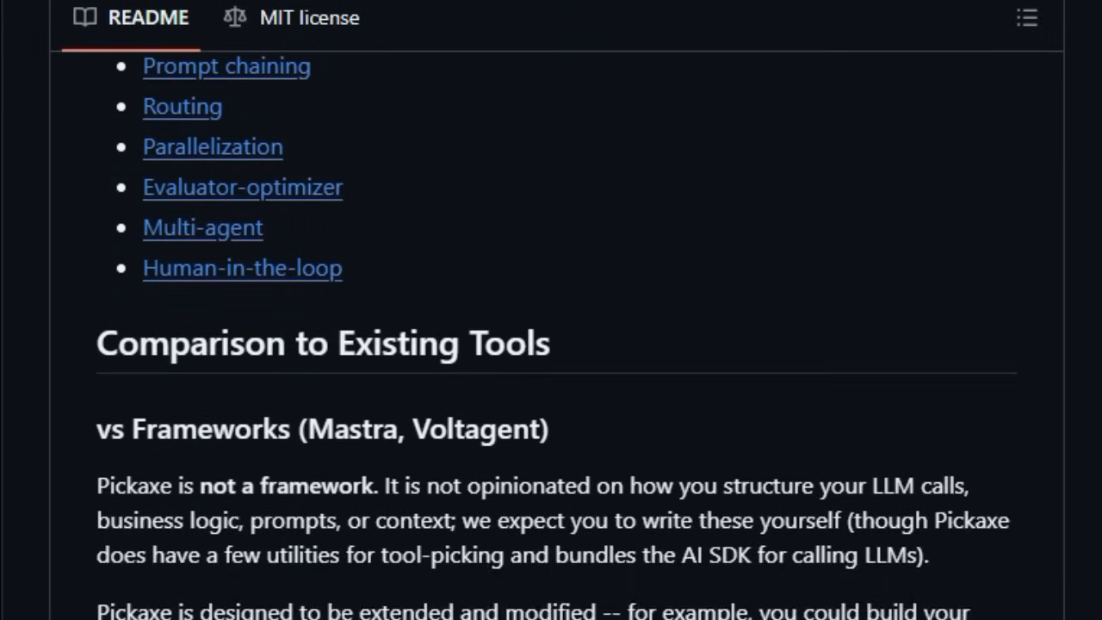
{"action": "scroll", "scroll_direction": "down", "scroll_amount": 3}
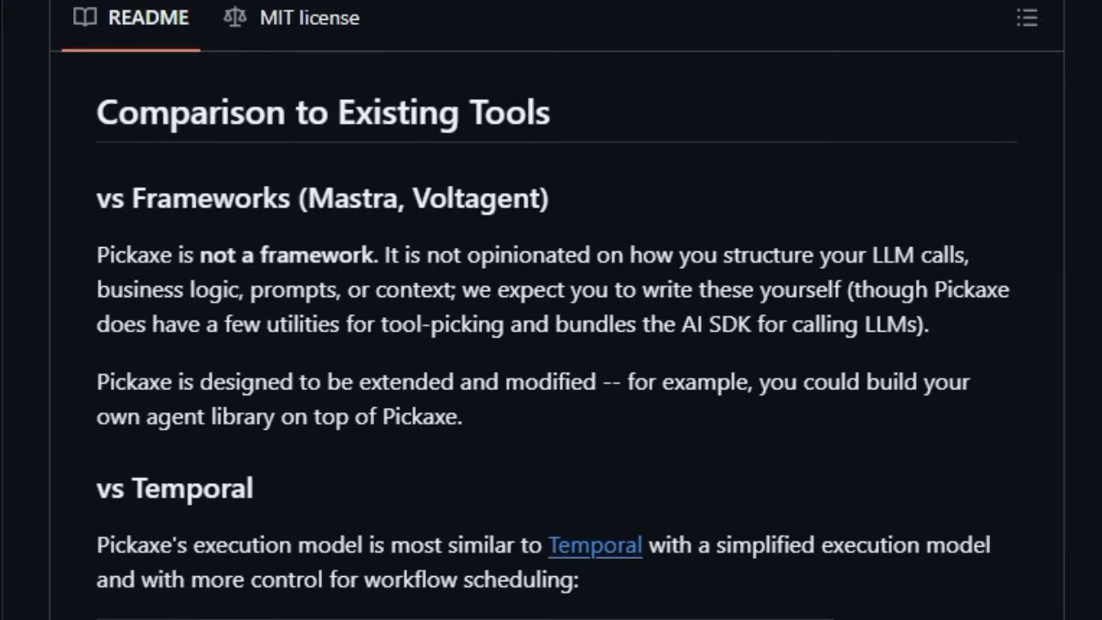
{"action": "scroll", "scroll_direction": "down", "scroll_amount": 3}
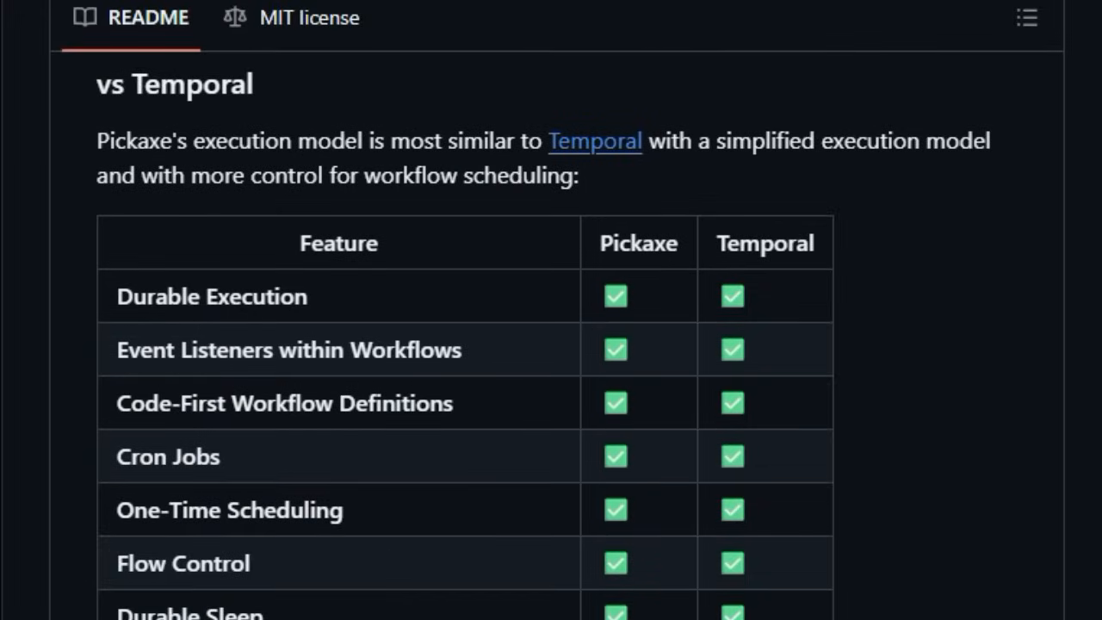
{"action": "scroll", "scroll_direction": "down", "scroll_amount": 3}
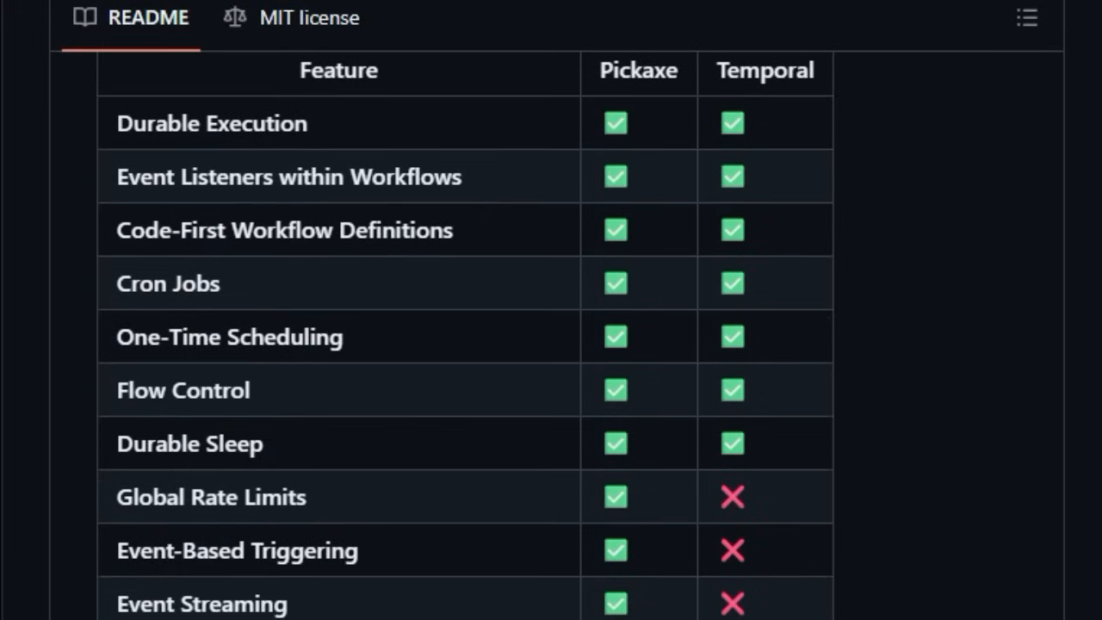
{"action": "scroll", "scroll_direction": "down", "scroll_amount": 3}
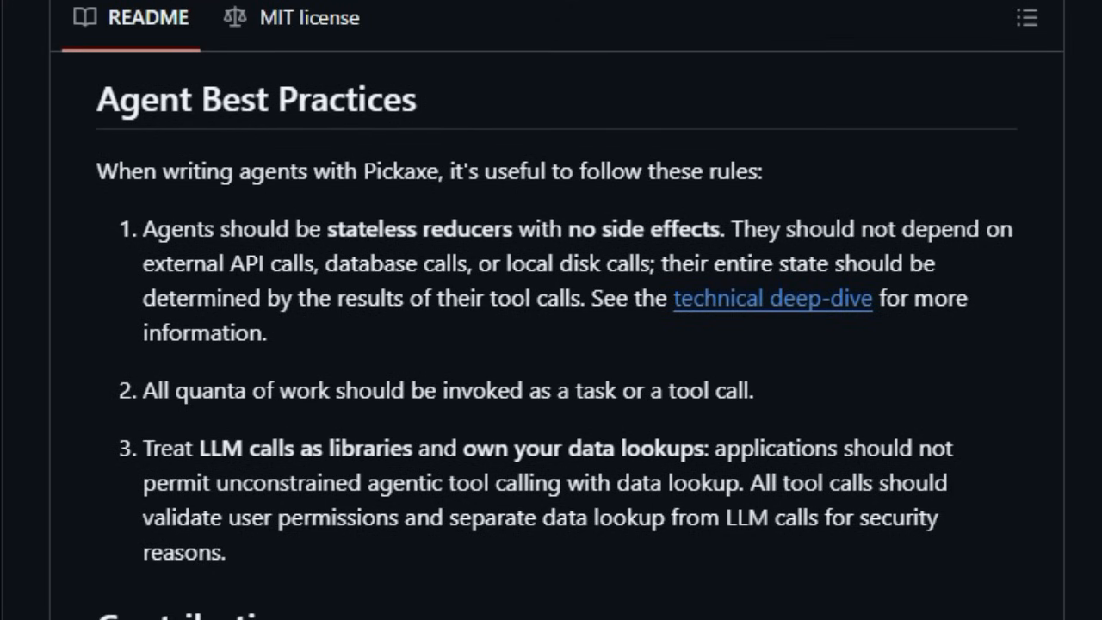
Step: Read Agent Best Practices, Contributions and the Technical Deep-Dive replay example
{"action": "scroll", "scroll_direction": "down", "scroll_amount": 3}
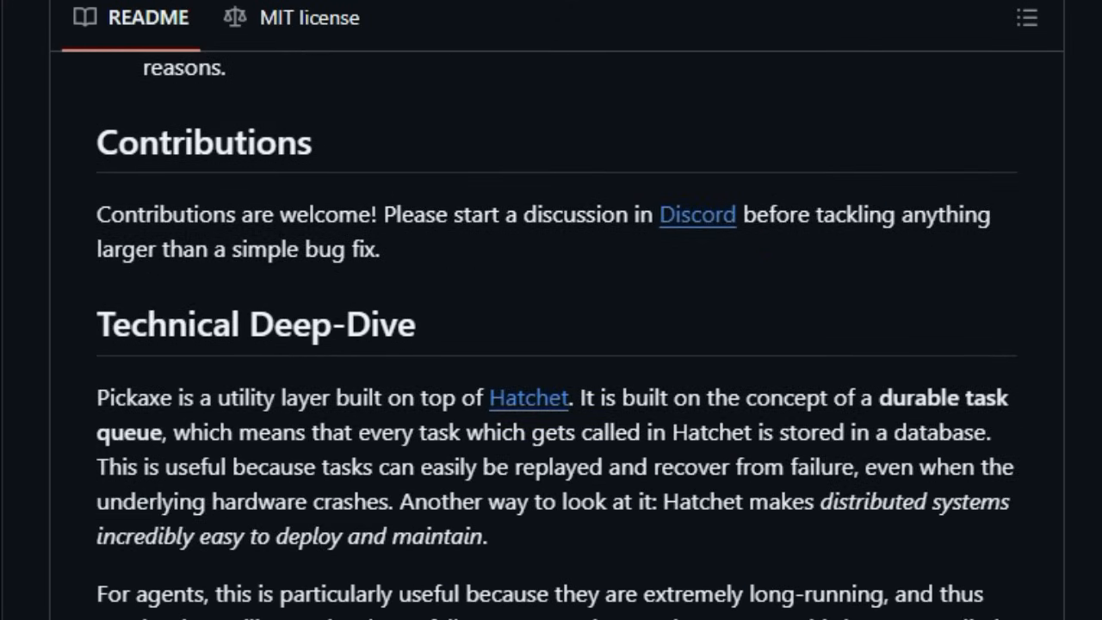
{"action": "scroll", "scroll_direction": "down", "scroll_amount": 3}
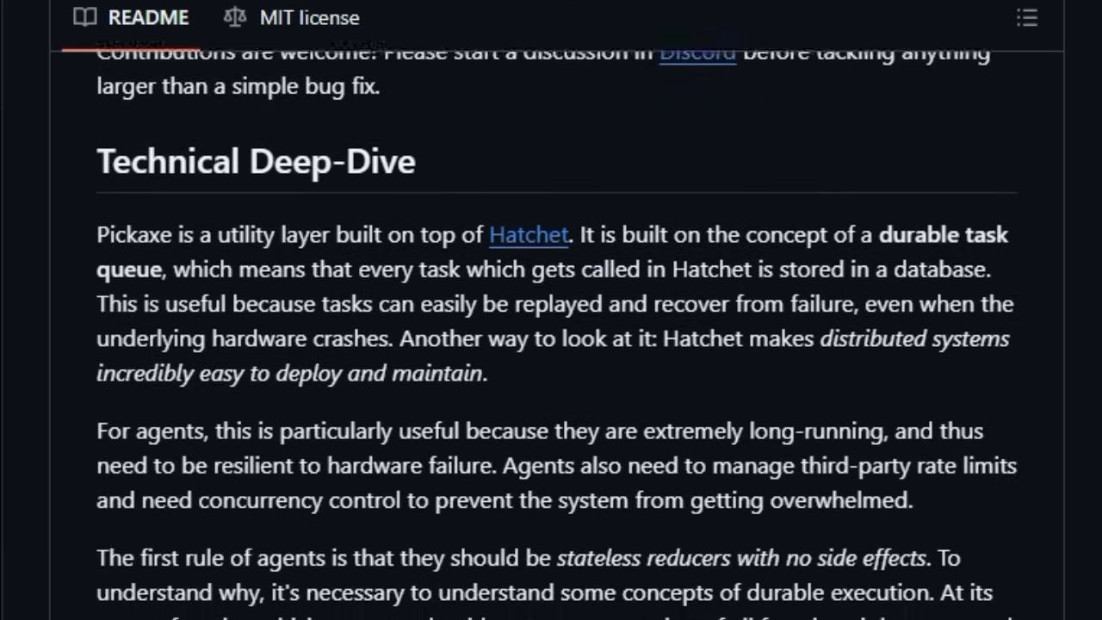
{"action": "scroll", "scroll_direction": "down", "scroll_amount": 3}
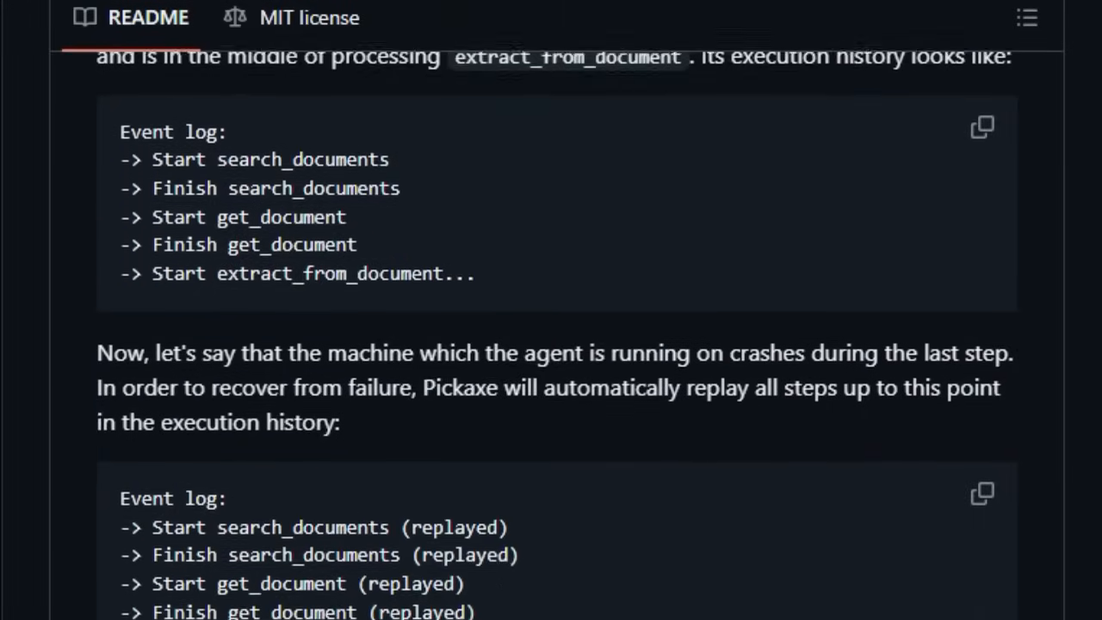
{"action": "scroll", "scroll_direction": "down", "scroll_amount": 3}
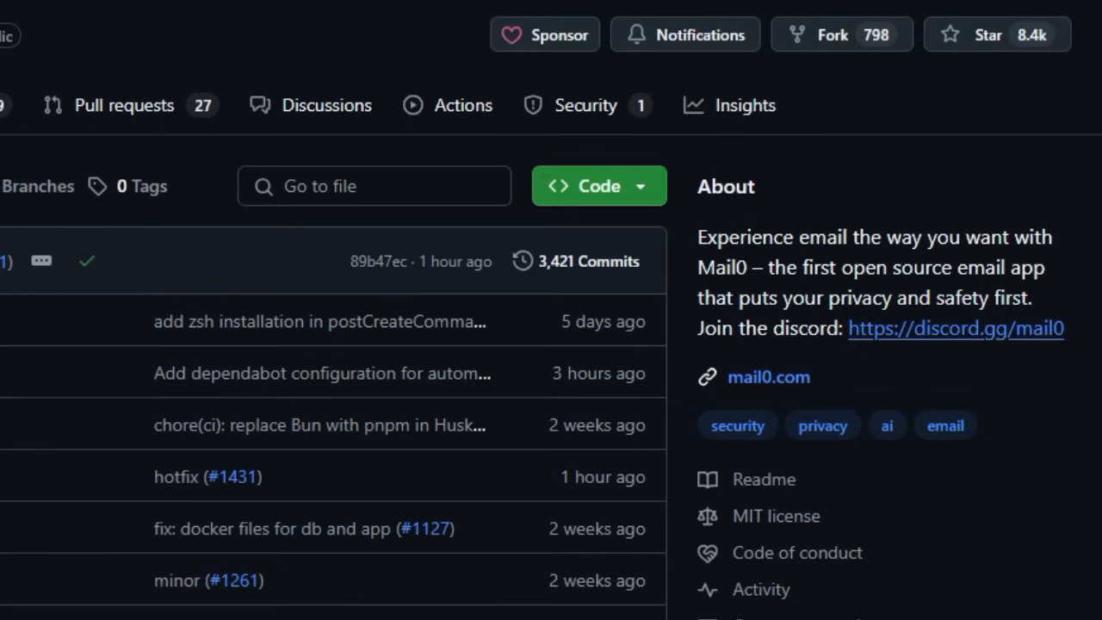
Step: Scroll past the Mail0 file list to the Zero Gmail-alternative README introduction
{"action": "scroll", "scroll_direction": "down", "scroll_amount": 3}
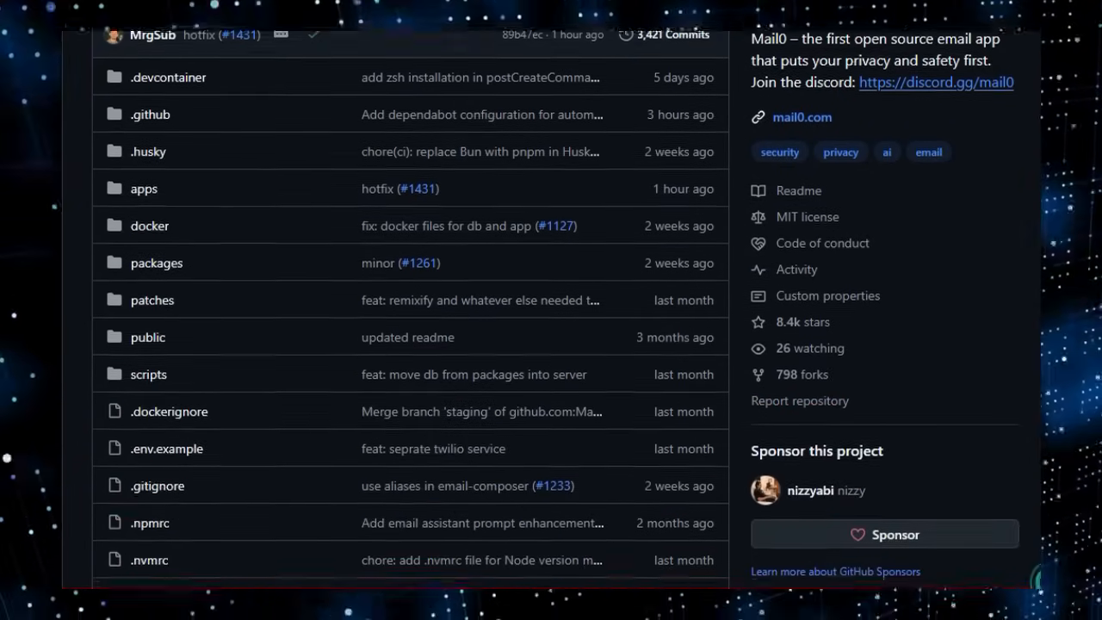
{"action": "scroll", "scroll_direction": "down", "scroll_amount": 3}
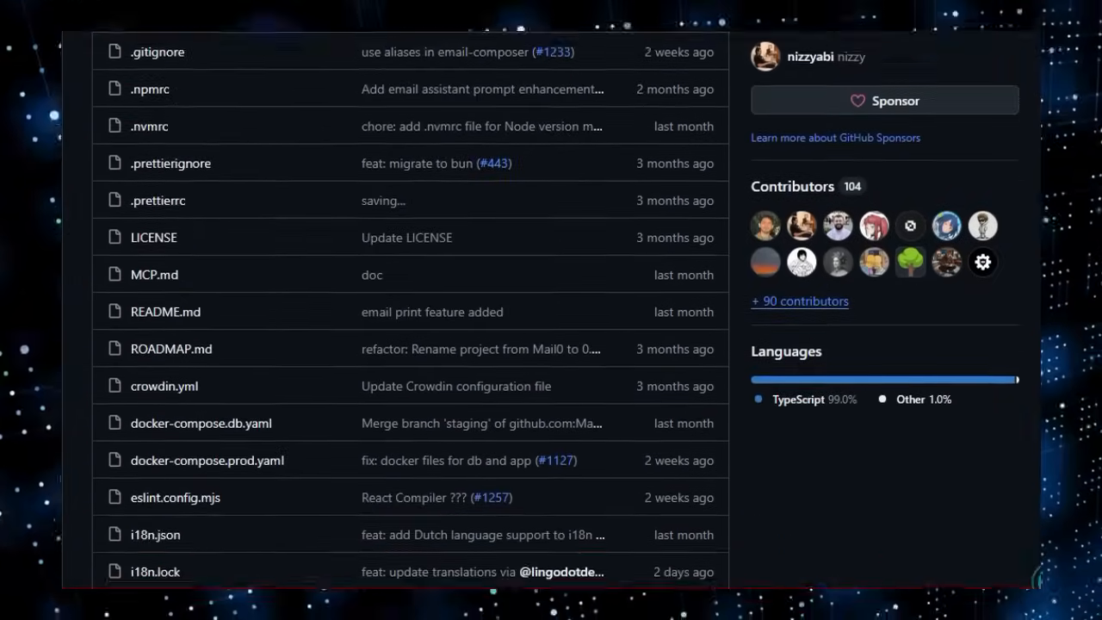
{"action": "scroll", "scroll_direction": "down", "scroll_amount": 3}
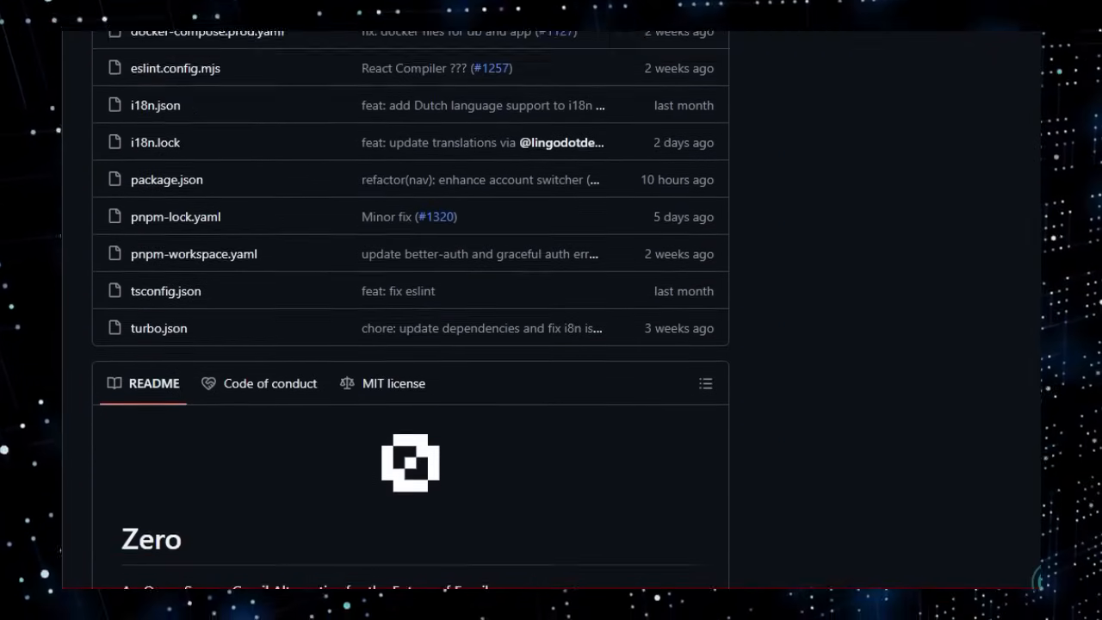
{"action": "scroll", "scroll_direction": "down", "scroll_amount": 3}
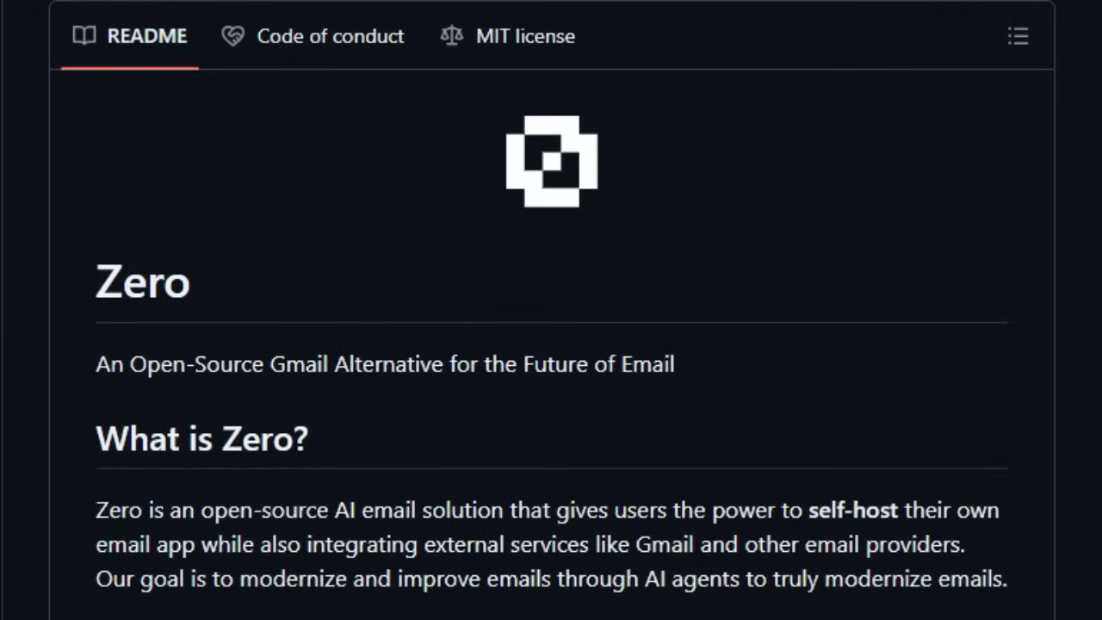
Step: Read Tech Stack, Getting Started and Better Auth, Google OAuth and Autumn setup, reaching Database Setup
{"action": "scroll", "scroll_direction": "down", "scroll_amount": 3}
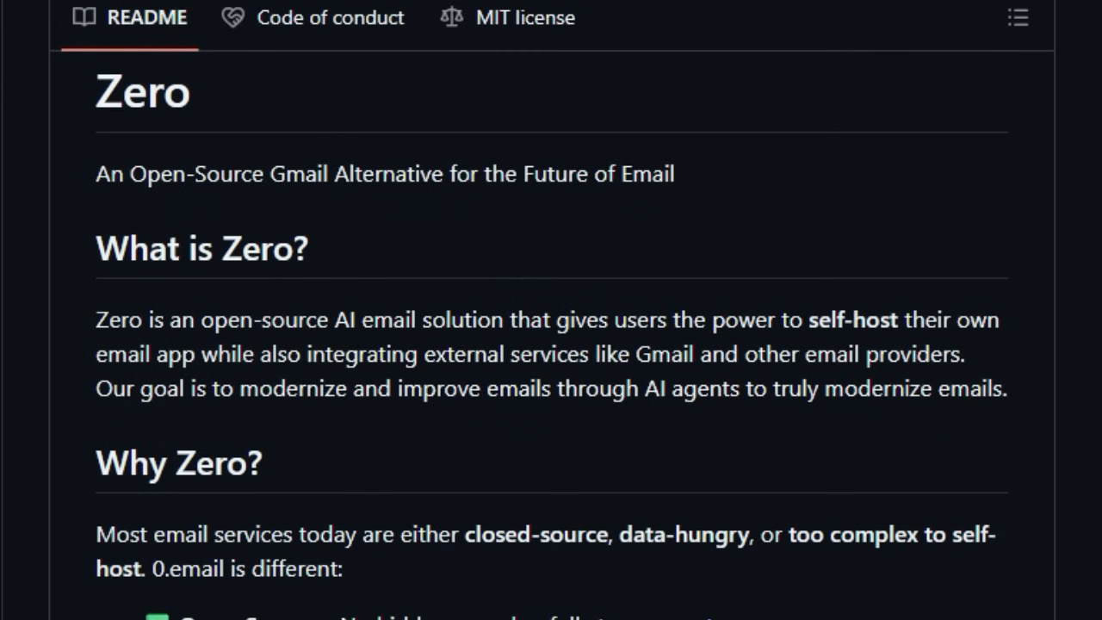
{"action": "scroll", "scroll_direction": "down", "scroll_amount": 3}
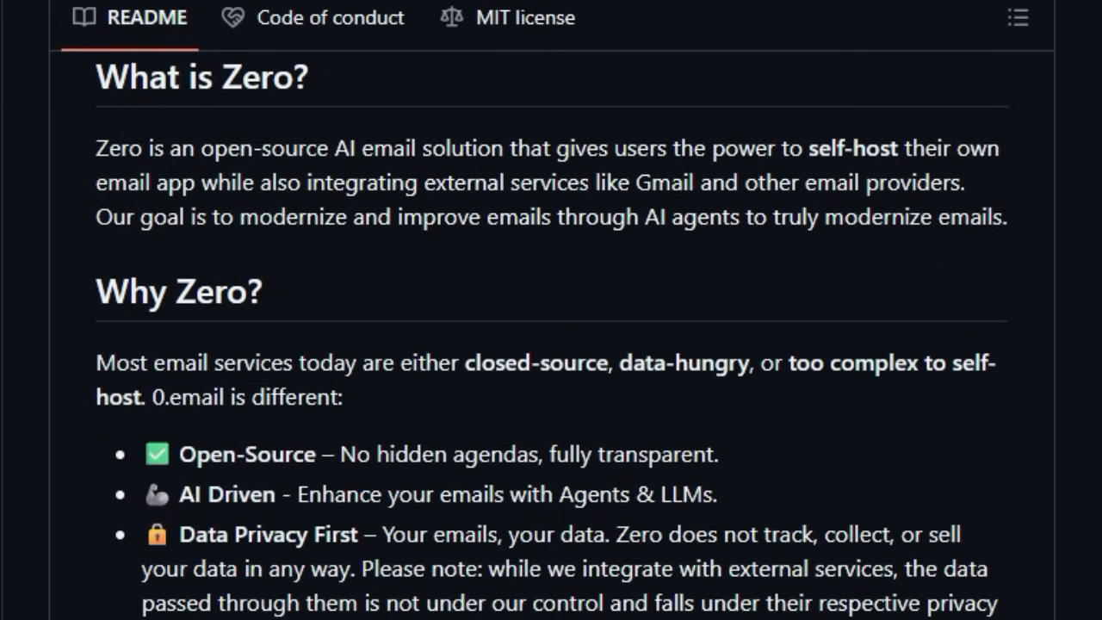
{"action": "scroll", "scroll_direction": "down", "scroll_amount": 3}
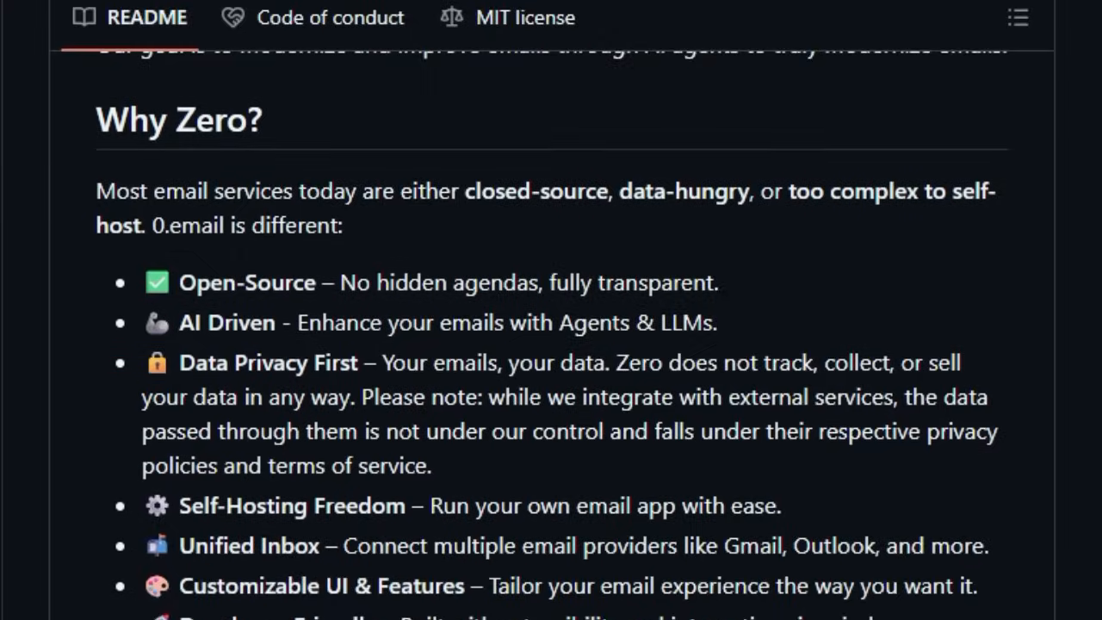
{"action": "scroll", "scroll_direction": "down", "scroll_amount": 3}
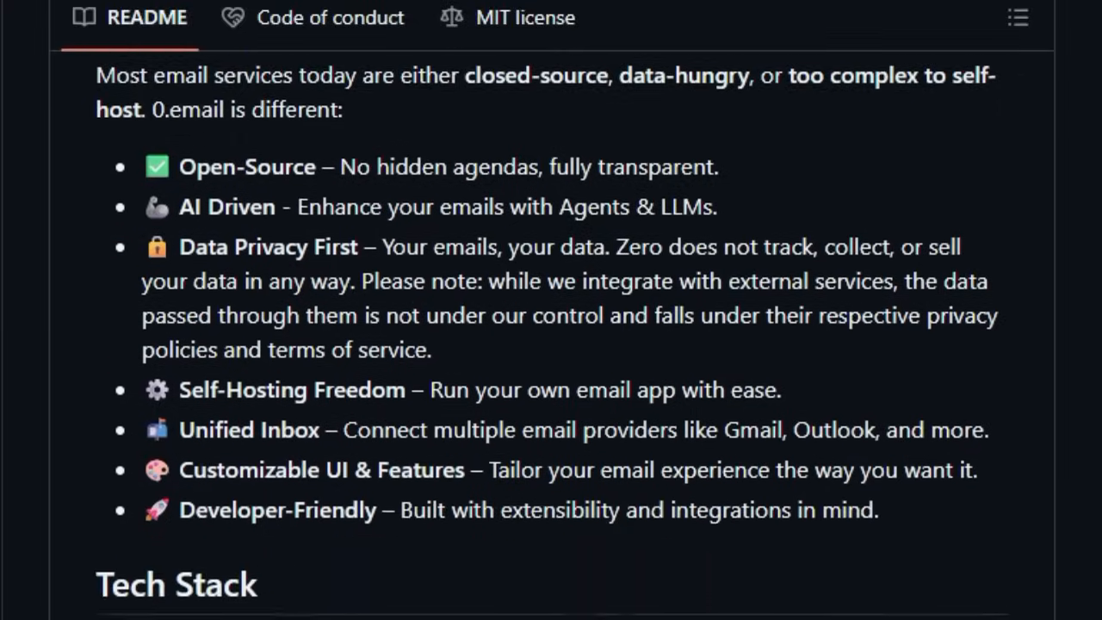
{"action": "scroll", "scroll_direction": "down", "scroll_amount": 3}
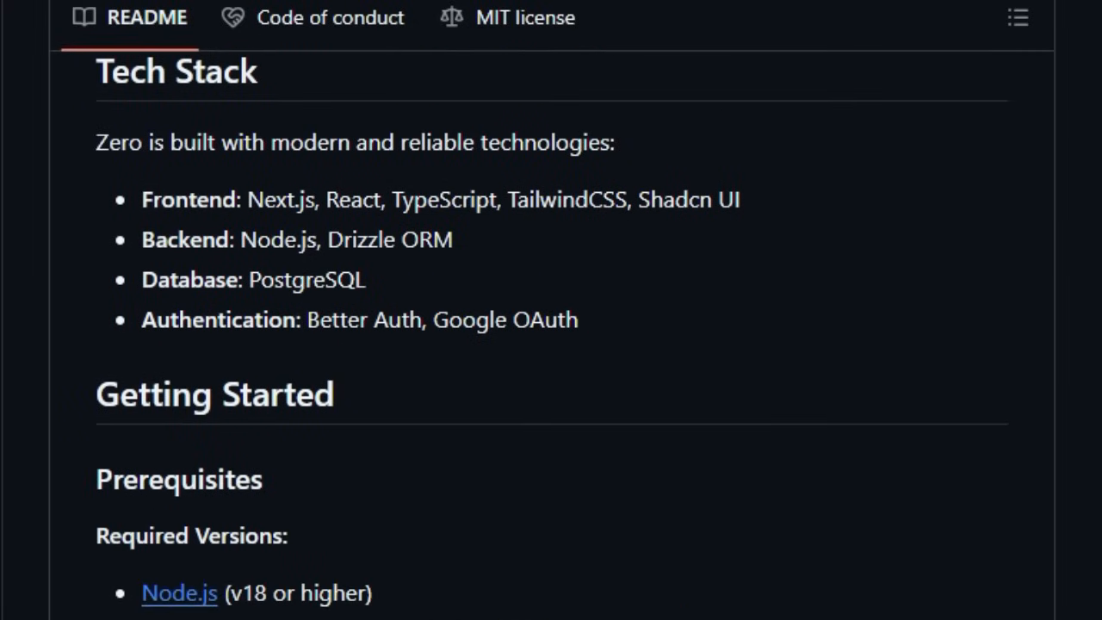
{"action": "scroll", "scroll_direction": "down", "scroll_amount": 3}
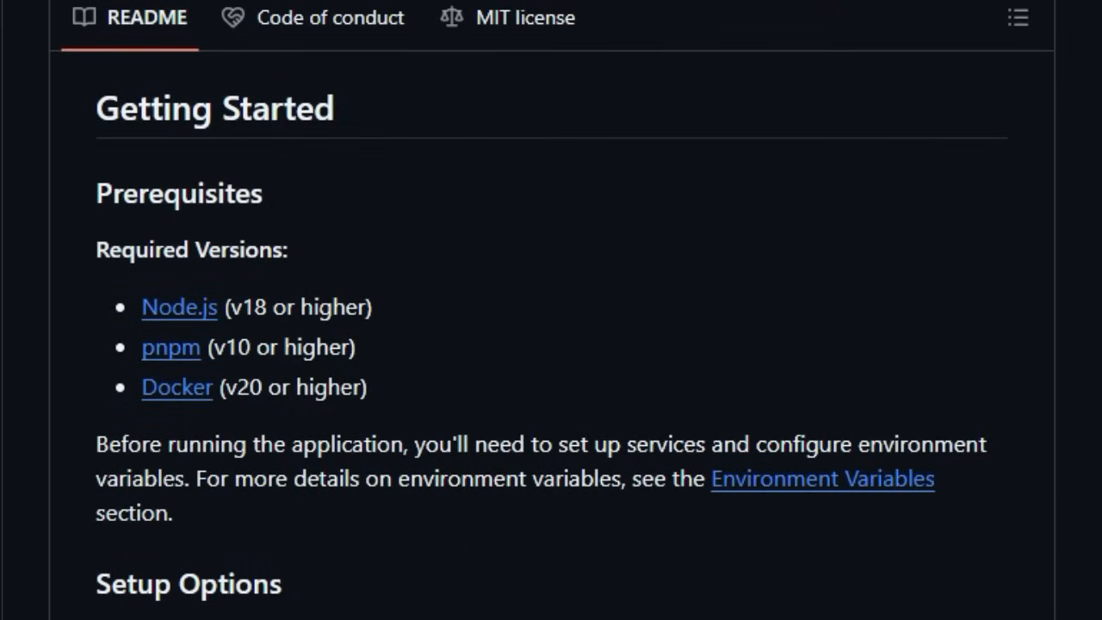
{"action": "scroll", "scroll_direction": "down", "scroll_amount": 3}
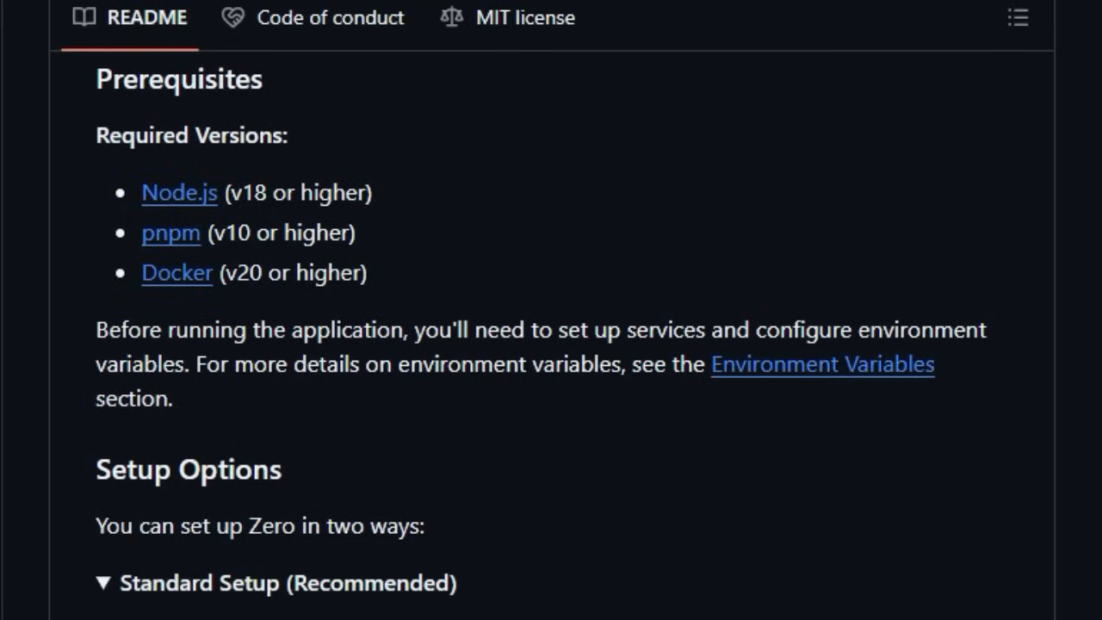
{"action": "scroll", "scroll_direction": "down", "scroll_amount": 3}
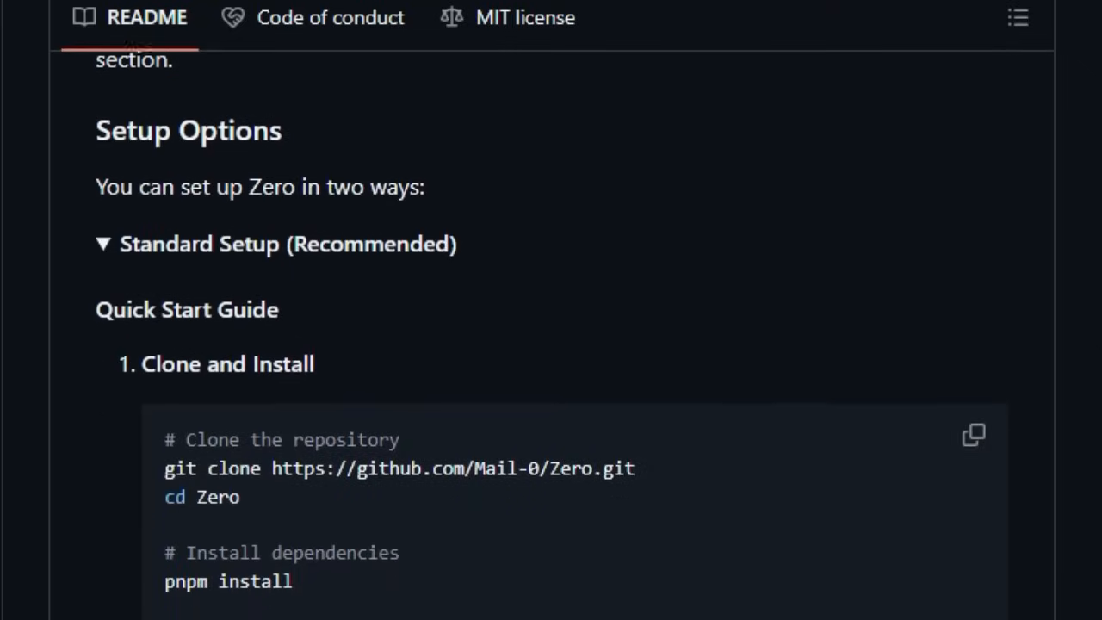
{"action": "scroll", "scroll_direction": "down", "scroll_amount": 3}
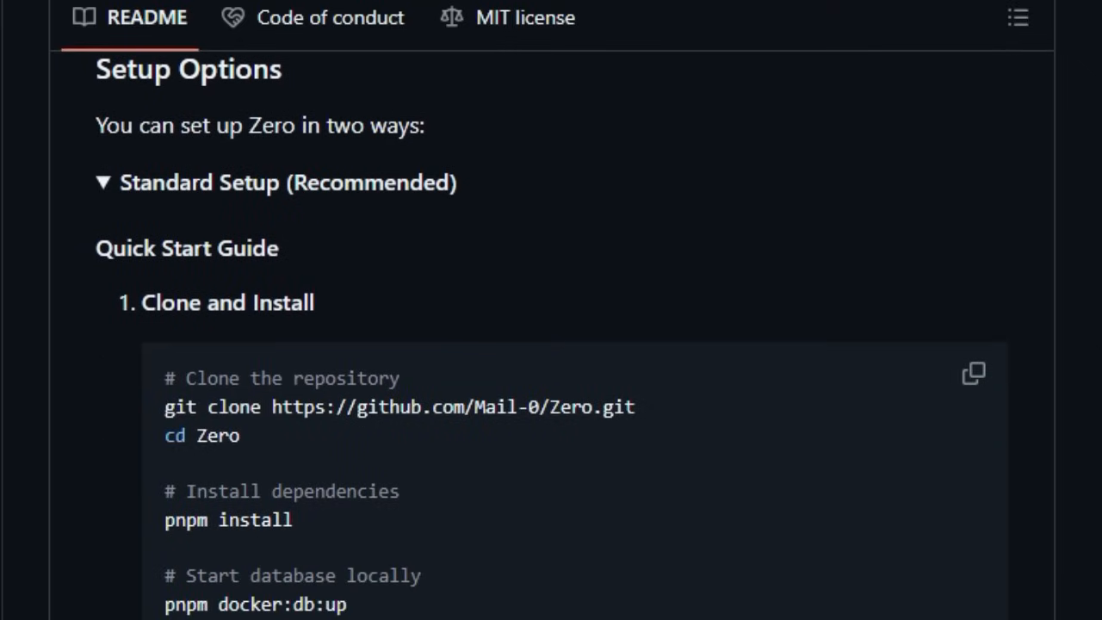
{"action": "scroll", "scroll_direction": "down", "scroll_amount": 3}
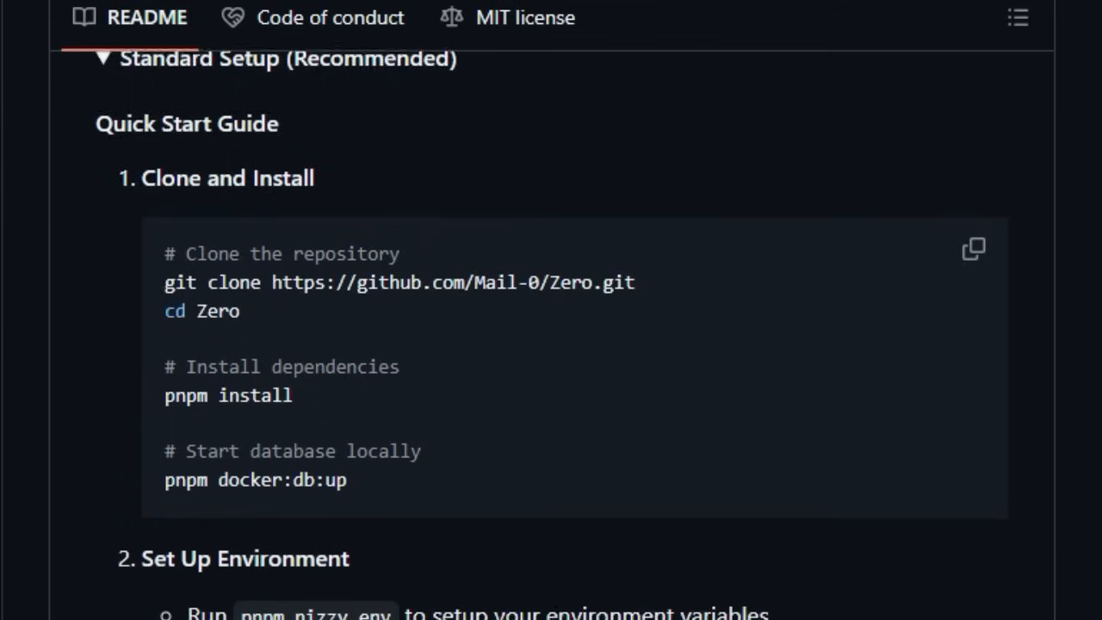
{"action": "scroll", "scroll_direction": "down", "scroll_amount": 3}
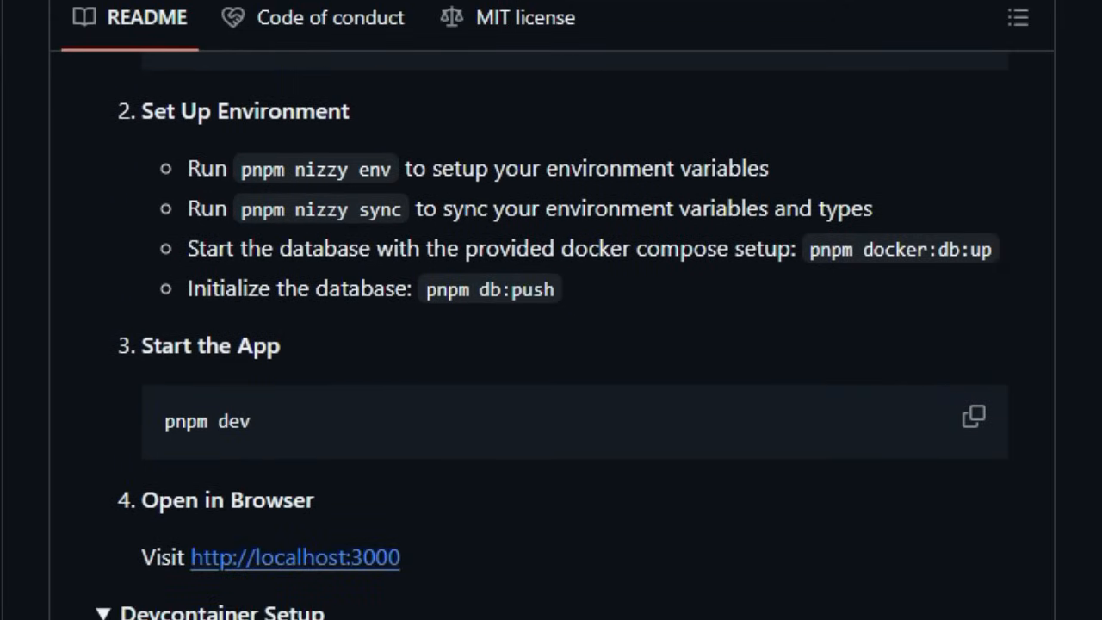
{"action": "scroll", "scroll_direction": "down", "scroll_amount": 3}
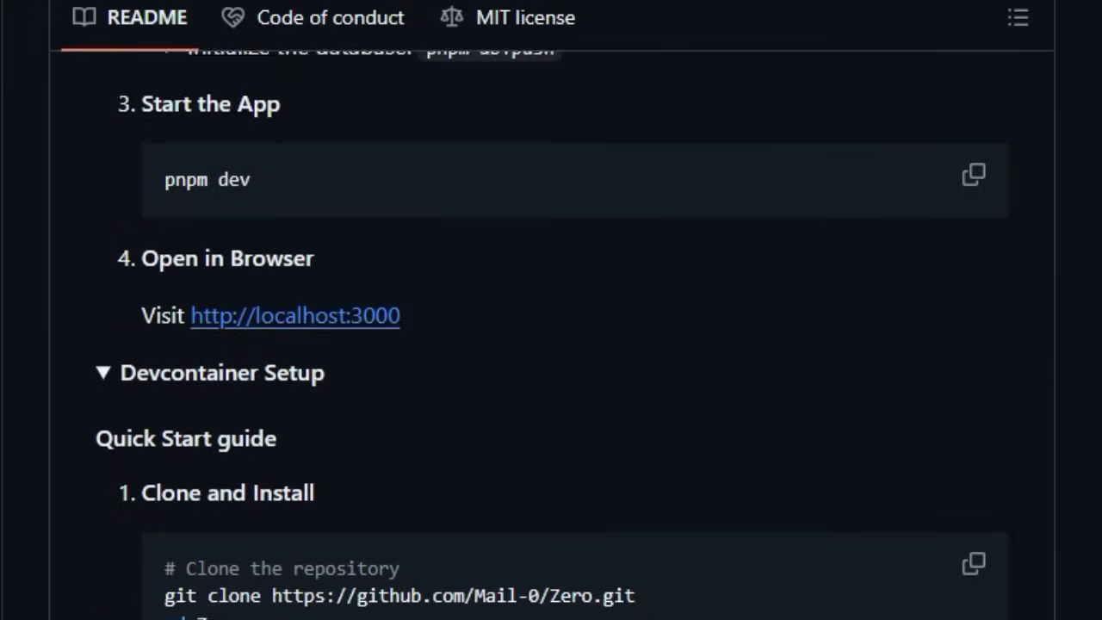
{"action": "scroll", "scroll_direction": "down", "scroll_amount": 3}
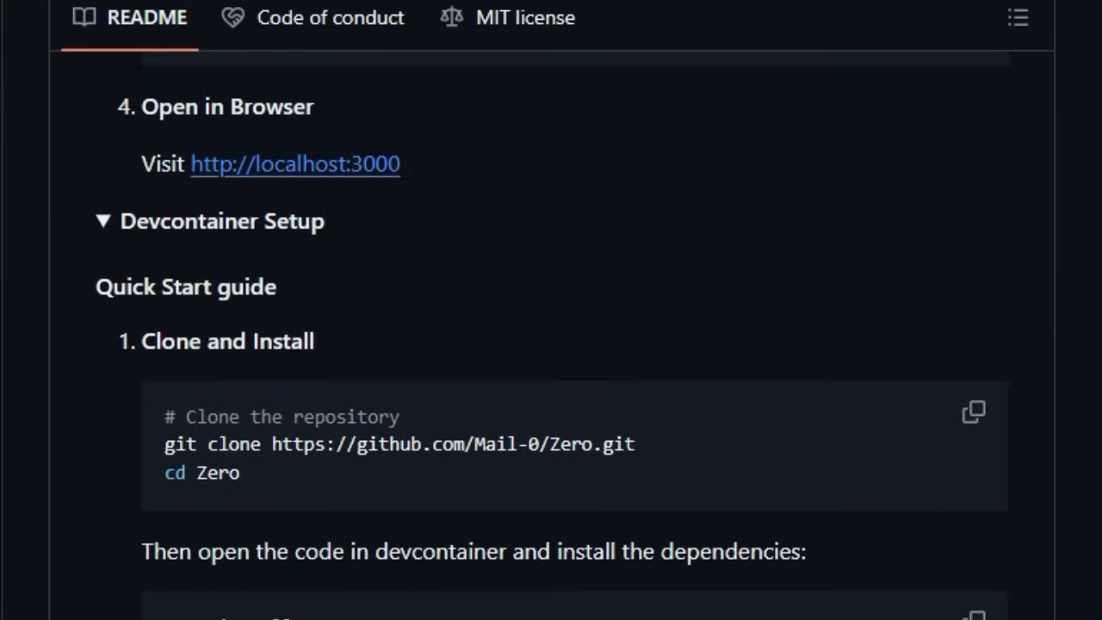
{"action": "scroll", "scroll_direction": "down", "scroll_amount": 3}
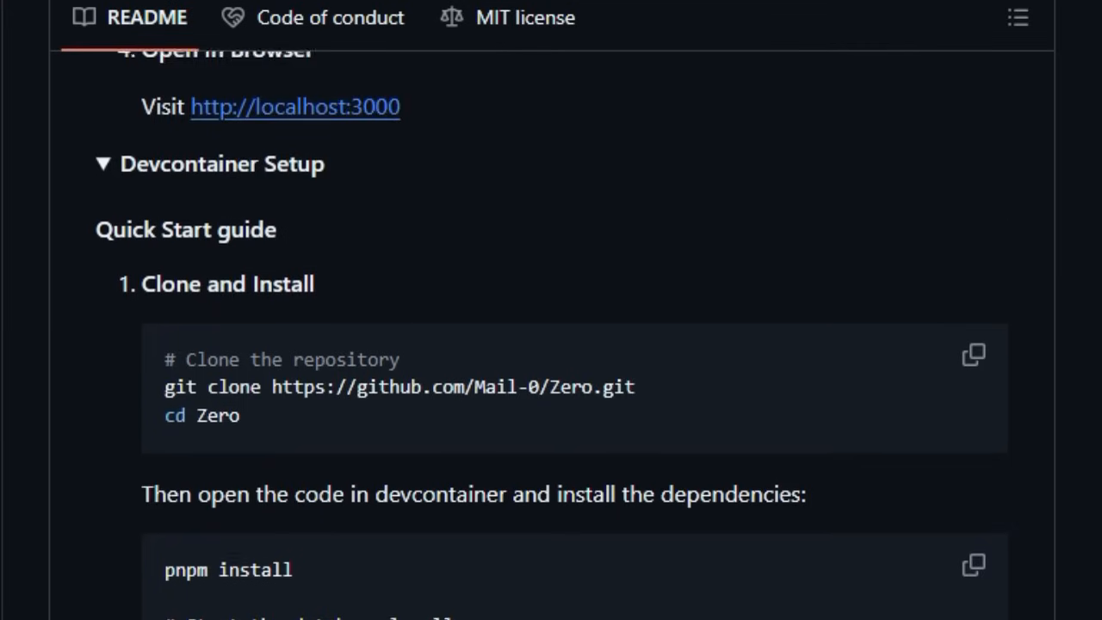
{"action": "scroll", "scroll_direction": "down", "scroll_amount": 3}
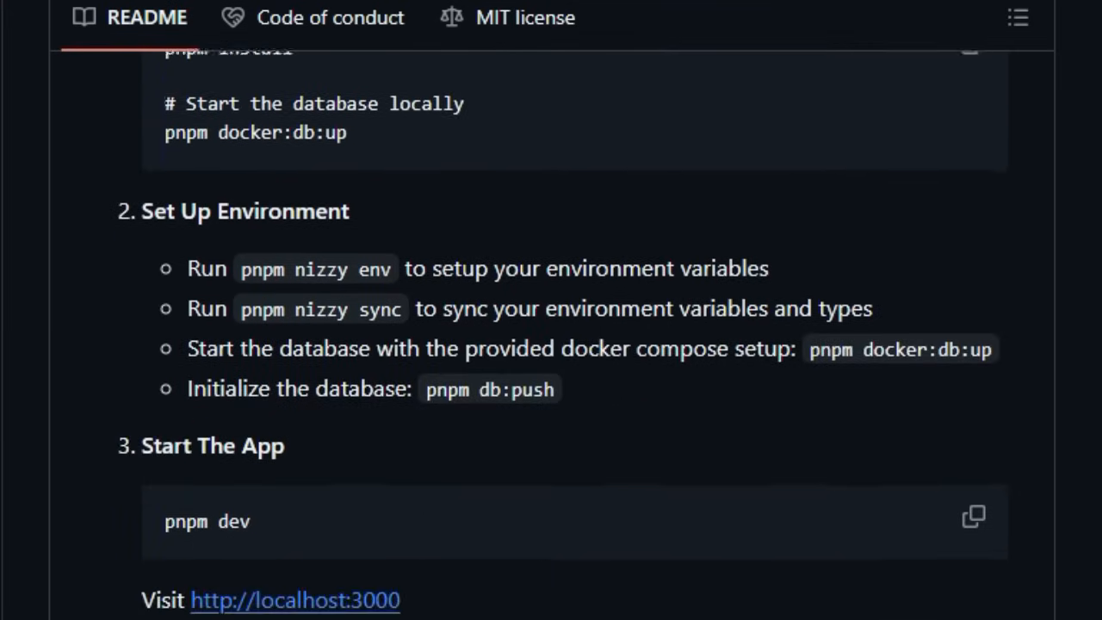
{"action": "scroll", "scroll_direction": "down", "scroll_amount": 3}
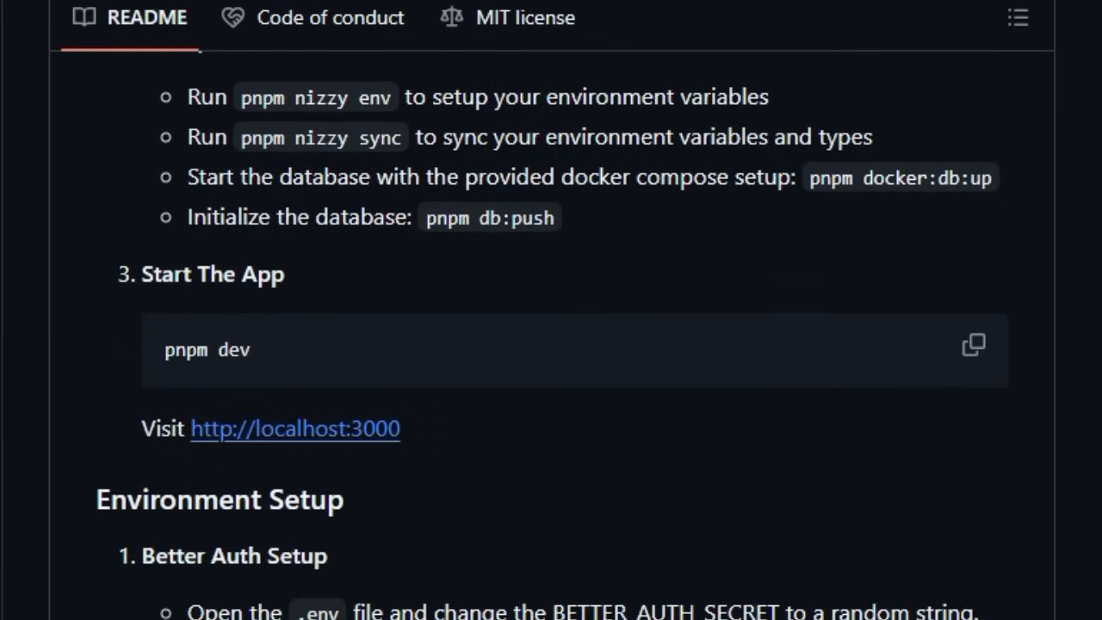
{"action": "scroll", "scroll_direction": "down", "scroll_amount": 3}
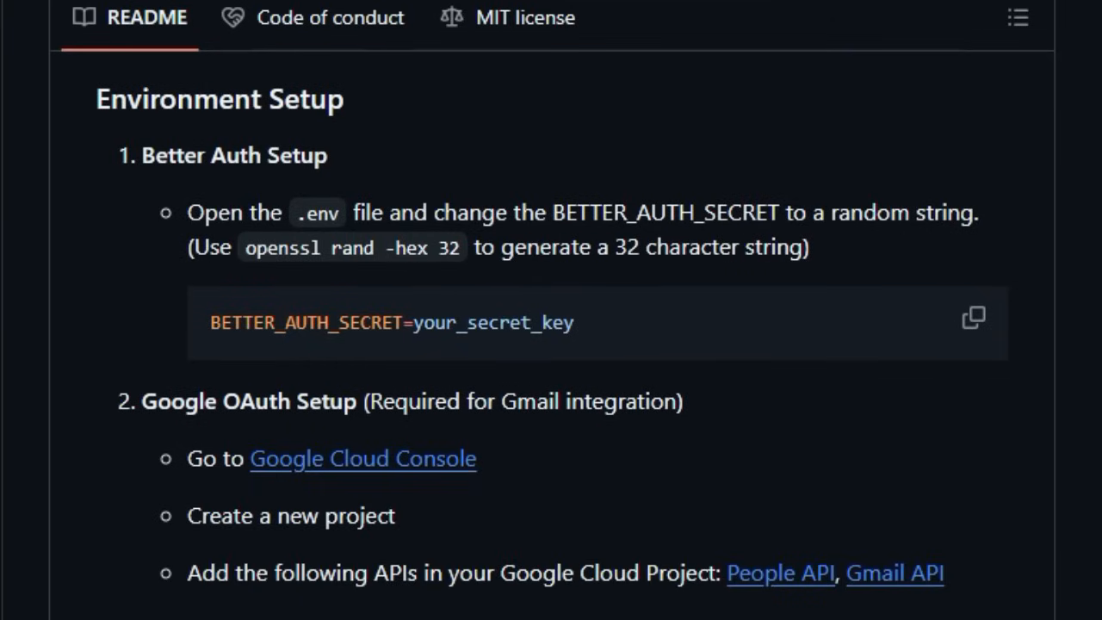
{"action": "scroll", "scroll_direction": "down", "scroll_amount": 3}
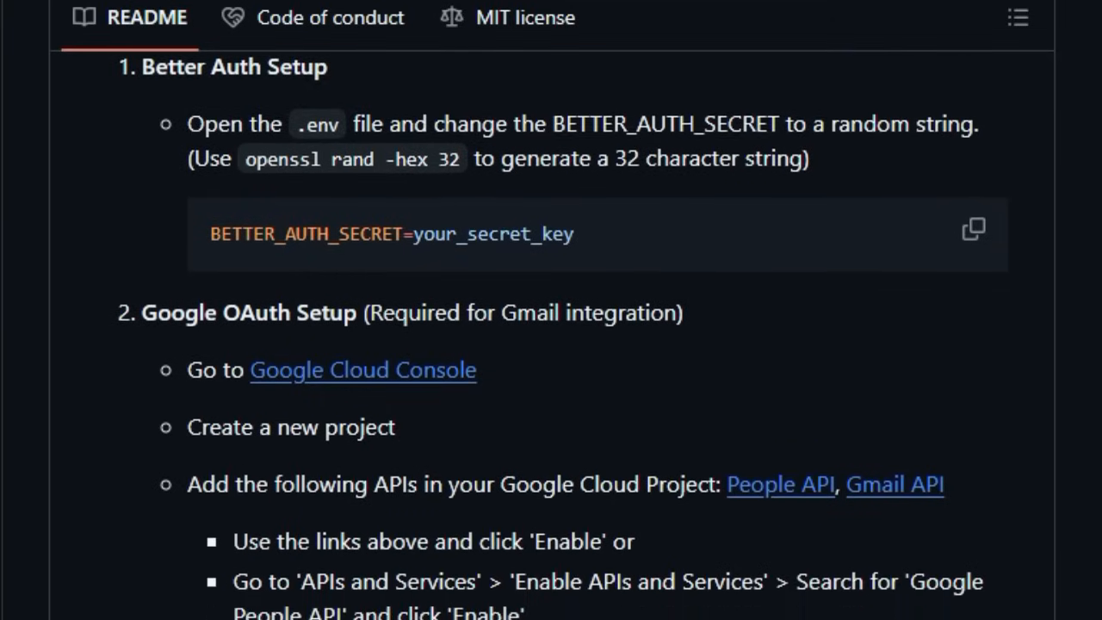
{"action": "scroll", "scroll_direction": "down", "scroll_amount": 3}
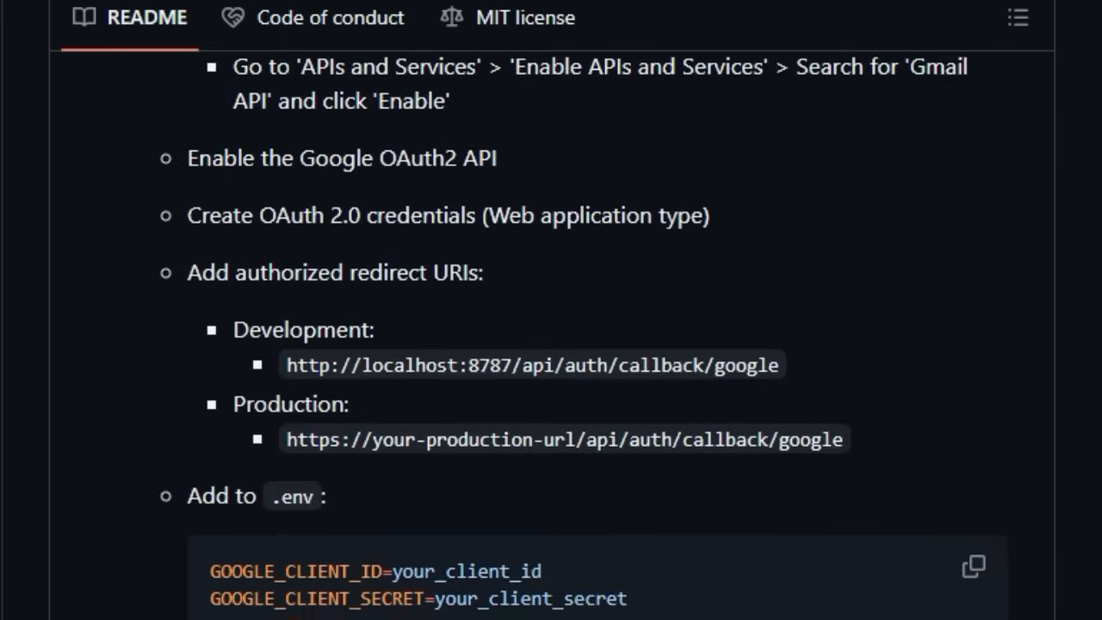
{"action": "scroll", "scroll_direction": "down", "scroll_amount": 3}
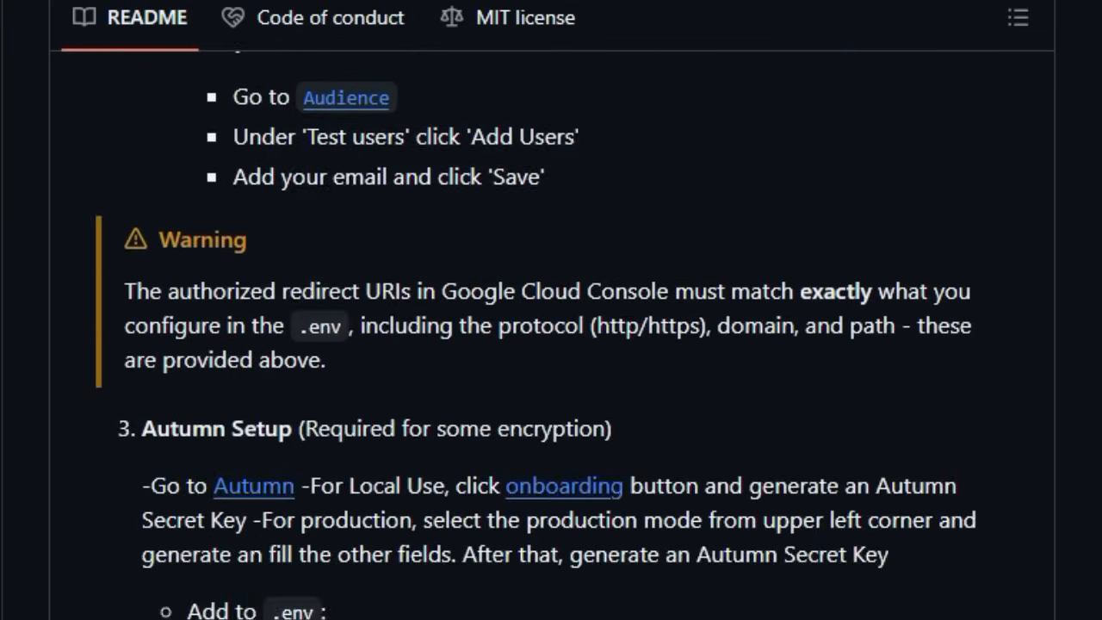
{"action": "scroll", "scroll_direction": "down", "scroll_amount": 3}
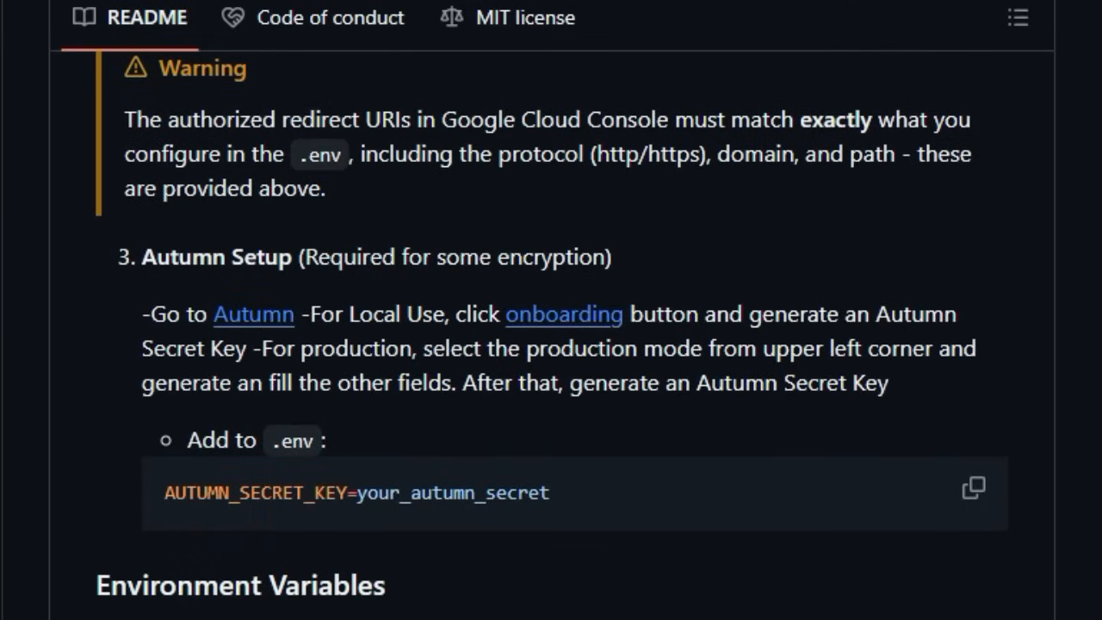
{"action": "scroll", "scroll_direction": "down", "scroll_amount": 3}
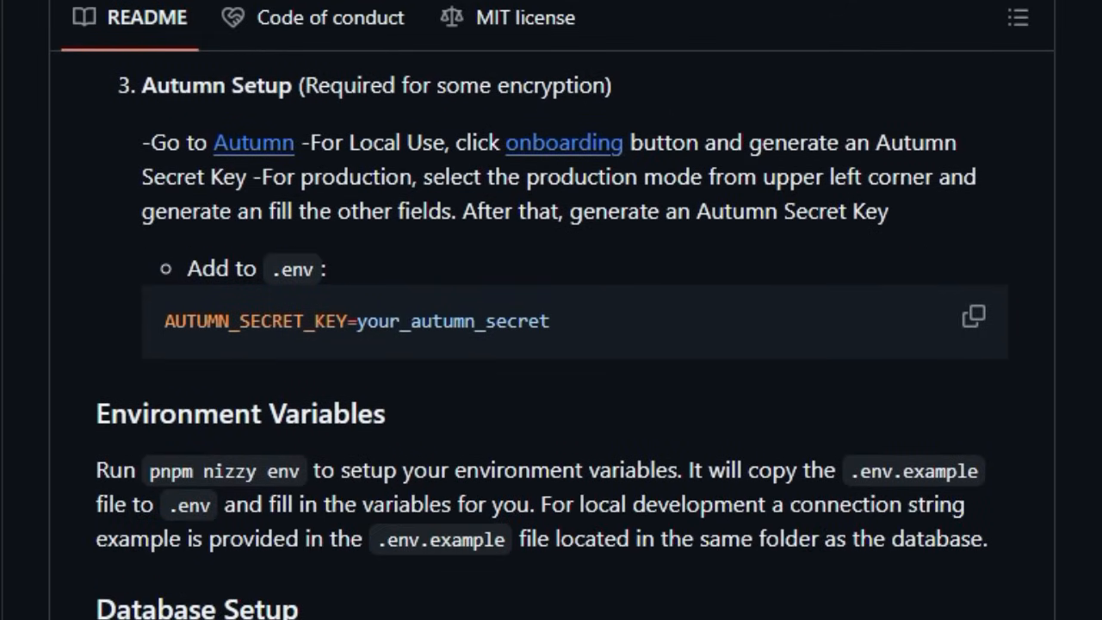
{"action": "scroll", "scroll_direction": "down", "scroll_amount": 3}
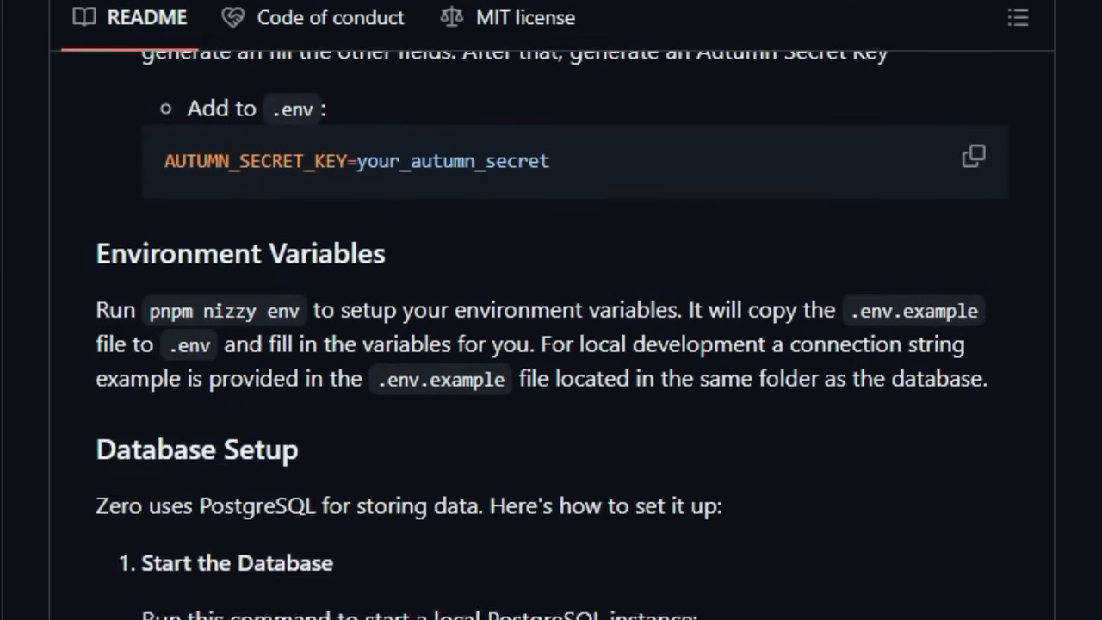
{"action": "scroll", "scroll_direction": "down", "scroll_amount": 3}
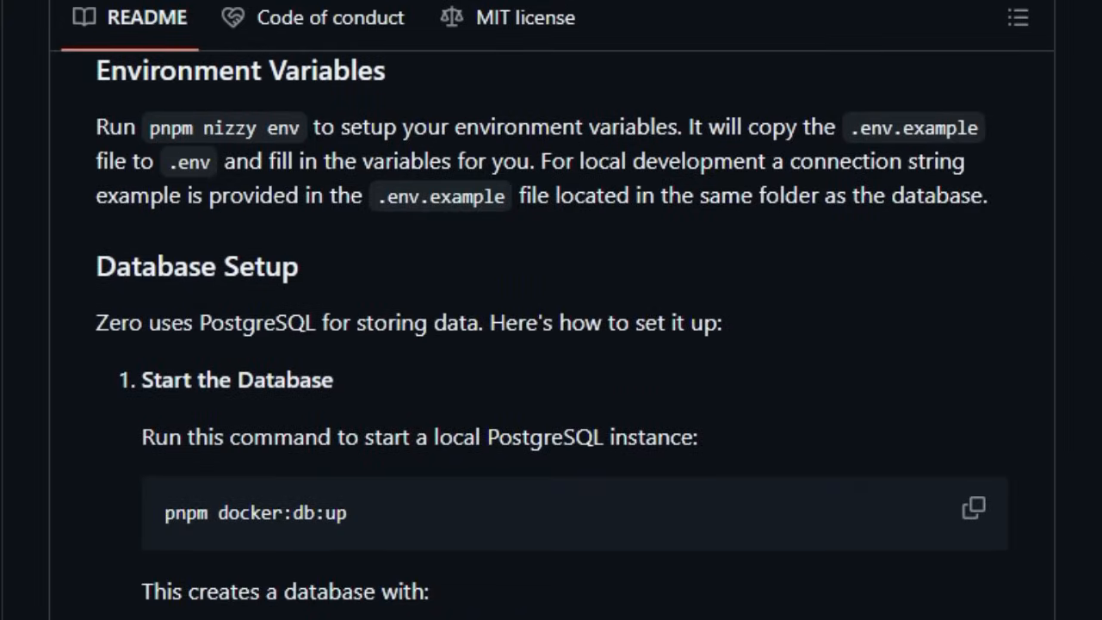
Step: Scroll past the database commands and Contribute to the Star History chart above 8.0k stars
{"action": "scroll", "scroll_direction": "down", "scroll_amount": 3}
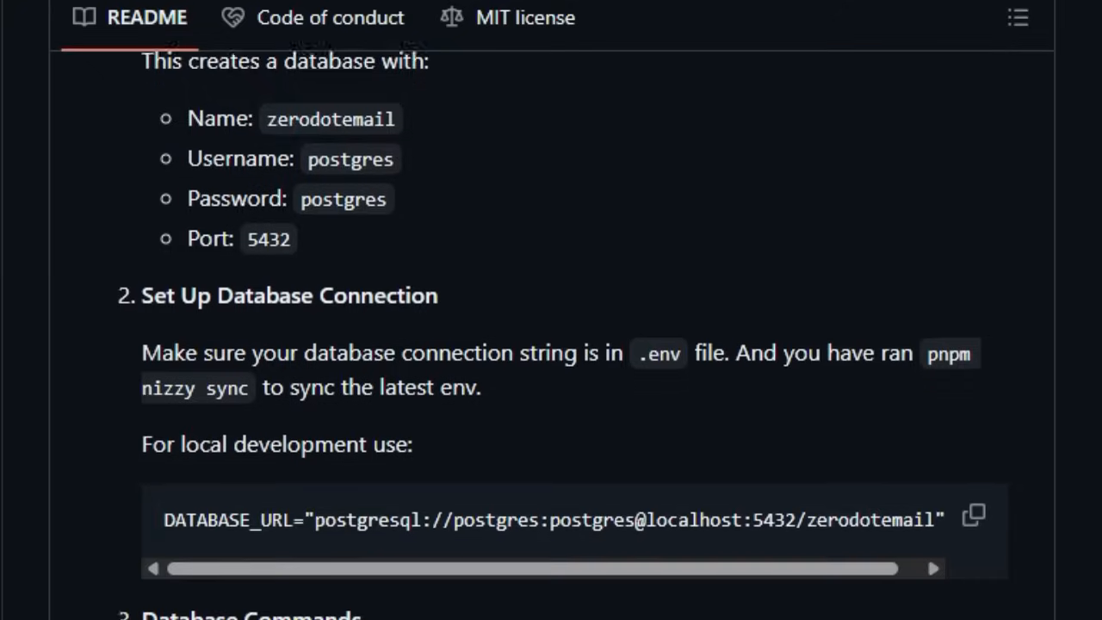
{"action": "scroll", "scroll_direction": "down", "scroll_amount": 3}
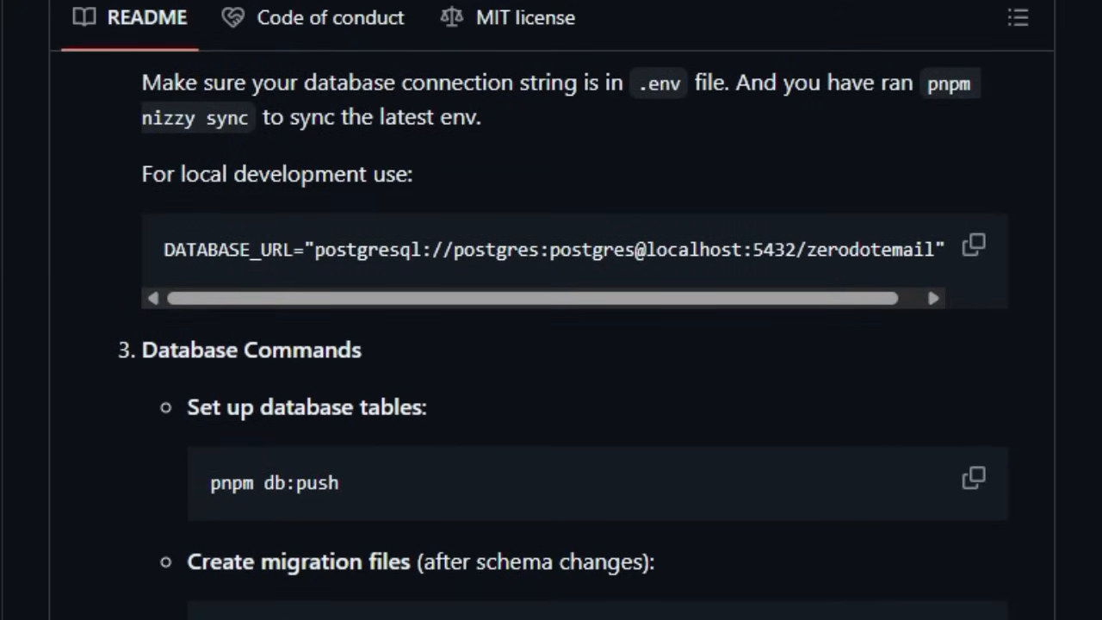
{"action": "scroll", "scroll_direction": "down", "scroll_amount": 3}
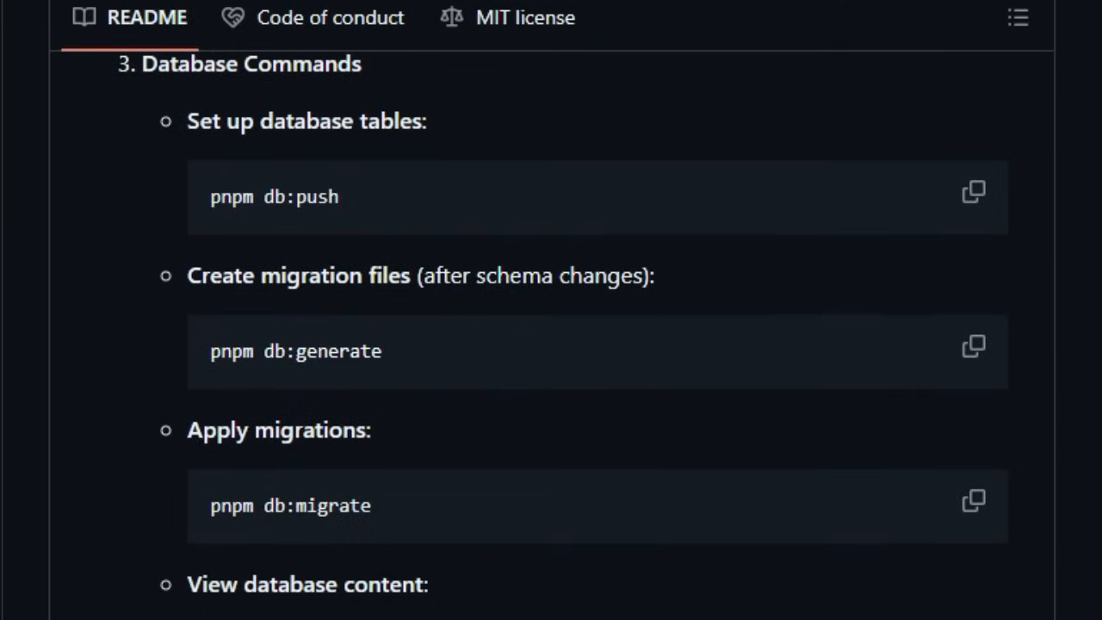
{"action": "scroll", "scroll_direction": "down", "scroll_amount": 3}
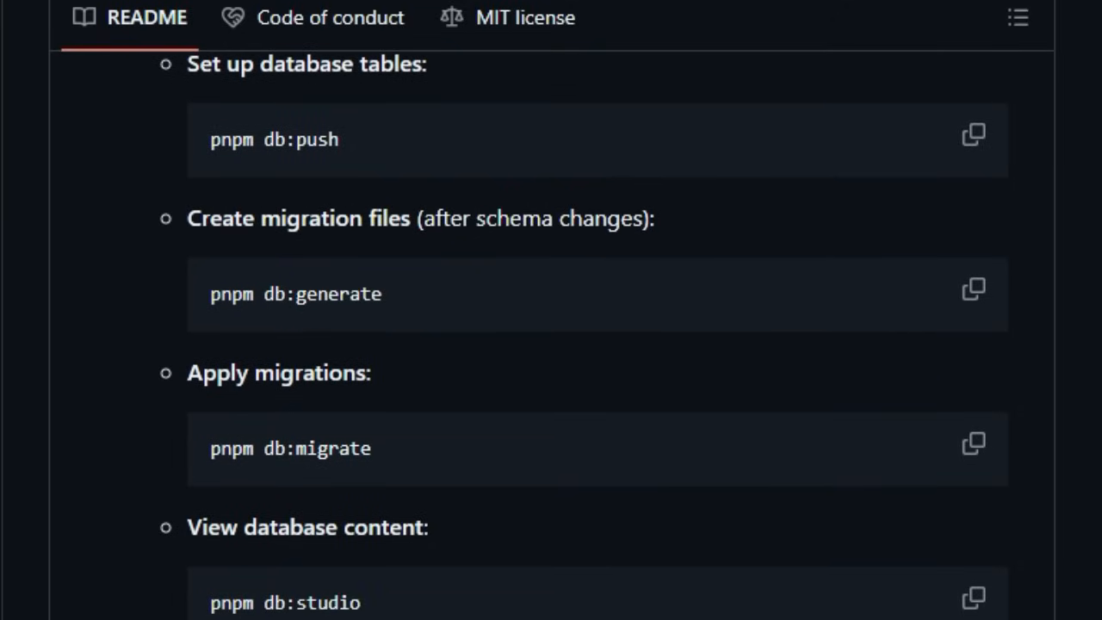
{"action": "scroll", "scroll_direction": "down", "scroll_amount": 3}
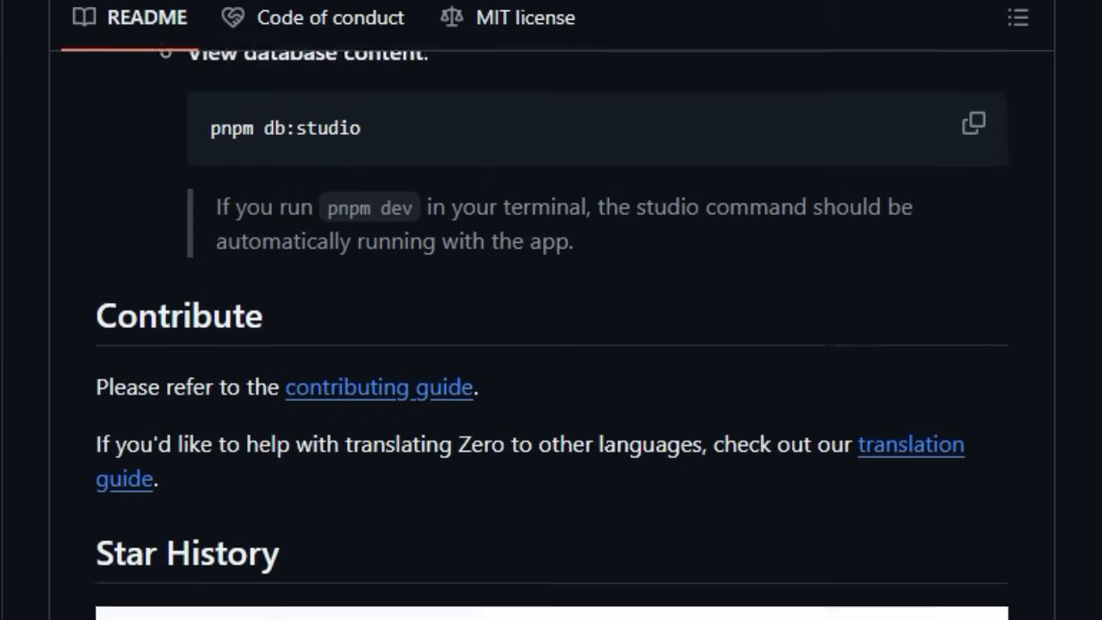
{"action": "scroll", "scroll_direction": "down", "scroll_amount": 3}
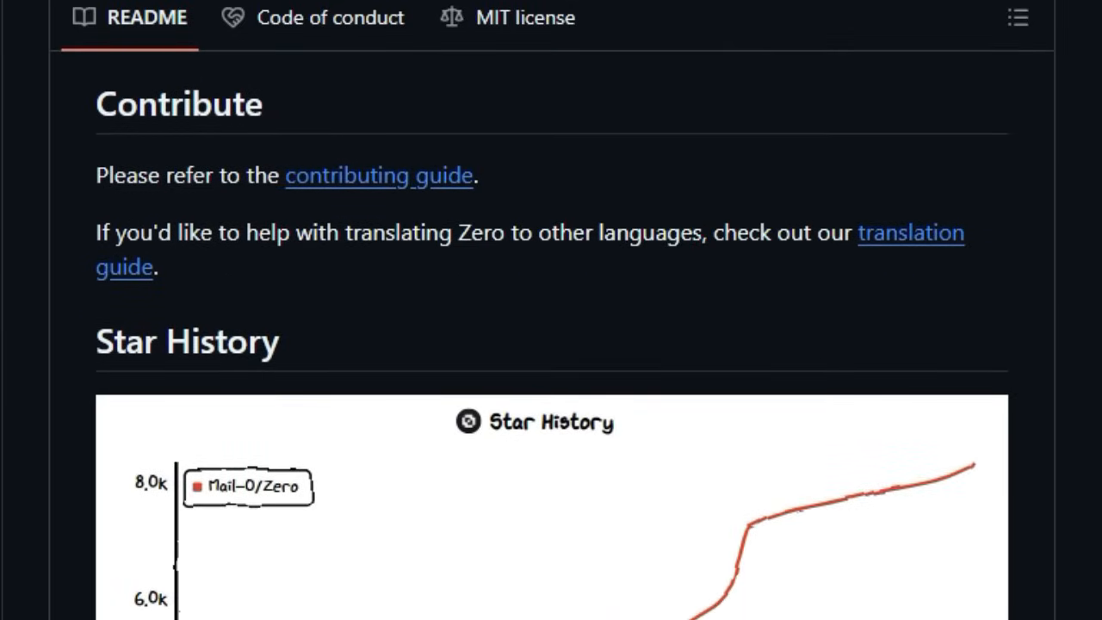
{"action": "scroll", "scroll_direction": "down", "scroll_amount": 3}
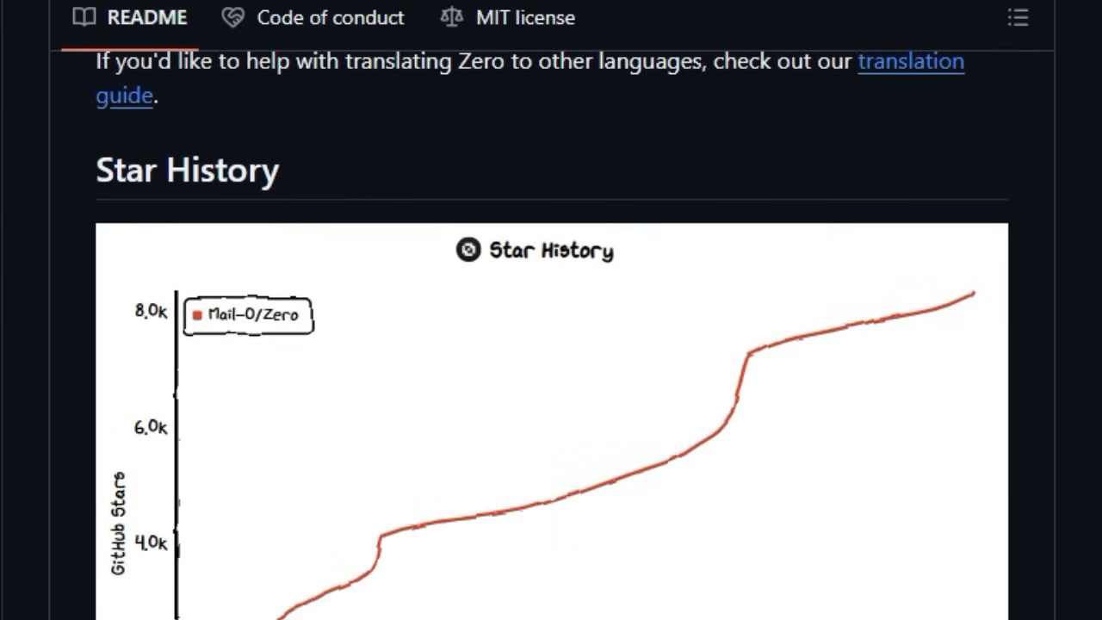
{"action": "scroll", "scroll_direction": "down", "scroll_amount": 3}
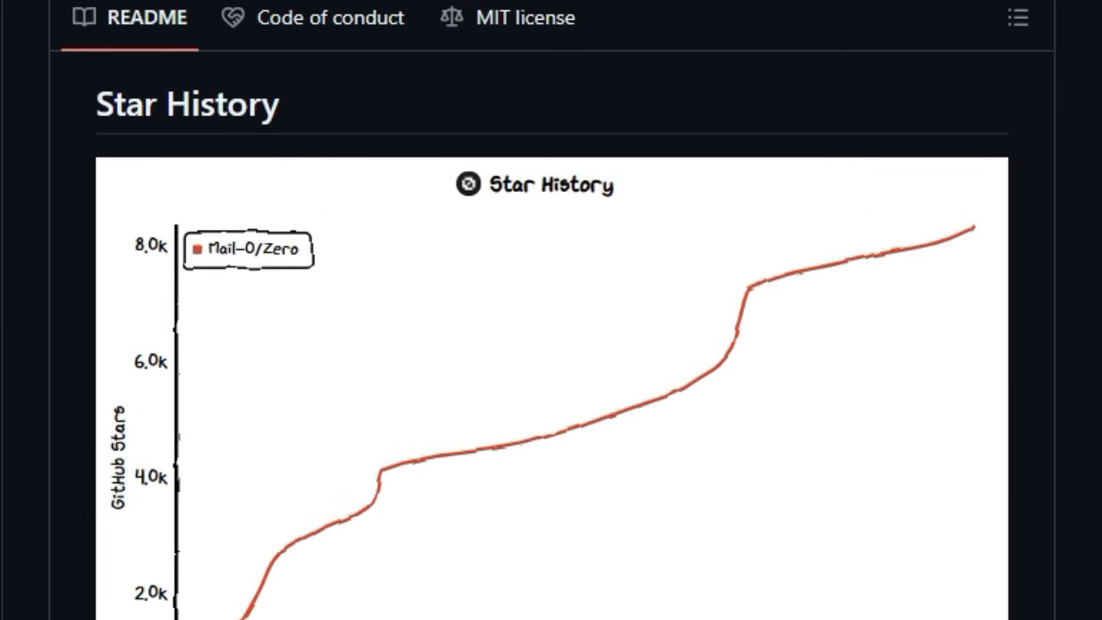
{"action": "scroll", "scroll_direction": "down", "scroll_amount": 3}
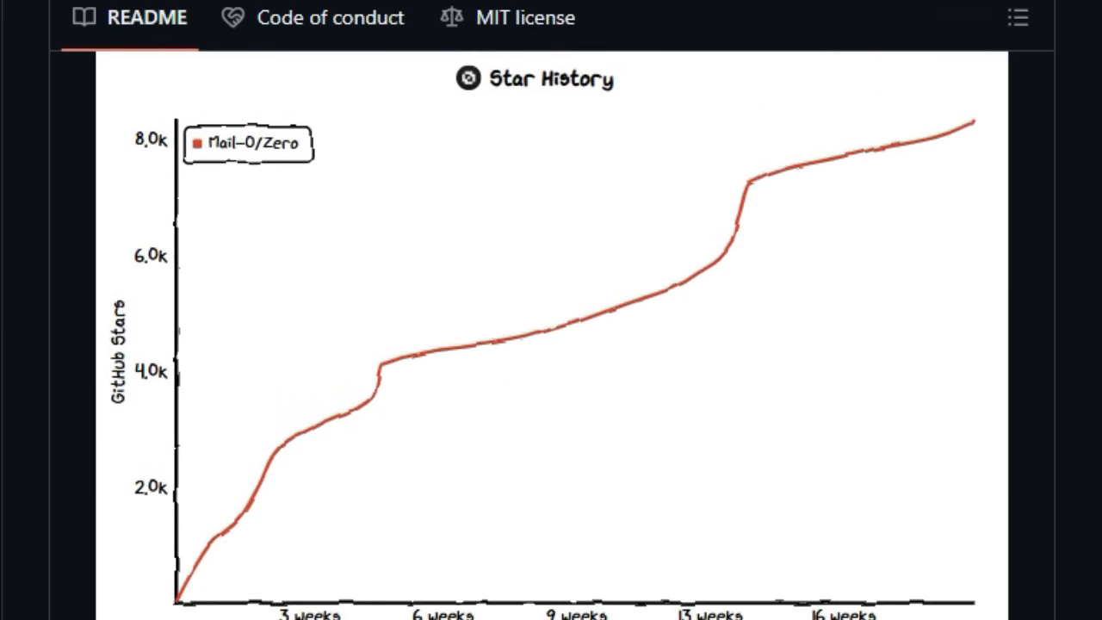
{"action": "scroll", "scroll_direction": "down", "scroll_amount": 3}
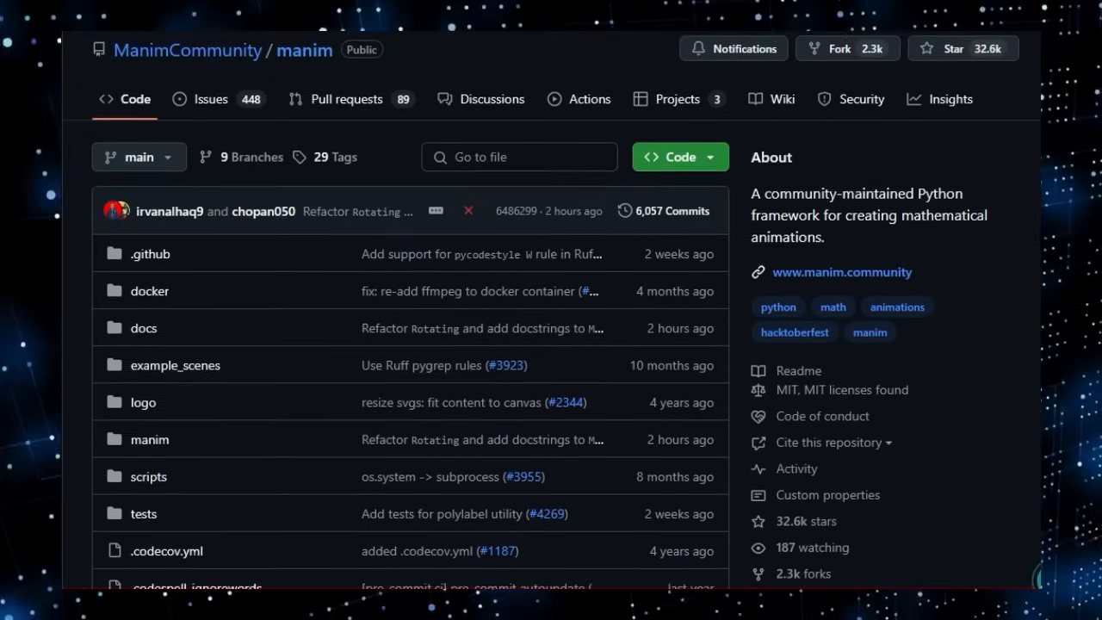
Step: Scroll past manim's file list, releases and contributors to the Manim logo banner
{"action": "scroll", "scroll_direction": "down", "scroll_amount": 3}
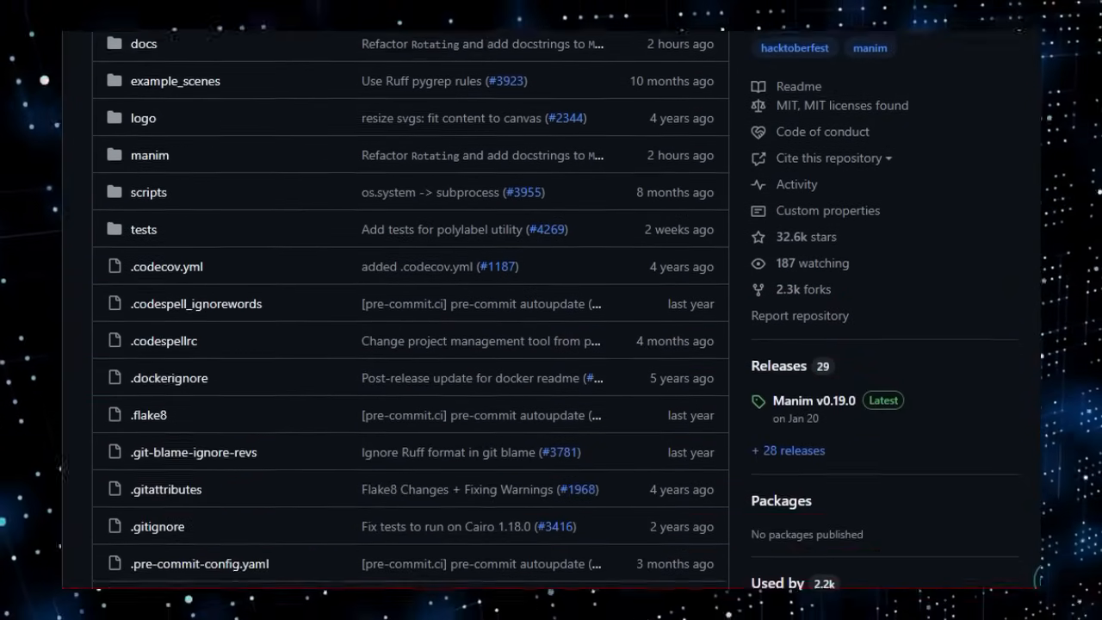
{"action": "scroll", "scroll_direction": "down", "scroll_amount": 3}
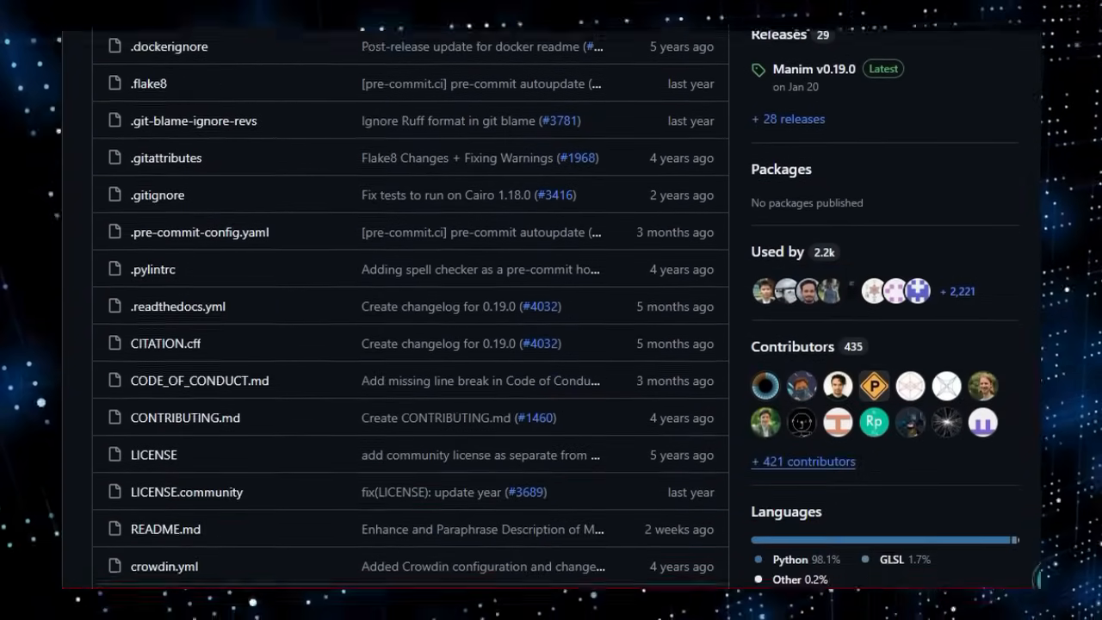
{"action": "scroll", "scroll_direction": "down", "scroll_amount": 3}
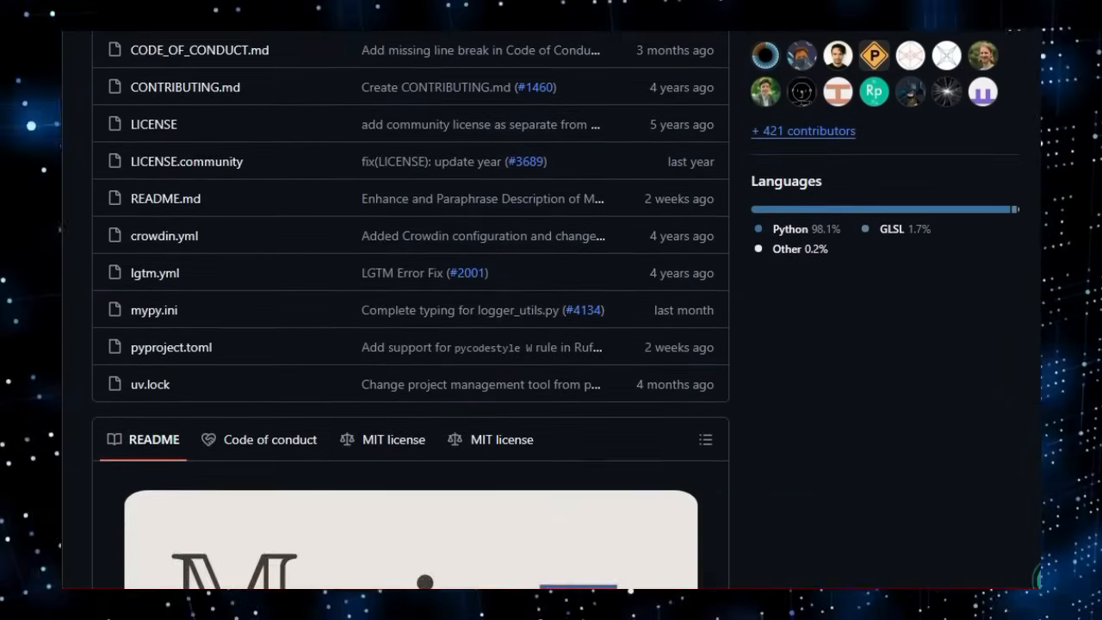
{"action": "scroll", "scroll_direction": "down", "scroll_amount": 3}
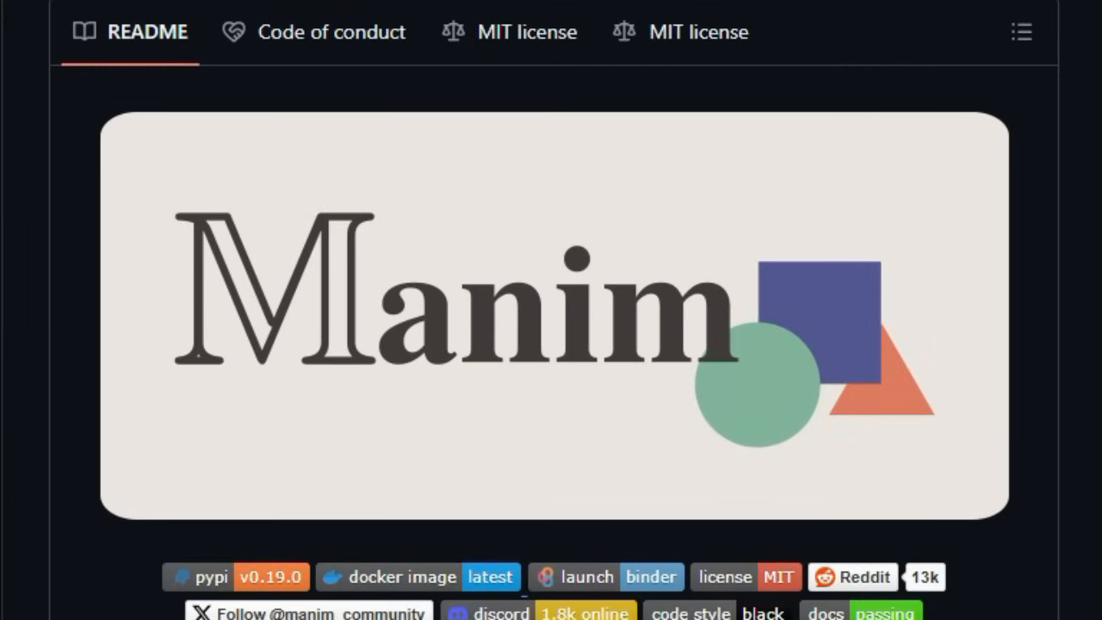
Step: Read past the badges, community-edition note and Table of Contents through Installation to Usage
{"action": "scroll", "scroll_direction": "down", "scroll_amount": 3}
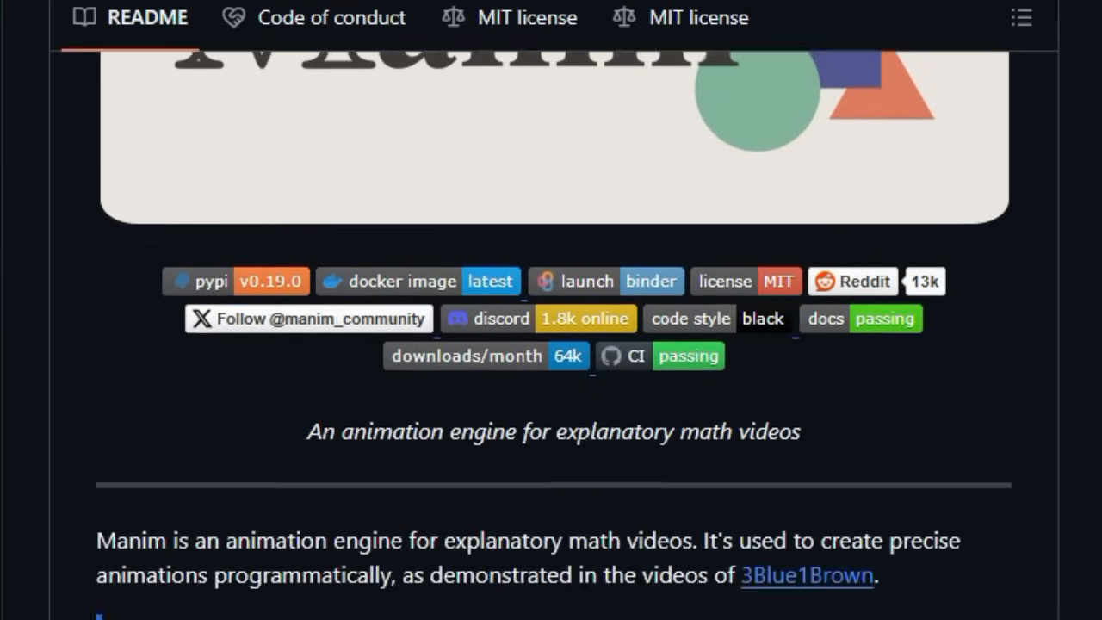
{"action": "scroll", "scroll_direction": "down", "scroll_amount": 3}
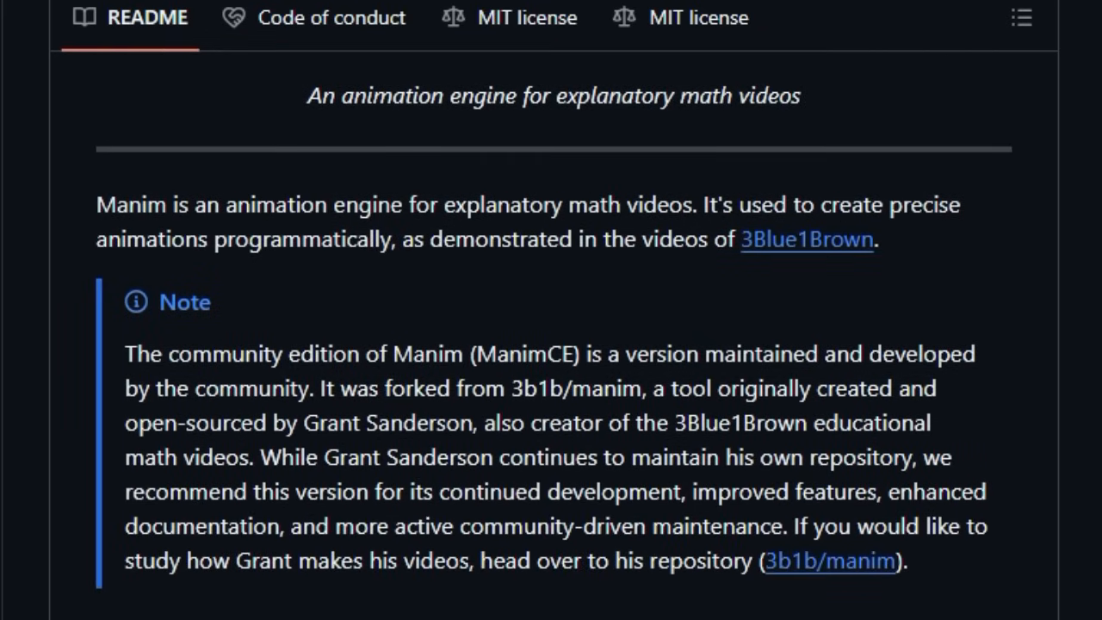
{"action": "scroll", "scroll_direction": "down", "scroll_amount": 3}
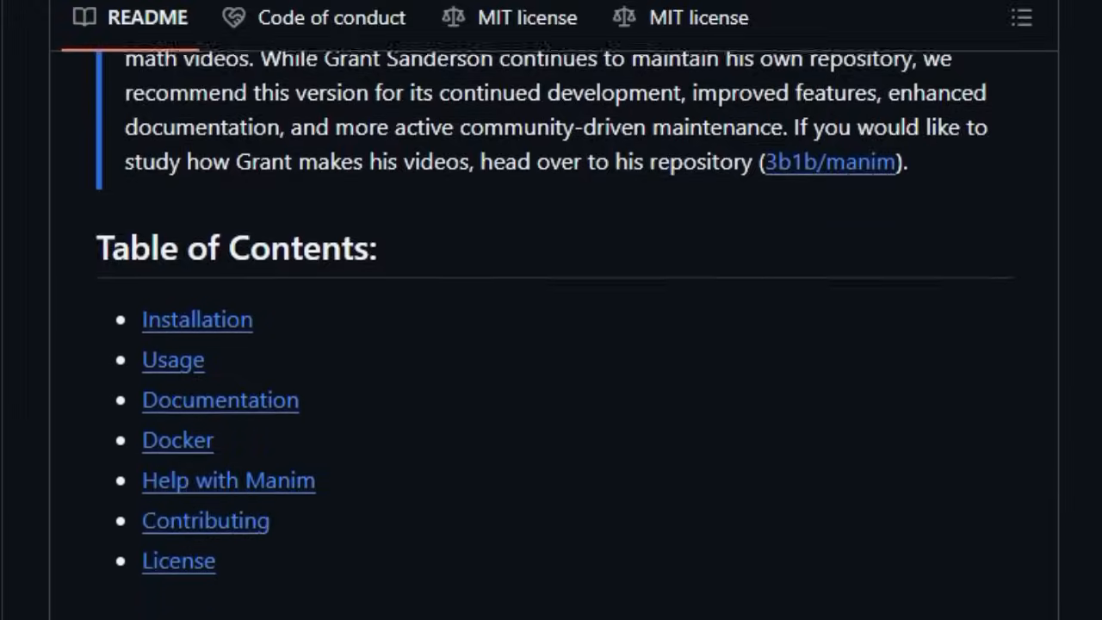
{"action": "scroll", "scroll_direction": "down", "scroll_amount": 3}
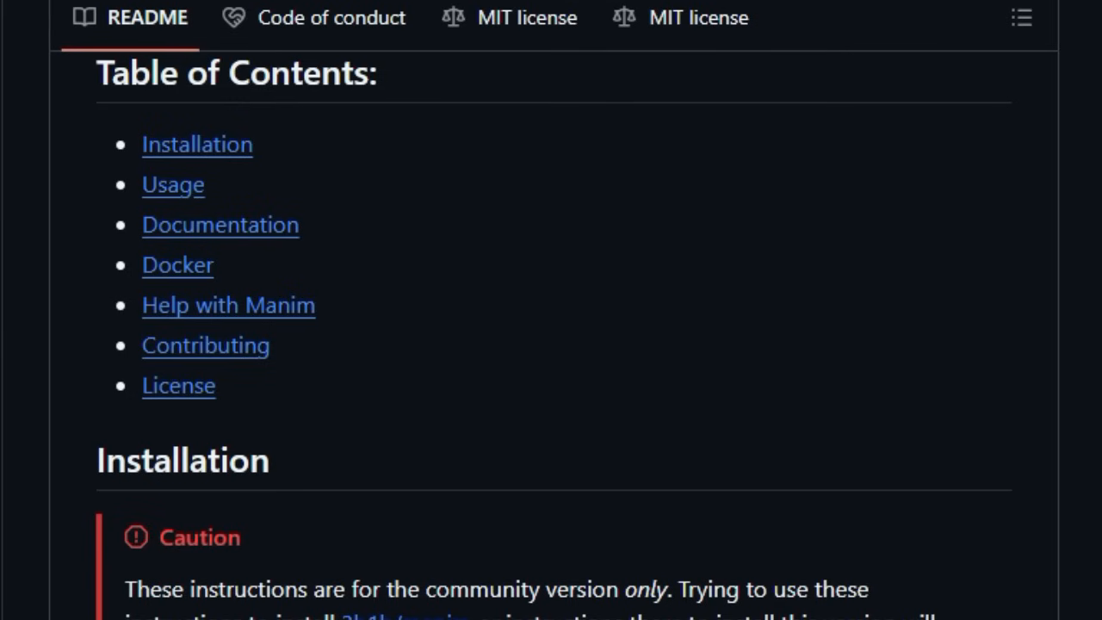
{"action": "scroll", "scroll_direction": "down", "scroll_amount": 3}
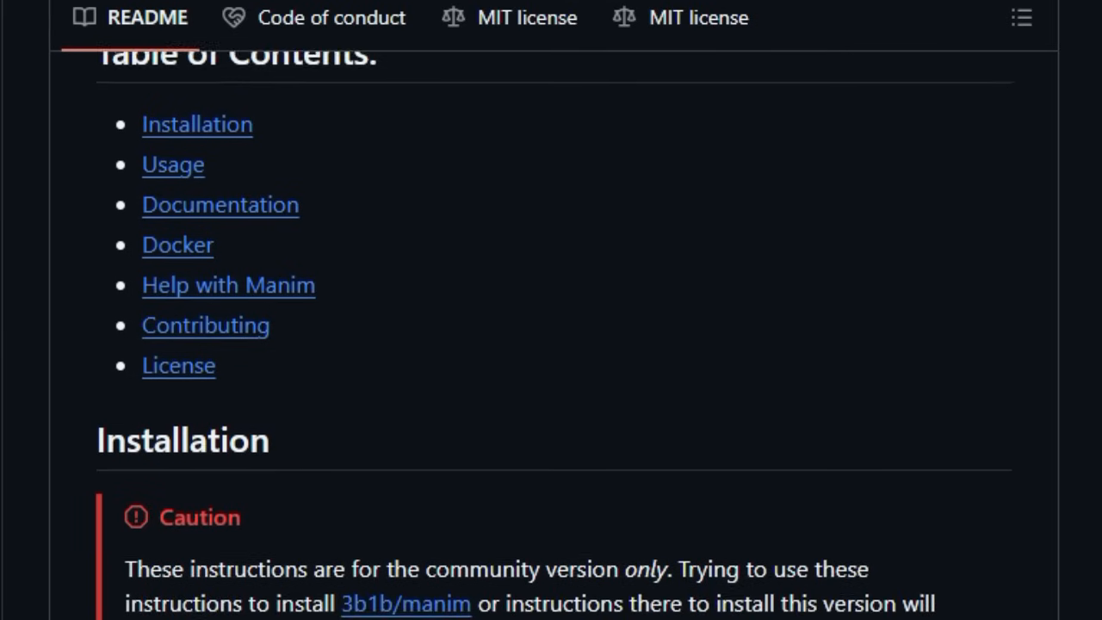
{"action": "scroll", "scroll_direction": "down", "scroll_amount": 3}
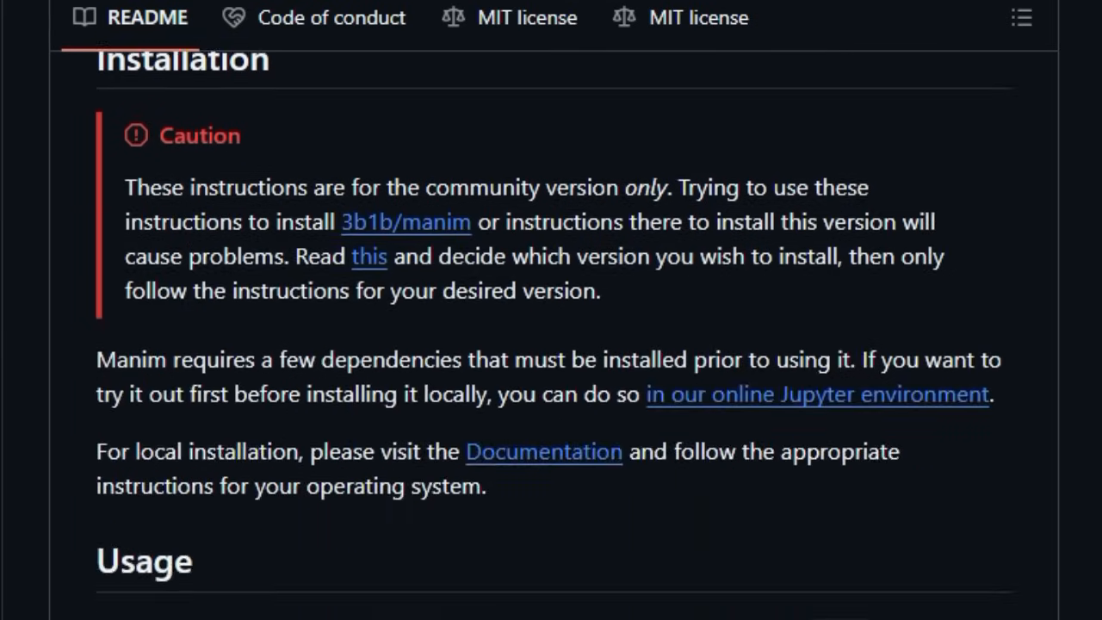
{"action": "scroll", "scroll_direction": "down", "scroll_amount": 3}
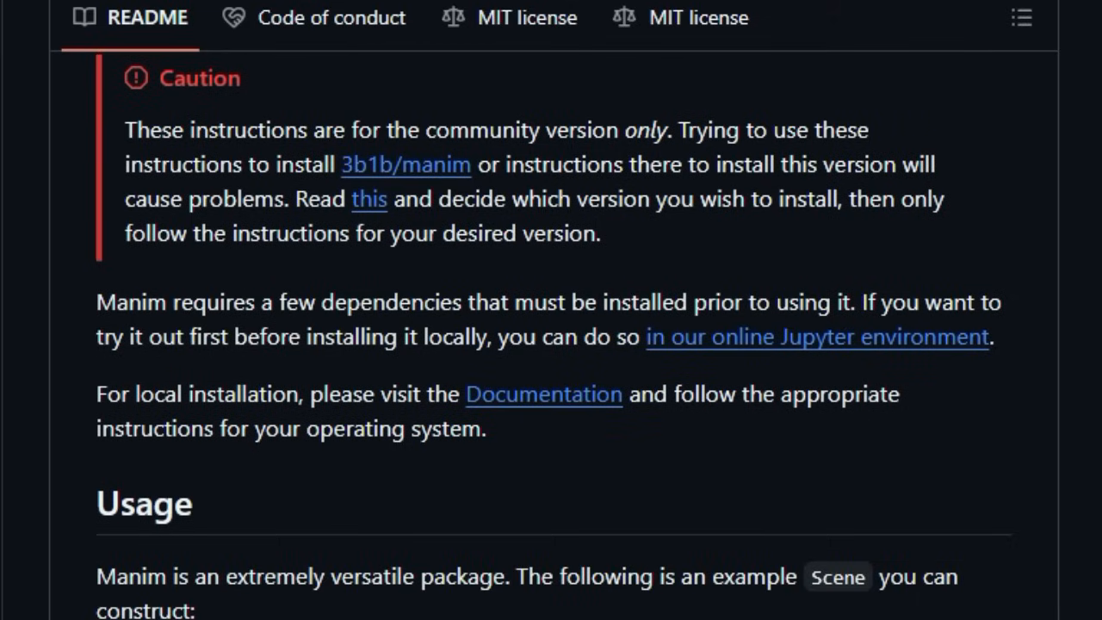
Step: Scroll through Manim's Usage example and Command line arguments sections
{"action": "scroll", "scroll_direction": "down", "scroll_amount": 3}
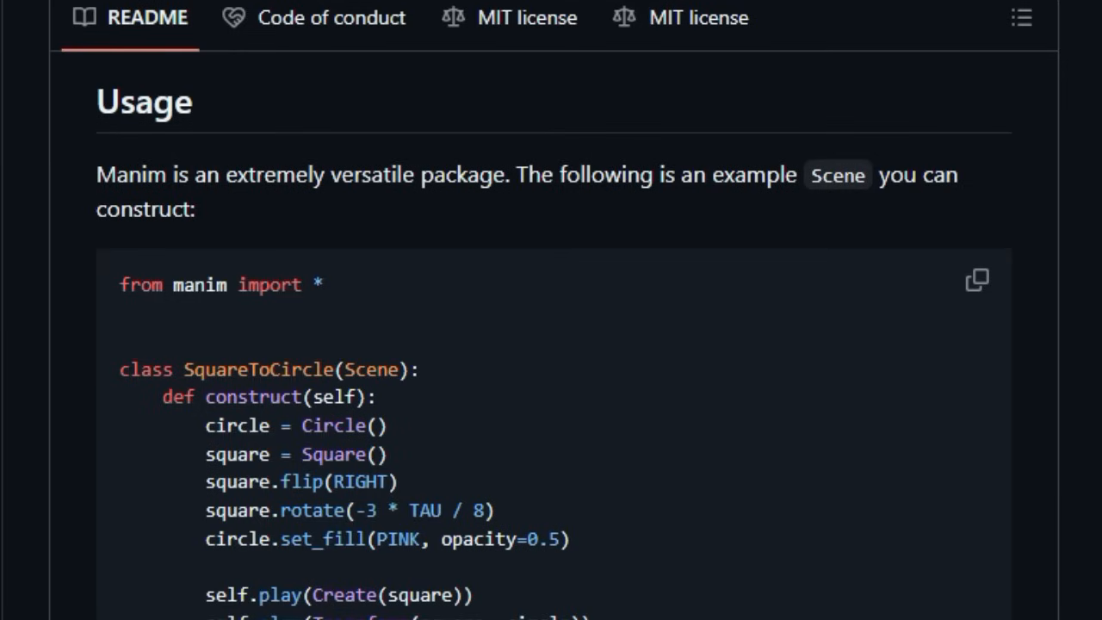
{"action": "scroll", "scroll_direction": "down", "scroll_amount": 3}
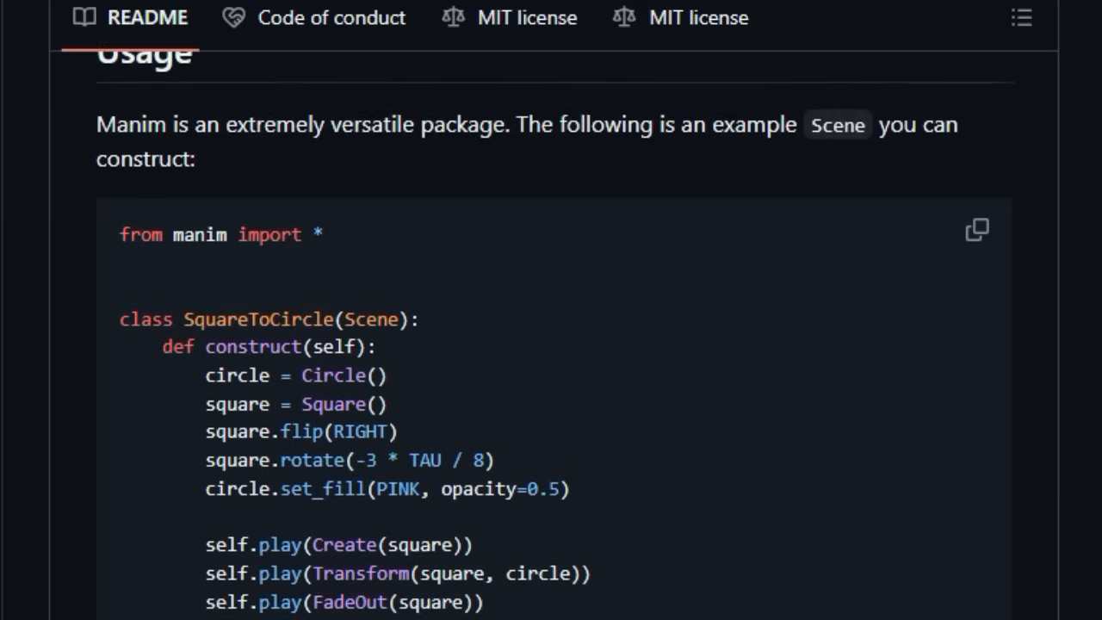
{"action": "scroll", "scroll_direction": "down", "scroll_amount": 3}
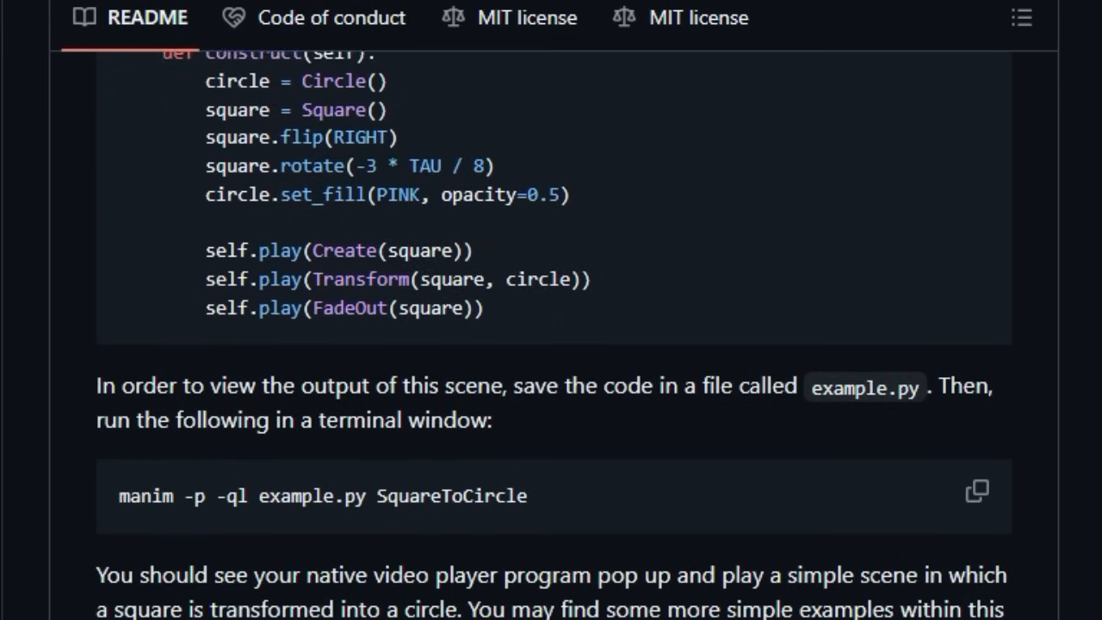
{"action": "scroll", "scroll_direction": "down", "scroll_amount": 3}
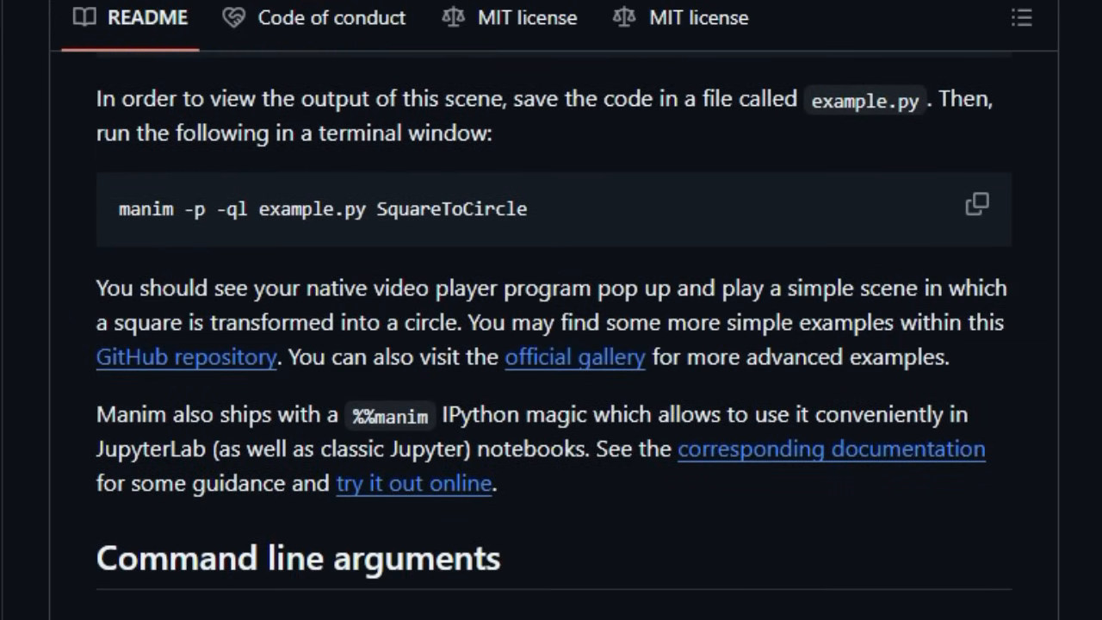
{"action": "scroll", "scroll_direction": "down", "scroll_amount": 3}
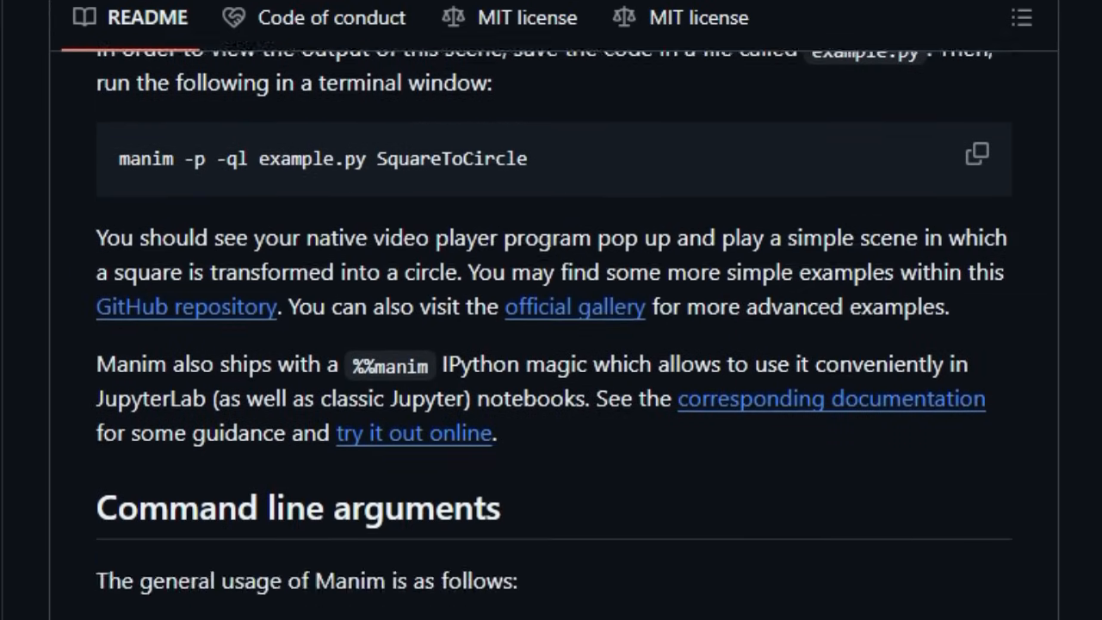
{"action": "scroll", "scroll_direction": "down", "scroll_amount": 3}
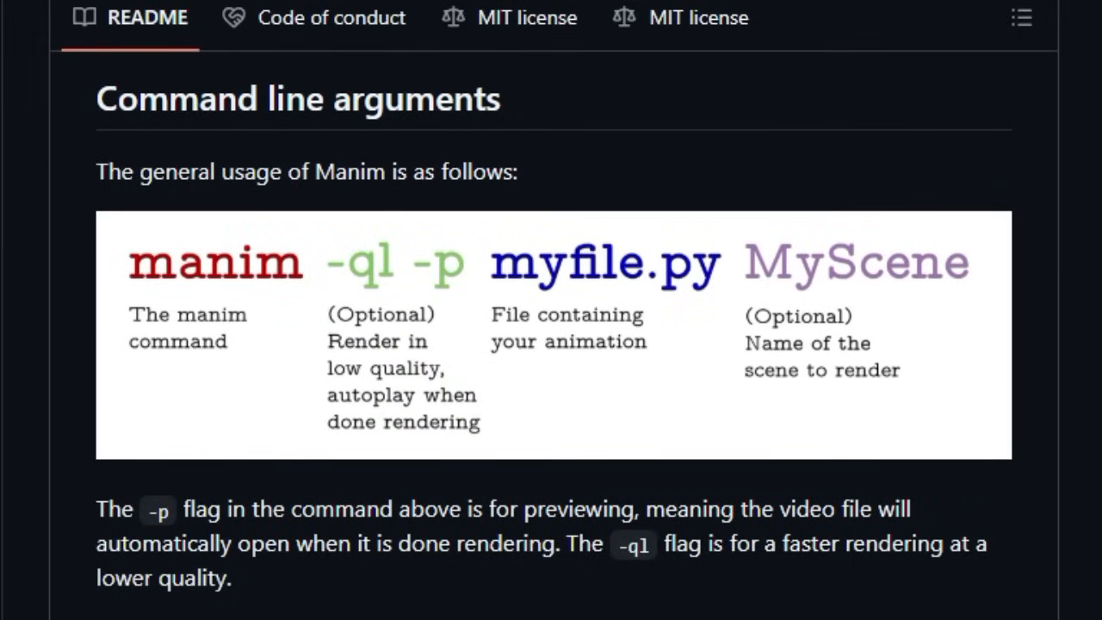
{"action": "scroll", "scroll_direction": "down", "scroll_amount": 3}
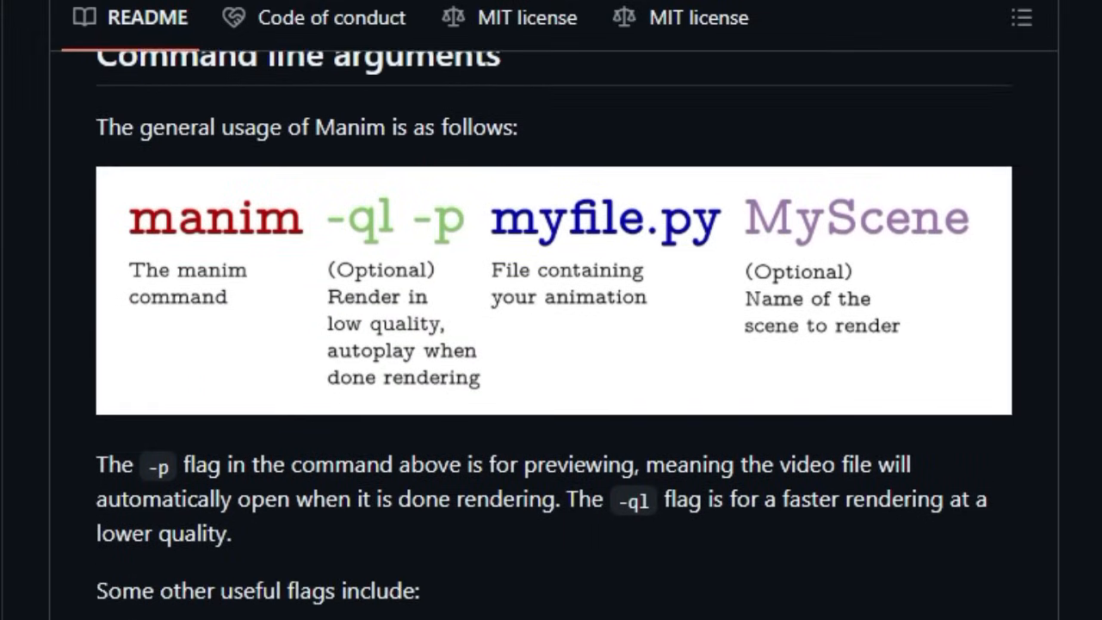
{"action": "scroll", "scroll_direction": "down", "scroll_amount": 3}
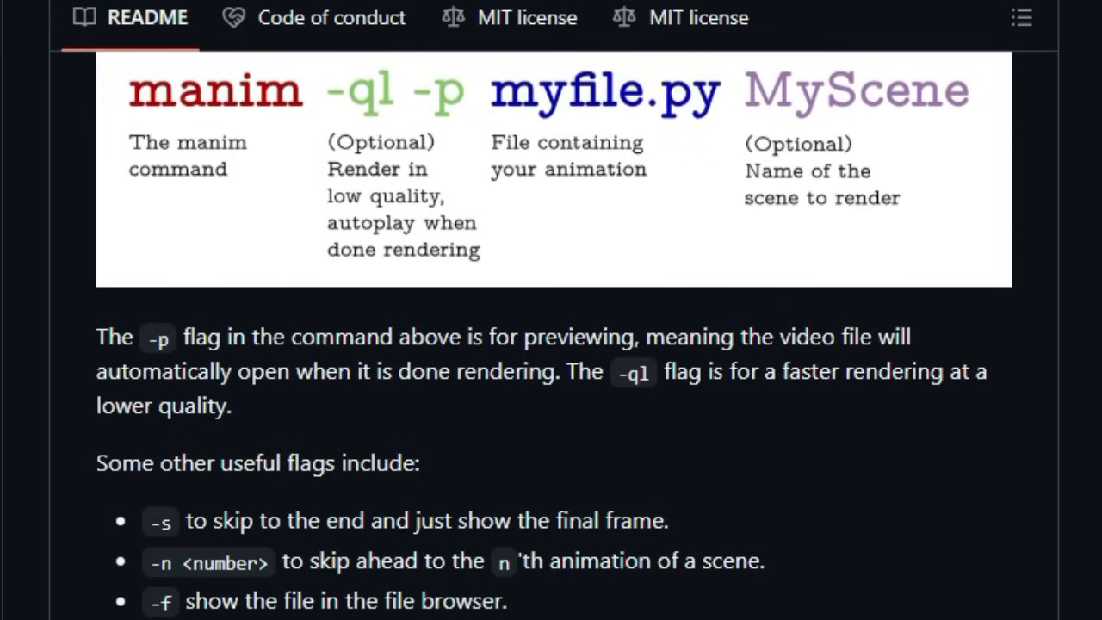
{"action": "scroll", "scroll_direction": "down", "scroll_amount": 3}
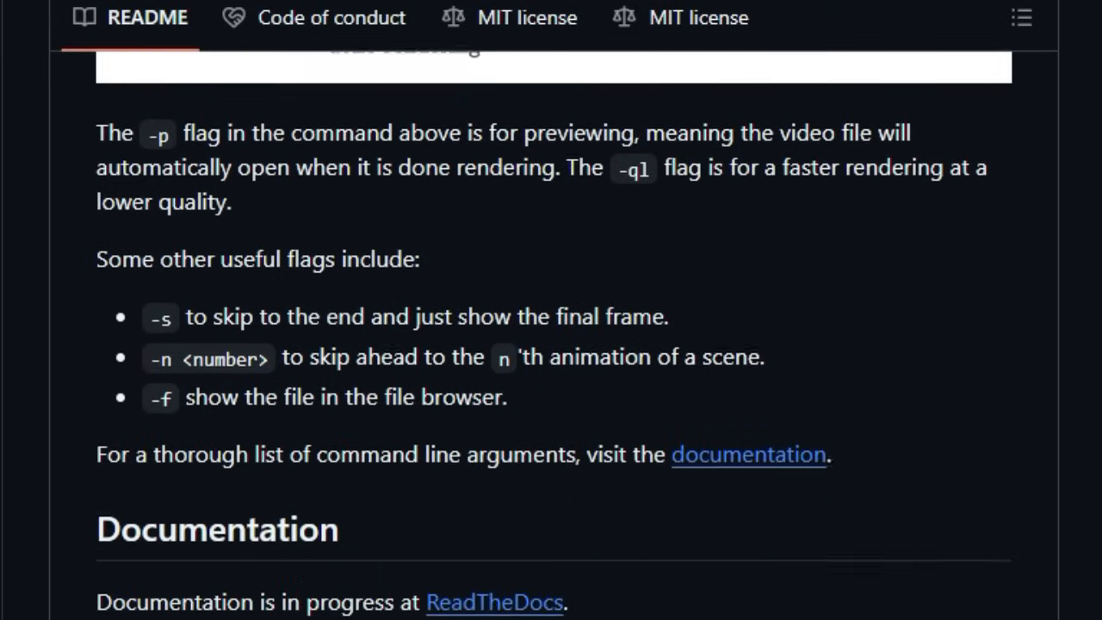
Step: Scroll on through Documentation, Docker, Contributing and How to Cite Manim to the README's end
{"action": "scroll", "scroll_direction": "down", "scroll_amount": 3}
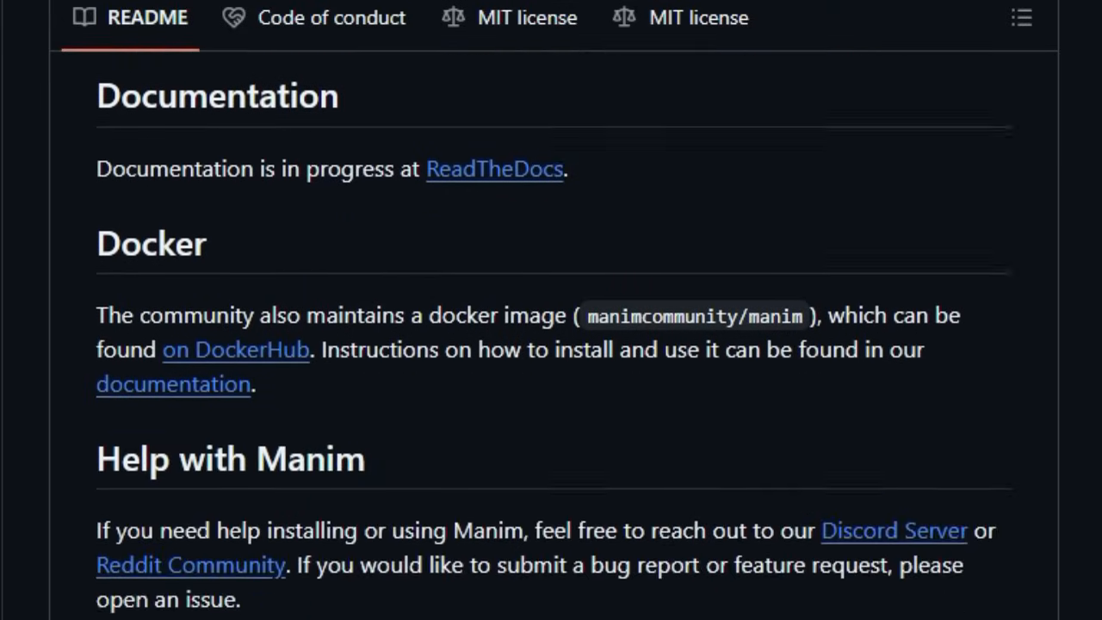
{"action": "scroll", "scroll_direction": "down", "scroll_amount": 3}
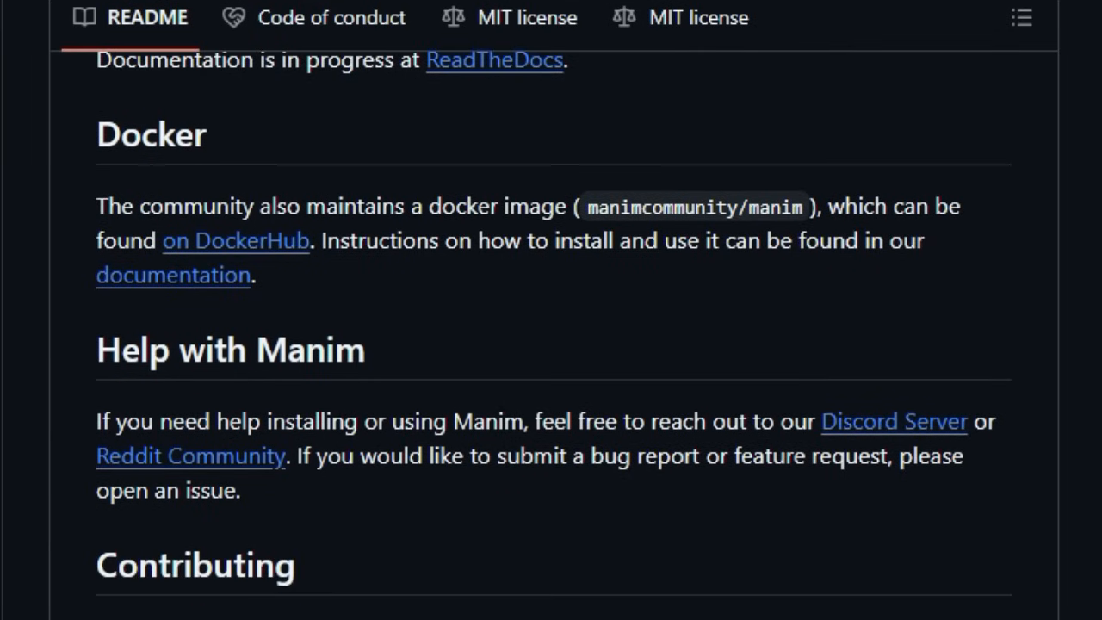
{"action": "scroll", "scroll_direction": "down", "scroll_amount": 3}
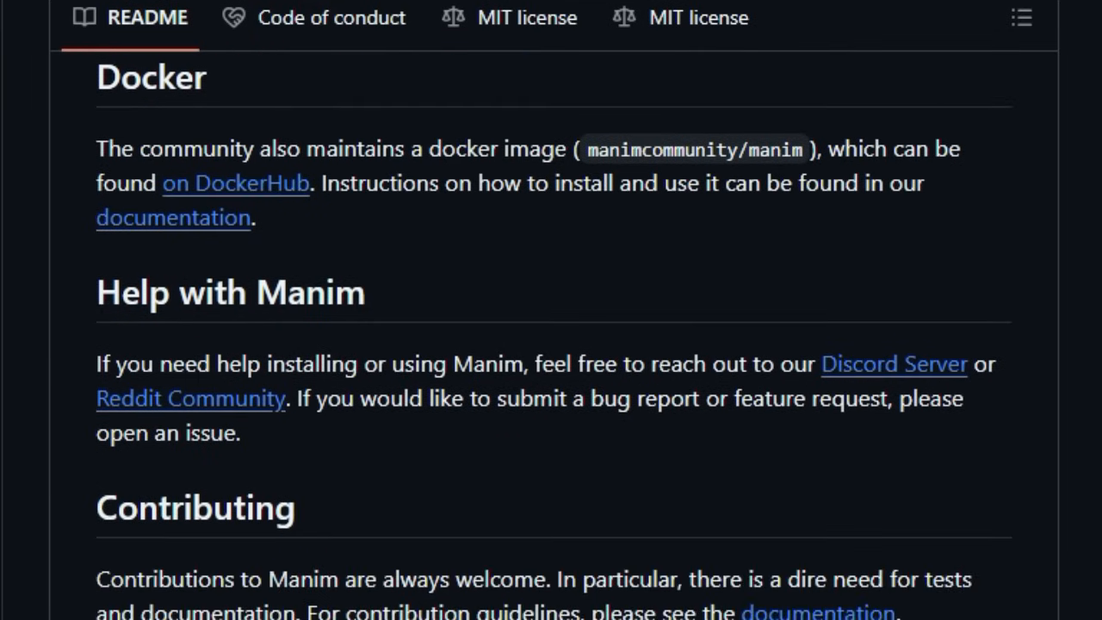
{"action": "scroll", "scroll_direction": "down", "scroll_amount": 3}
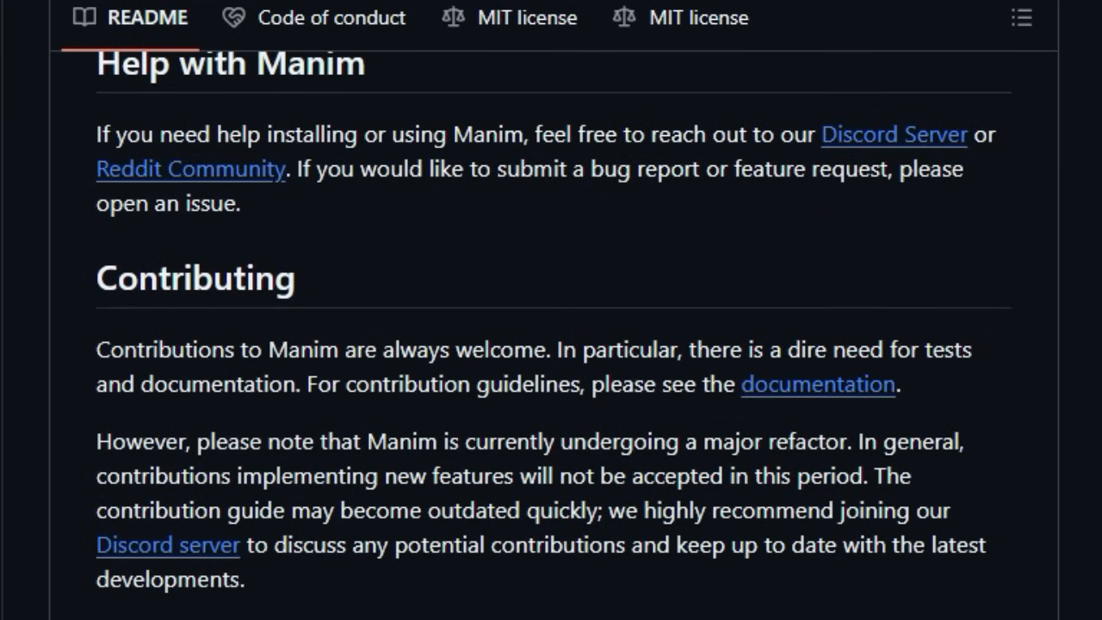
{"action": "scroll", "scroll_direction": "down", "scroll_amount": 3}
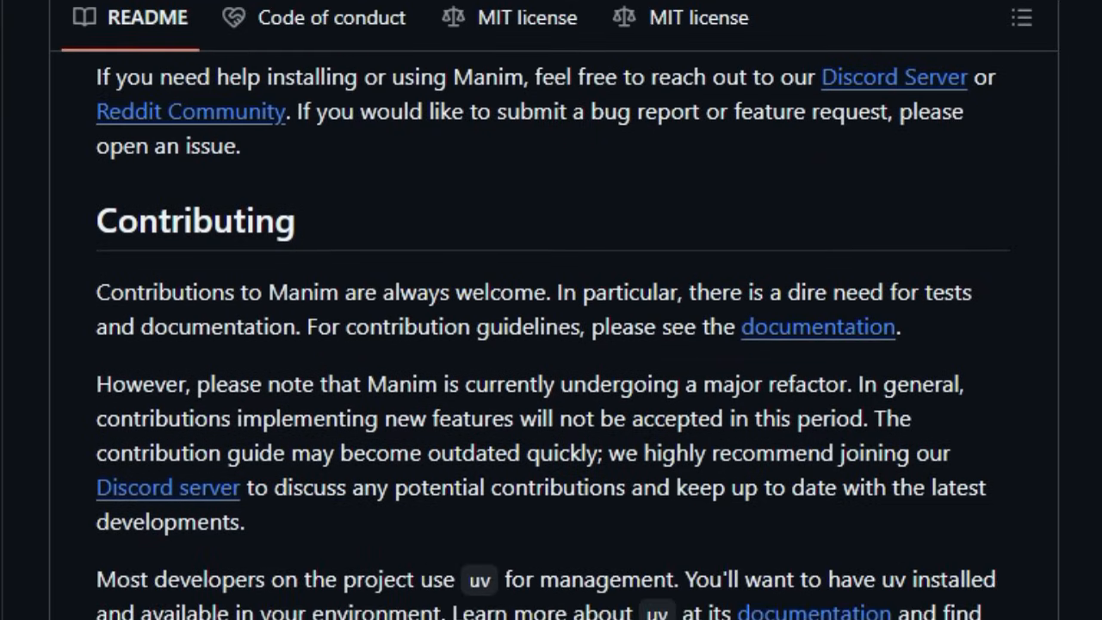
{"action": "scroll", "scroll_direction": "down", "scroll_amount": 3}
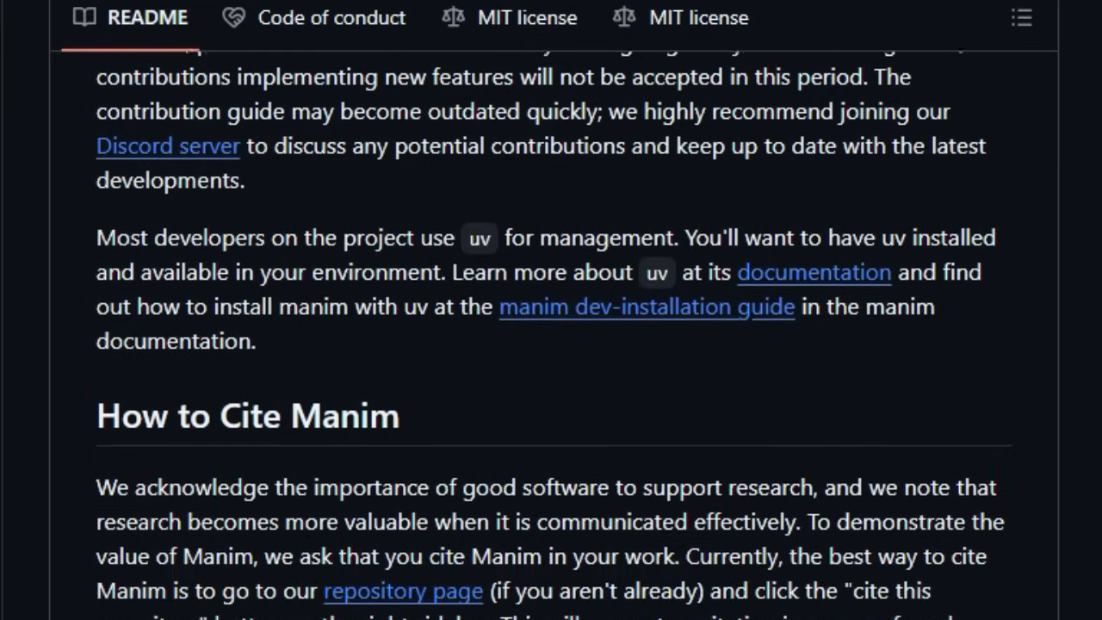
{"action": "scroll", "scroll_direction": "down", "scroll_amount": 3}
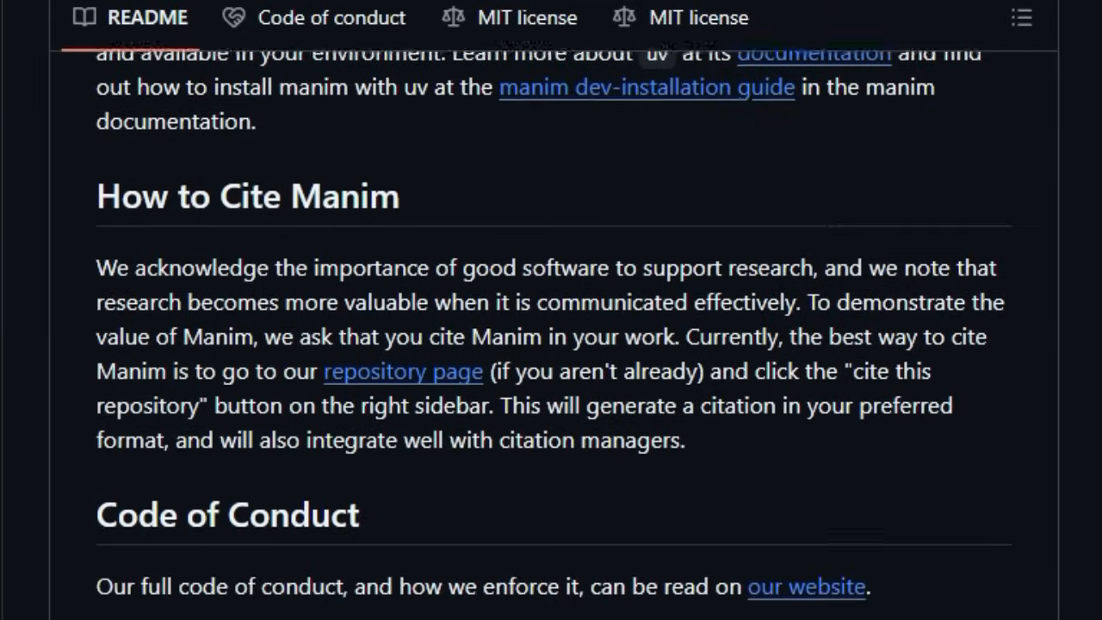
{"action": "scroll", "scroll_direction": "down", "scroll_amount": 3}
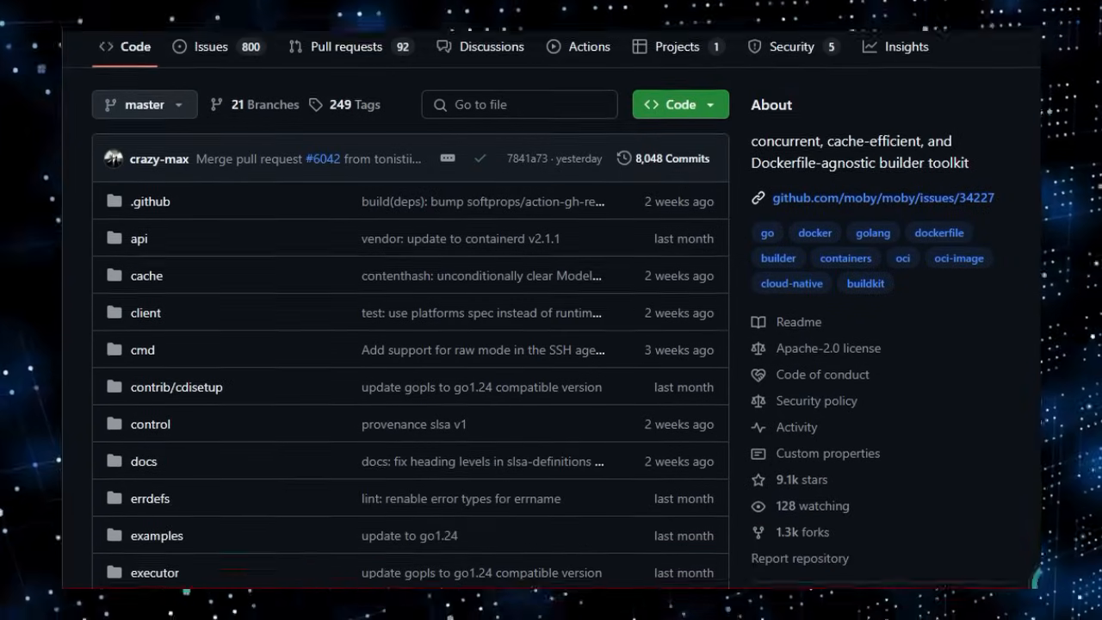
Step: Scroll past BuildKit's file list and sidebar to the README's buildctl build demo
{"action": "scroll", "scroll_direction": "down", "scroll_amount": 3}
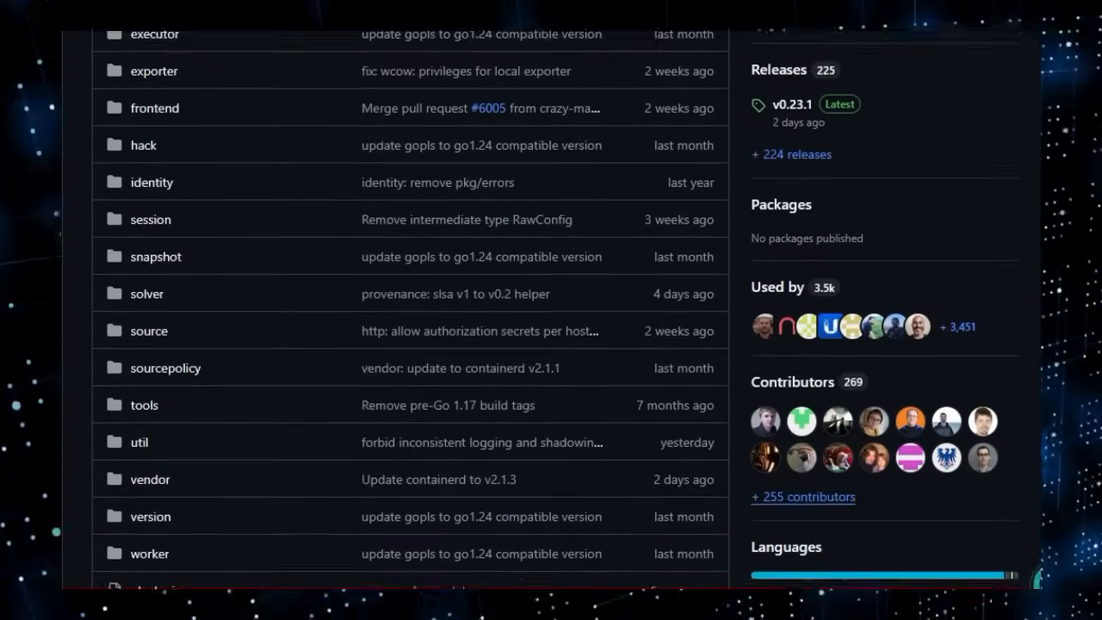
{"action": "scroll", "scroll_direction": "down", "scroll_amount": 3}
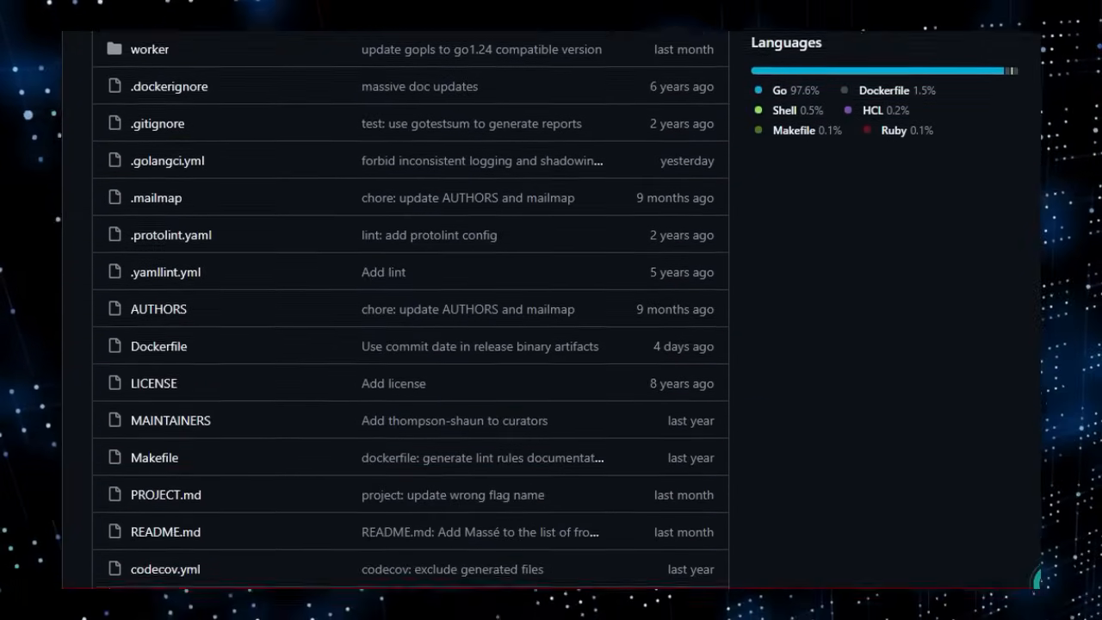
{"action": "scroll", "scroll_direction": "down", "scroll_amount": 3}
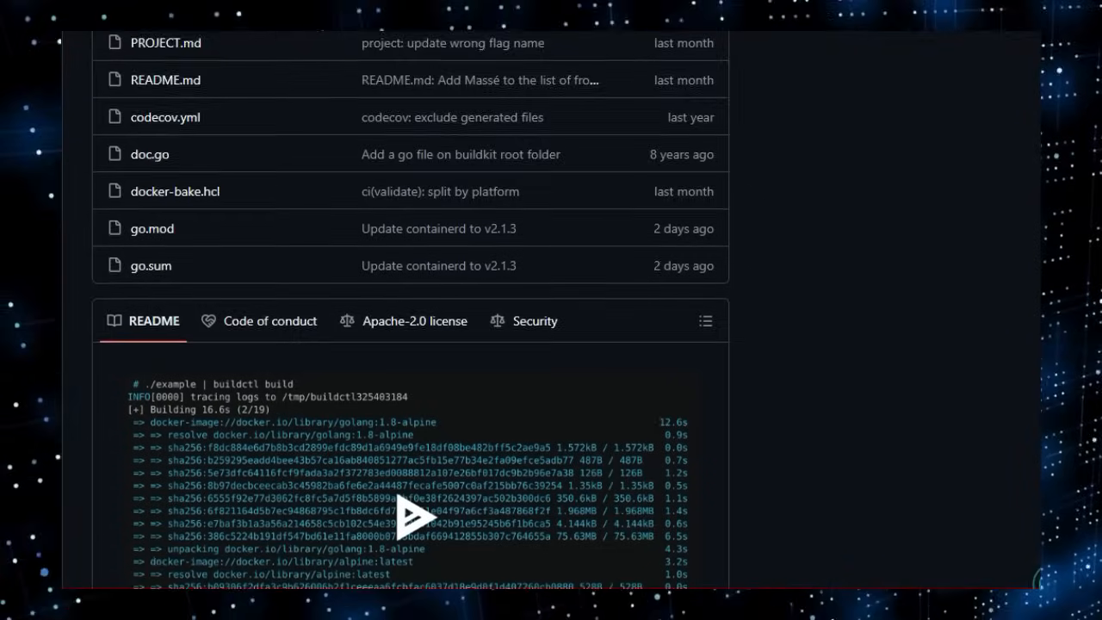
{"action": "scroll", "scroll_direction": "down", "scroll_amount": 3}
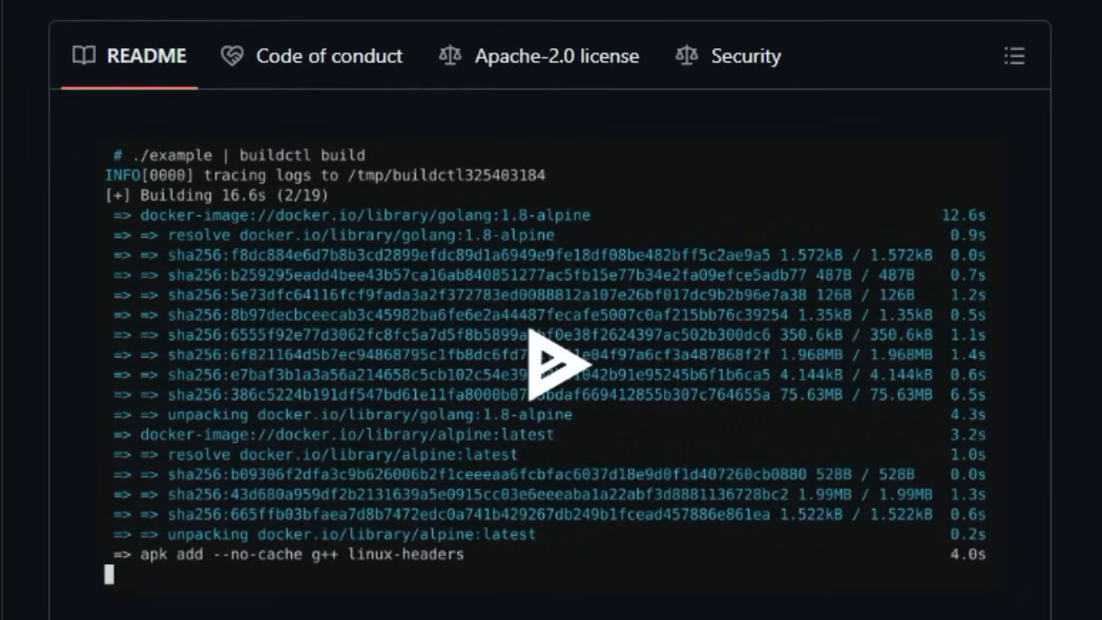
Step: Scroll from the BuildKit title and badges through key features and contents to 'Used by'
{"action": "scroll", "scroll_direction": "down", "scroll_amount": 3}
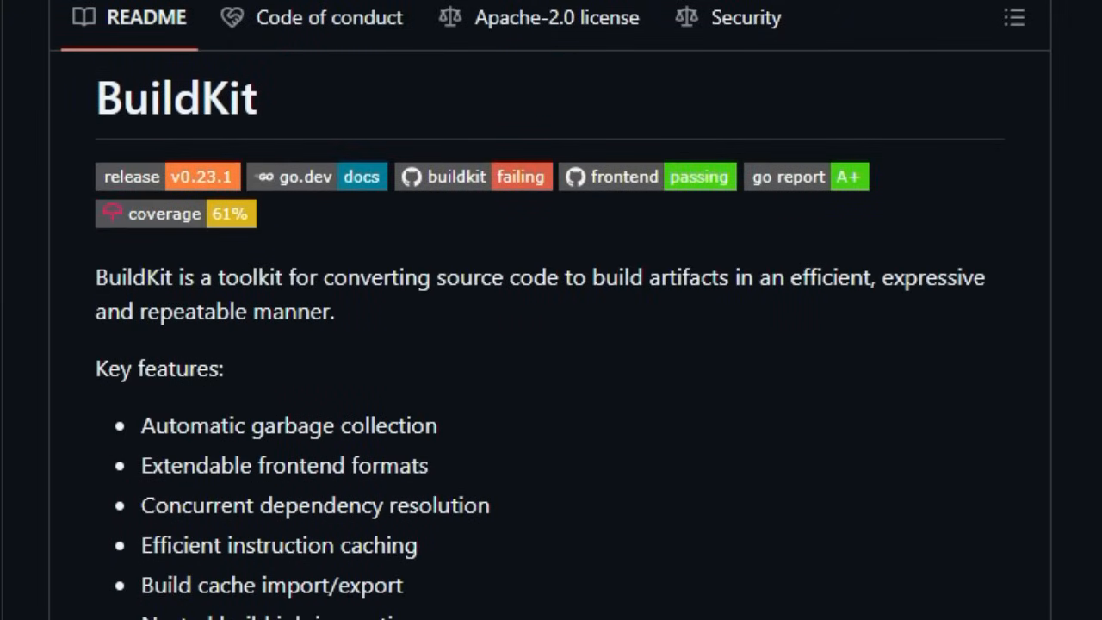
{"action": "scroll", "scroll_direction": "down", "scroll_amount": 3}
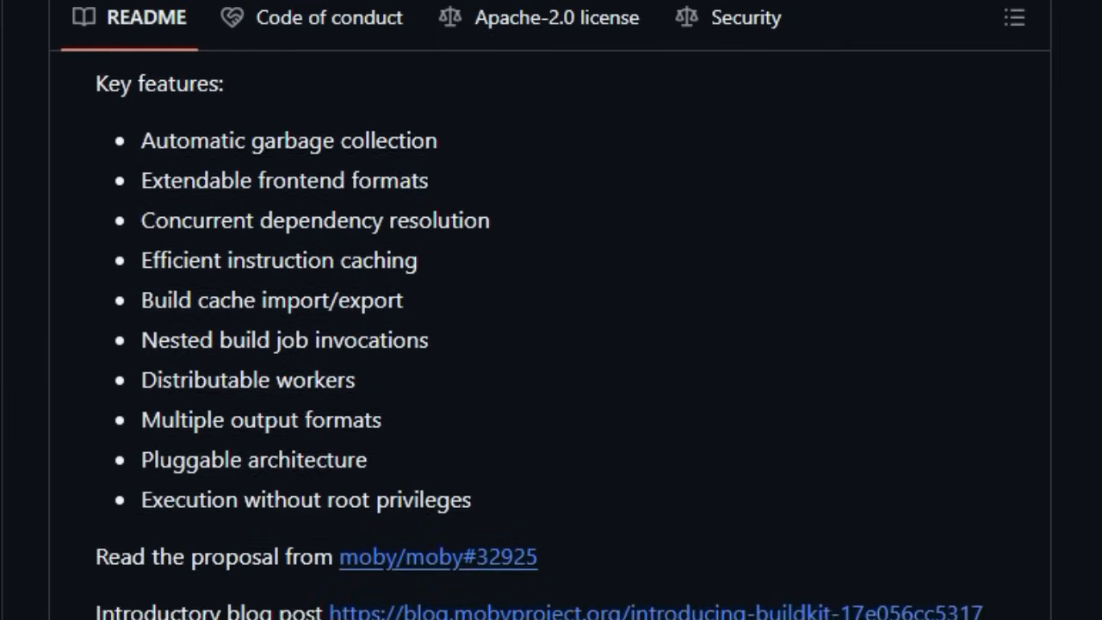
{"action": "scroll", "scroll_direction": "down", "scroll_amount": 3}
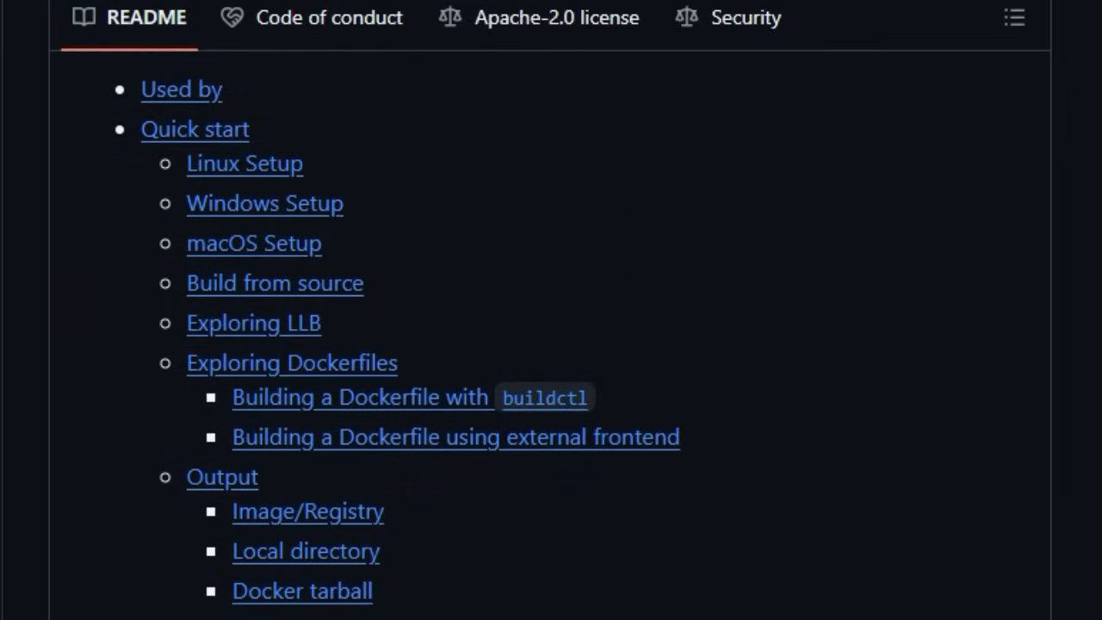
{"action": "scroll", "scroll_direction": "down", "scroll_amount": 3}
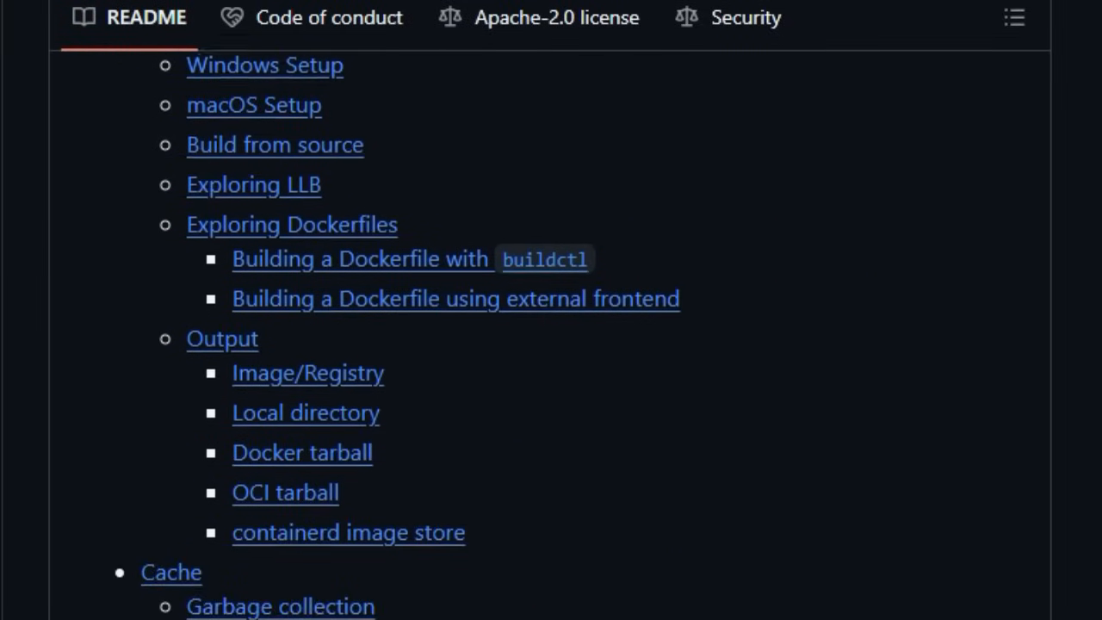
{"action": "scroll", "scroll_direction": "down", "scroll_amount": 3}
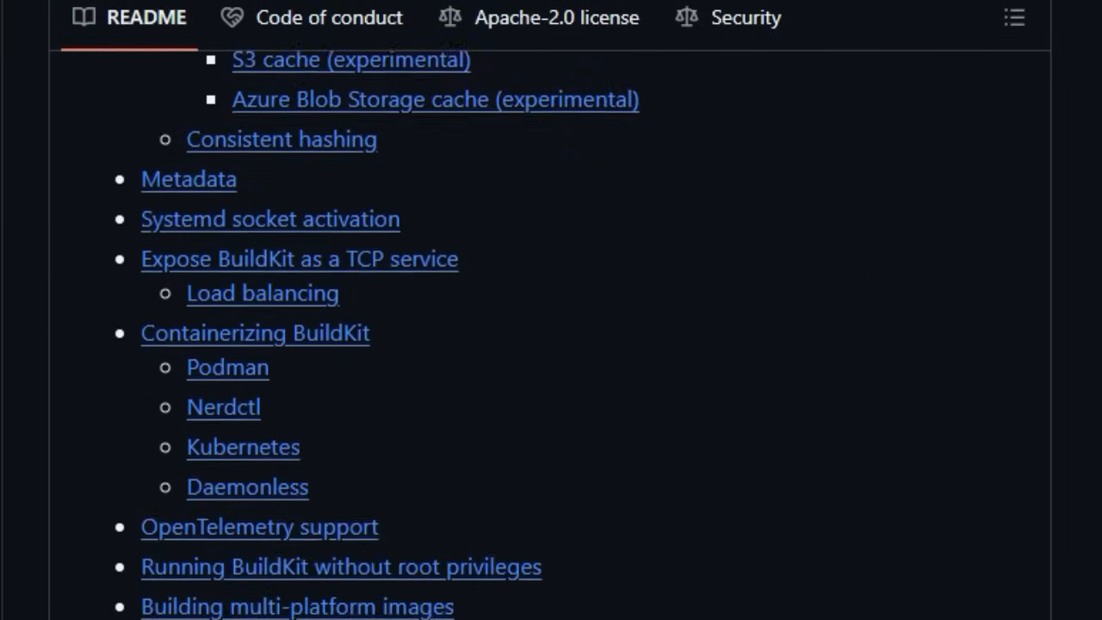
{"action": "scroll", "scroll_direction": "down", "scroll_amount": 3}
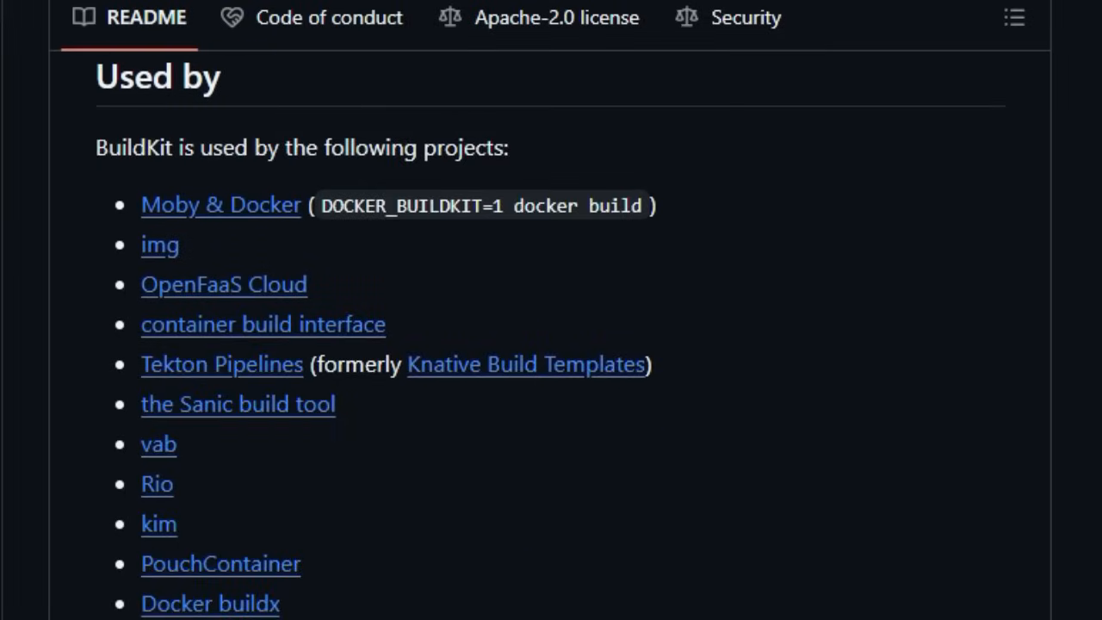
{"action": "scroll", "scroll_direction": "down", "scroll_amount": 3}
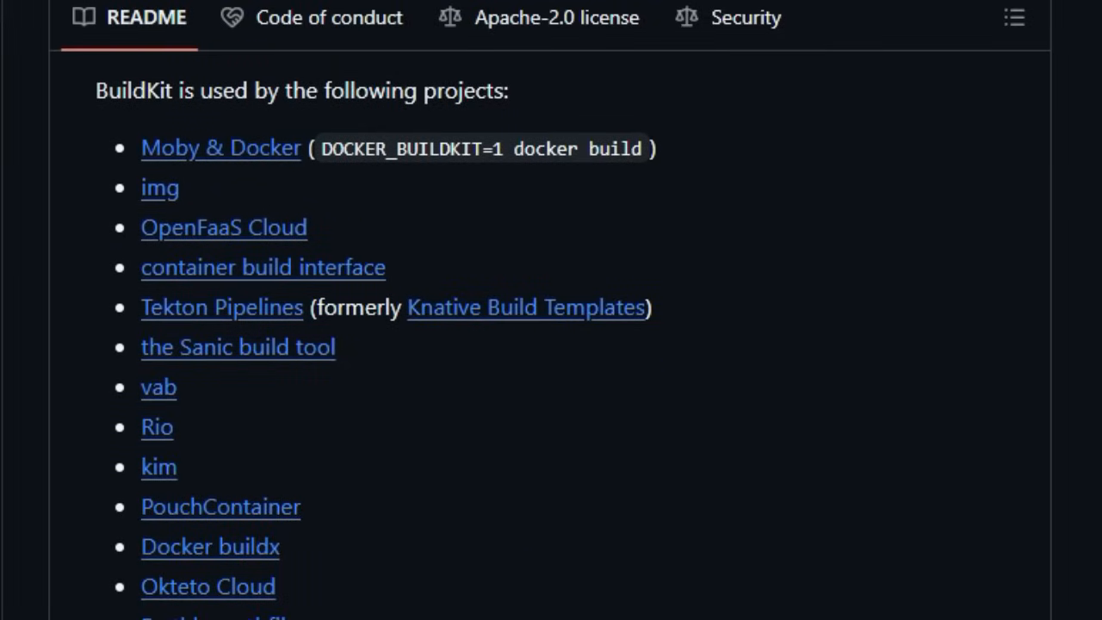
{"action": "scroll", "scroll_direction": "down", "scroll_amount": 3}
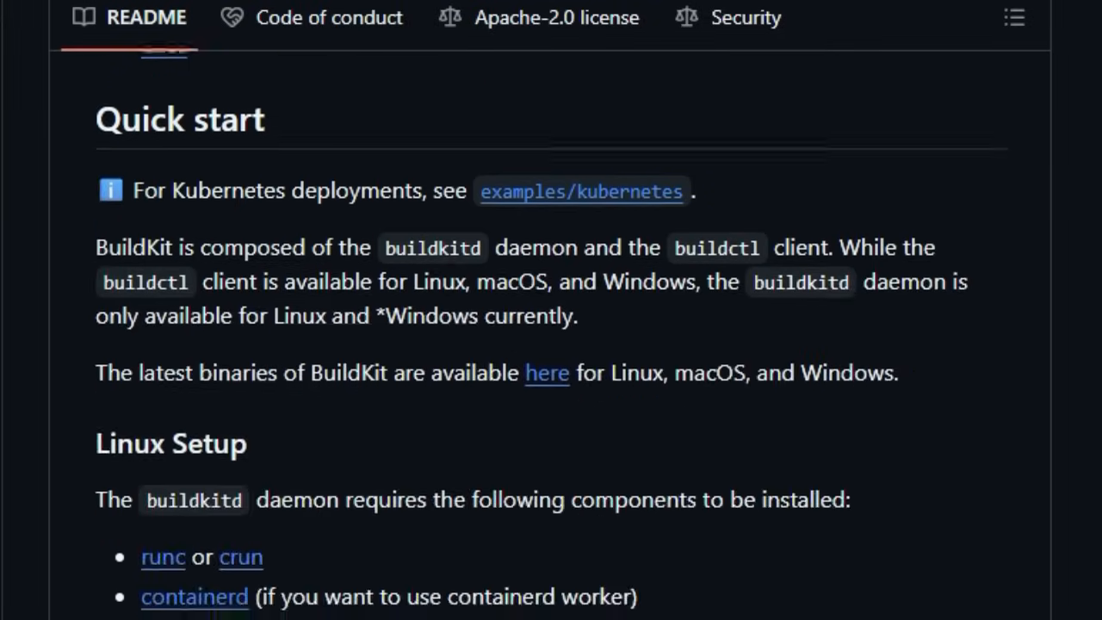
Step: Scroll through BuildKit's Quick start and the Linux, Windows and macOS setup instructions
{"action": "scroll", "scroll_direction": "down", "scroll_amount": 3}
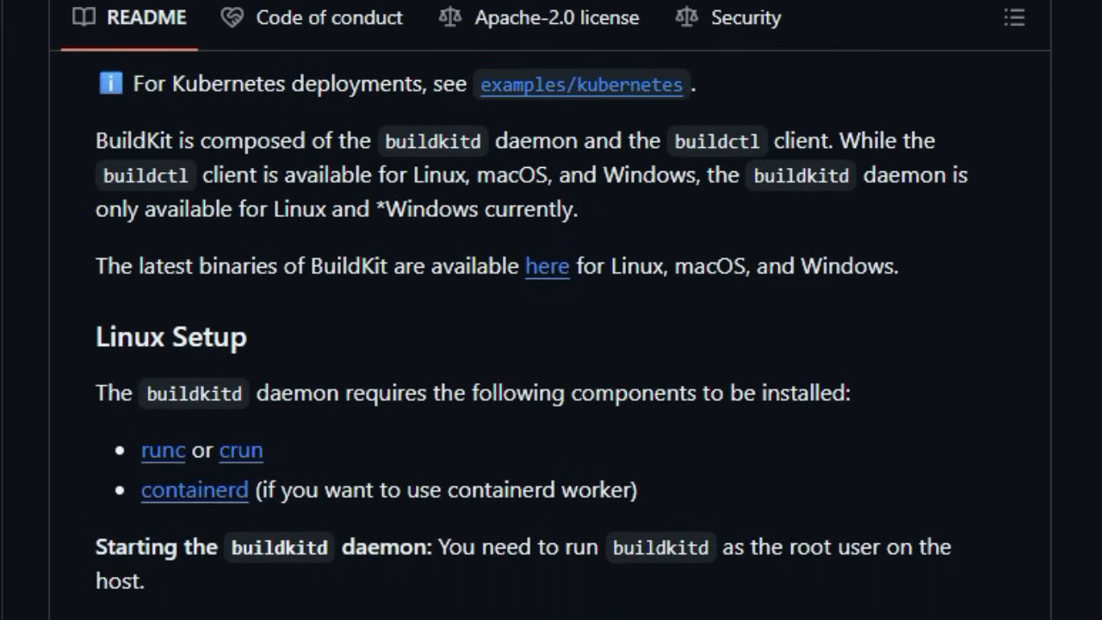
{"action": "scroll", "scroll_direction": "down", "scroll_amount": 3}
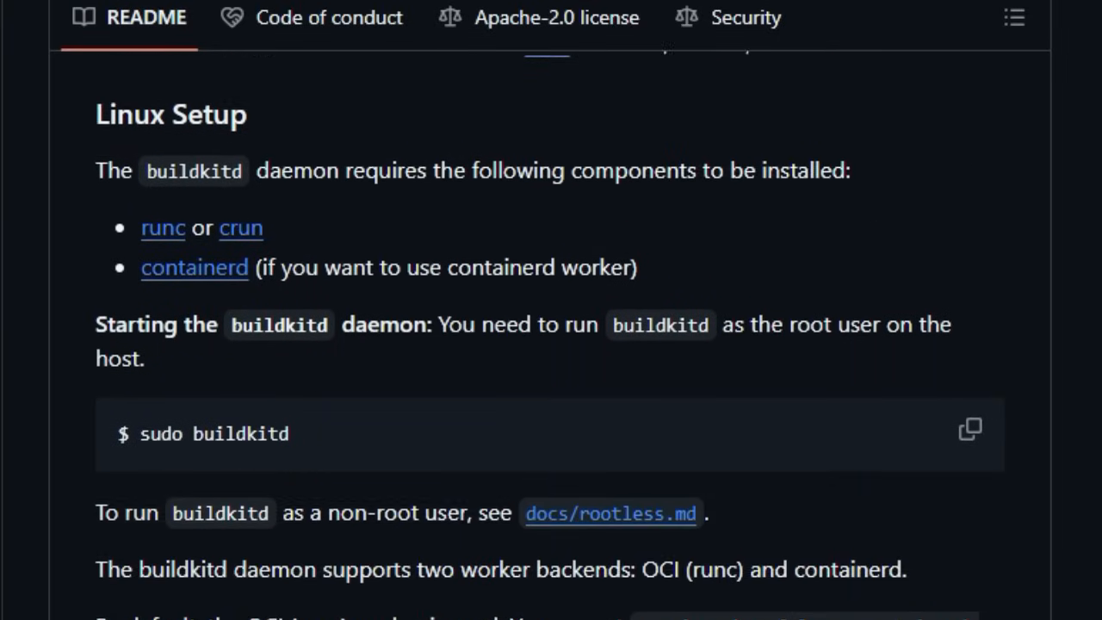
{"action": "scroll", "scroll_direction": "down", "scroll_amount": 3}
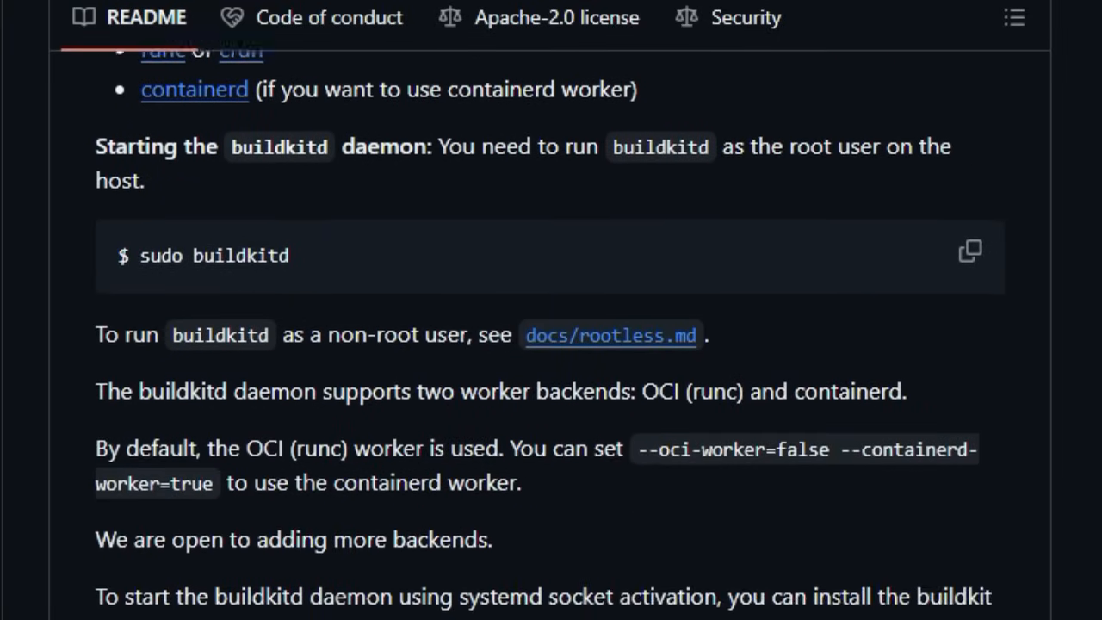
{"action": "scroll", "scroll_direction": "down", "scroll_amount": 3}
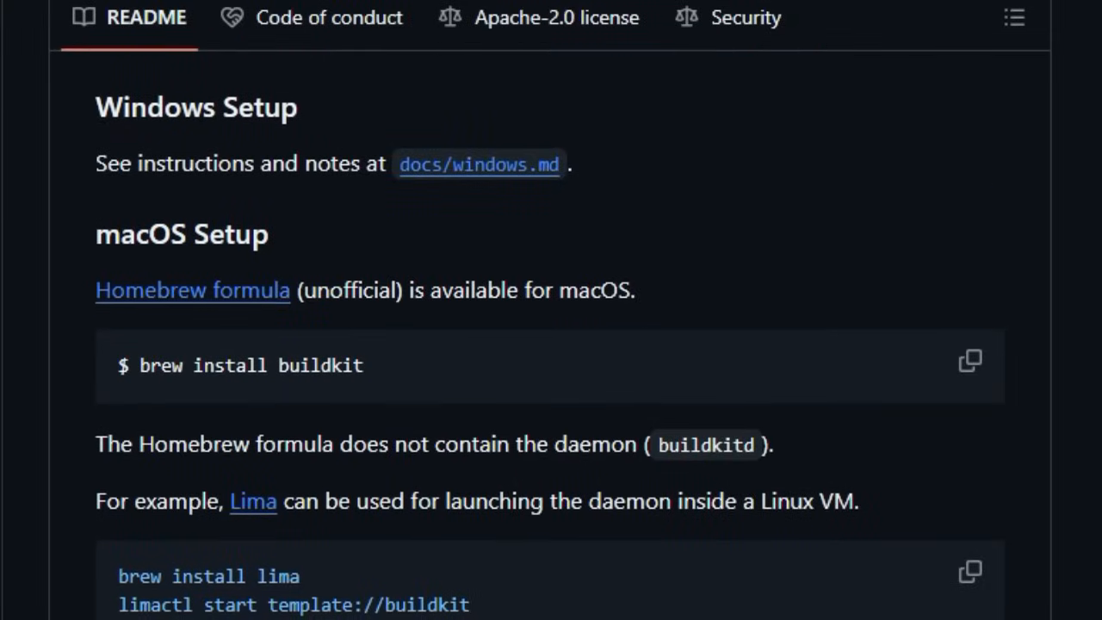
{"action": "scroll", "scroll_direction": "down", "scroll_amount": 3}
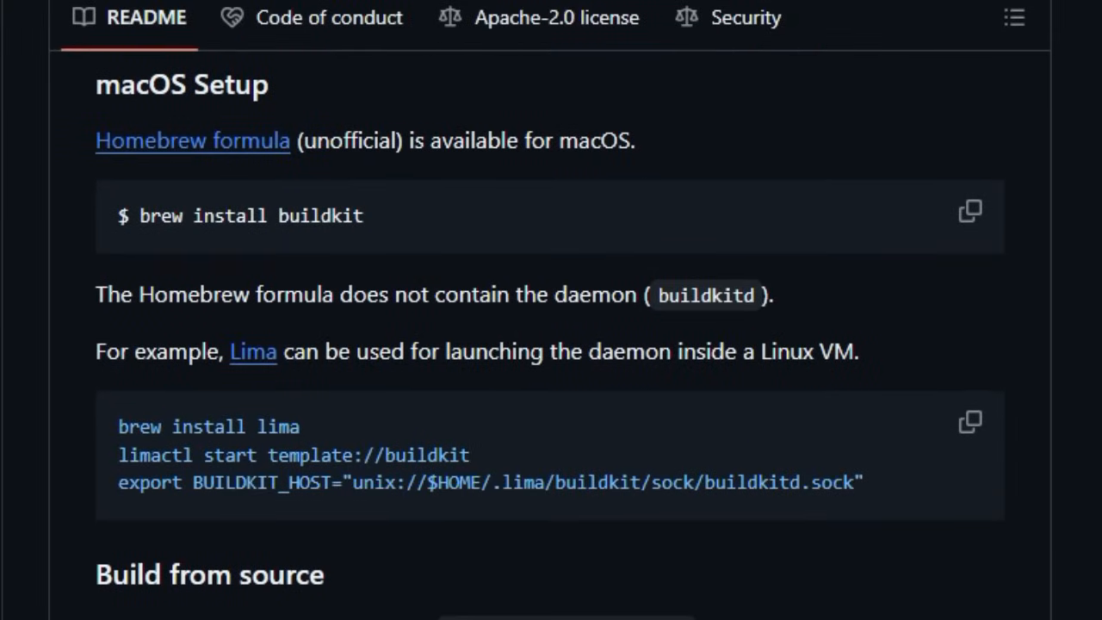
{"action": "scroll", "scroll_direction": "down", "scroll_amount": 3}
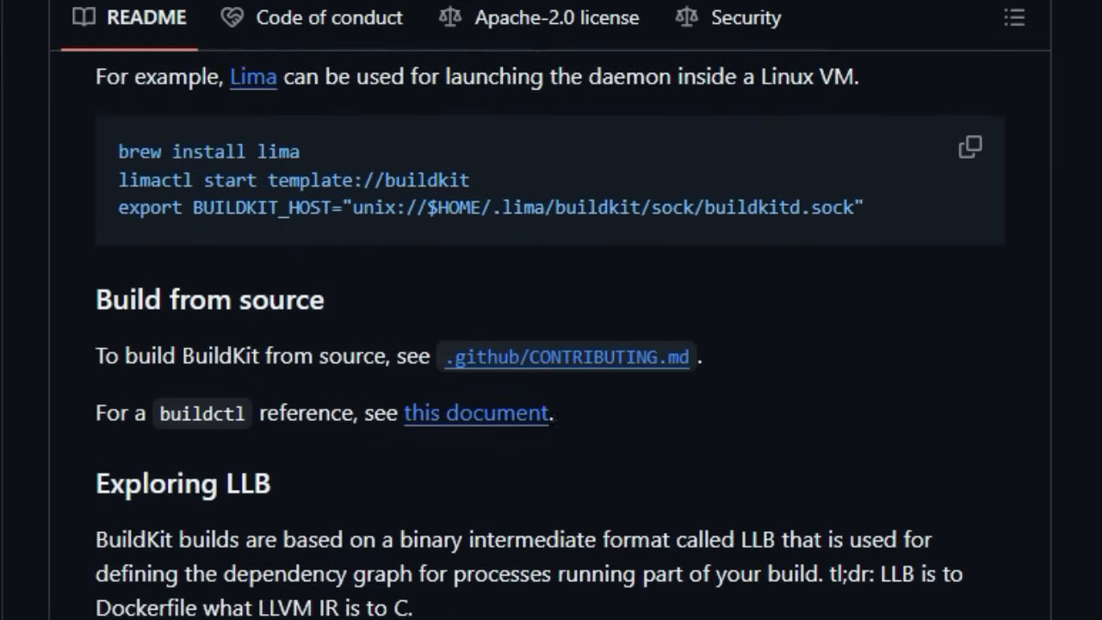
{"action": "scroll", "scroll_direction": "down", "scroll_amount": 3}
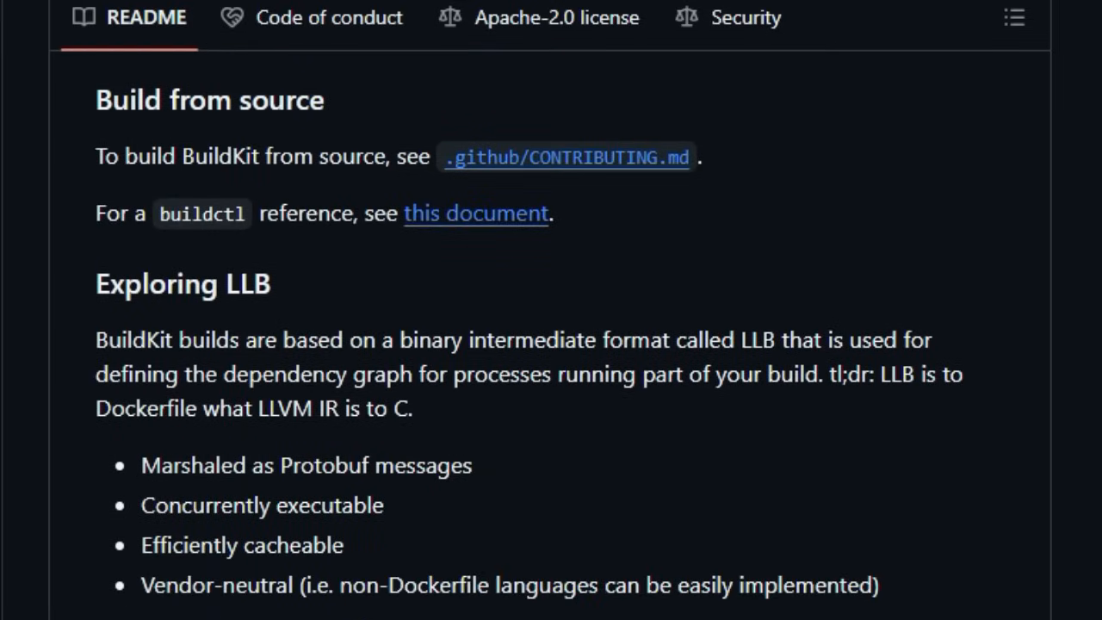
Step: Scroll on through Build from source, Exploring LLB and Exploring Dockerfiles to Output
{"action": "scroll", "scroll_direction": "down", "scroll_amount": 3}
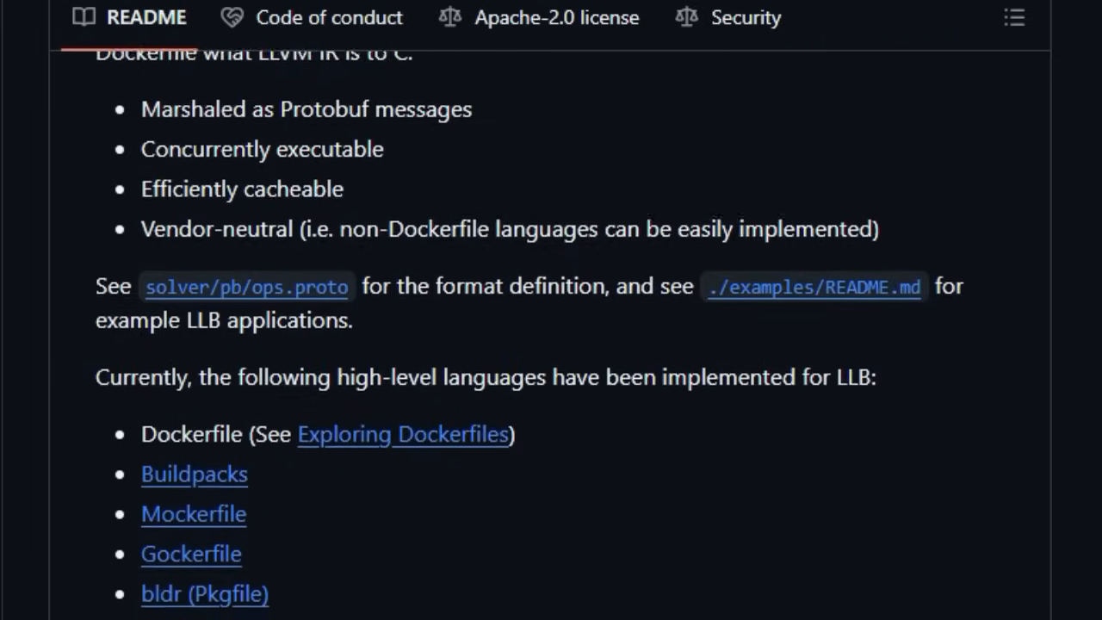
{"action": "scroll", "scroll_direction": "down", "scroll_amount": 3}
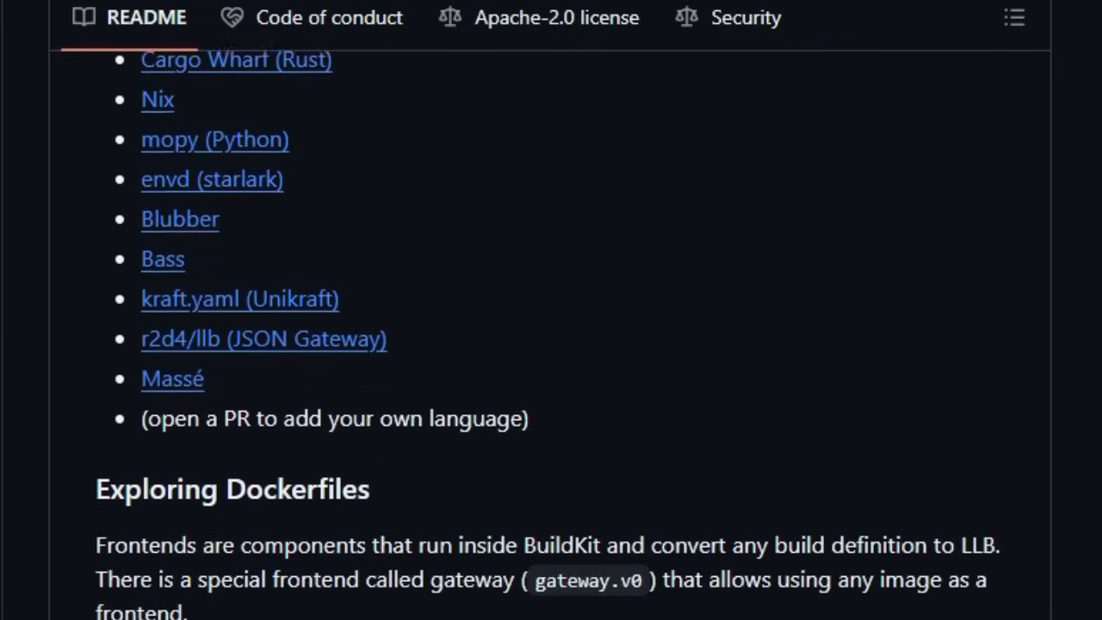
{"action": "scroll", "scroll_direction": "down", "scroll_amount": 3}
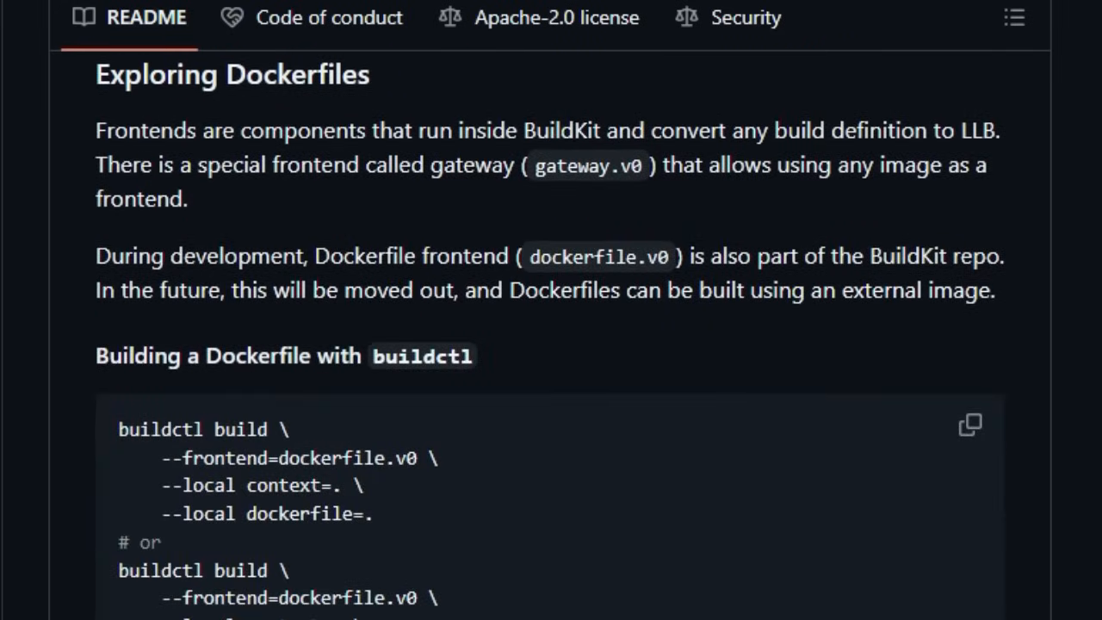
{"action": "scroll", "scroll_direction": "down", "scroll_amount": 3}
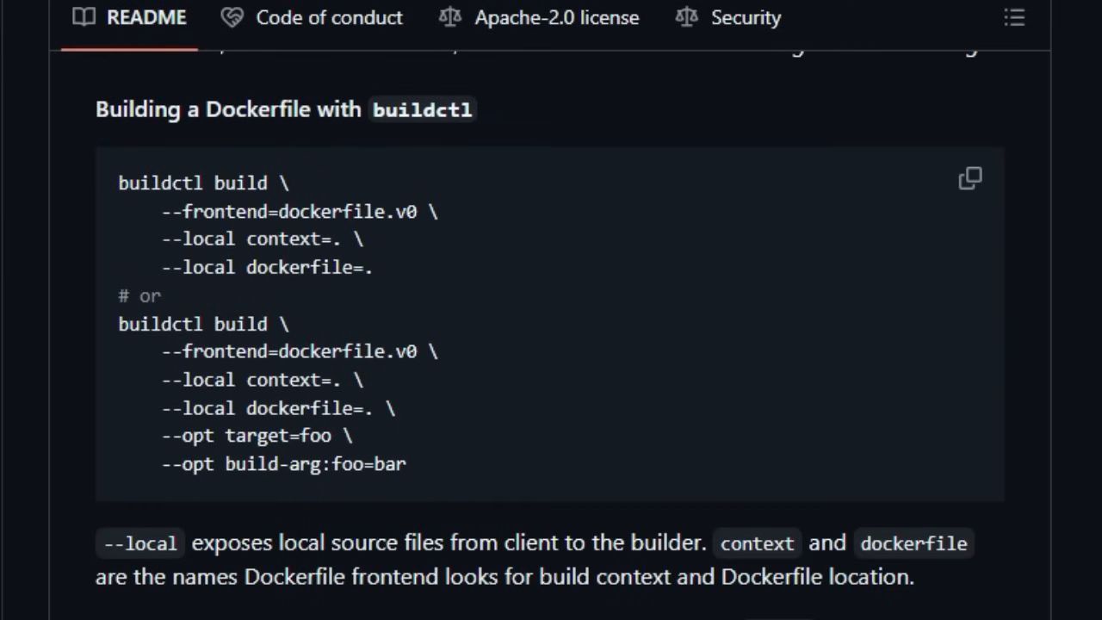
{"action": "scroll", "scroll_direction": "down", "scroll_amount": 3}
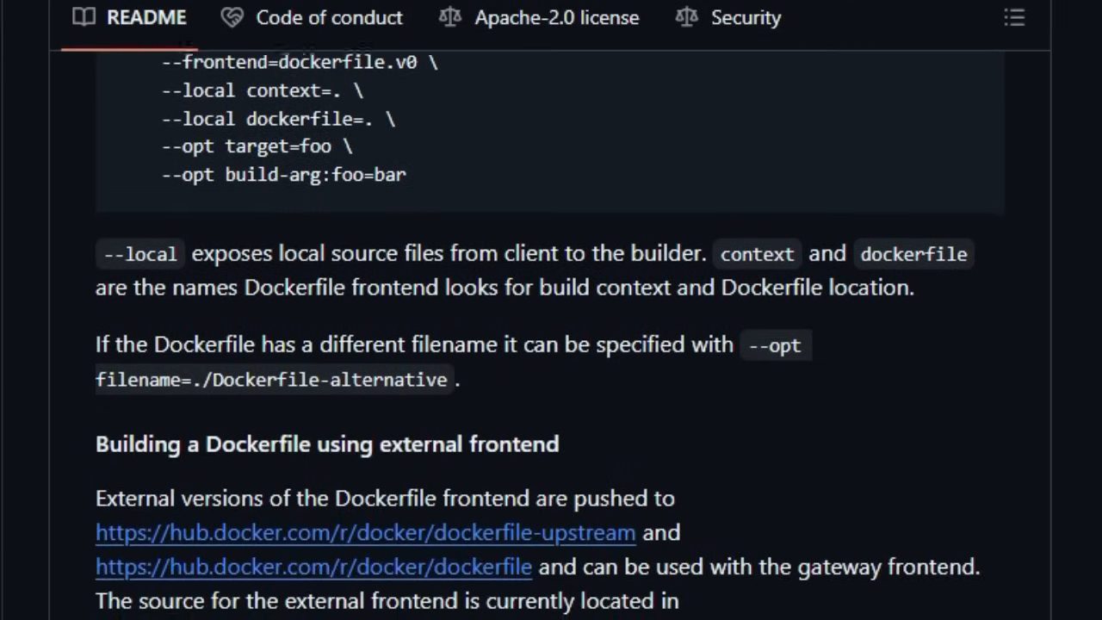
{"action": "scroll", "scroll_direction": "down", "scroll_amount": 3}
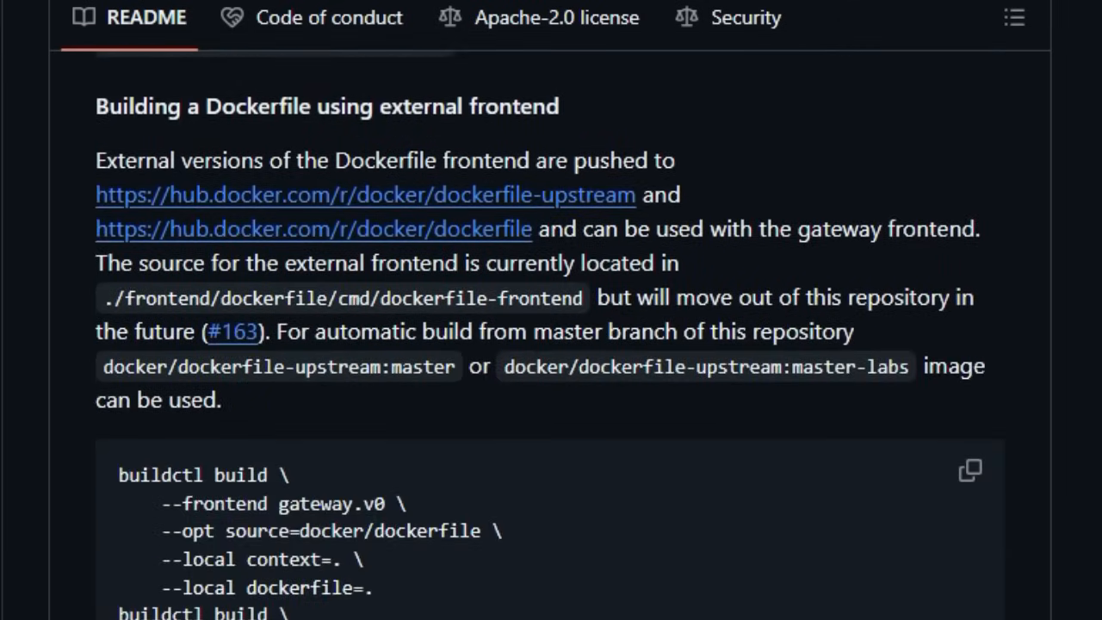
{"action": "scroll", "scroll_direction": "down", "scroll_amount": 3}
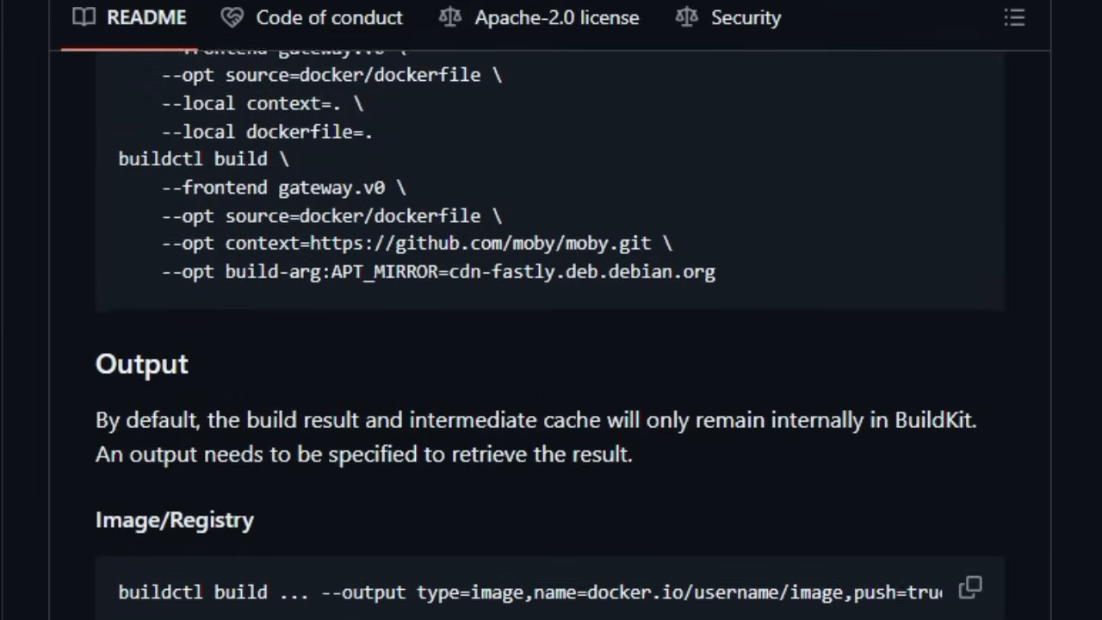
Step: Scroll through image output keys and local exports to the platform-split=false example
{"action": "scroll", "scroll_direction": "down", "scroll_amount": 3}
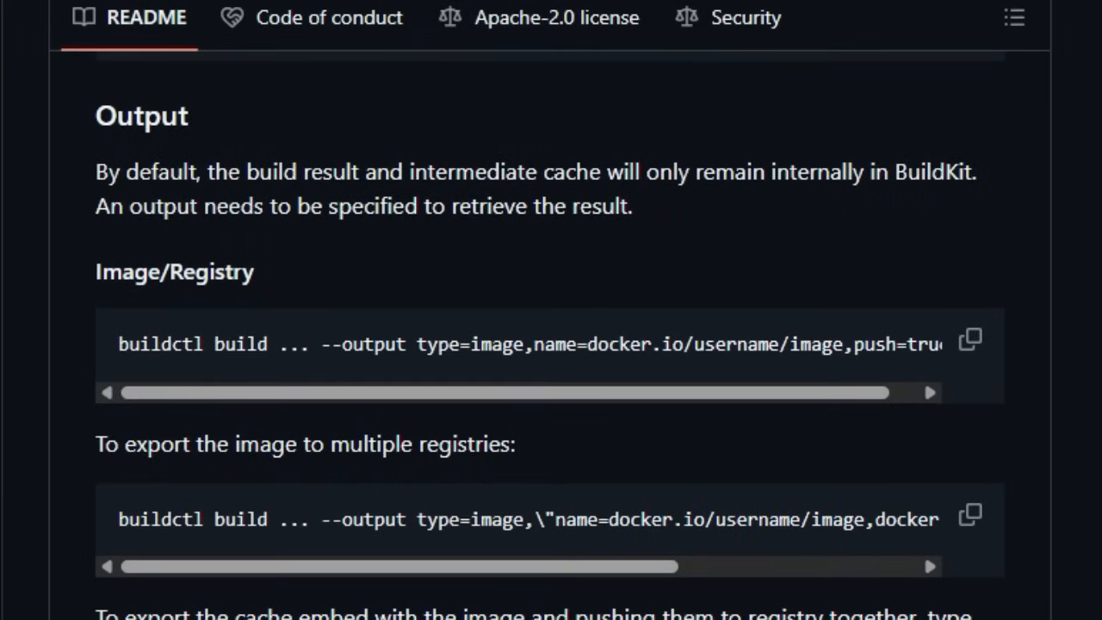
{"action": "scroll", "scroll_direction": "down", "scroll_amount": 3}
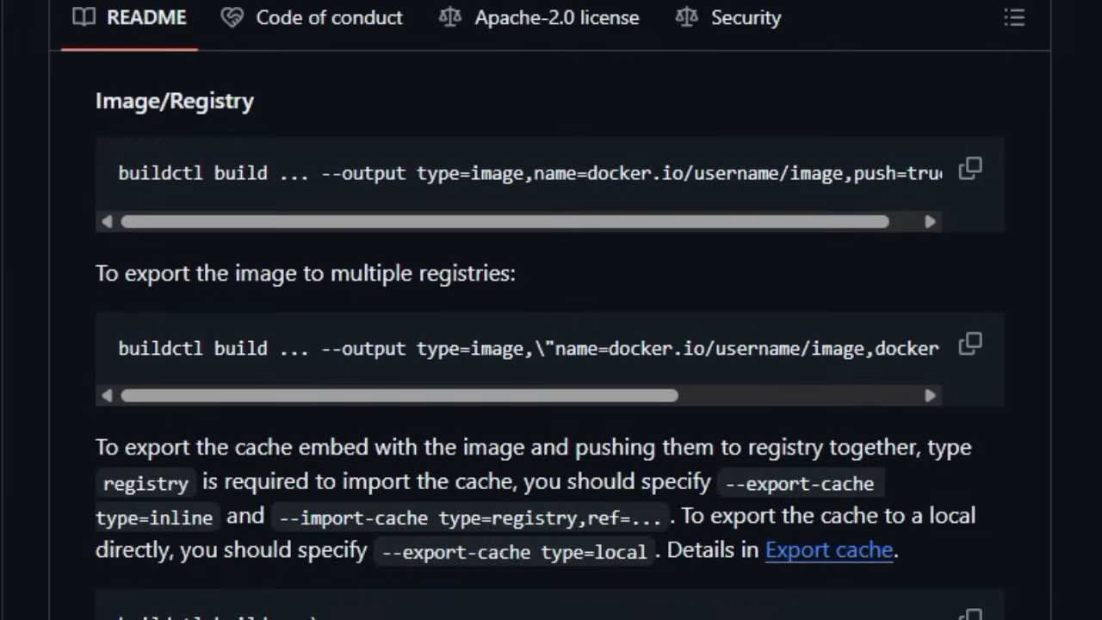
{"action": "scroll", "scroll_direction": "down", "scroll_amount": 3}
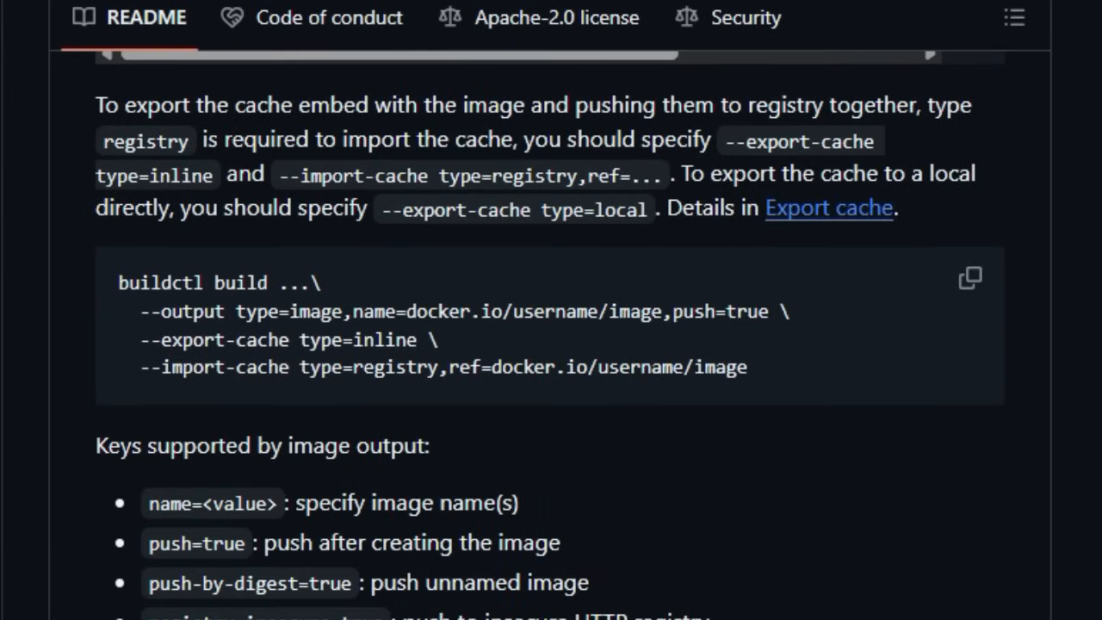
{"action": "scroll", "scroll_direction": "down", "scroll_amount": 3}
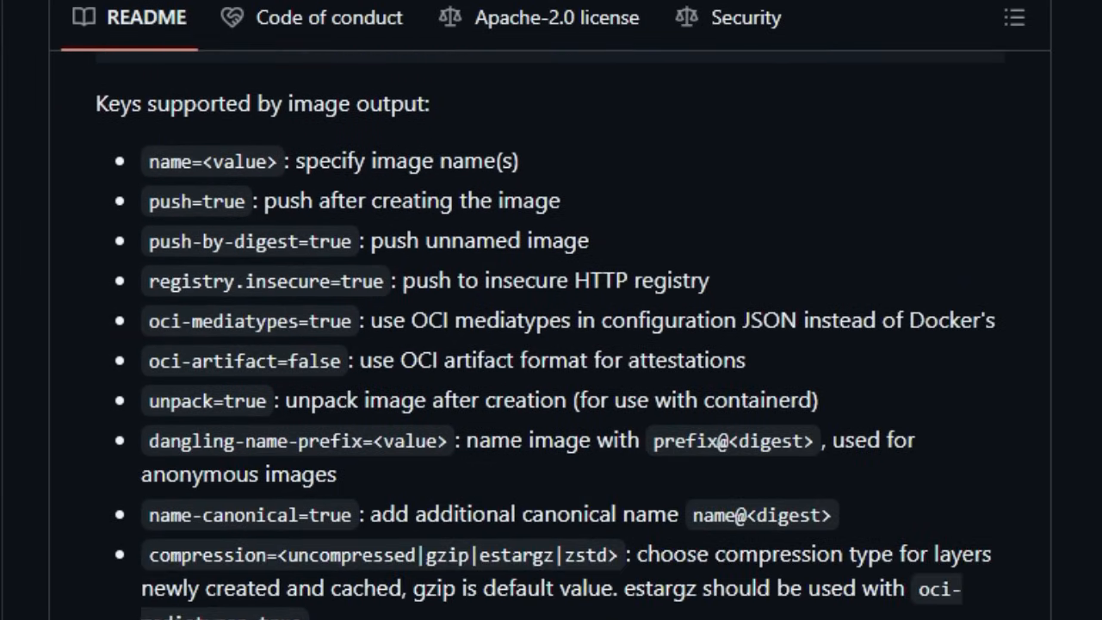
{"action": "scroll", "scroll_direction": "down", "scroll_amount": 3}
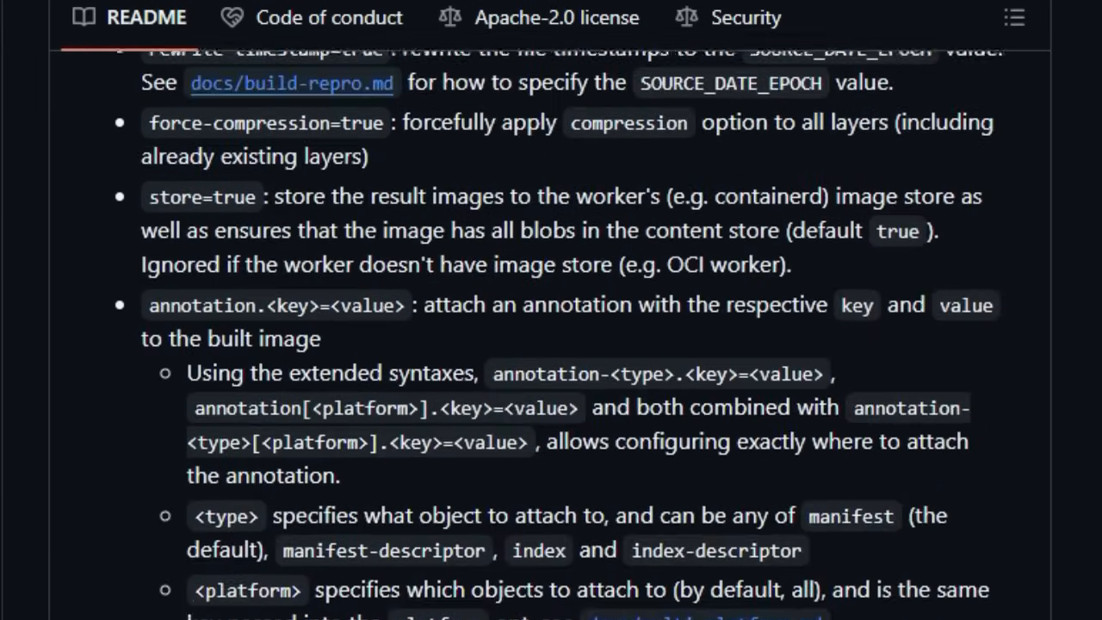
{"action": "scroll", "scroll_direction": "down", "scroll_amount": 3}
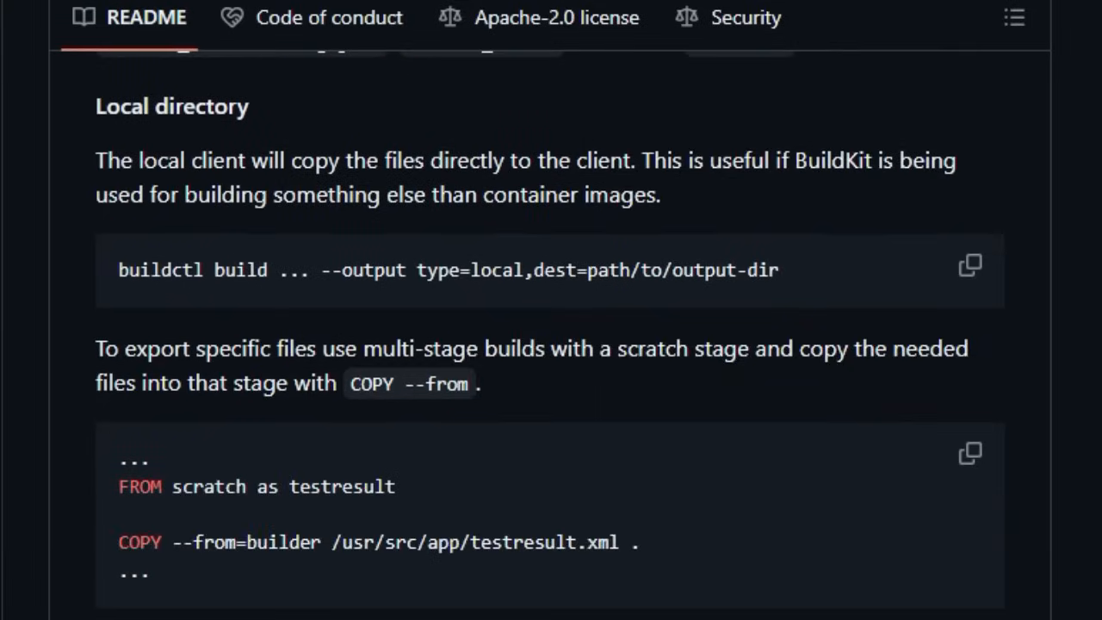
{"action": "scroll", "scroll_direction": "down", "scroll_amount": 3}
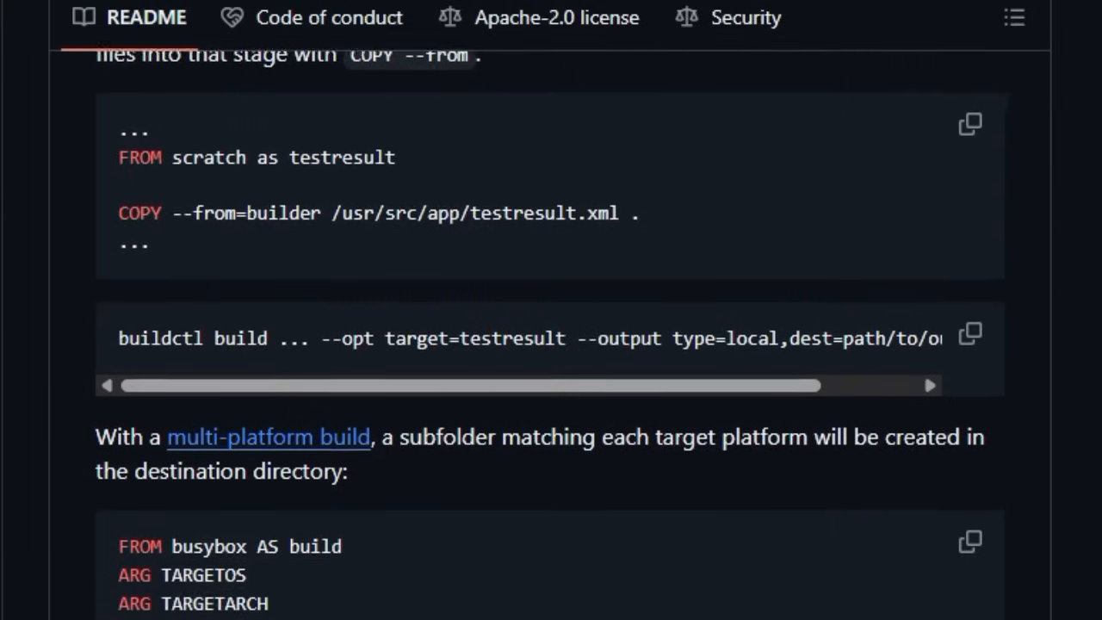
{"action": "scroll", "scroll_direction": "down", "scroll_amount": 3}
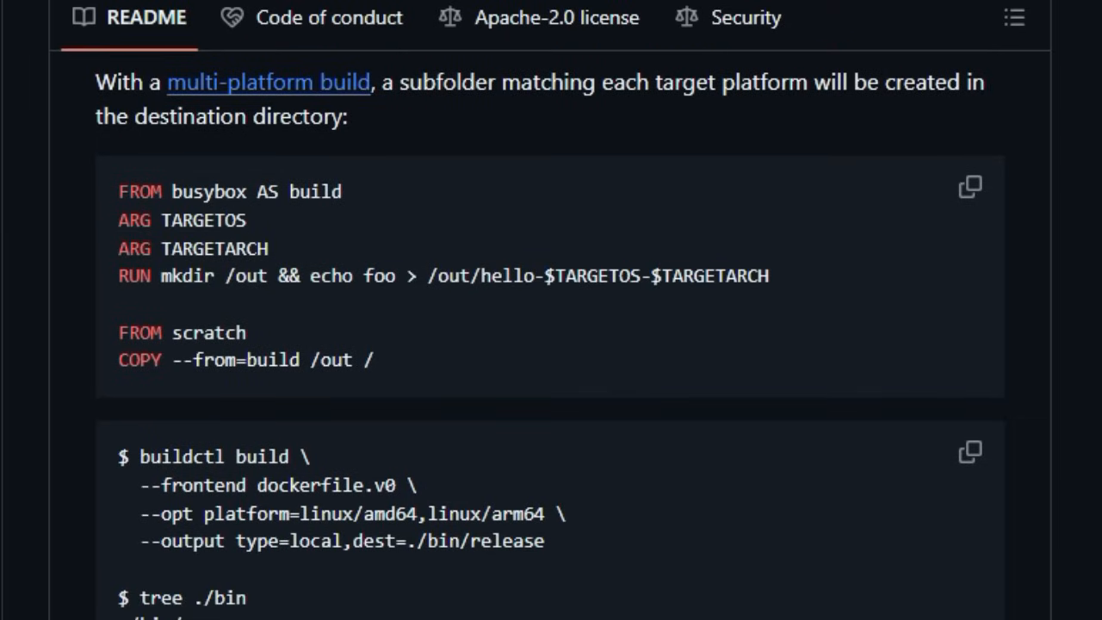
{"action": "scroll", "scroll_direction": "down", "scroll_amount": 3}
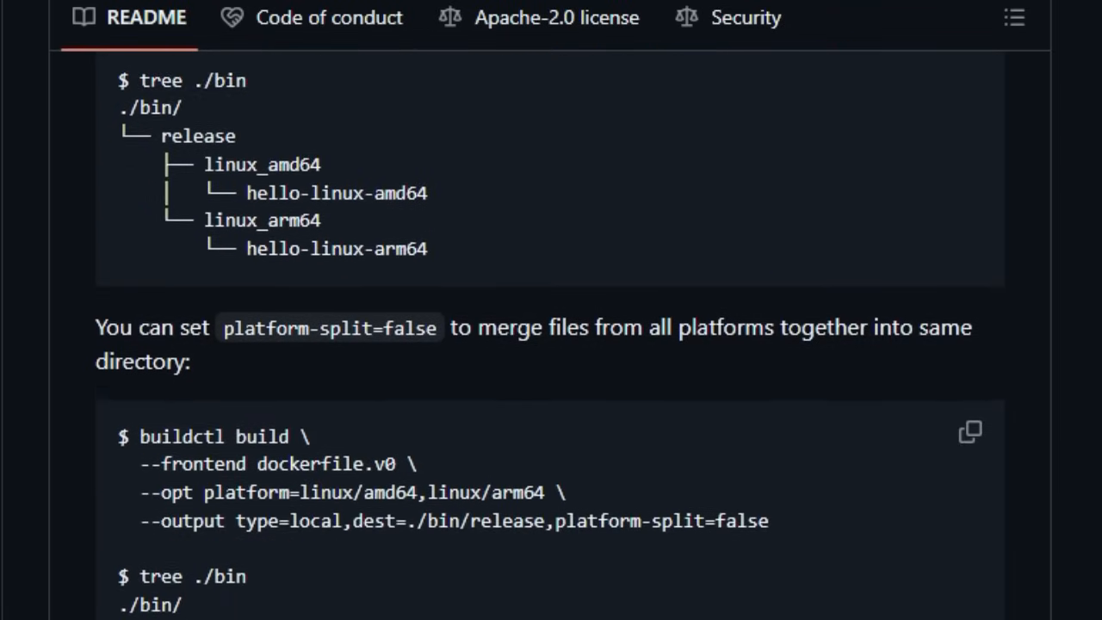
{"action": "scroll", "scroll_direction": "down", "scroll_amount": 3}
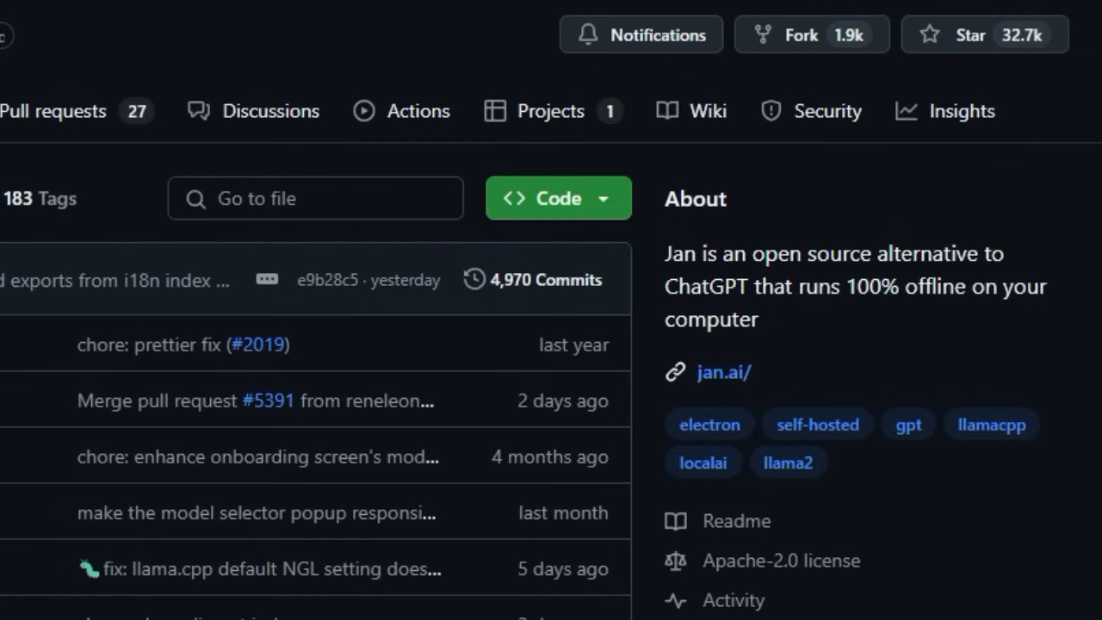
Step: Scroll past Jan's file list and sidebar to the 'Jan - Local AI Assistant' README heading
{"action": "scroll", "scroll_direction": "down", "scroll_amount": 3}
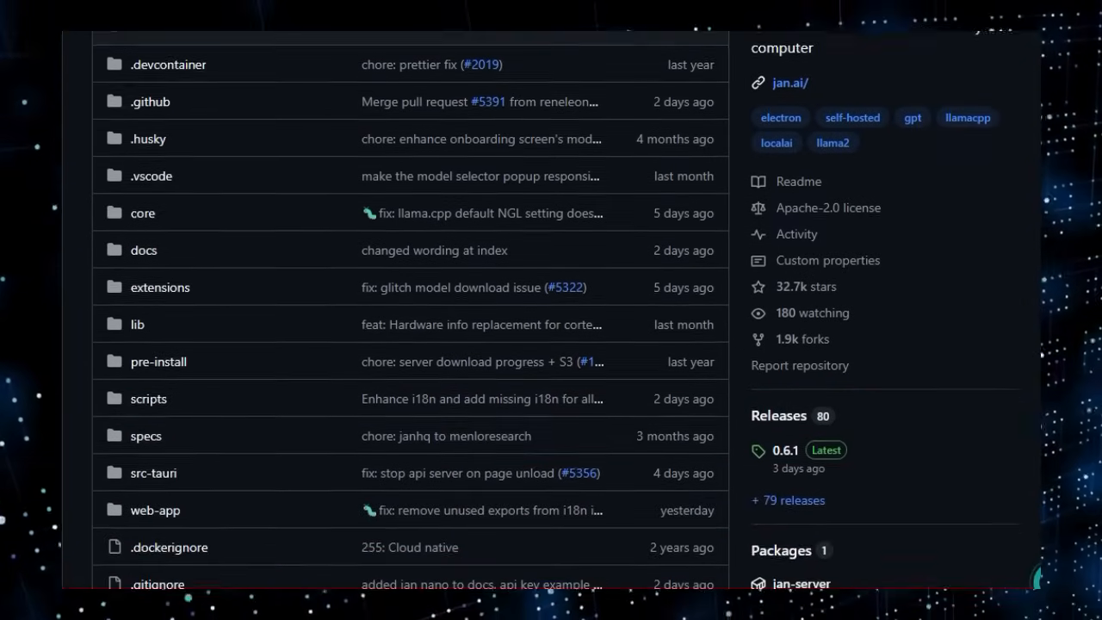
{"action": "scroll", "scroll_direction": "down", "scroll_amount": 3}
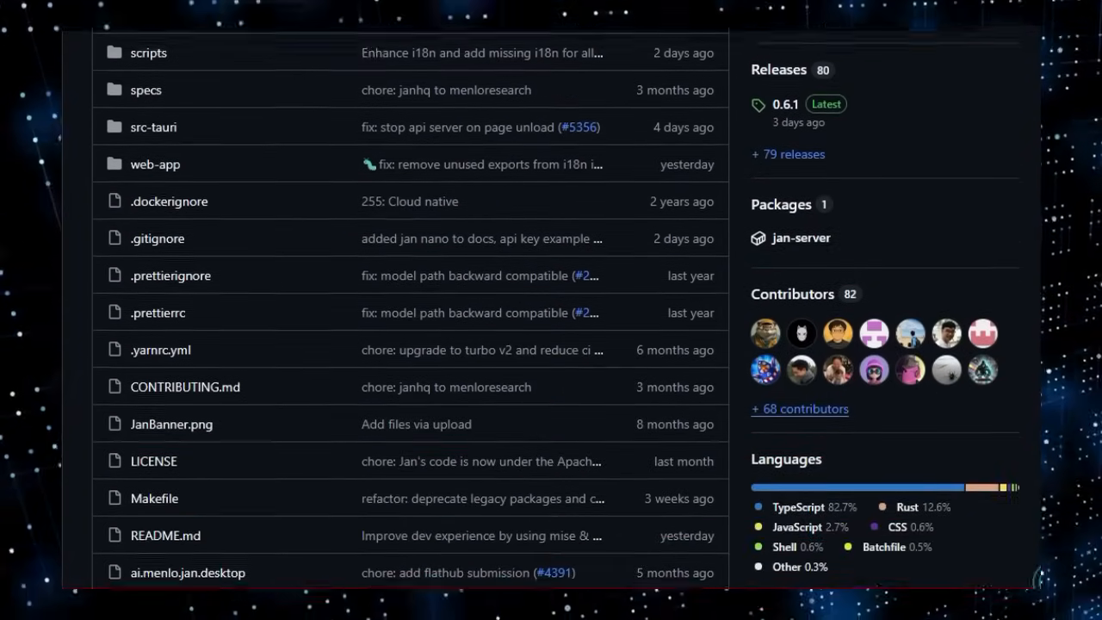
{"action": "scroll", "scroll_direction": "down", "scroll_amount": 3}
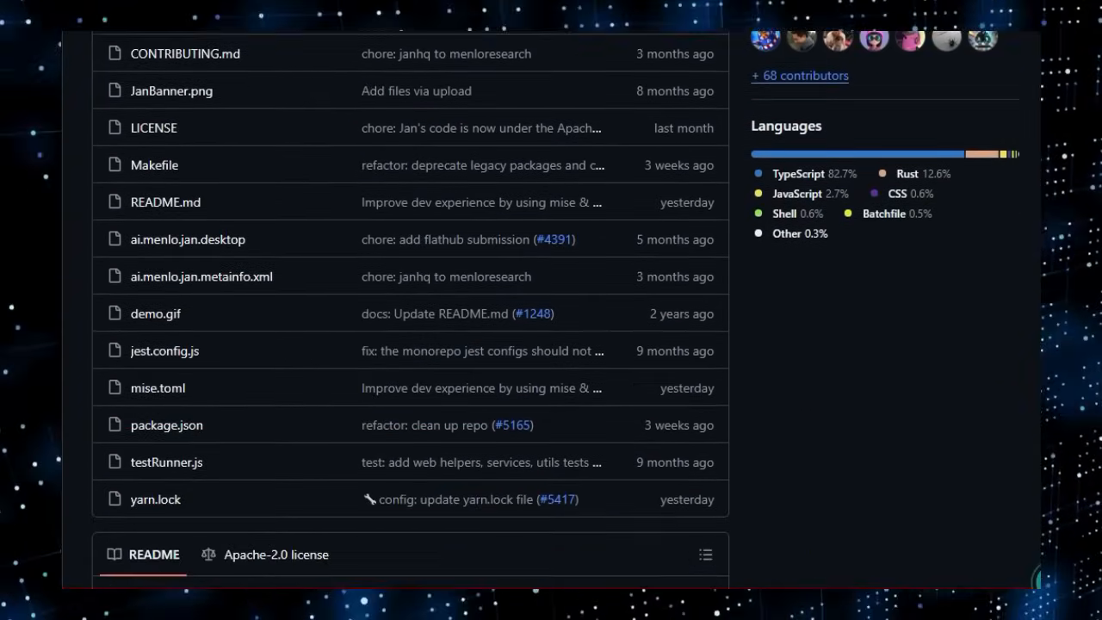
{"action": "scroll", "scroll_direction": "down", "scroll_amount": 3}
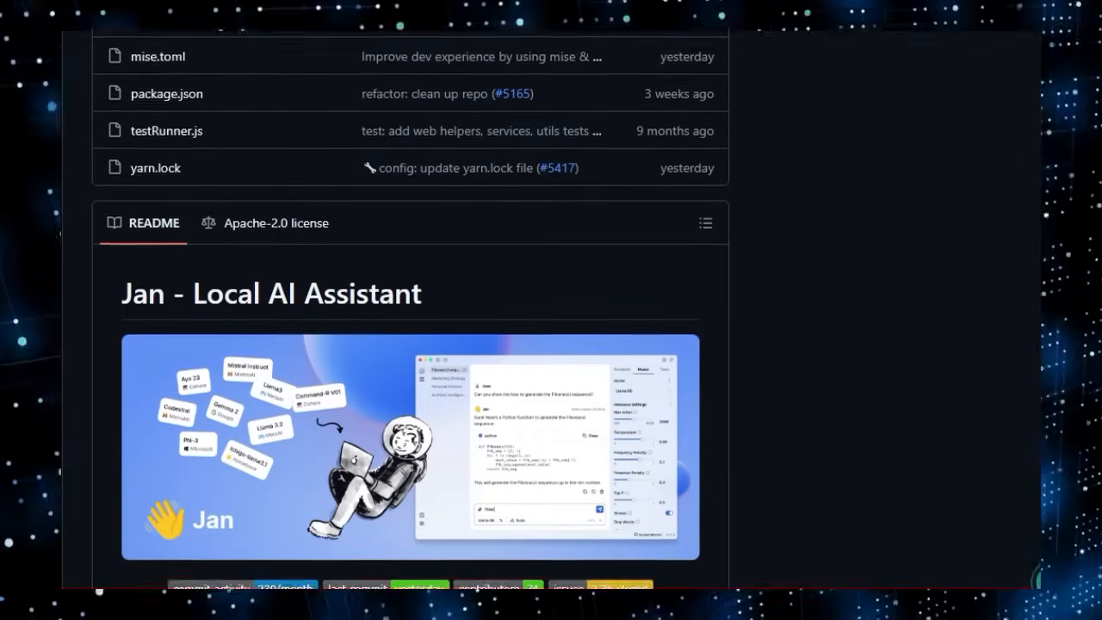
Step: Scroll past Jan's Installation downloads table, Demo and Features to Build from Source prerequisites
{"action": "scroll", "scroll_direction": "down", "scroll_amount": 3}
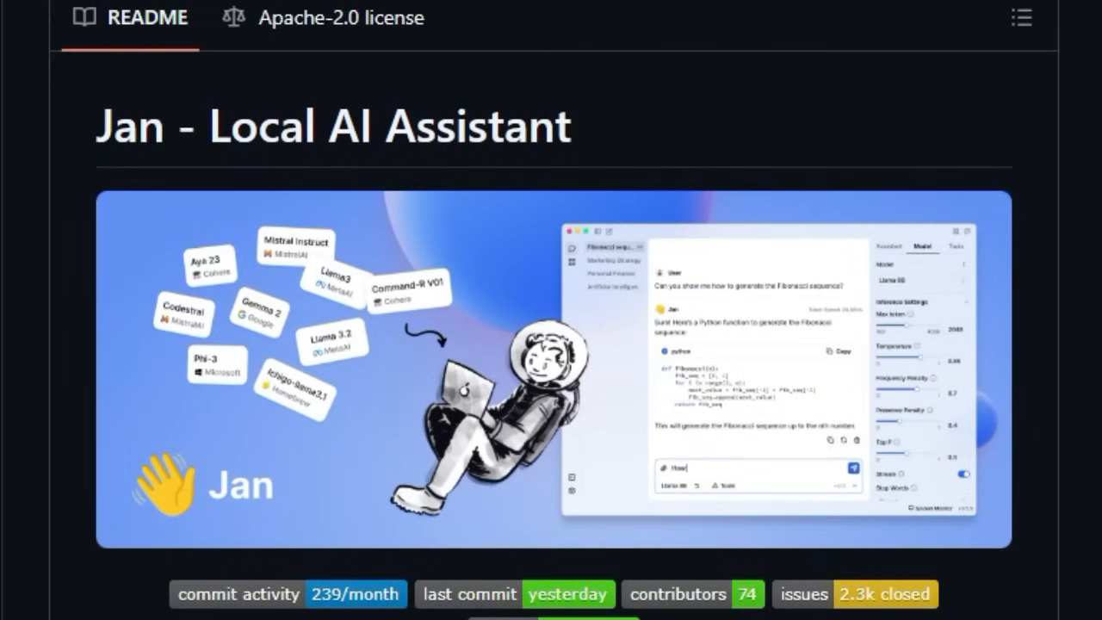
{"action": "scroll", "scroll_direction": "down", "scroll_amount": 3}
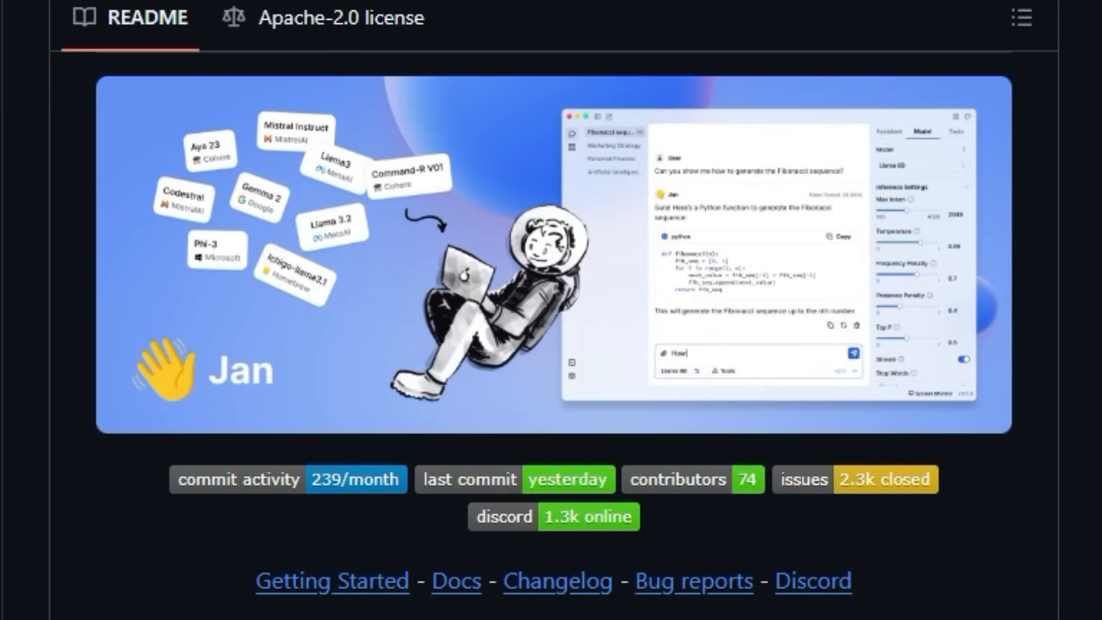
{"action": "scroll", "scroll_direction": "down", "scroll_amount": 3}
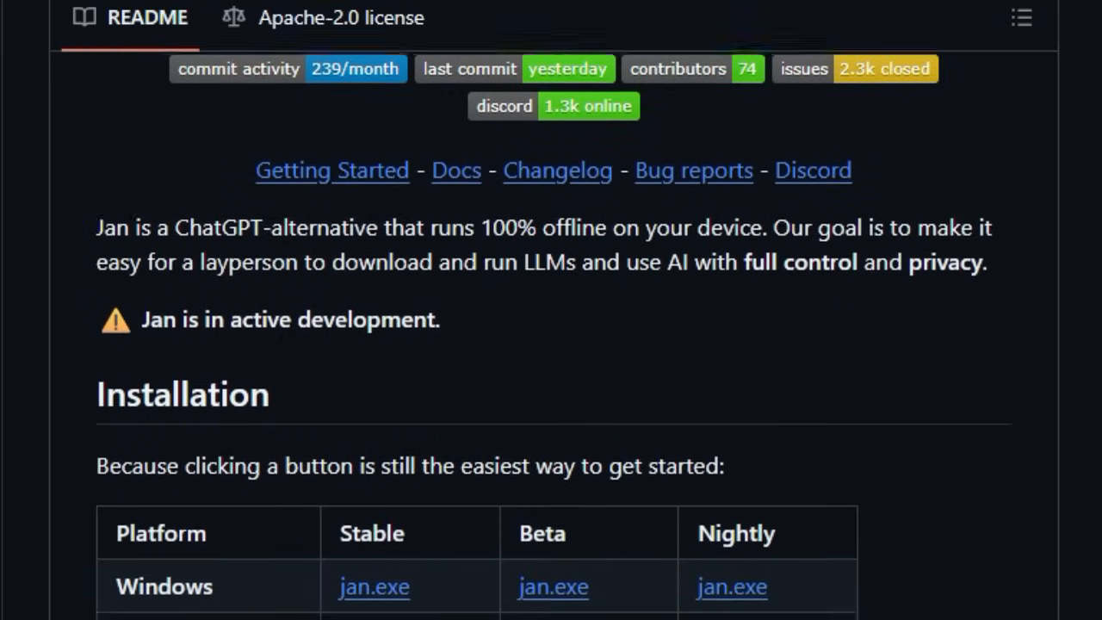
{"action": "scroll", "scroll_direction": "down", "scroll_amount": 3}
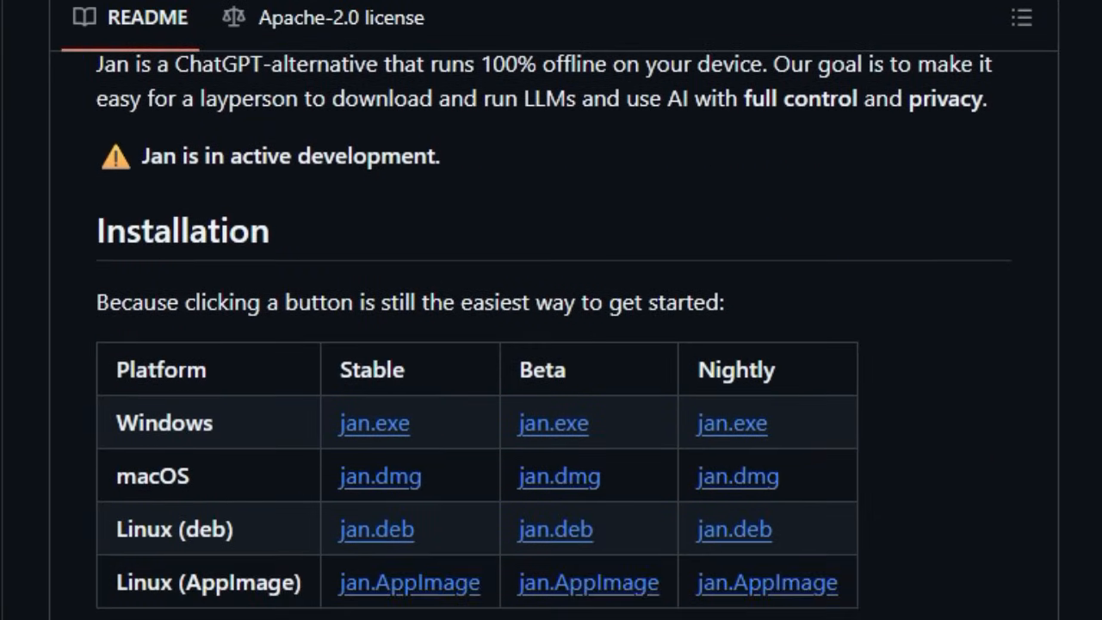
{"action": "scroll", "scroll_direction": "down", "scroll_amount": 3}
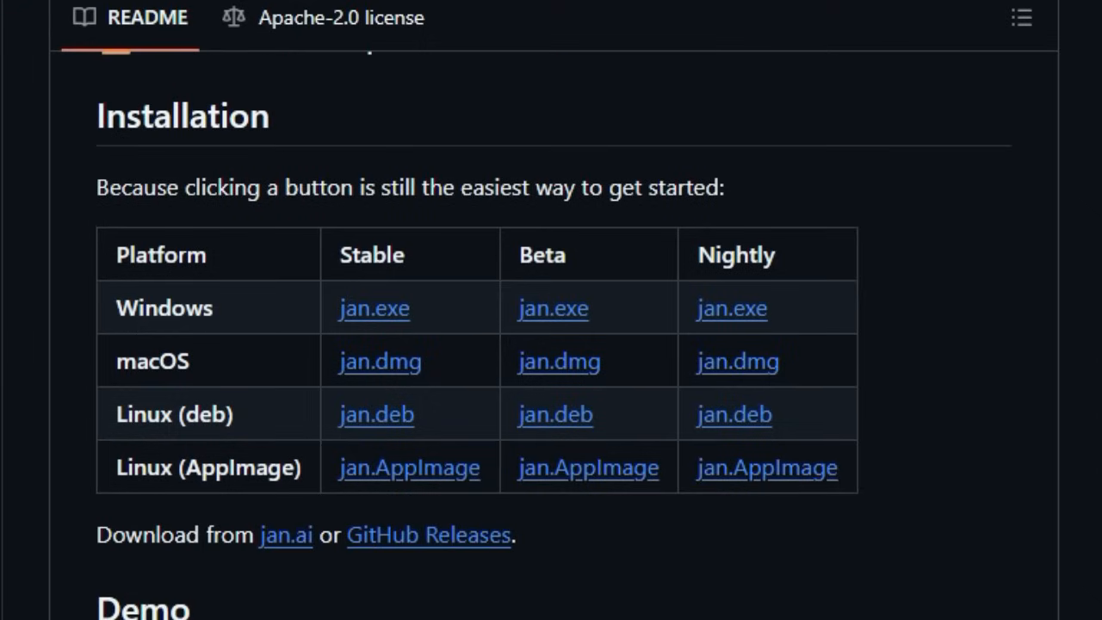
{"action": "scroll", "scroll_direction": "down", "scroll_amount": 3}
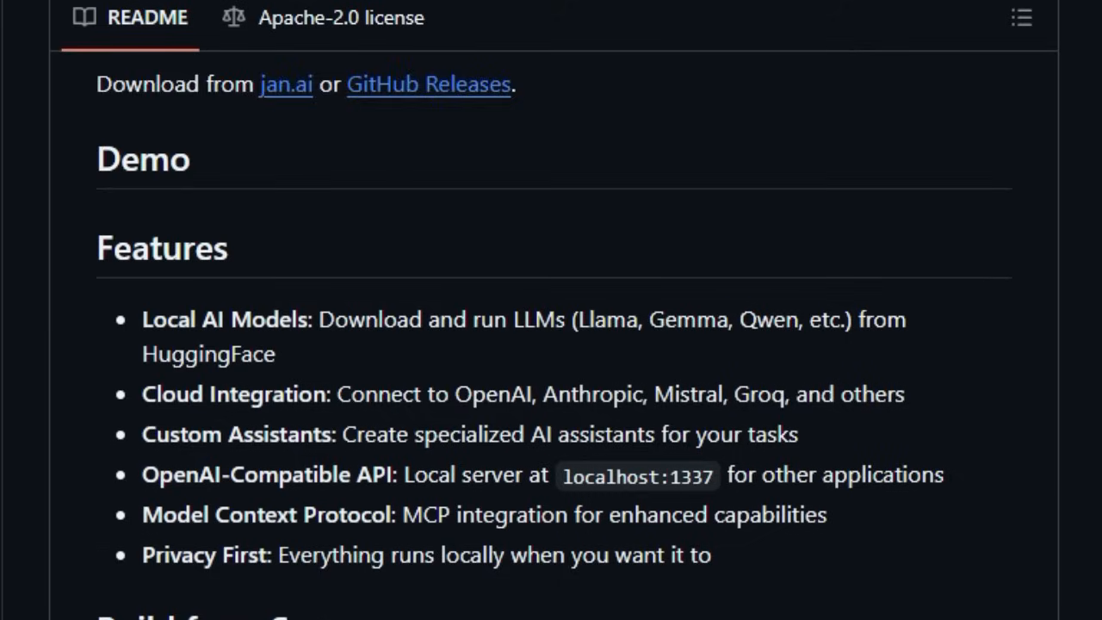
{"action": "scroll", "scroll_direction": "down", "scroll_amount": 3}
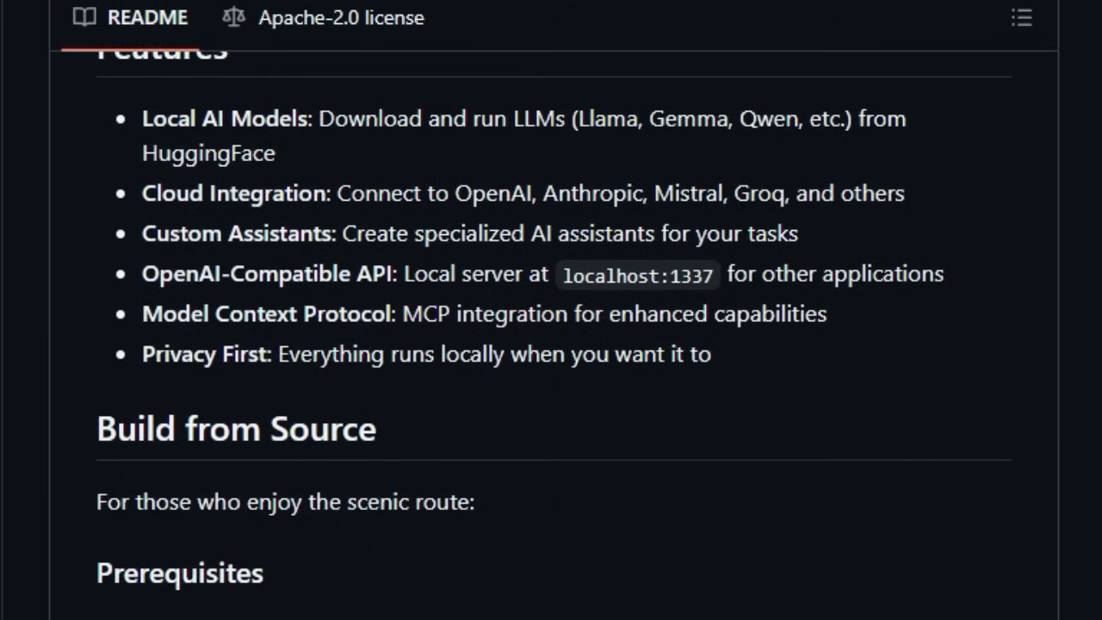
{"action": "scroll", "scroll_direction": "down", "scroll_amount": 3}
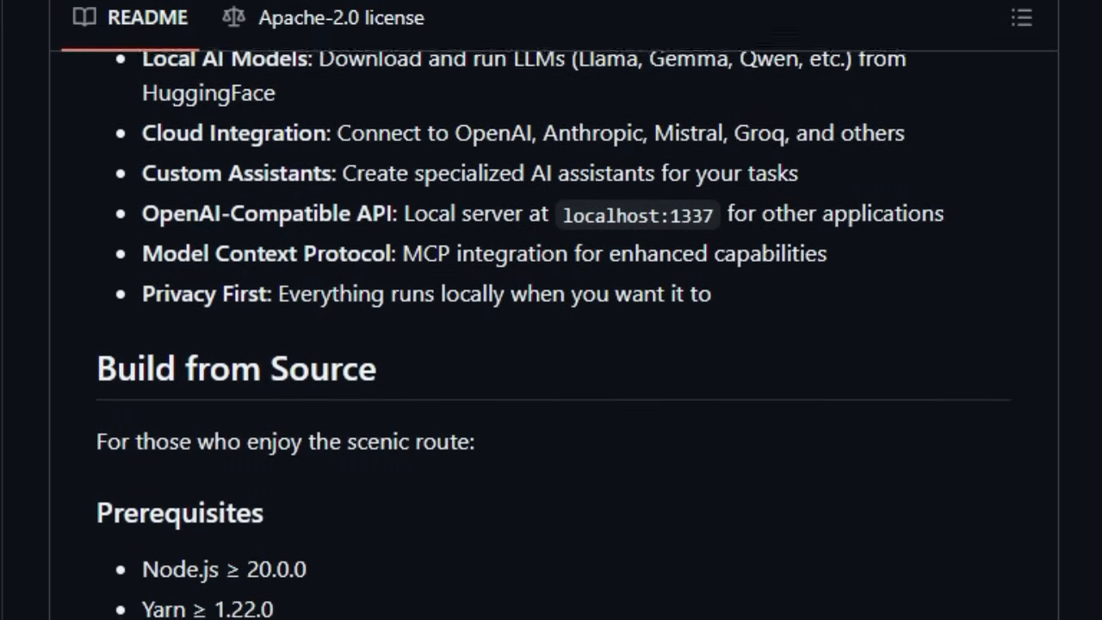
{"action": "scroll", "scroll_direction": "down", "scroll_amount": 3}
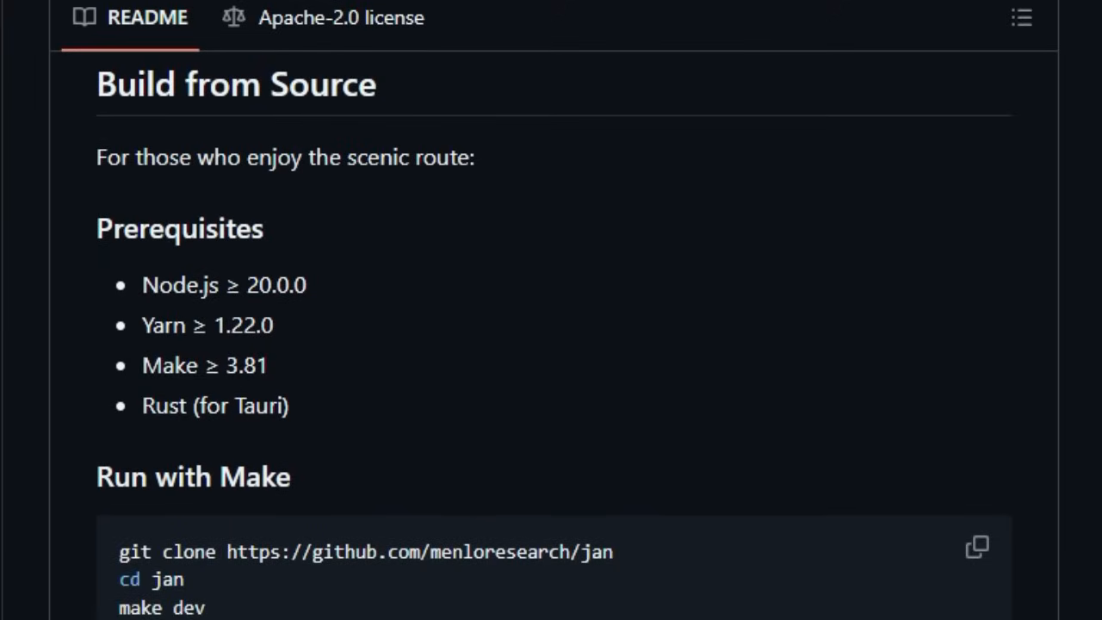
Step: Scroll through Jan's System Requirements and Troubleshooting sections
{"action": "scroll", "scroll_direction": "down", "scroll_amount": 3}
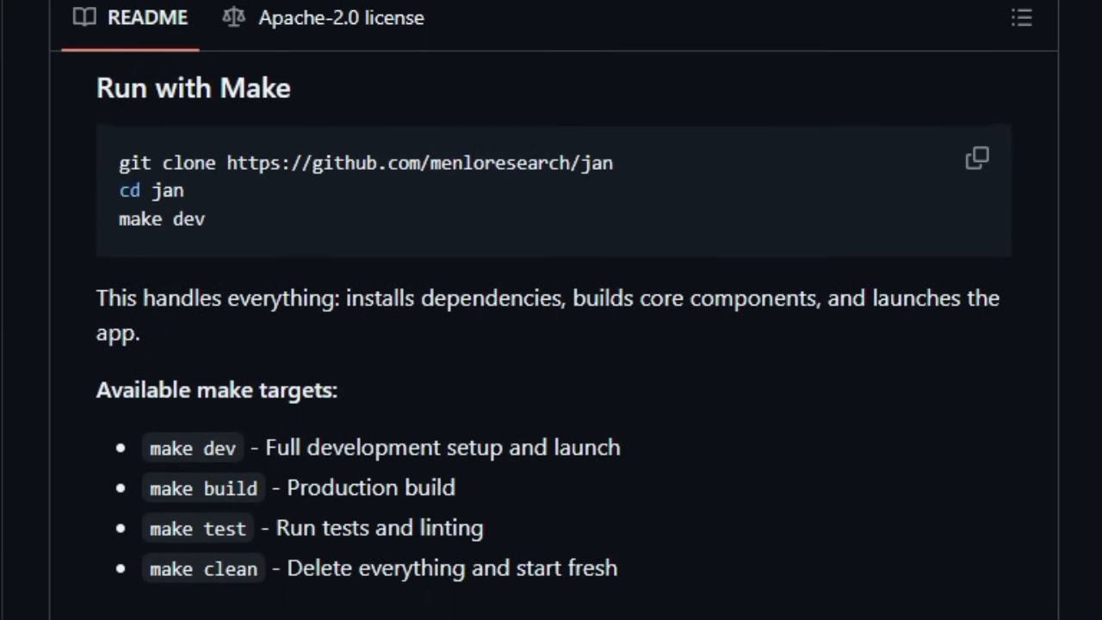
{"action": "scroll", "scroll_direction": "down", "scroll_amount": 3}
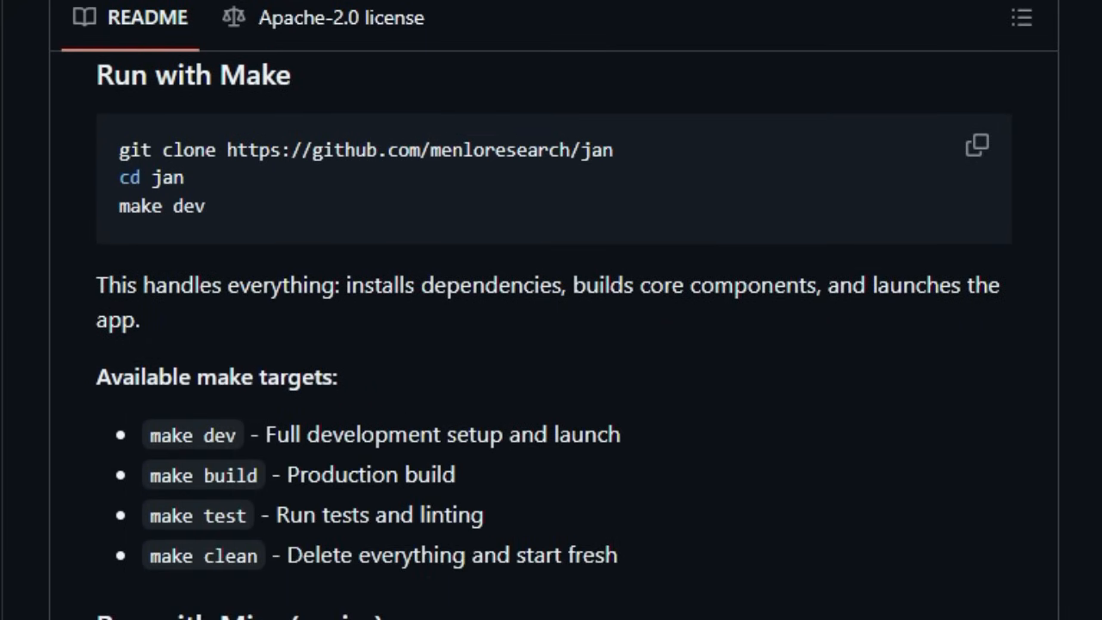
{"action": "scroll", "scroll_direction": "down", "scroll_amount": 3}
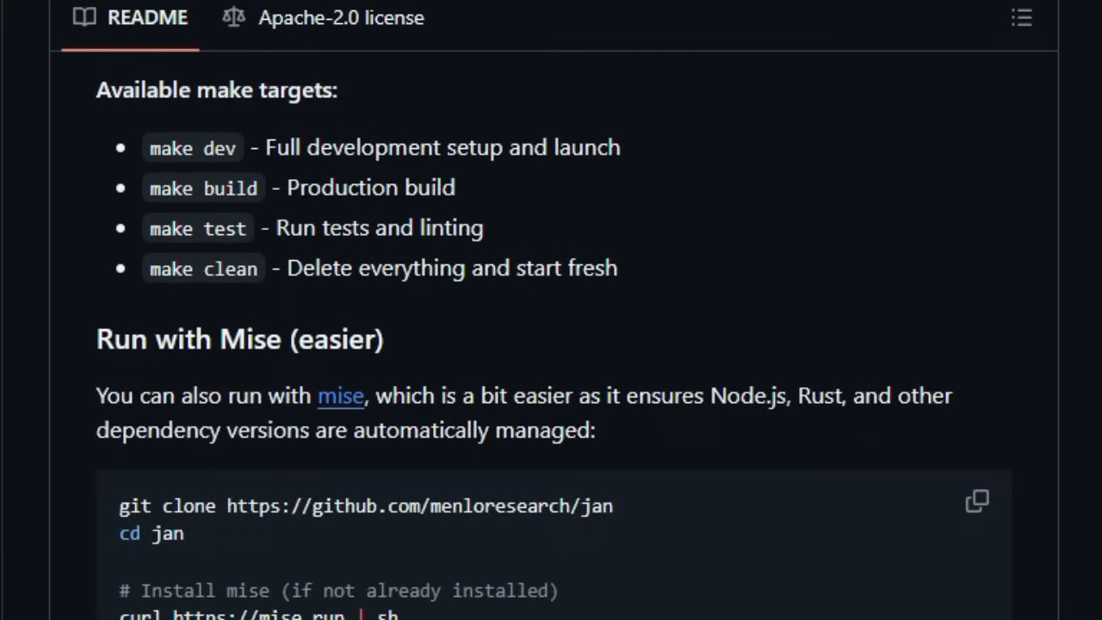
{"action": "scroll", "scroll_direction": "down", "scroll_amount": 3}
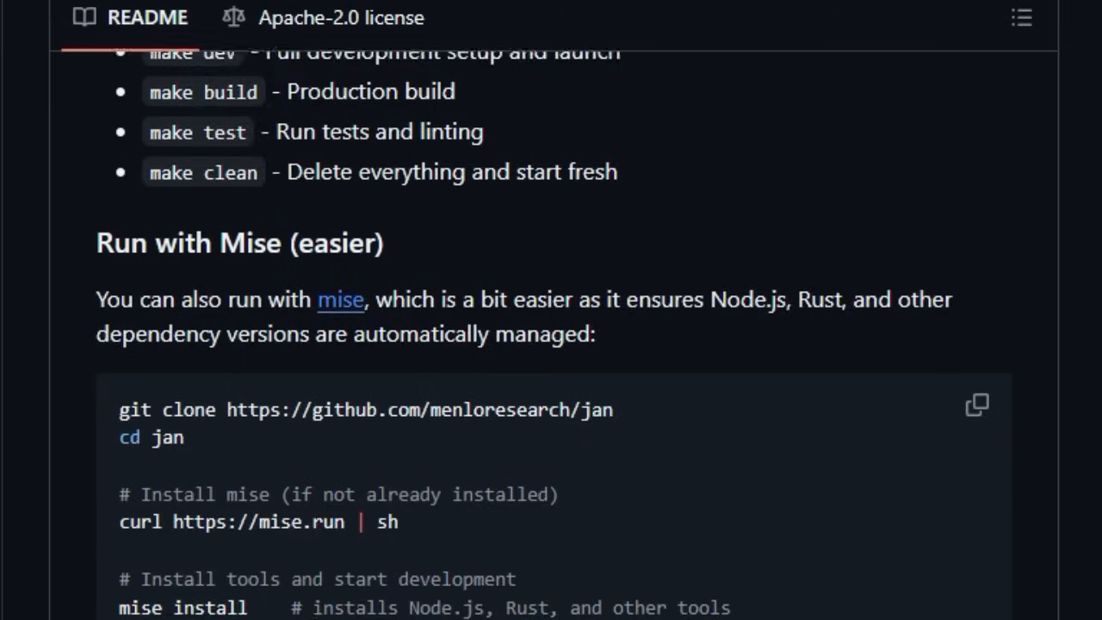
{"action": "scroll", "scroll_direction": "down", "scroll_amount": 3}
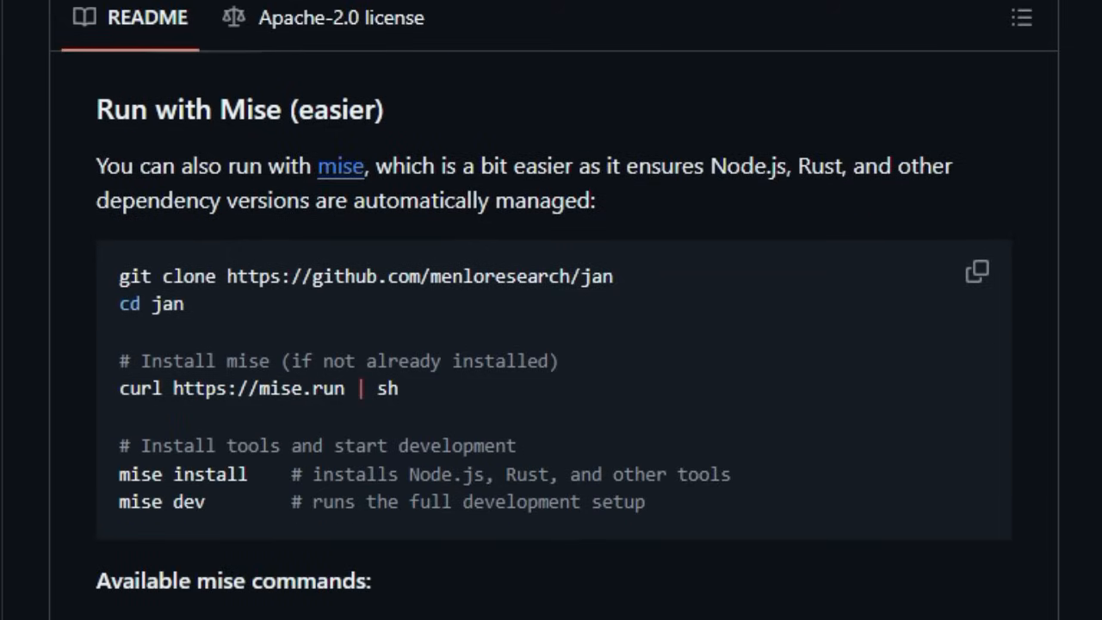
{"action": "scroll", "scroll_direction": "down", "scroll_amount": 3}
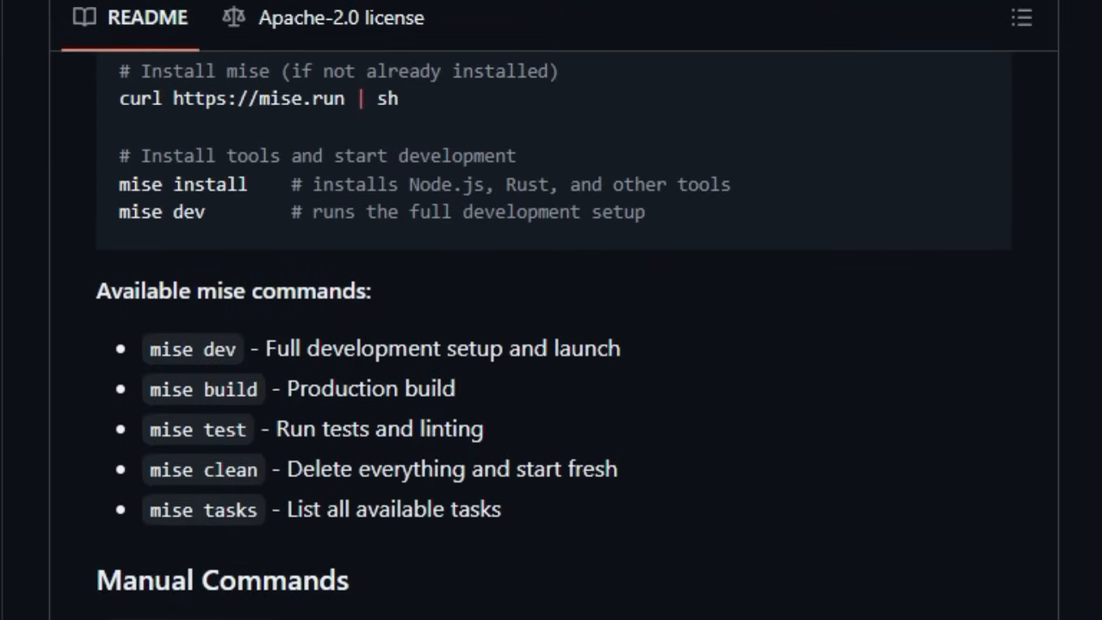
{"action": "scroll", "scroll_direction": "down", "scroll_amount": 3}
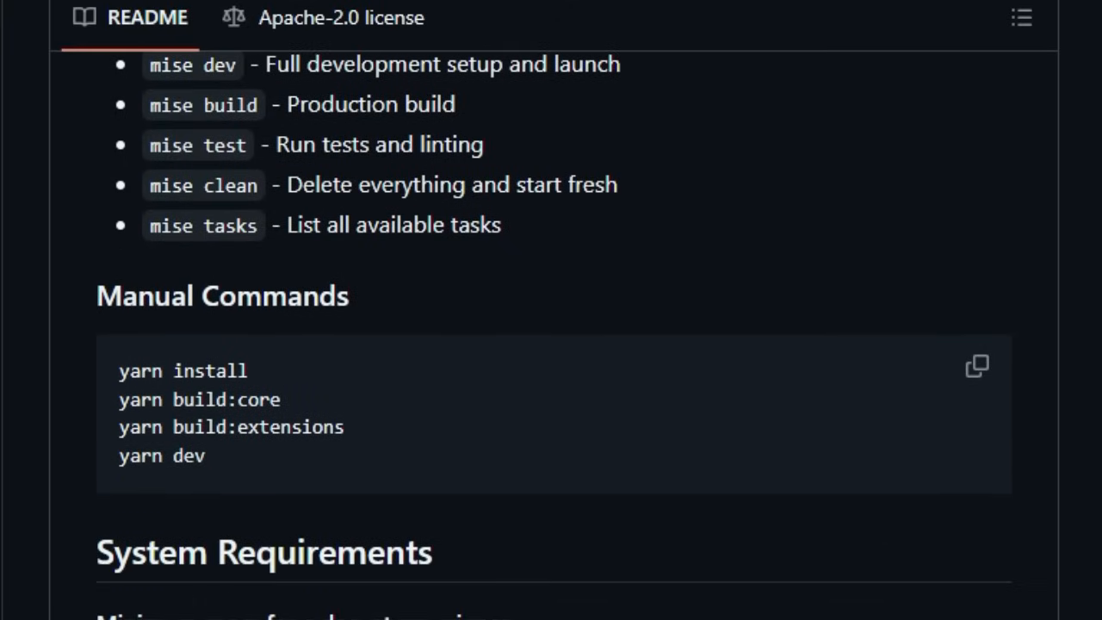
{"action": "scroll", "scroll_direction": "down", "scroll_amount": 3}
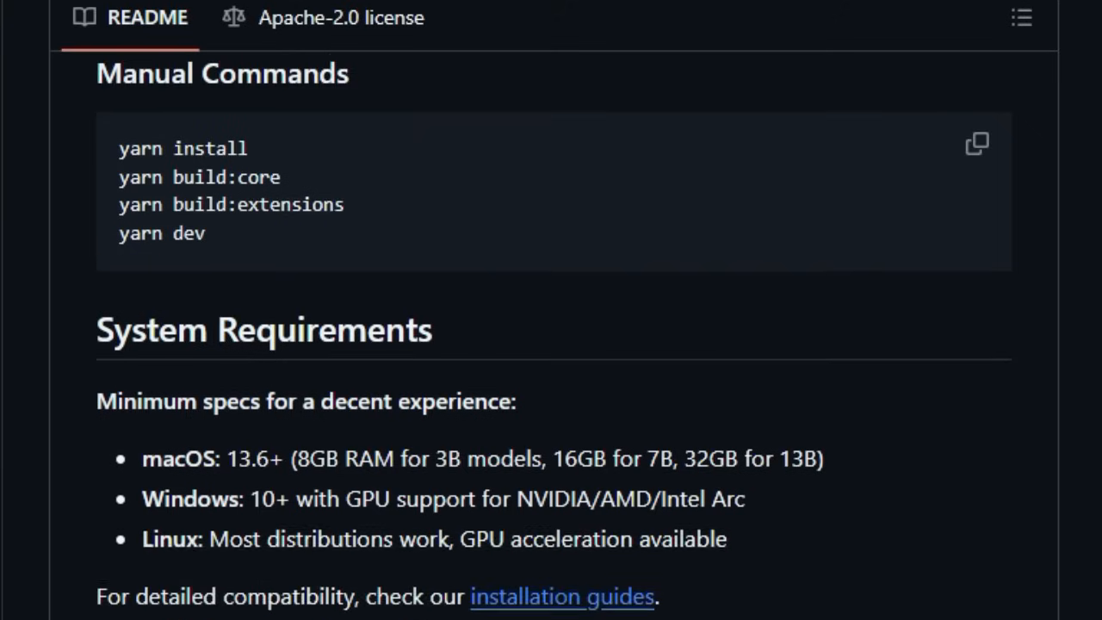
{"action": "scroll", "scroll_direction": "down", "scroll_amount": 3}
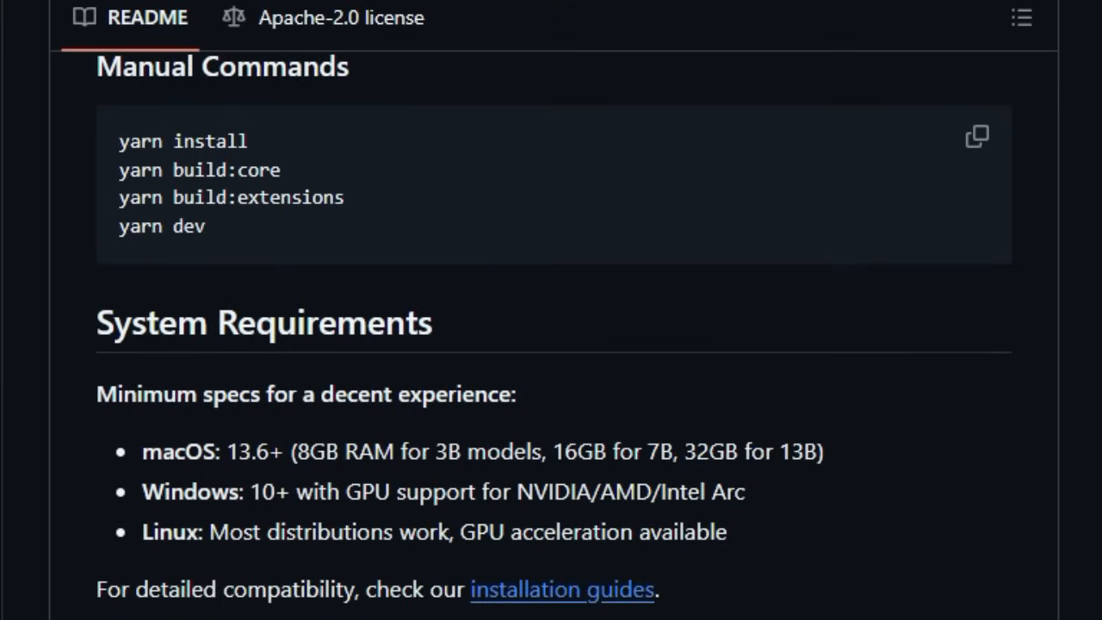
Step: Scroll on through Contributing, Links and Contact to the Trust & Safety heading
{"action": "scroll", "scroll_direction": "down", "scroll_amount": 3}
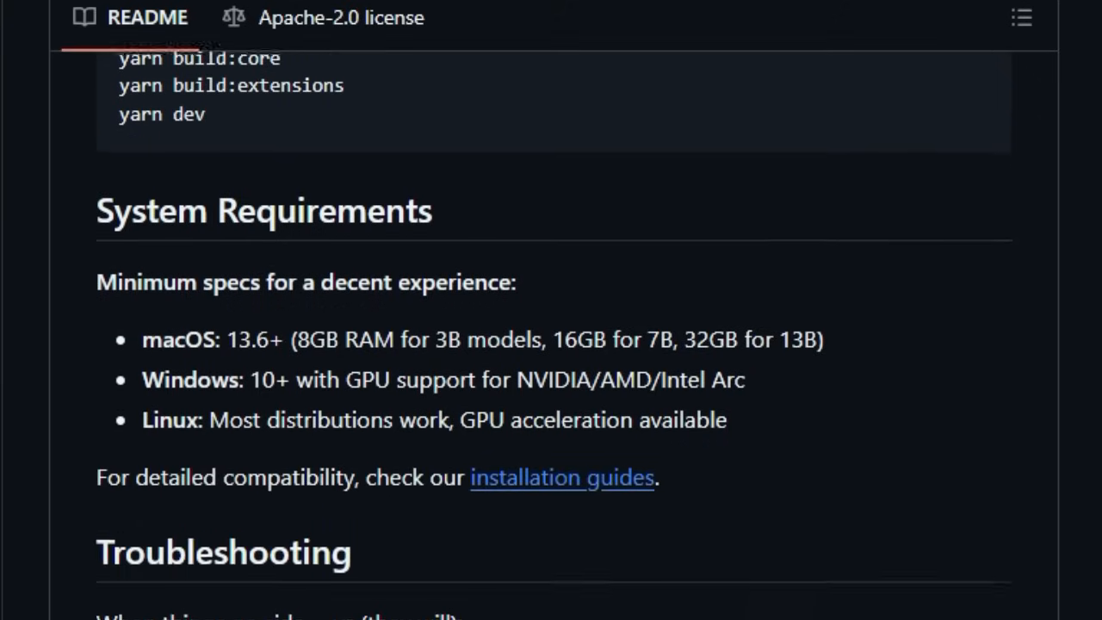
{"action": "scroll", "scroll_direction": "down", "scroll_amount": 3}
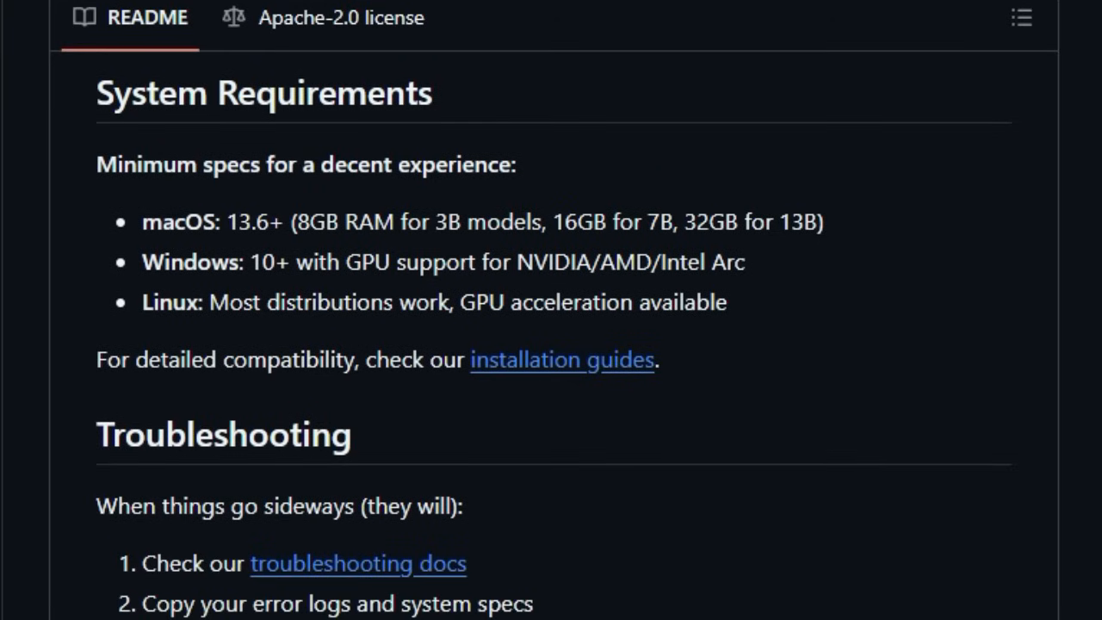
{"action": "scroll", "scroll_direction": "down", "scroll_amount": 3}
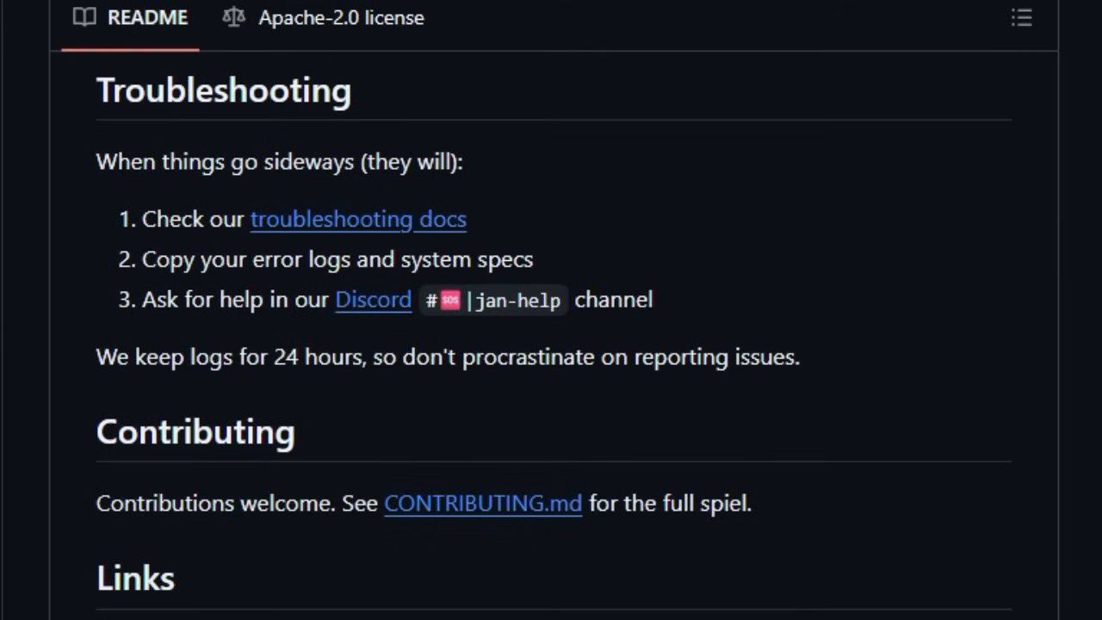
{"action": "scroll", "scroll_direction": "down", "scroll_amount": 3}
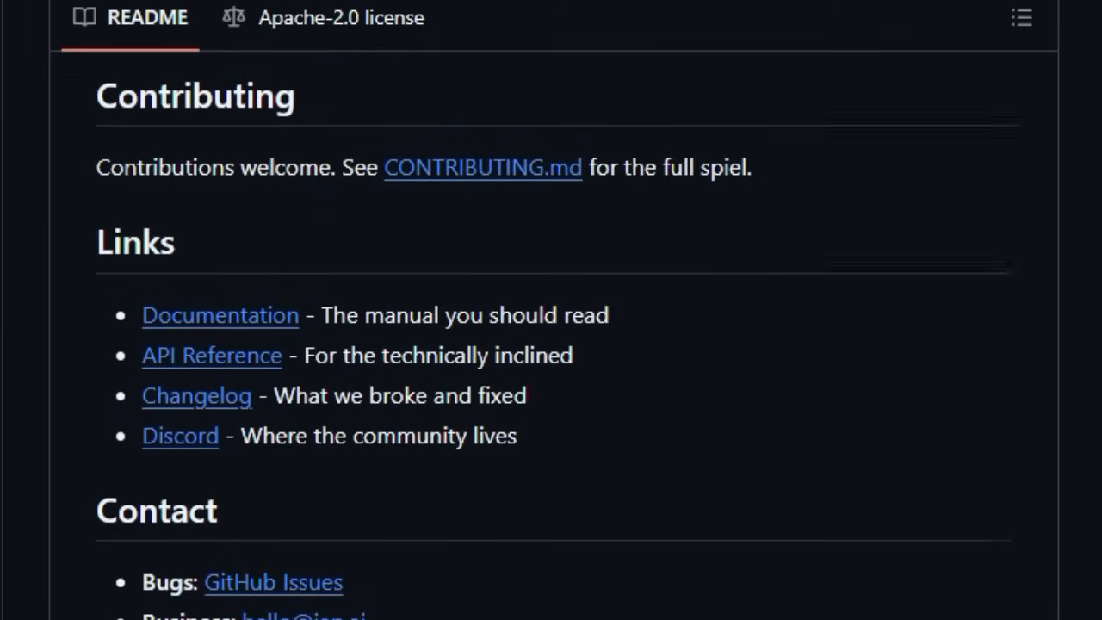
{"action": "scroll", "scroll_direction": "down", "scroll_amount": 3}
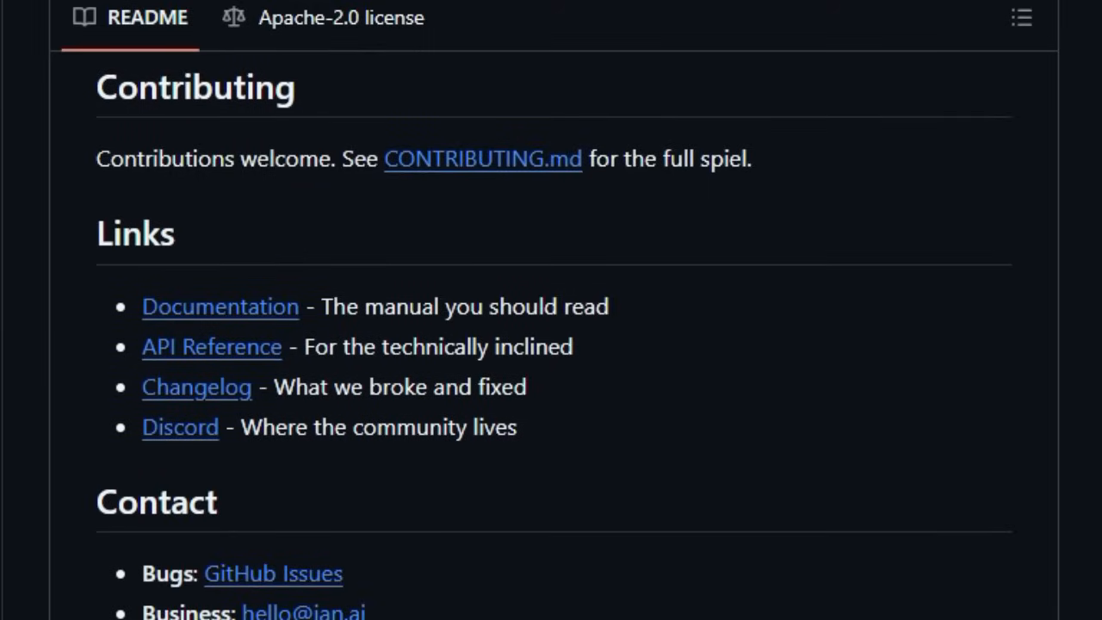
{"action": "scroll", "scroll_direction": "down", "scroll_amount": 3}
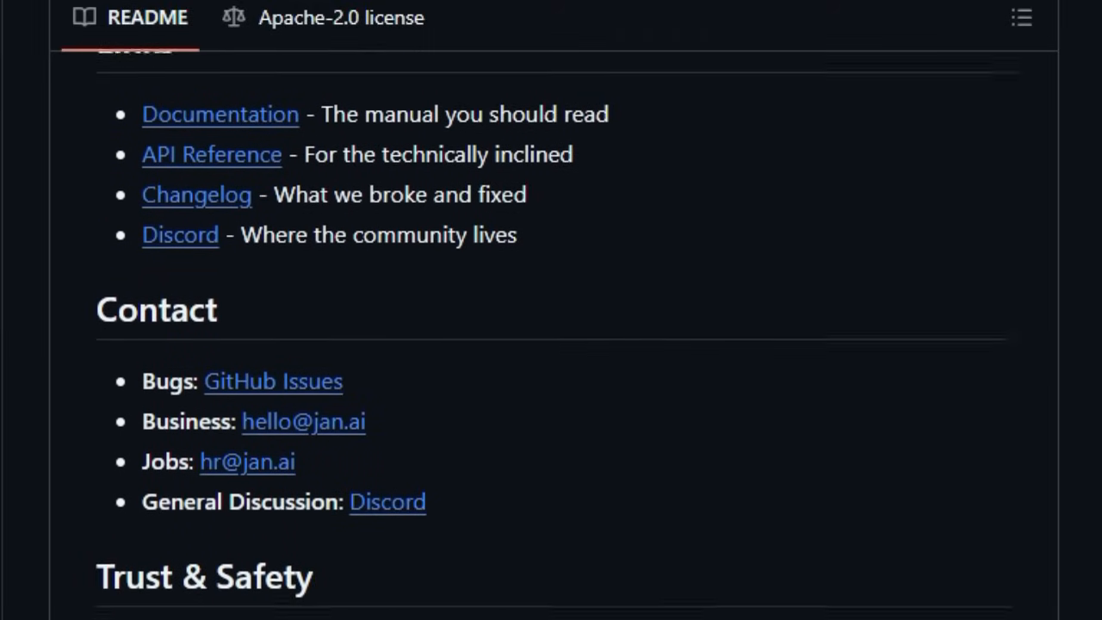
{"action": "scroll", "scroll_direction": "down", "scroll_amount": 3}
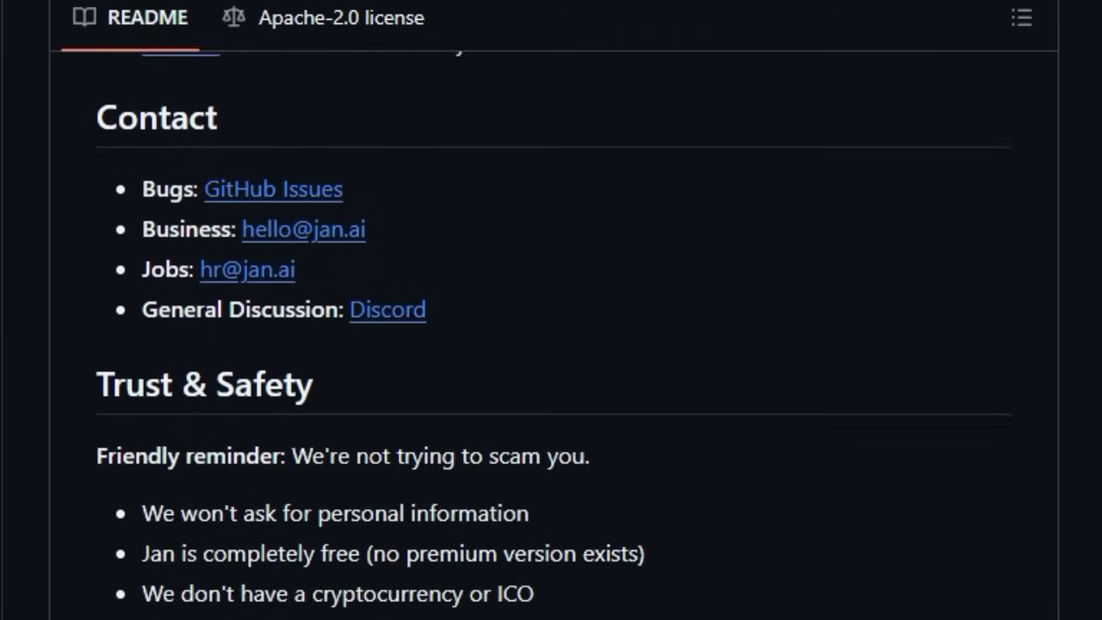
{"action": "scroll", "scroll_direction": "down", "scroll_amount": 3}
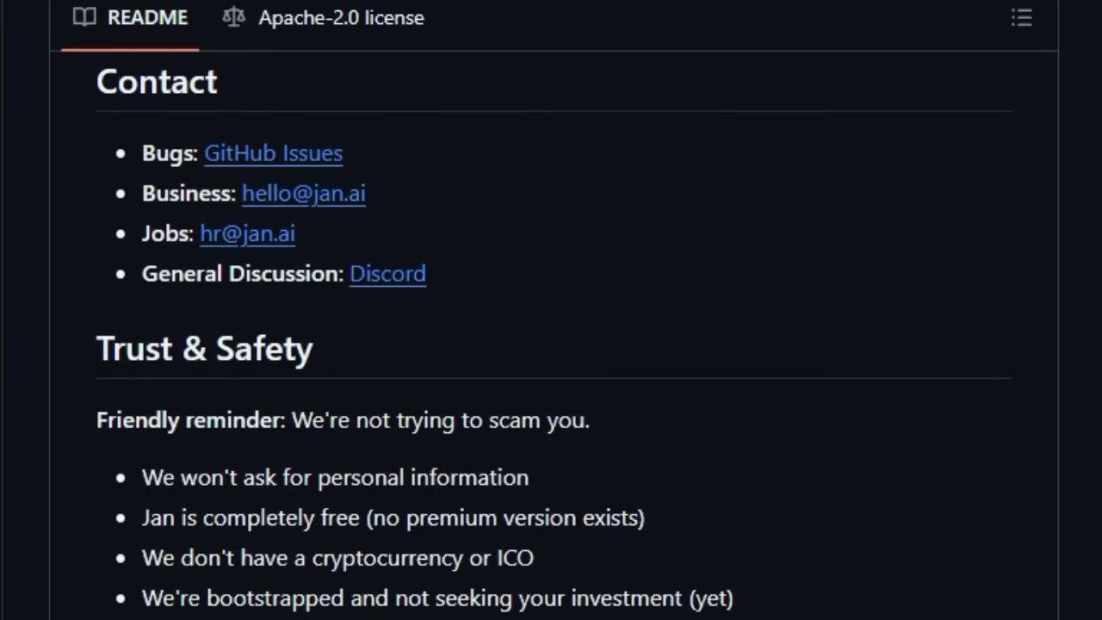
Step: Bring up tensorzero/tensorzero, showing its commit list and About panel on the LLM stack
{"action": "scroll", "scroll_direction": "down", "scroll_amount": 3}
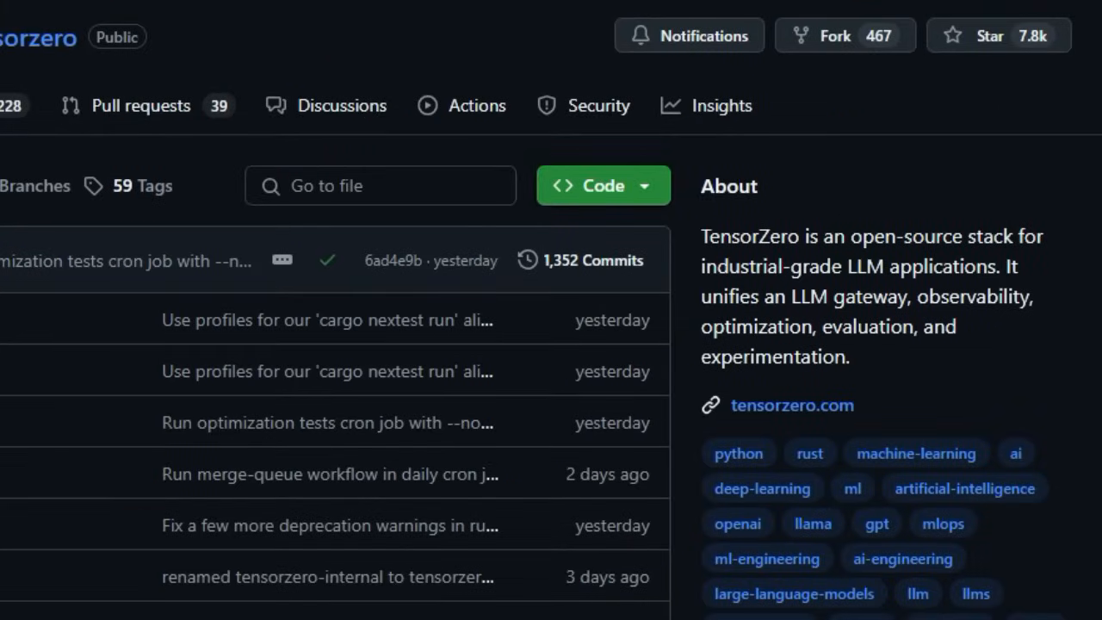
Step: Scroll past TensorZero's file list into the README introduction
{"action": "scroll", "scroll_direction": "down", "scroll_amount": 3}
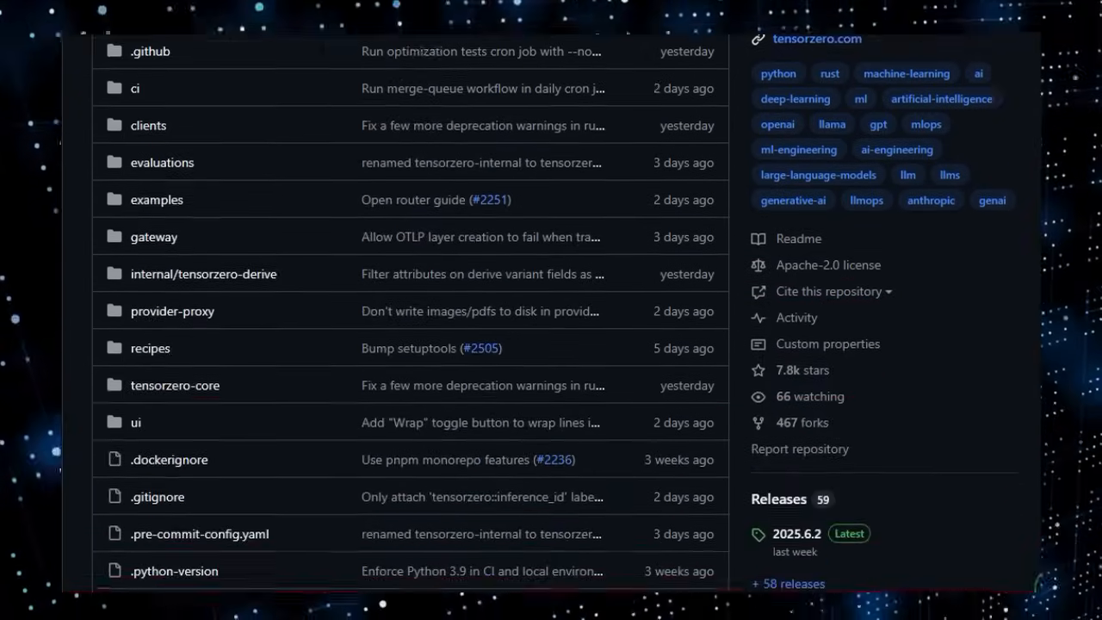
{"action": "scroll", "scroll_direction": "down", "scroll_amount": 3}
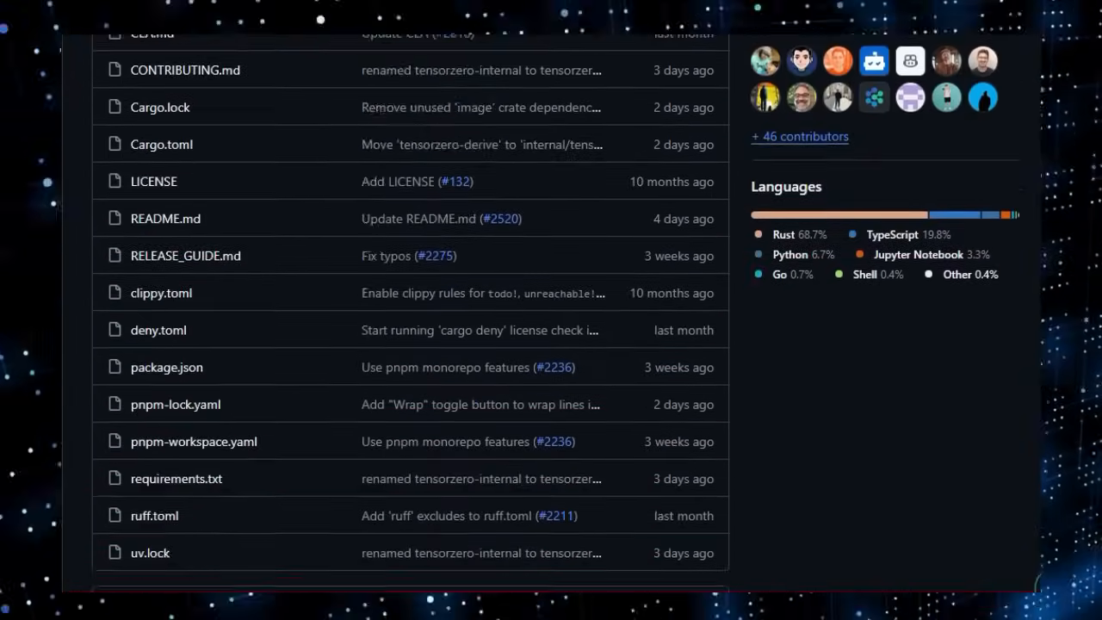
{"action": "scroll", "scroll_direction": "down", "scroll_amount": 3}
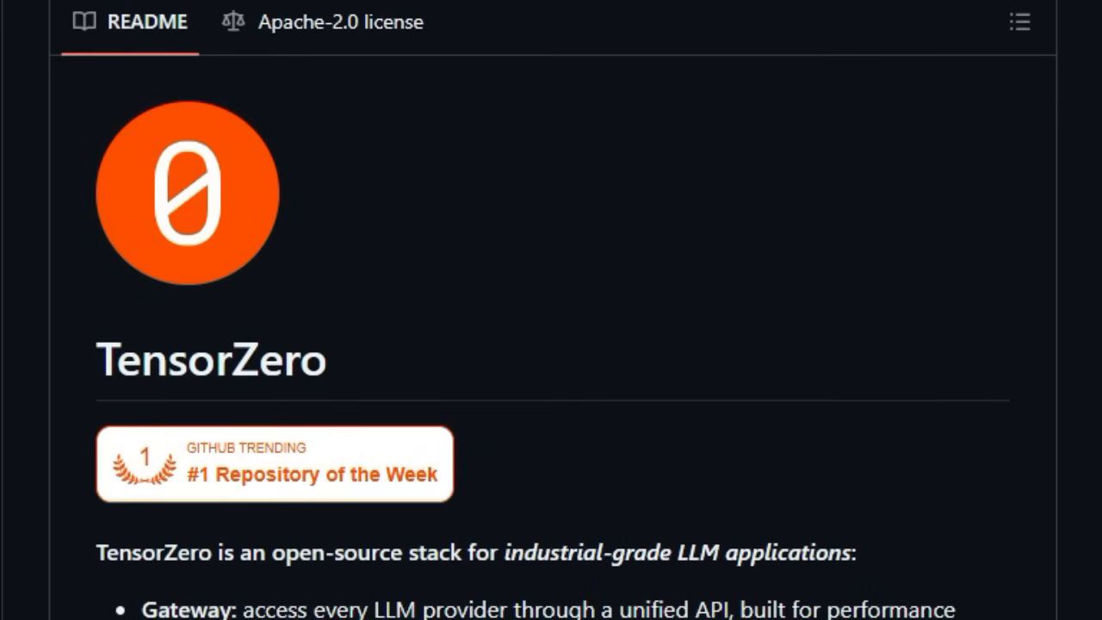
{"action": "scroll", "scroll_direction": "down", "scroll_amount": 3}
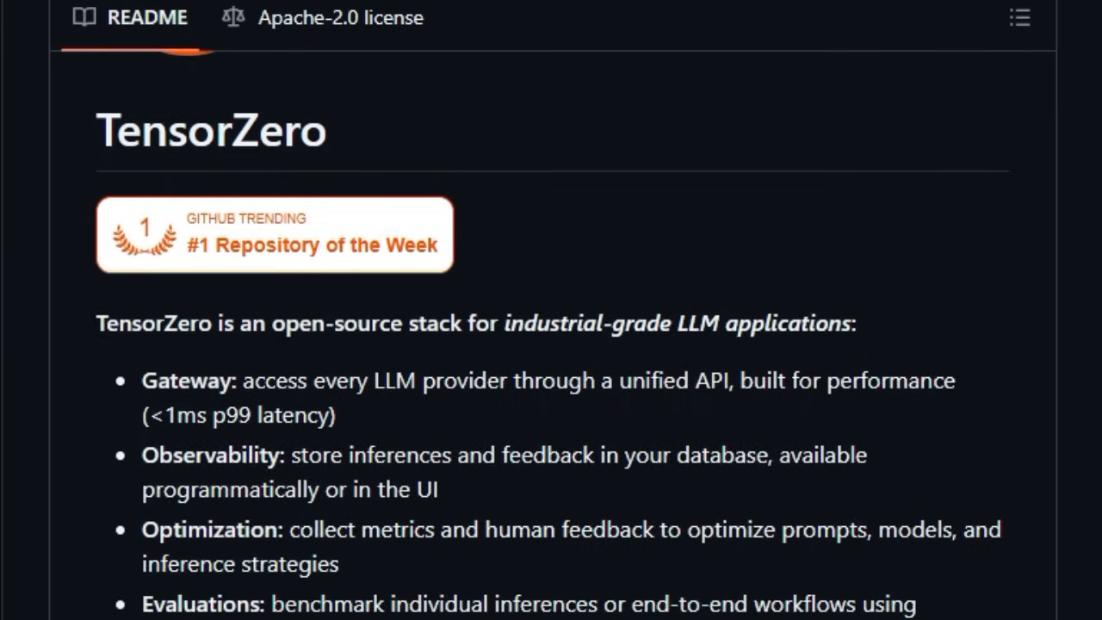
{"action": "scroll", "scroll_direction": "down", "scroll_amount": 3}
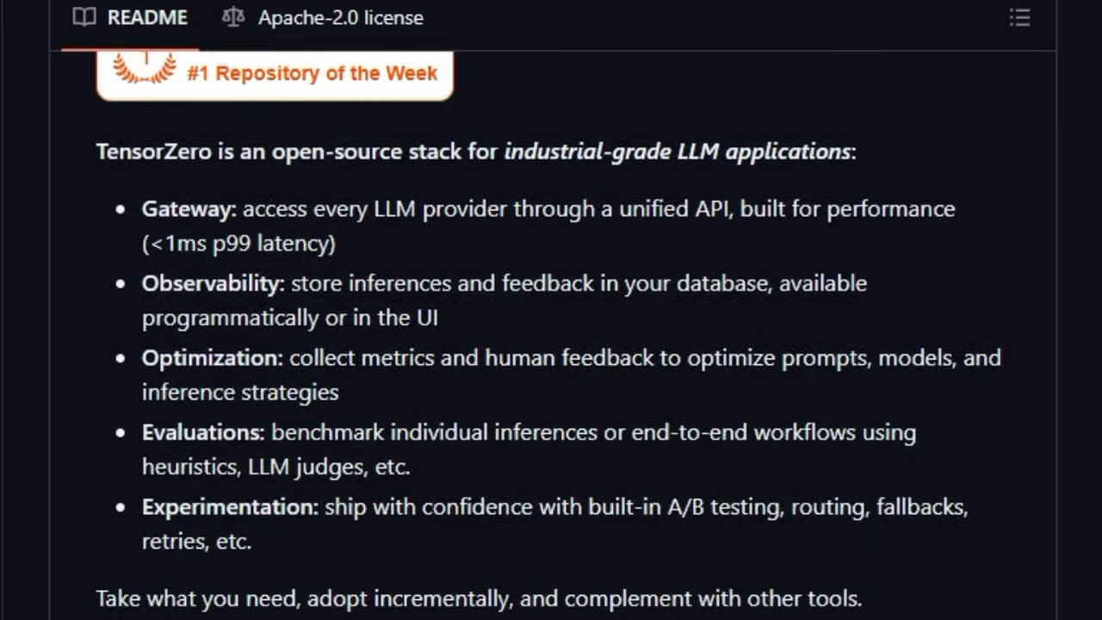
{"action": "scroll", "scroll_direction": "down", "scroll_amount": 3}
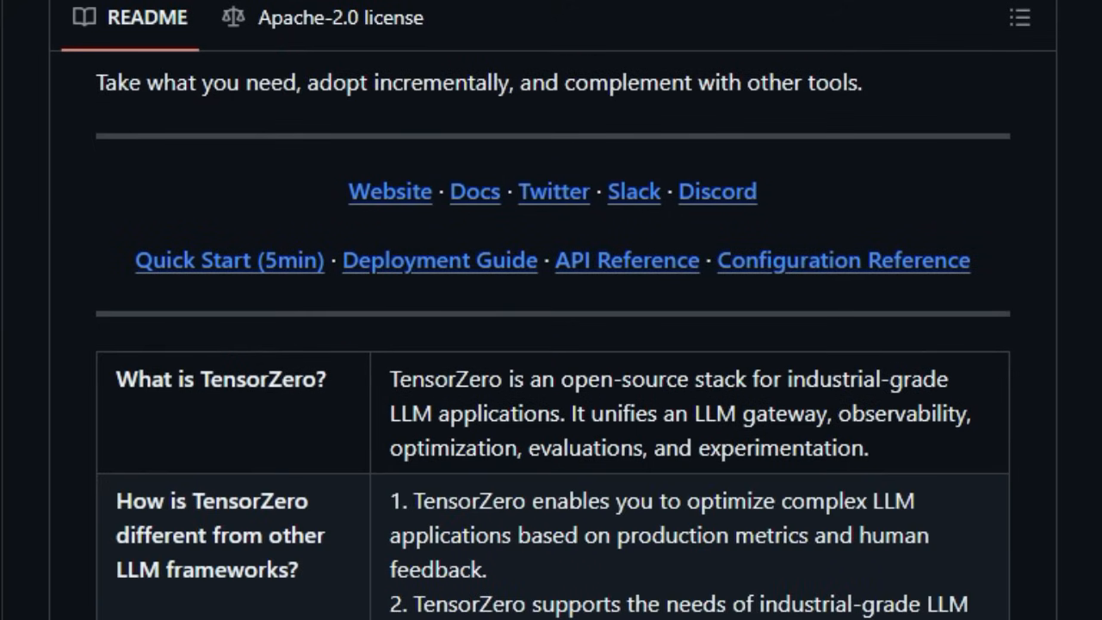
{"action": "scroll", "scroll_direction": "down", "scroll_amount": 3}
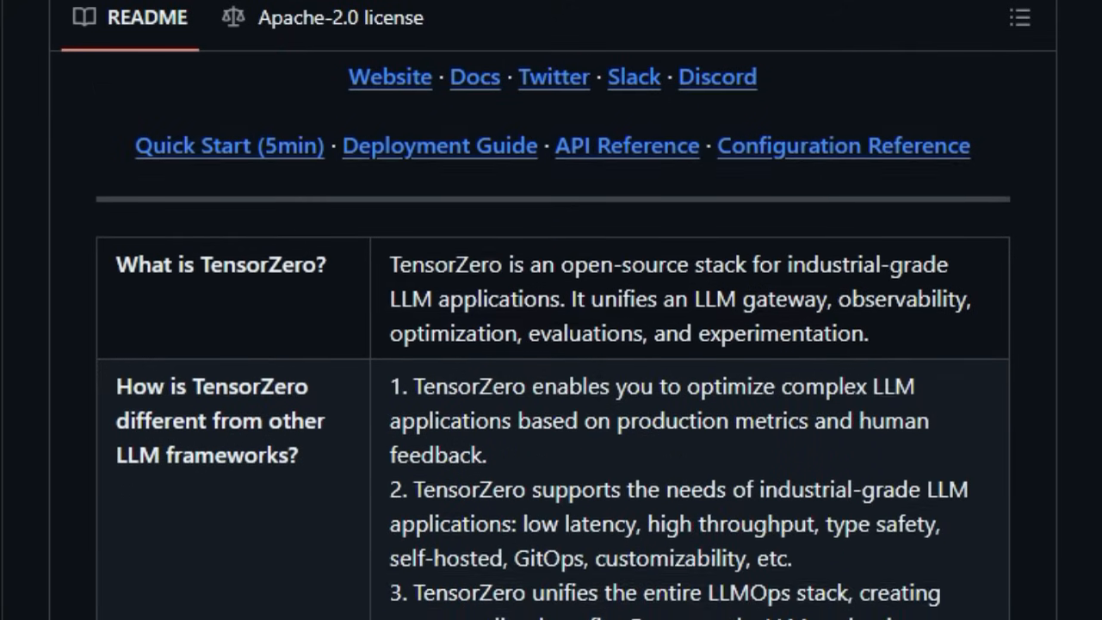
{"action": "scroll", "scroll_direction": "down", "scroll_amount": 3}
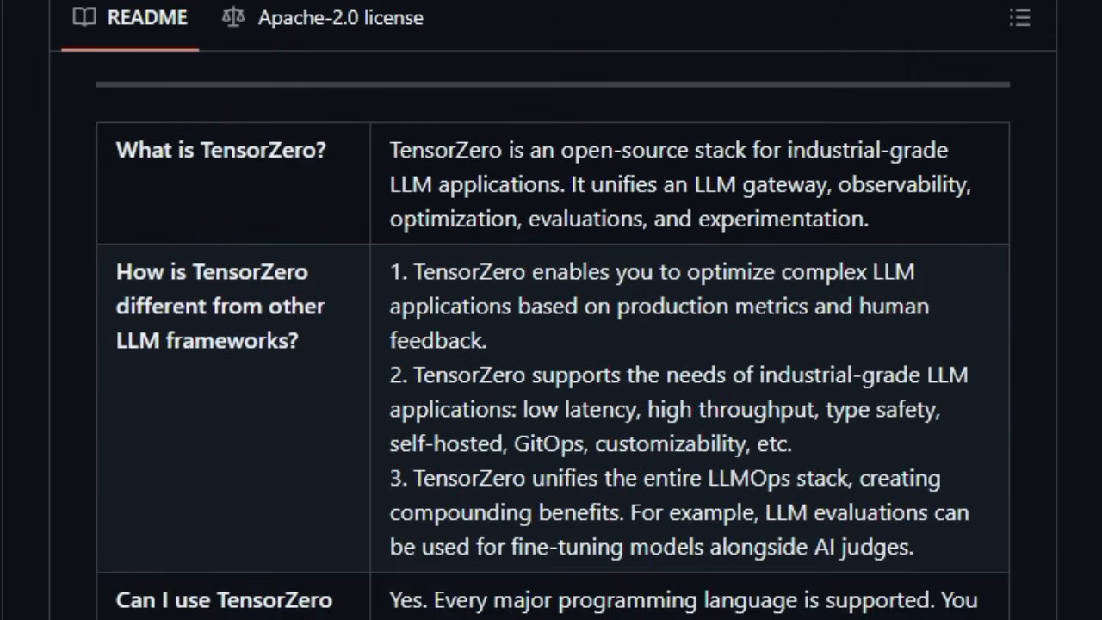
{"action": "scroll", "scroll_direction": "down", "scroll_amount": 3}
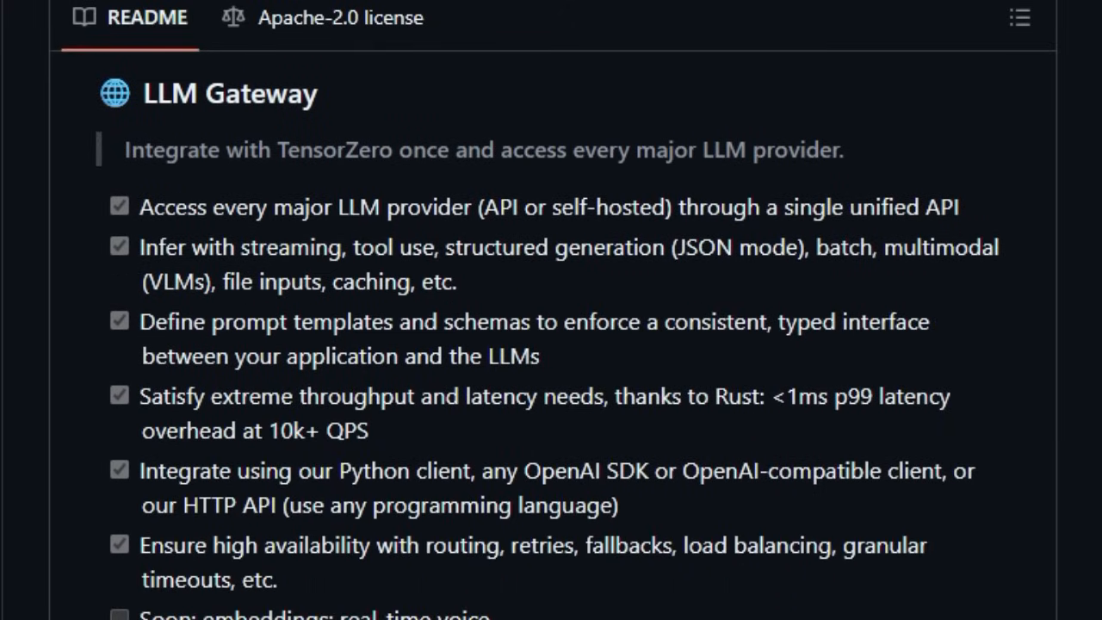
Step: Scroll through the TensorZero README's Gateway and Observability sections
{"action": "scroll", "scroll_direction": "down", "scroll_amount": 3}
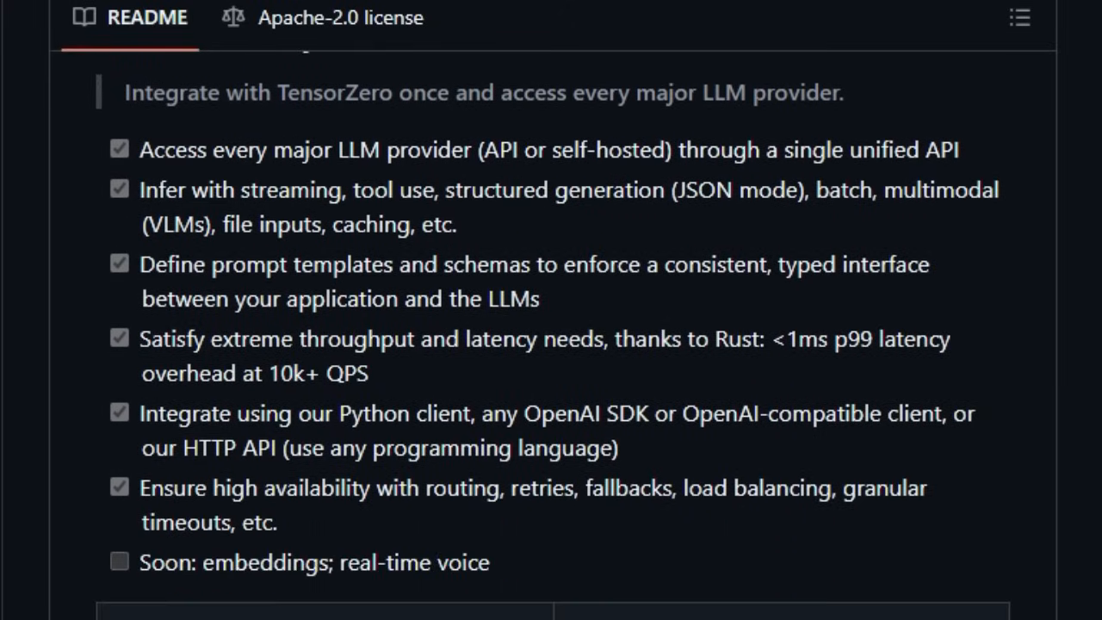
{"action": "scroll", "scroll_direction": "down", "scroll_amount": 3}
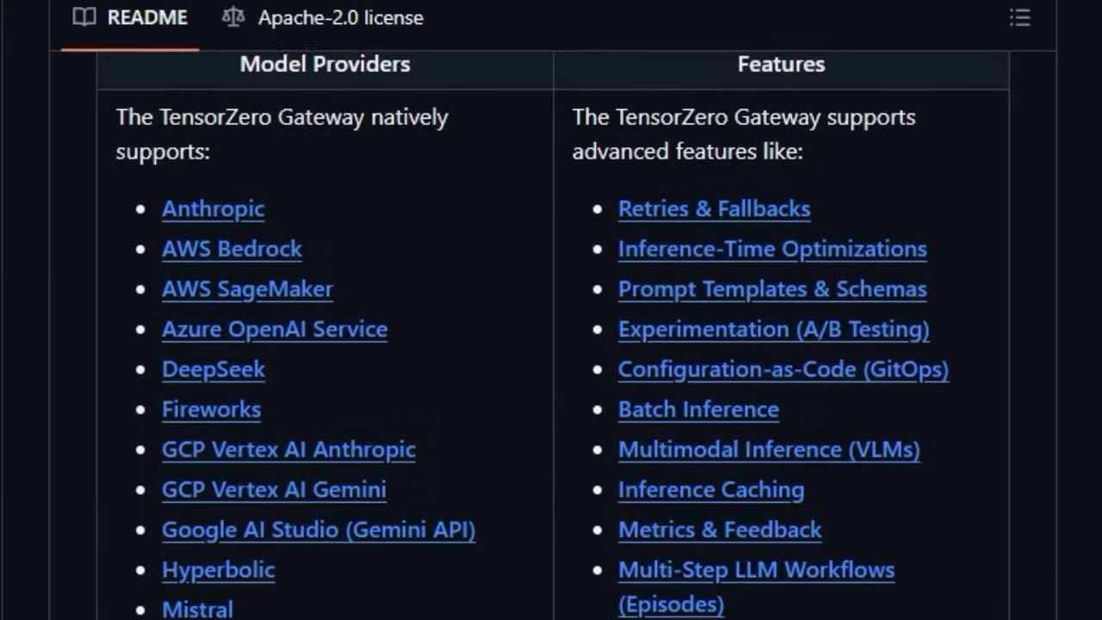
{"action": "scroll", "scroll_direction": "down", "scroll_amount": 3}
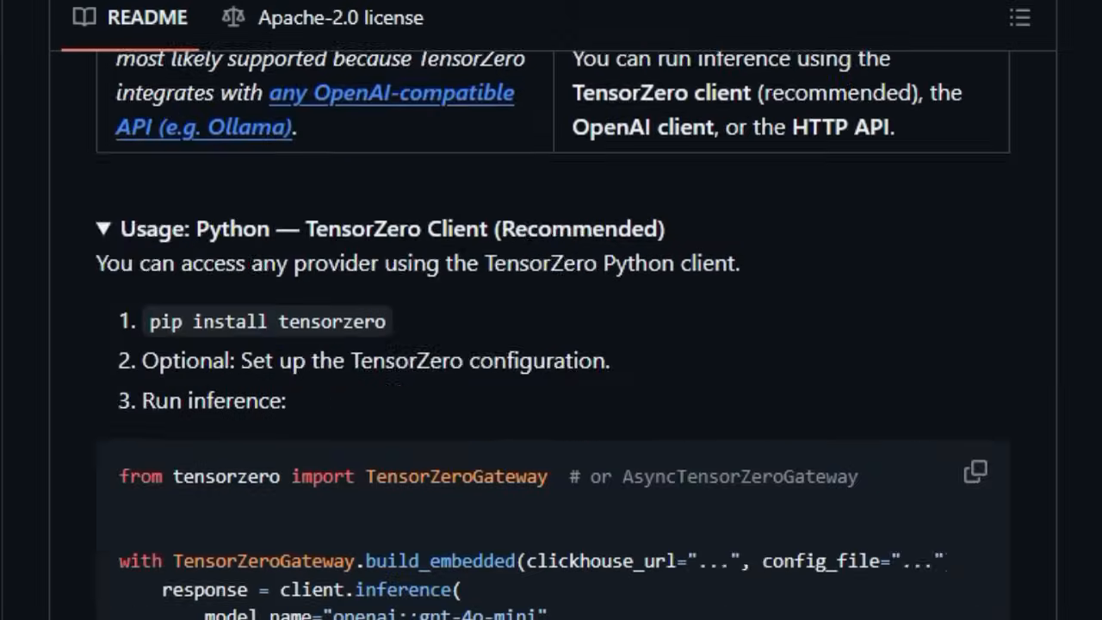
{"action": "scroll", "scroll_direction": "down", "scroll_amount": 3}
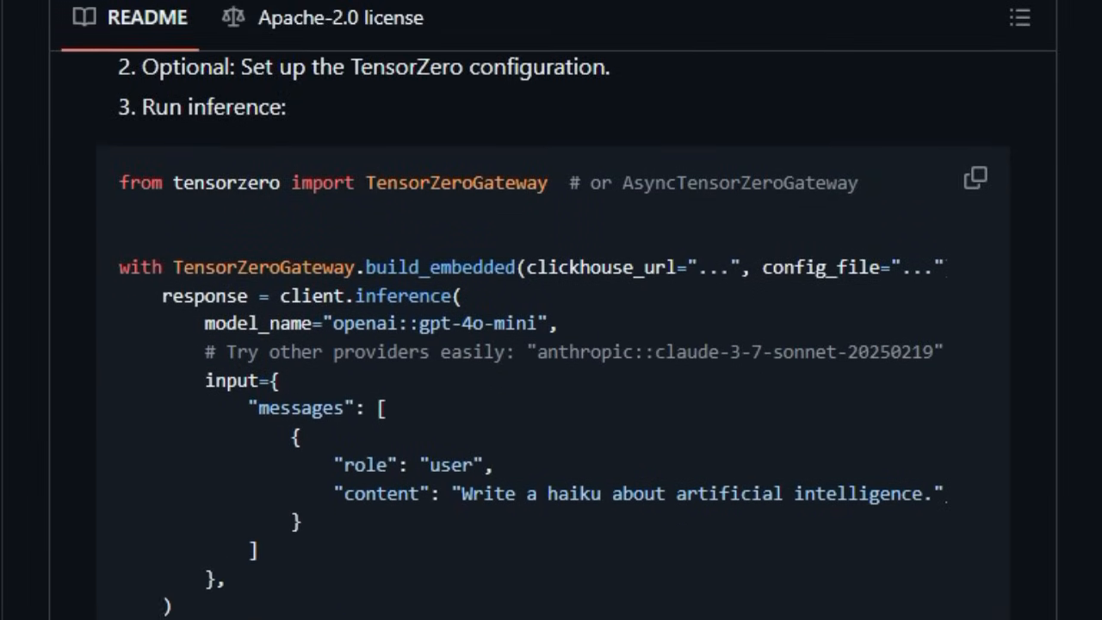
{"action": "scroll", "scroll_direction": "down", "scroll_amount": 3}
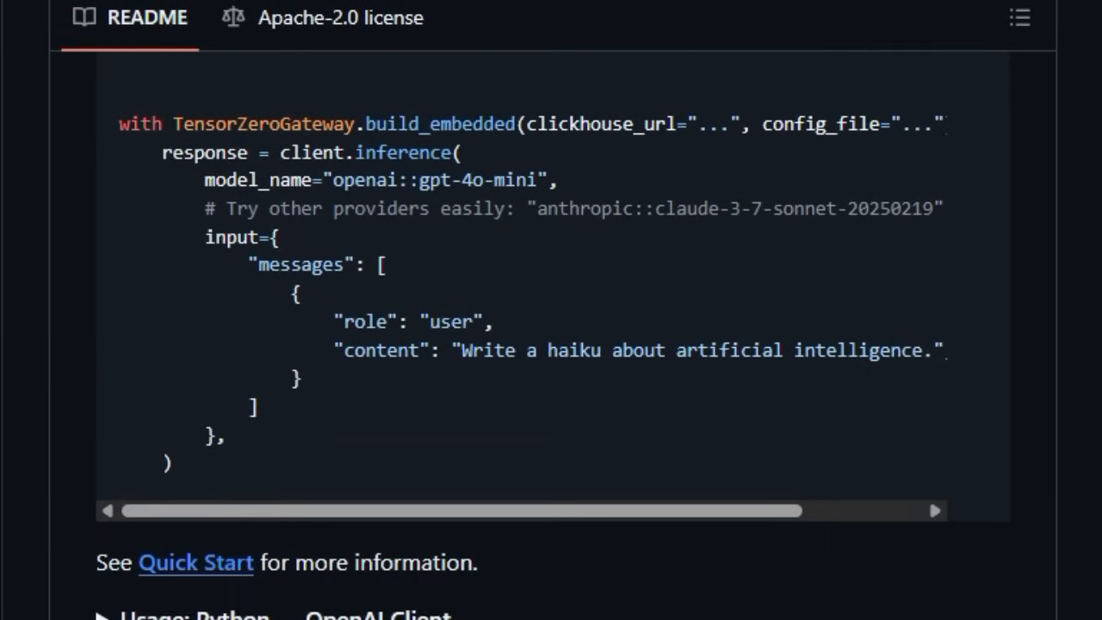
{"action": "scroll", "scroll_direction": "down", "scroll_amount": 3}
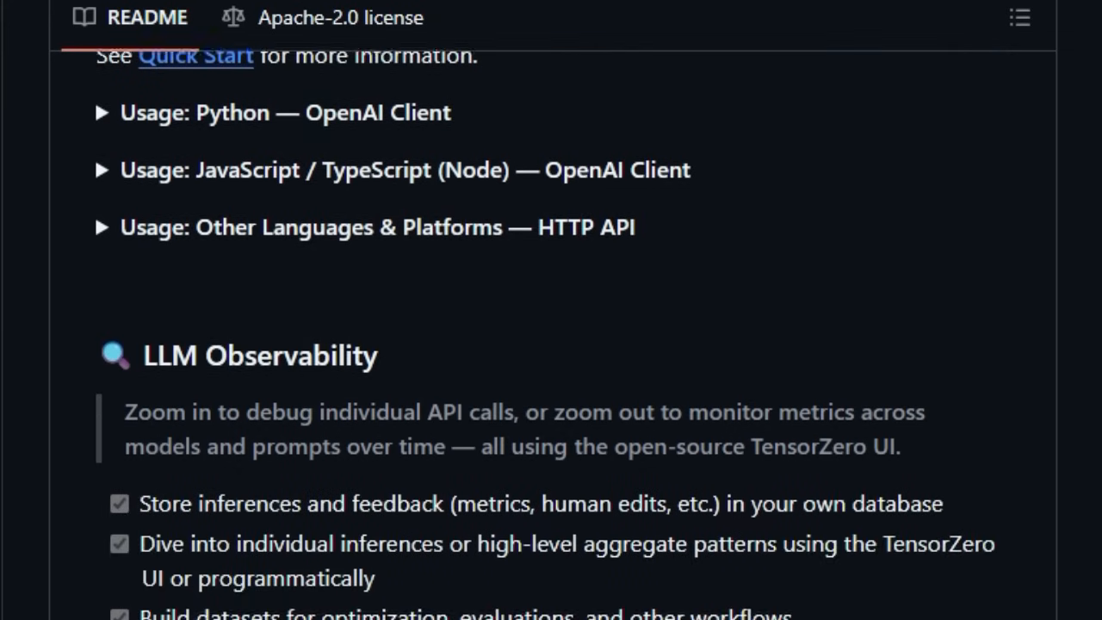
{"action": "scroll", "scroll_direction": "down", "scroll_amount": 3}
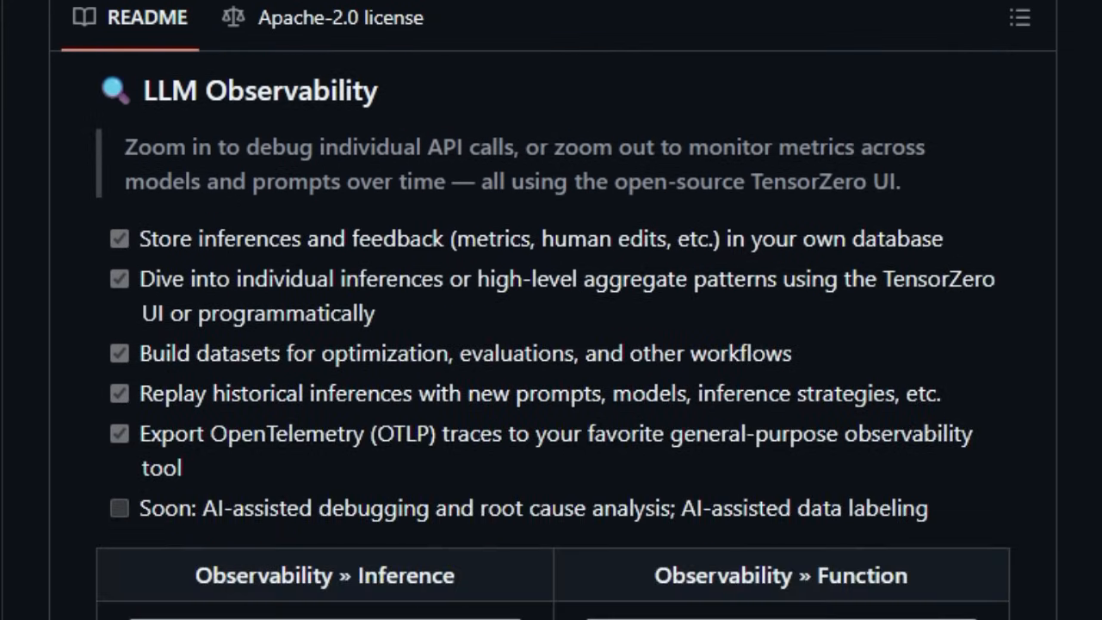
{"action": "scroll", "scroll_direction": "down", "scroll_amount": 3}
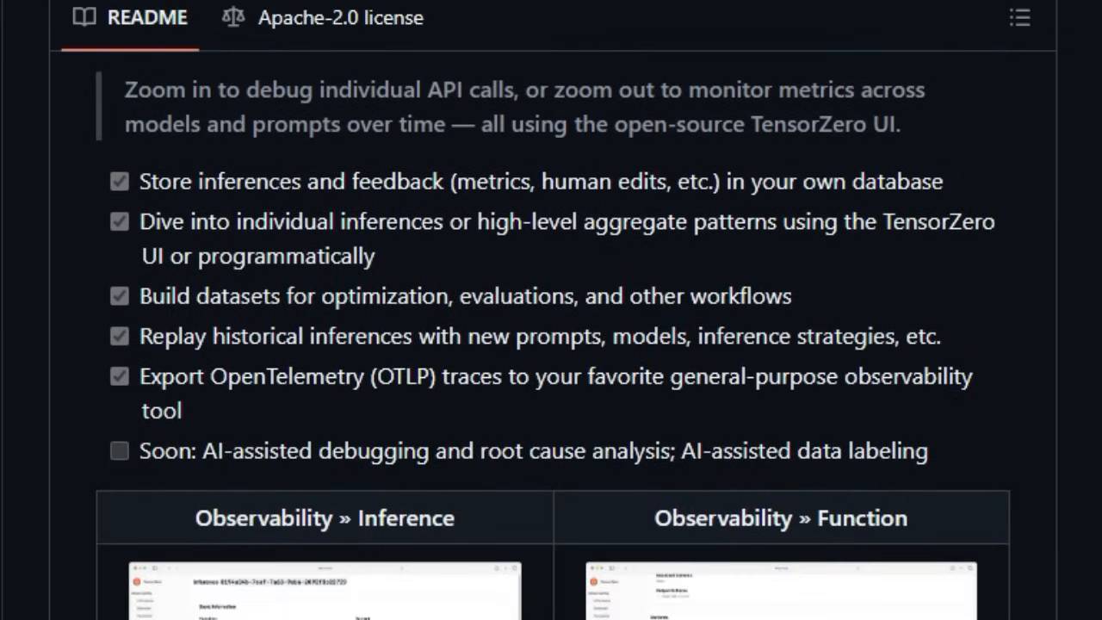
{"action": "scroll", "scroll_direction": "down", "scroll_amount": 3}
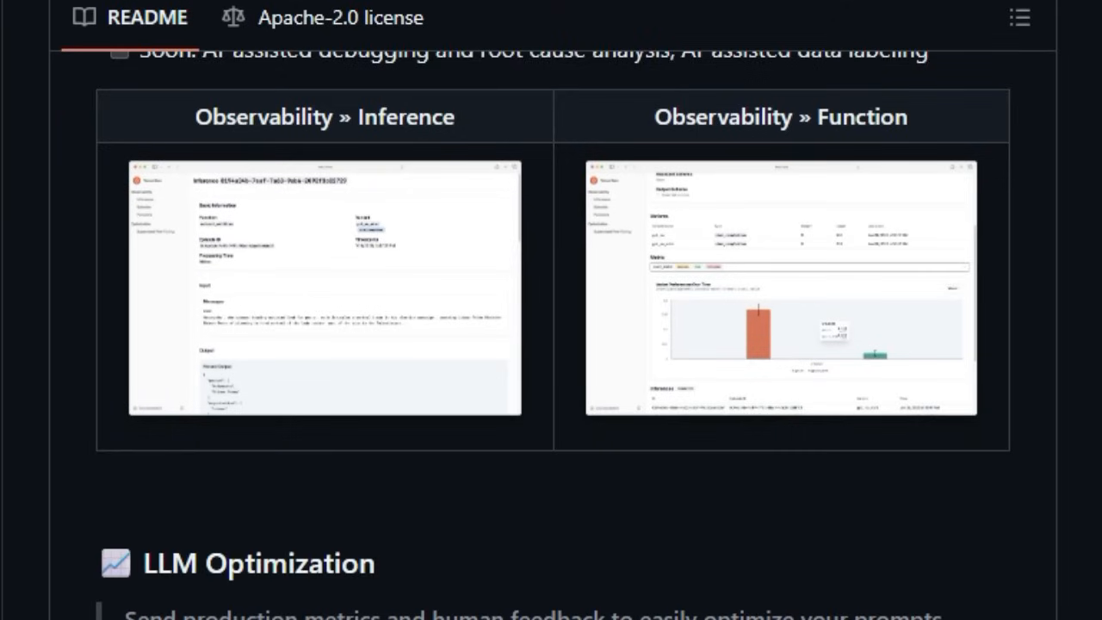
Step: Scroll through LLM, Model and Inference-Time Optimization to Prompt Optimization
{"action": "scroll", "scroll_direction": "down", "scroll_amount": 3}
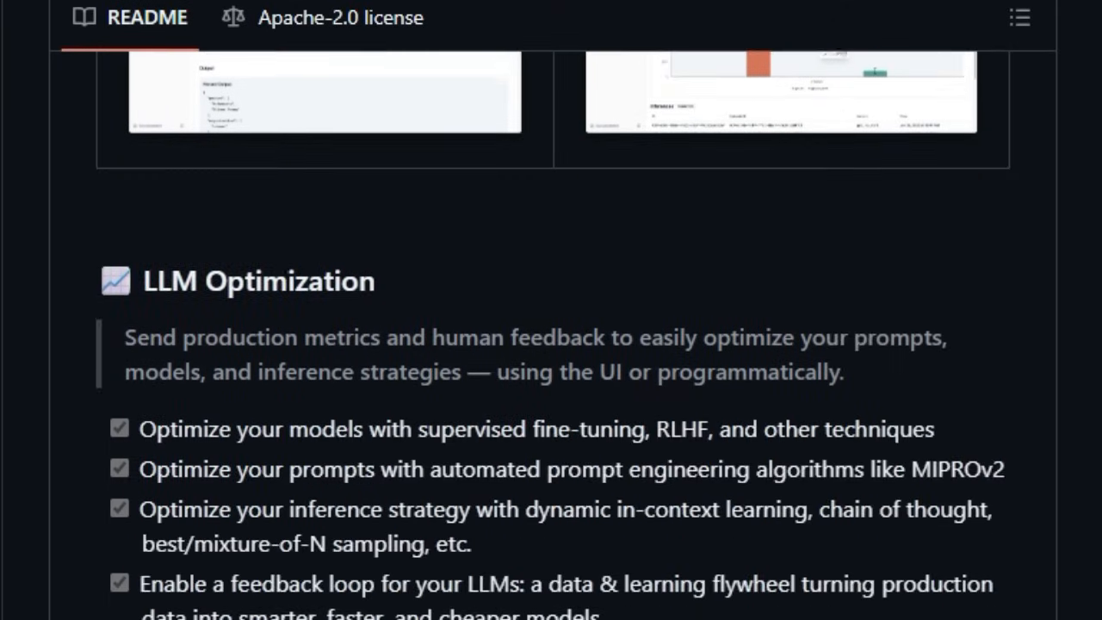
{"action": "scroll", "scroll_direction": "down", "scroll_amount": 3}
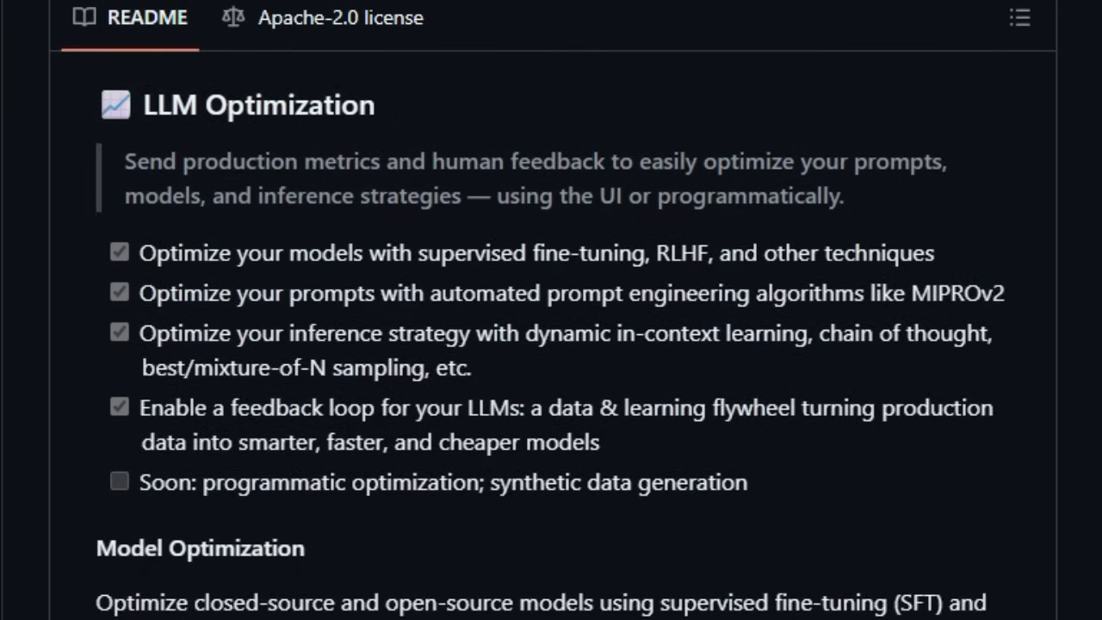
{"action": "scroll", "scroll_direction": "down", "scroll_amount": 3}
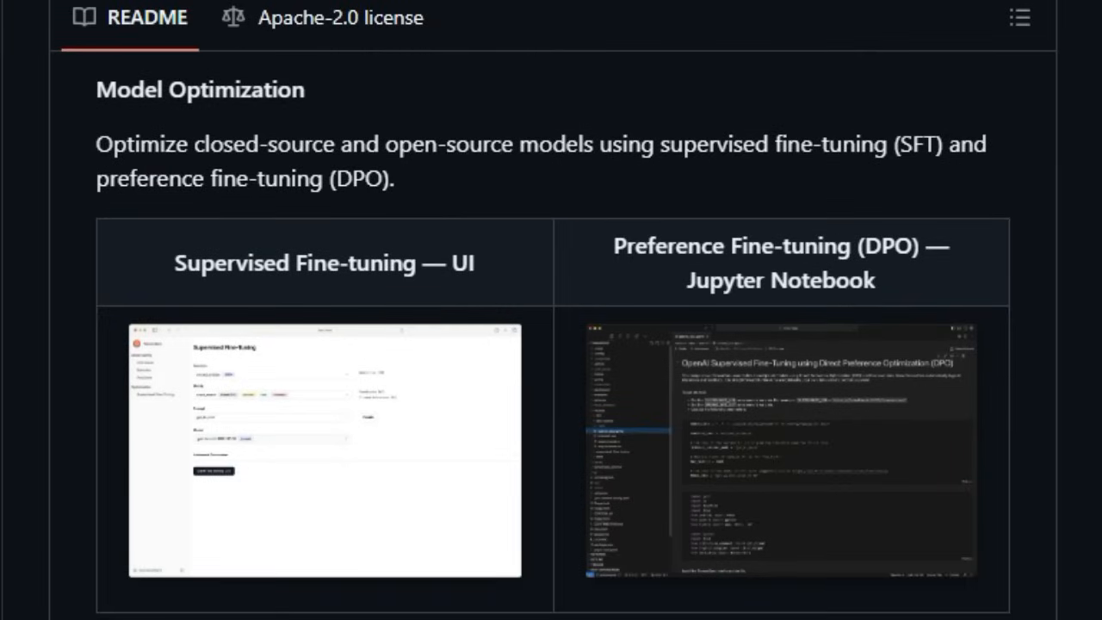
{"action": "scroll", "scroll_direction": "down", "scroll_amount": 3}
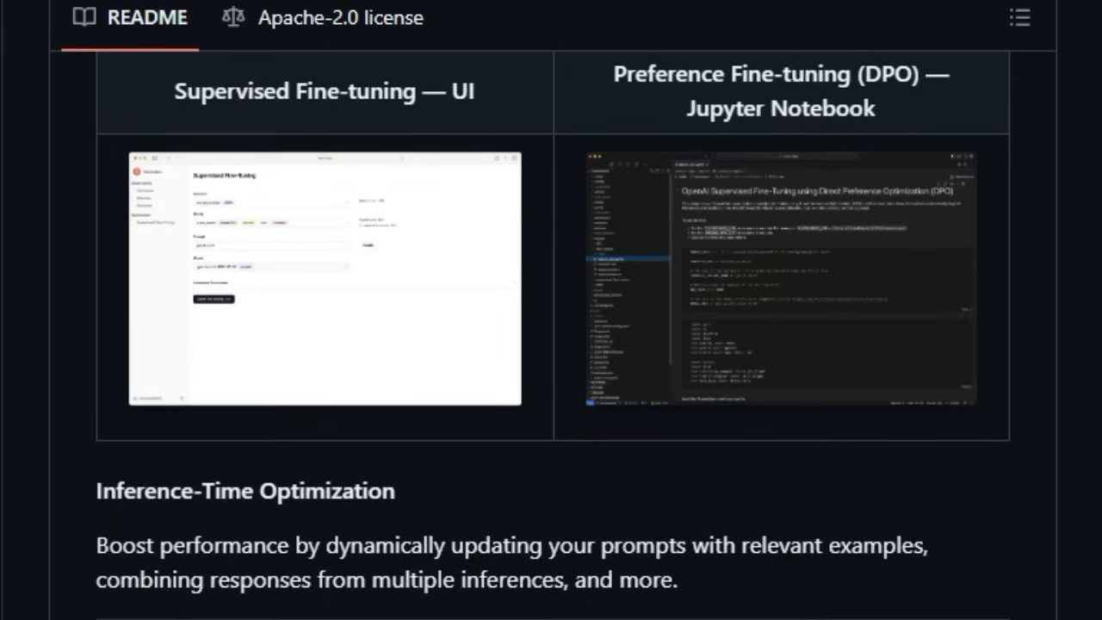
{"action": "scroll", "scroll_direction": "down", "scroll_amount": 3}
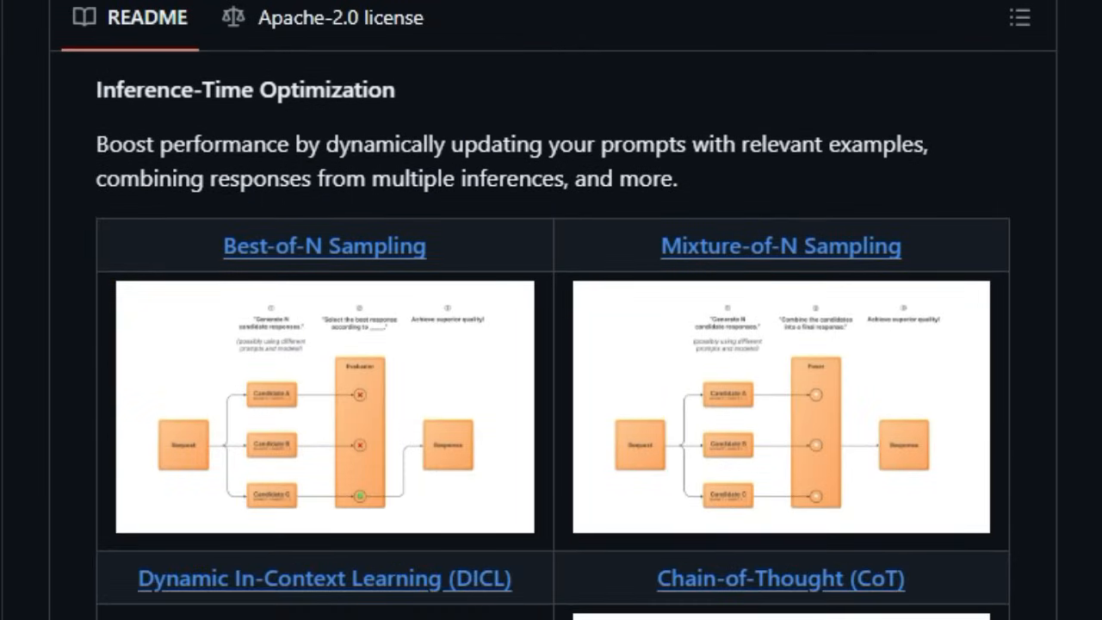
{"action": "scroll", "scroll_direction": "down", "scroll_amount": 3}
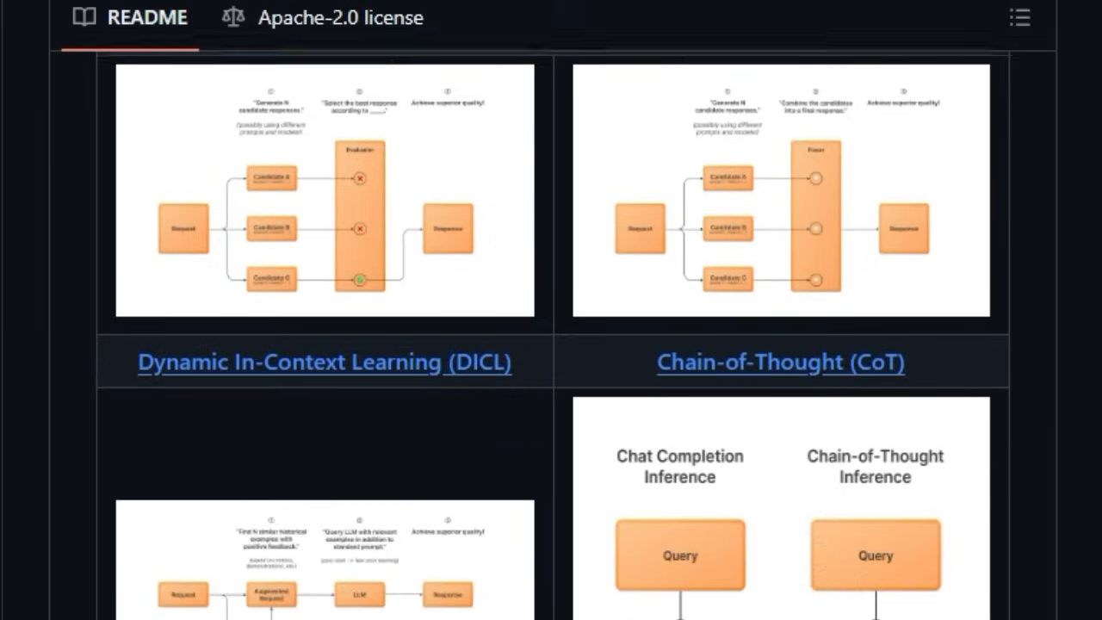
{"action": "scroll", "scroll_direction": "down", "scroll_amount": 3}
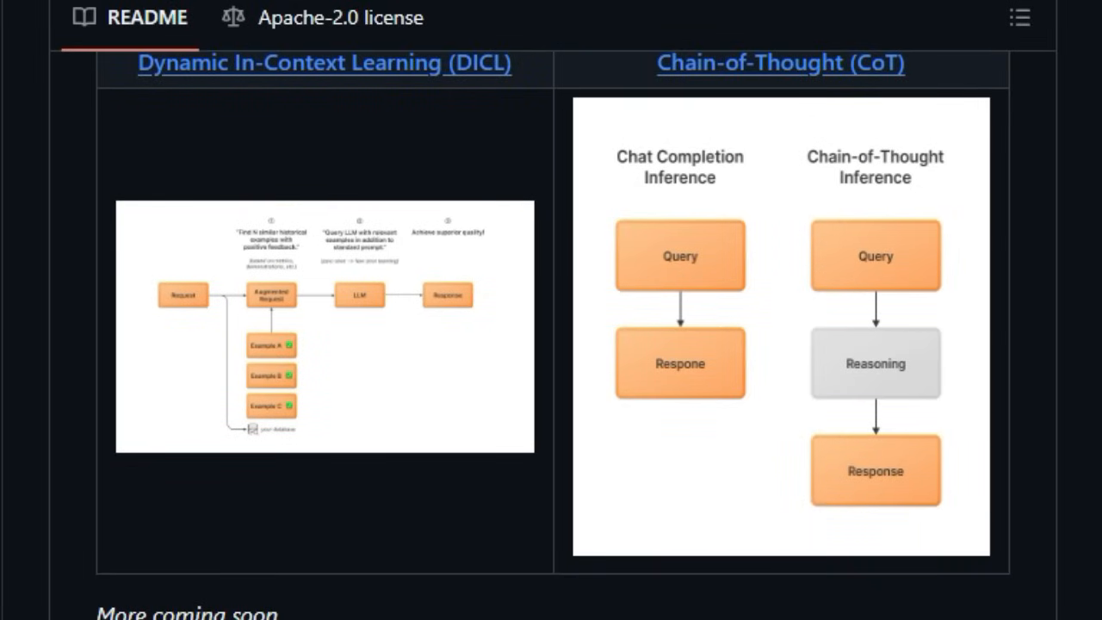
{"action": "scroll", "scroll_direction": "down", "scroll_amount": 3}
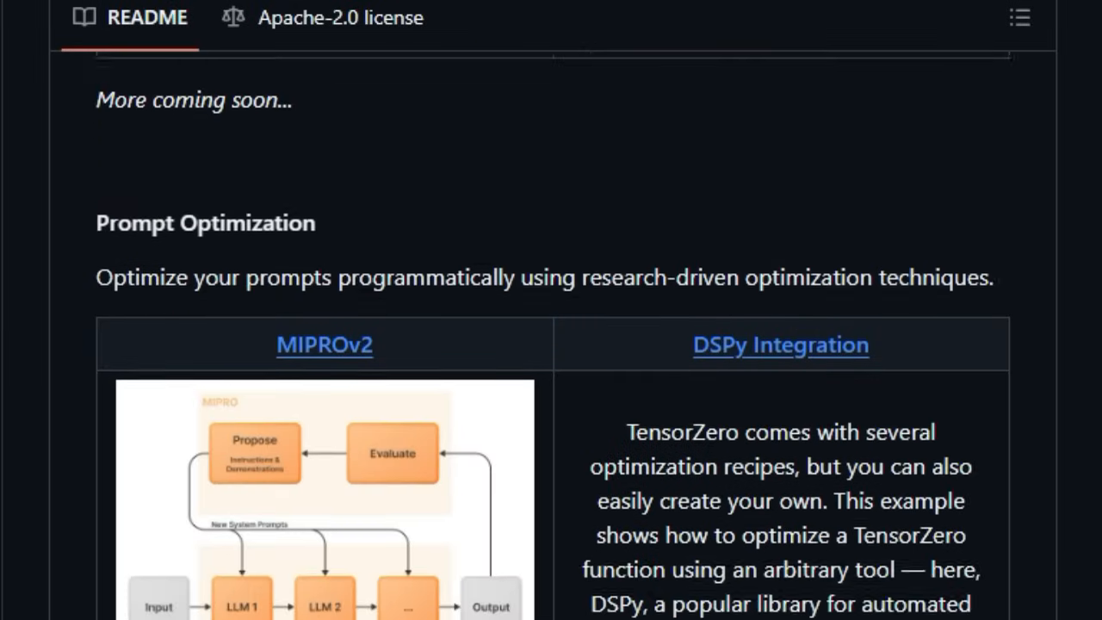
{"action": "scroll", "scroll_direction": "down", "scroll_amount": 3}
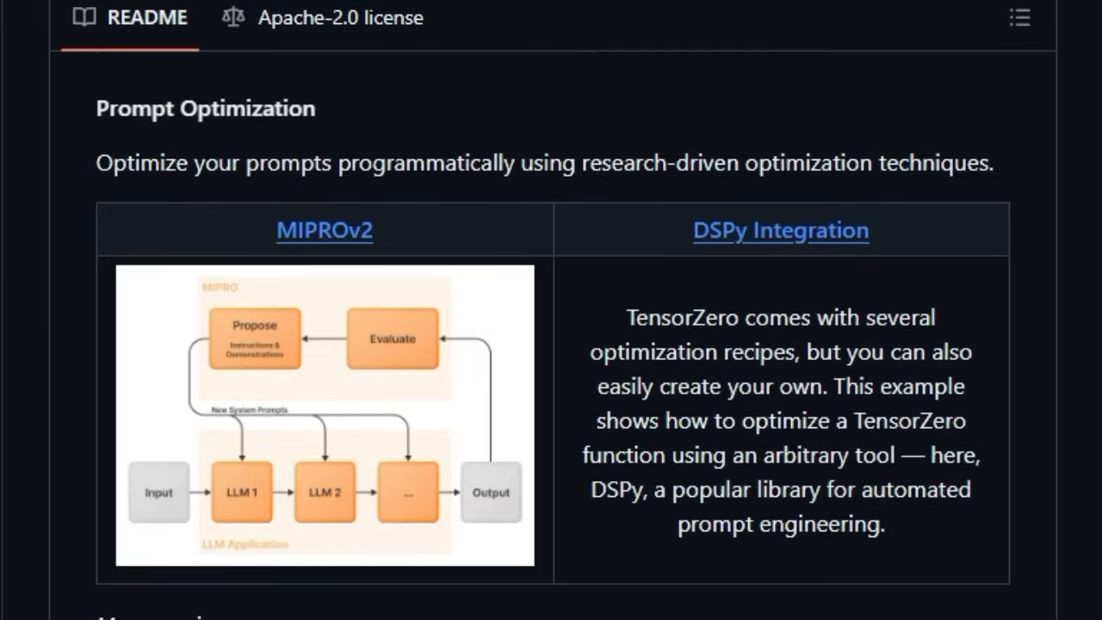
Step: Scroll the TensorZero README past LLM Experimentation and '& more!' to the Demo video
{"action": "scroll", "scroll_direction": "down", "scroll_amount": 3}
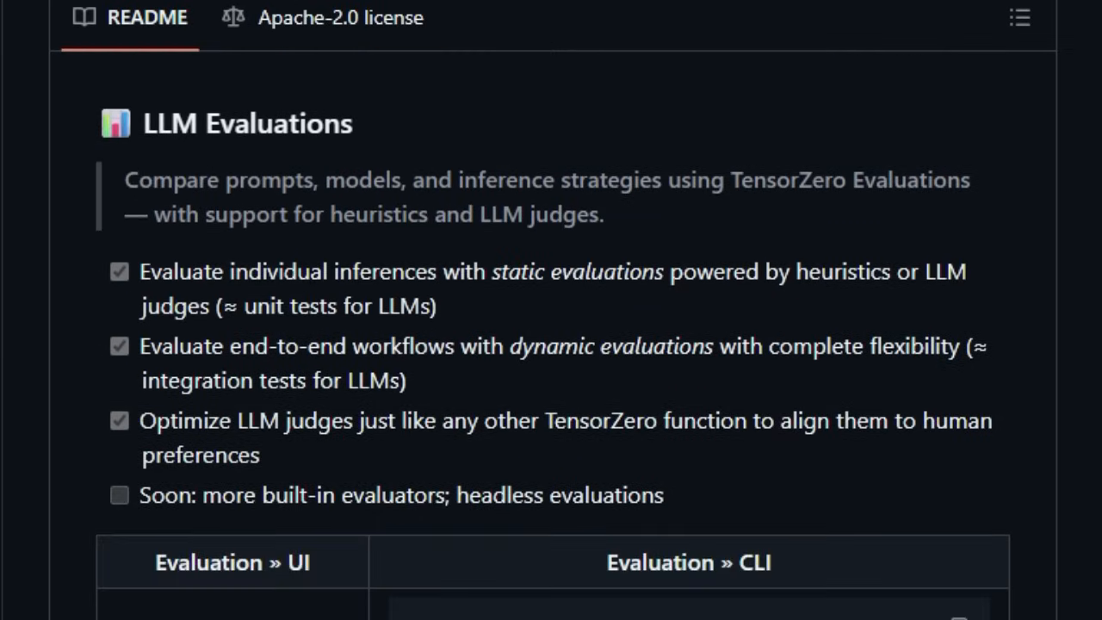
{"action": "scroll", "scroll_direction": "down", "scroll_amount": 3}
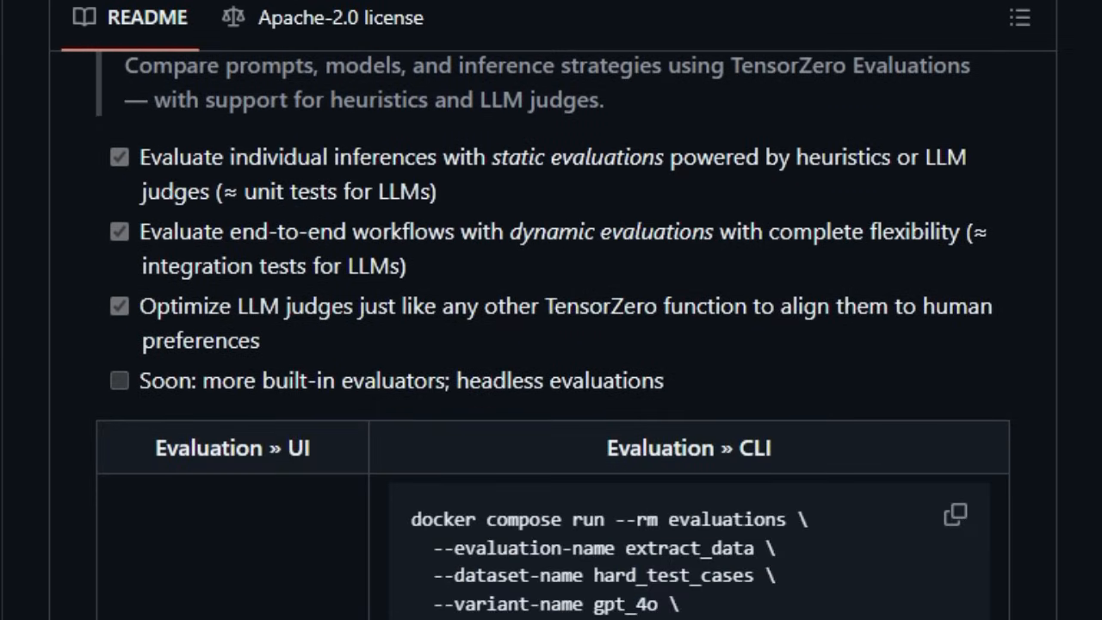
{"action": "scroll", "scroll_direction": "down", "scroll_amount": 3}
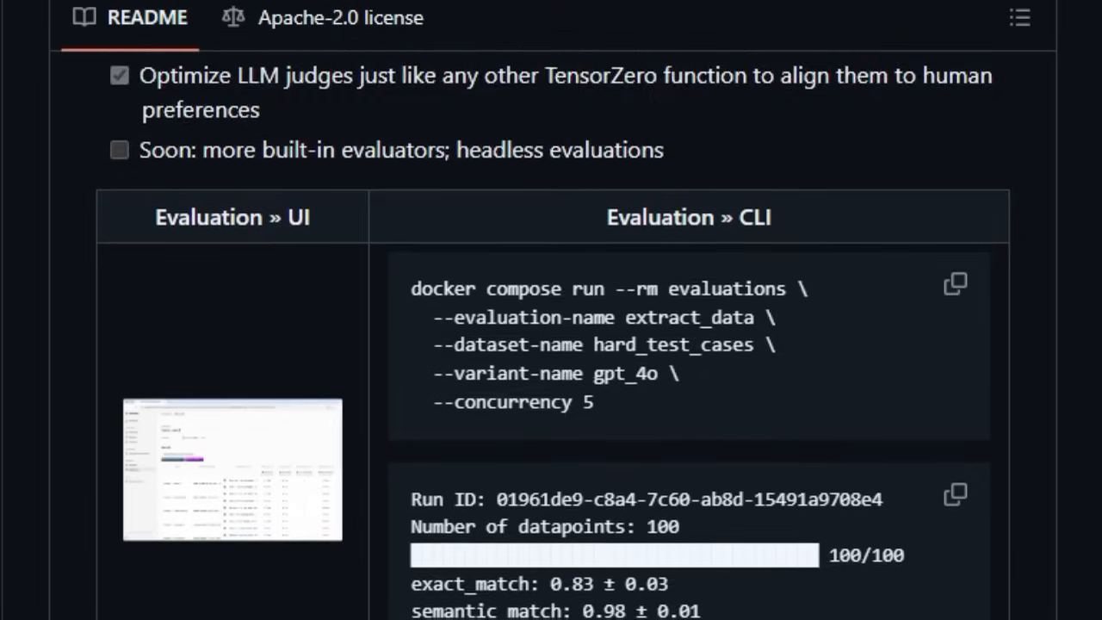
{"action": "scroll", "scroll_direction": "down", "scroll_amount": 3}
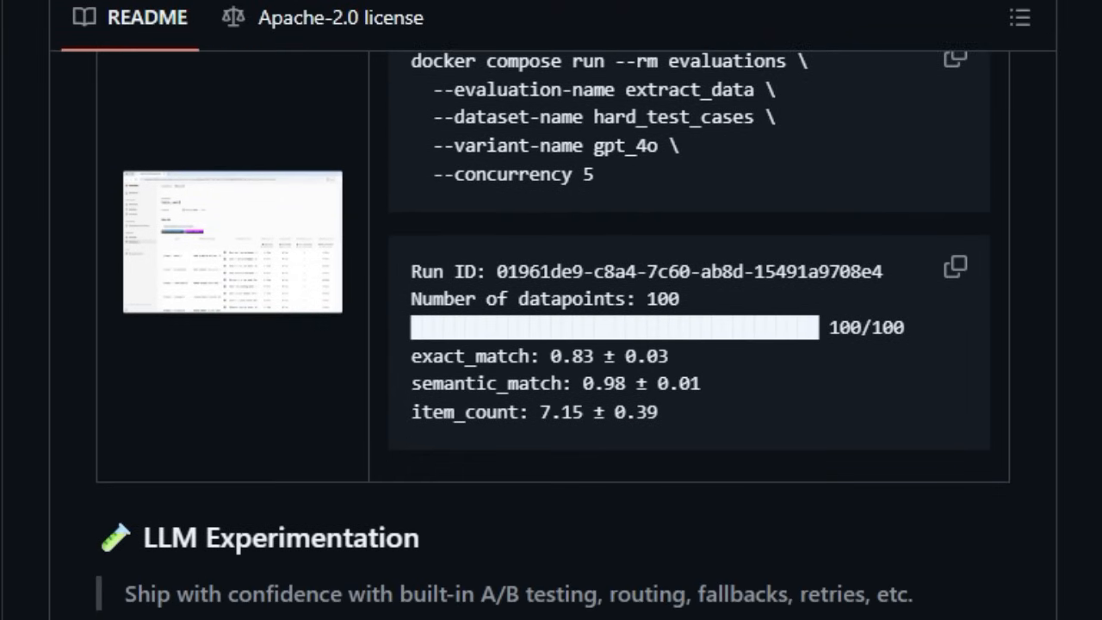
{"action": "scroll", "scroll_direction": "down", "scroll_amount": 3}
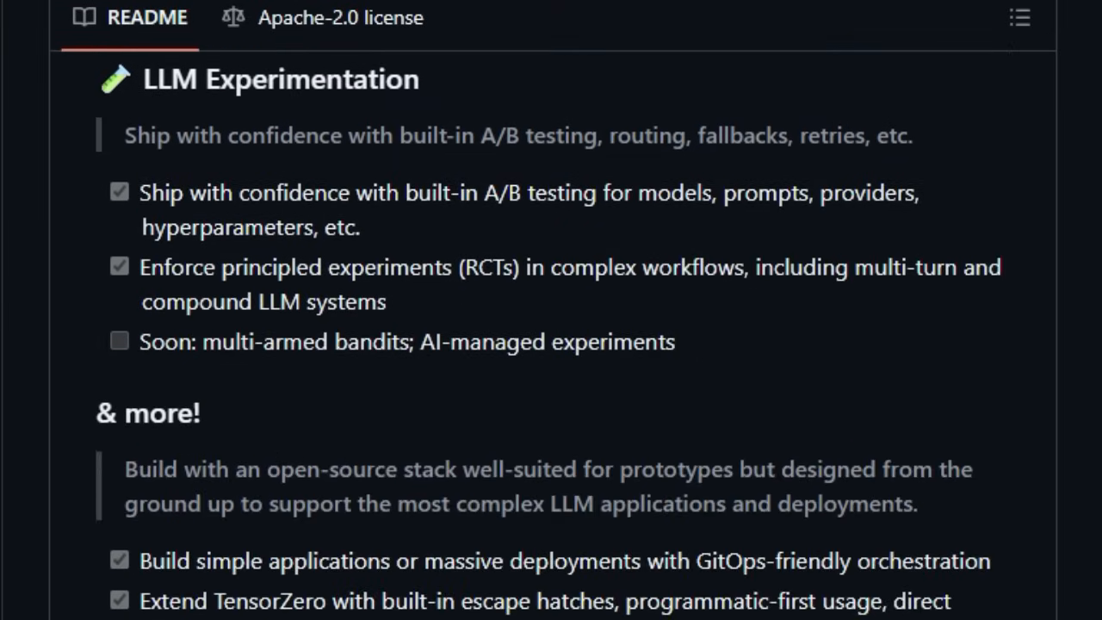
{"action": "scroll", "scroll_direction": "down", "scroll_amount": 3}
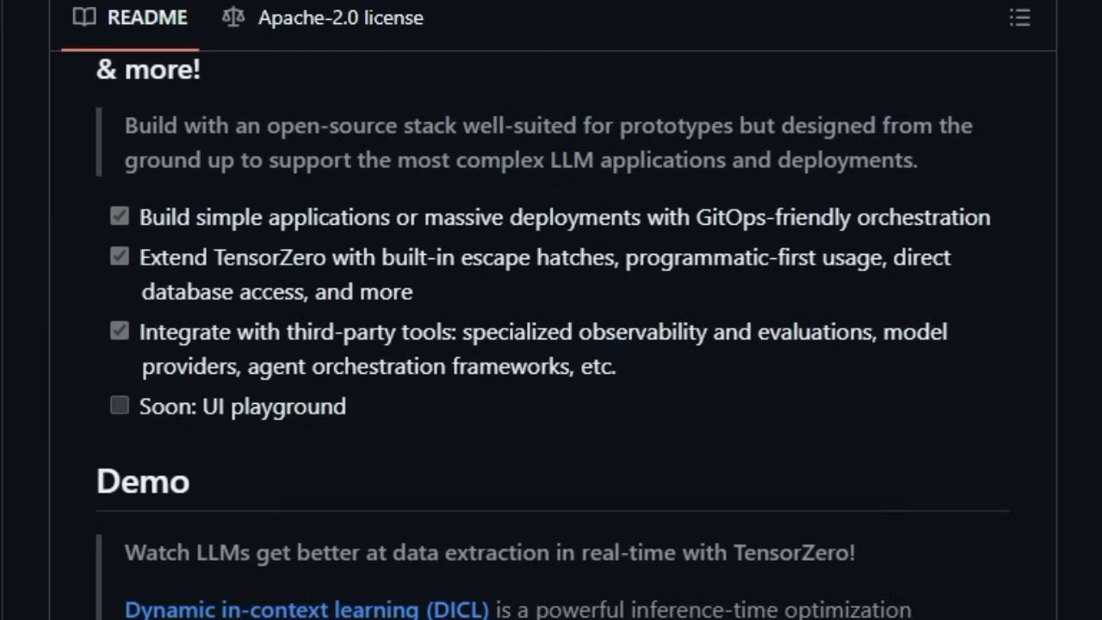
{"action": "scroll", "scroll_direction": "down", "scroll_amount": 3}
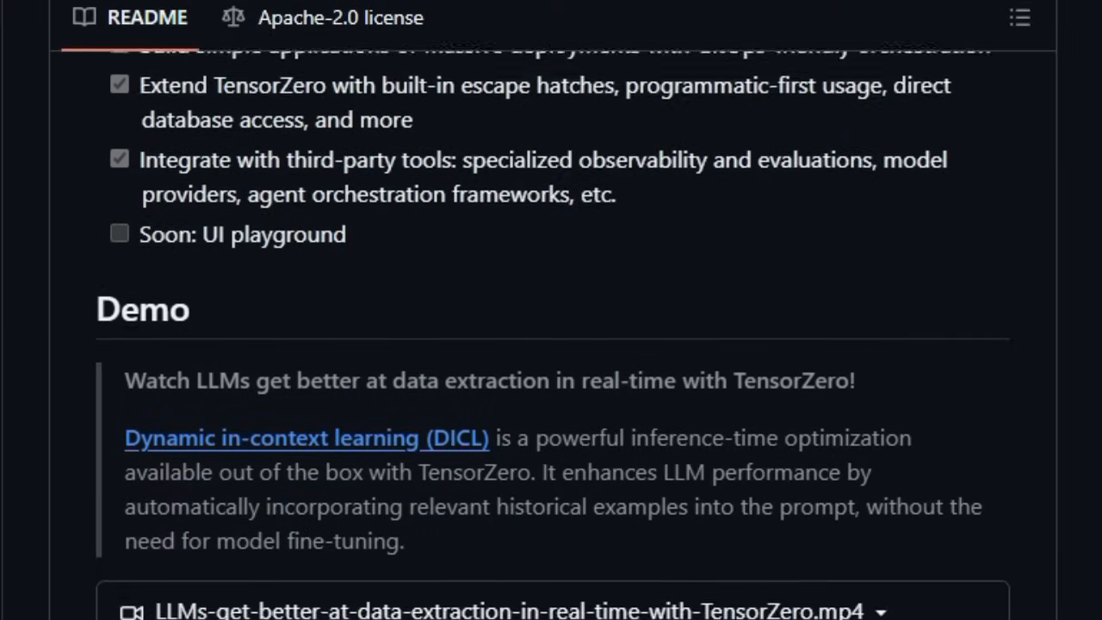
{"action": "scroll", "scroll_direction": "down", "scroll_amount": 3}
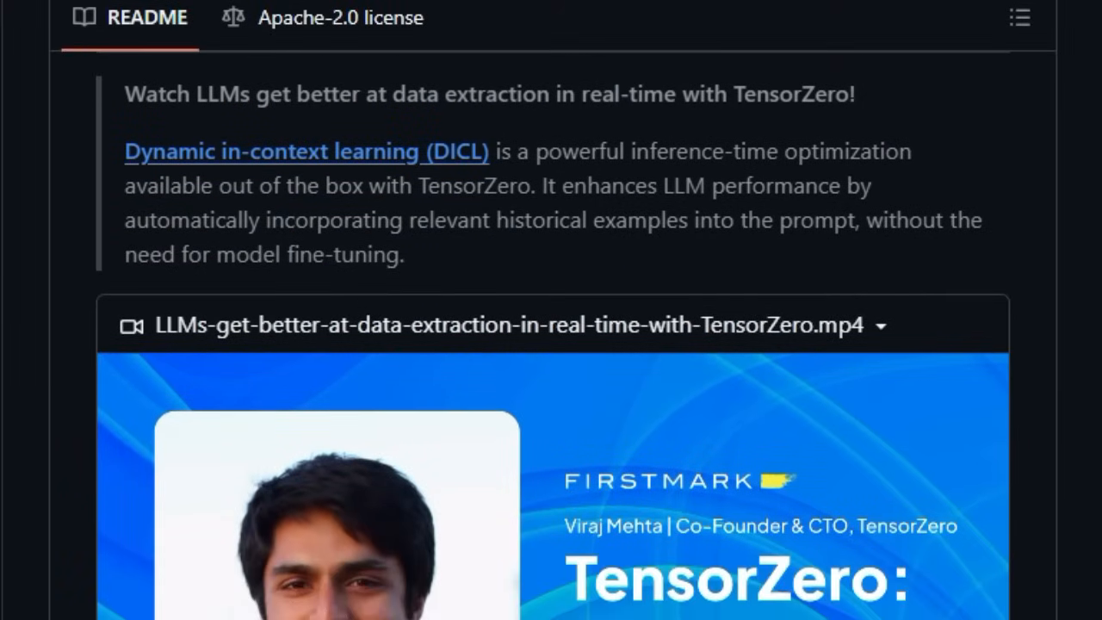
{"action": "scroll", "scroll_direction": "down", "scroll_amount": 3}
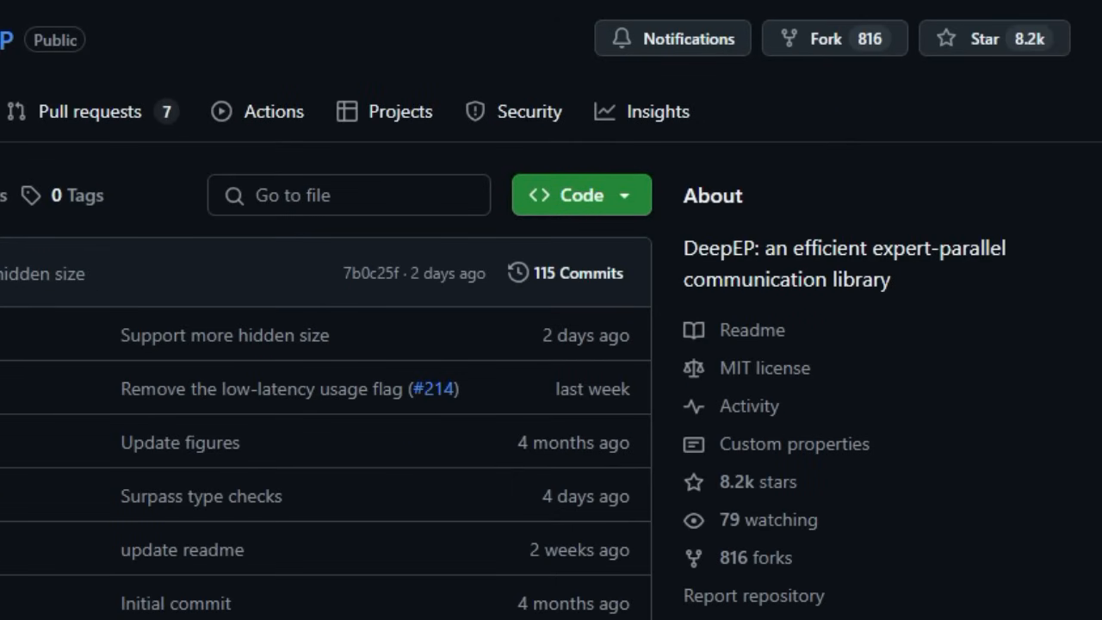
Step: Scroll the DeepEP repository page past its file list to the README introduction
{"action": "scroll", "scroll_direction": "down", "scroll_amount": 3}
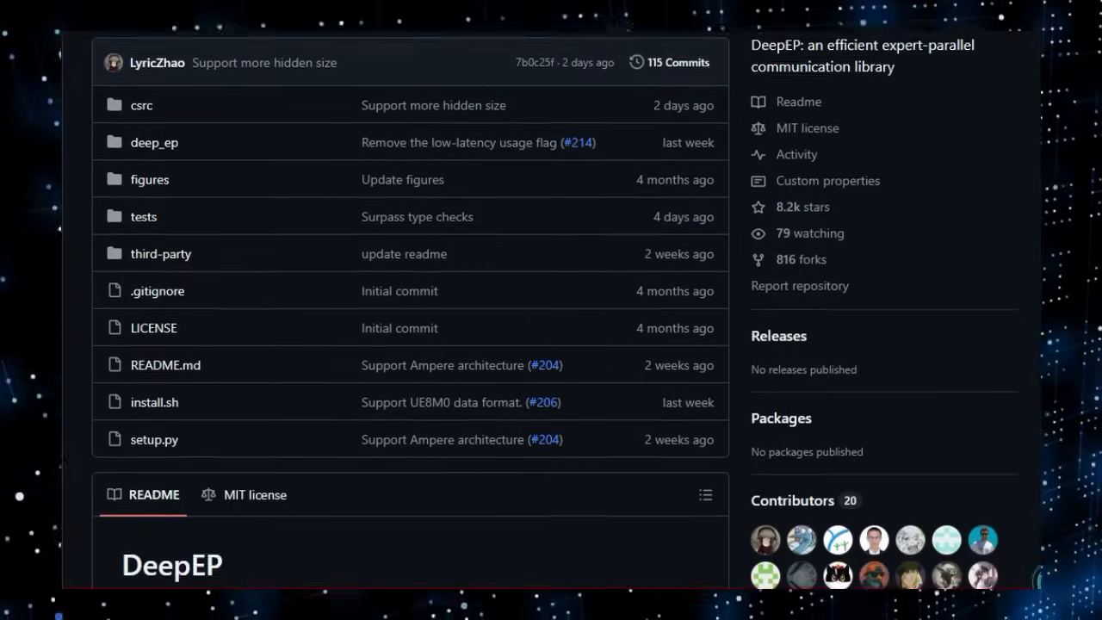
{"action": "scroll", "scroll_direction": "down", "scroll_amount": 3}
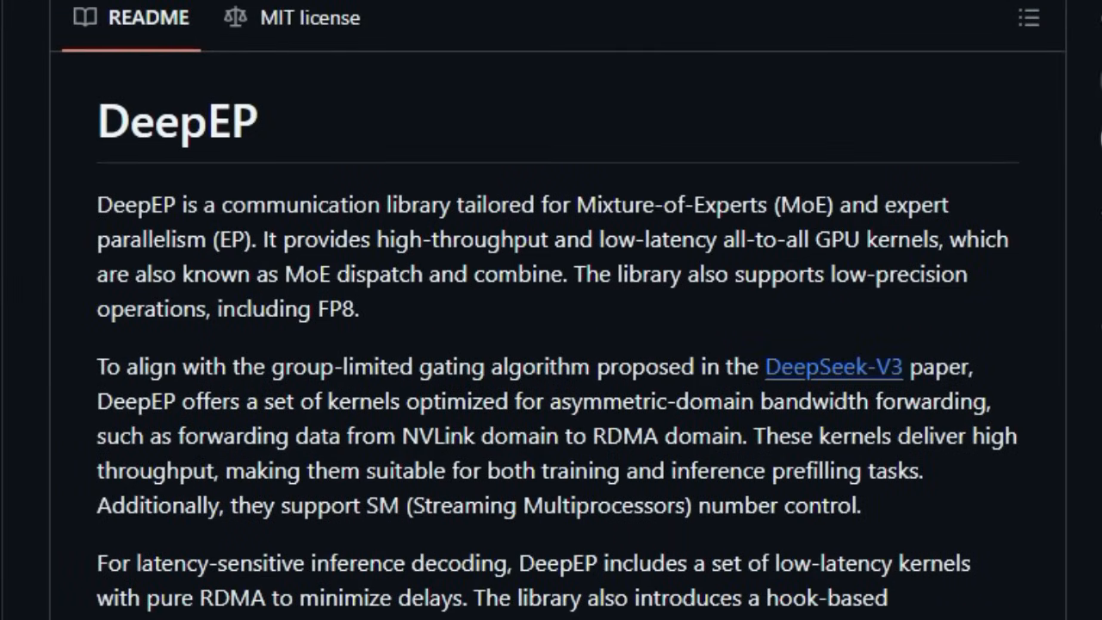
Step: Read DeepEP's introduction and normal-kernel table down to the low-latency RDMA performance table
{"action": "scroll", "scroll_direction": "down", "scroll_amount": 3}
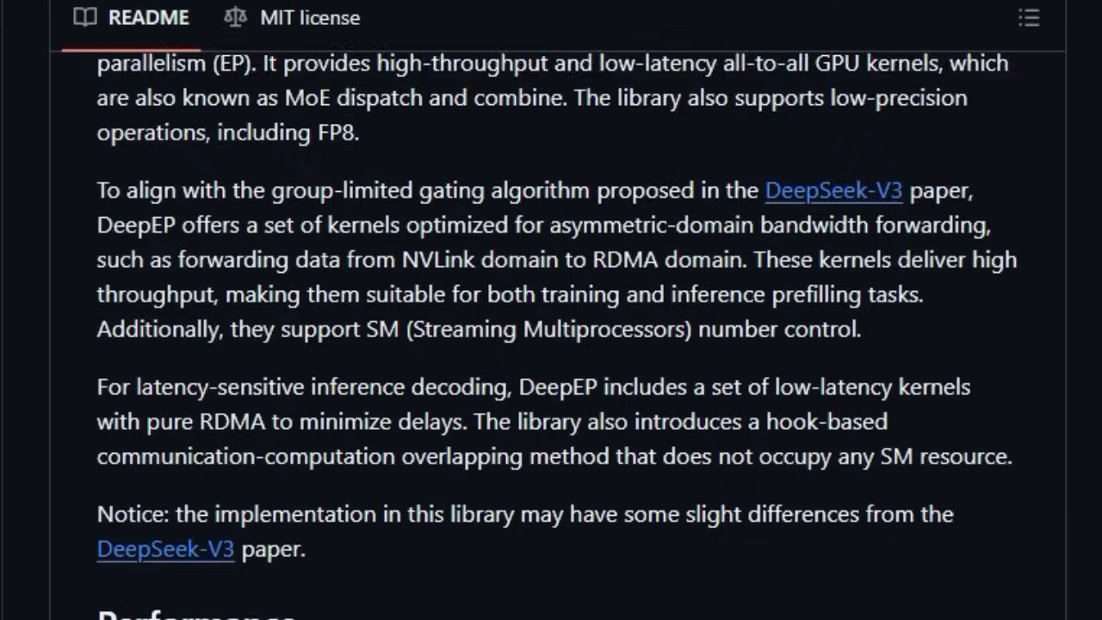
{"action": "scroll", "scroll_direction": "down", "scroll_amount": 3}
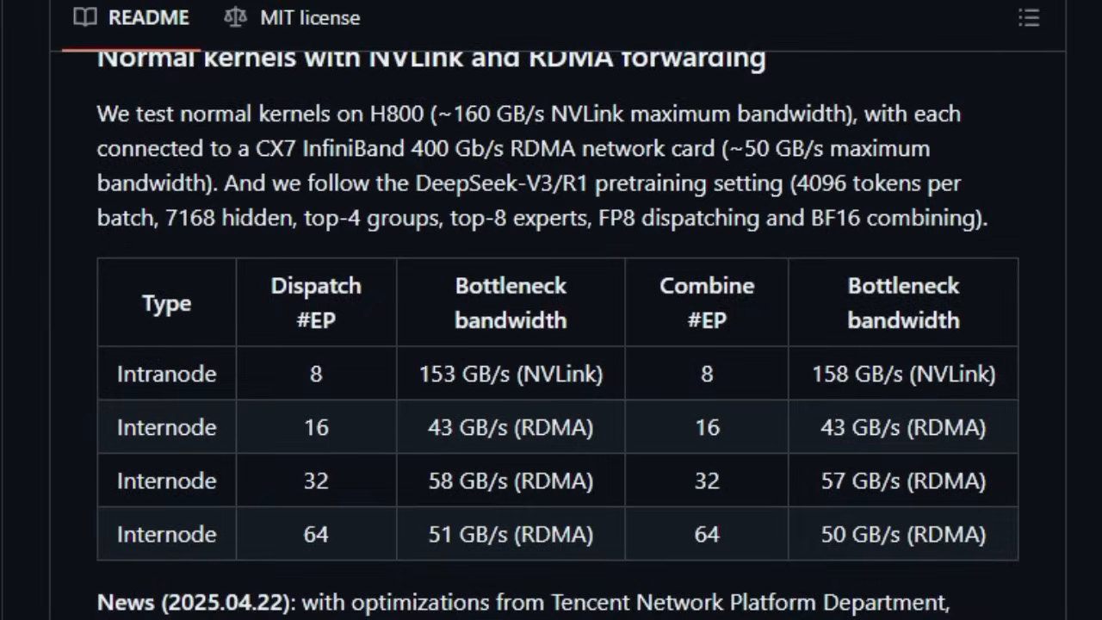
{"action": "scroll", "scroll_direction": "down", "scroll_amount": 3}
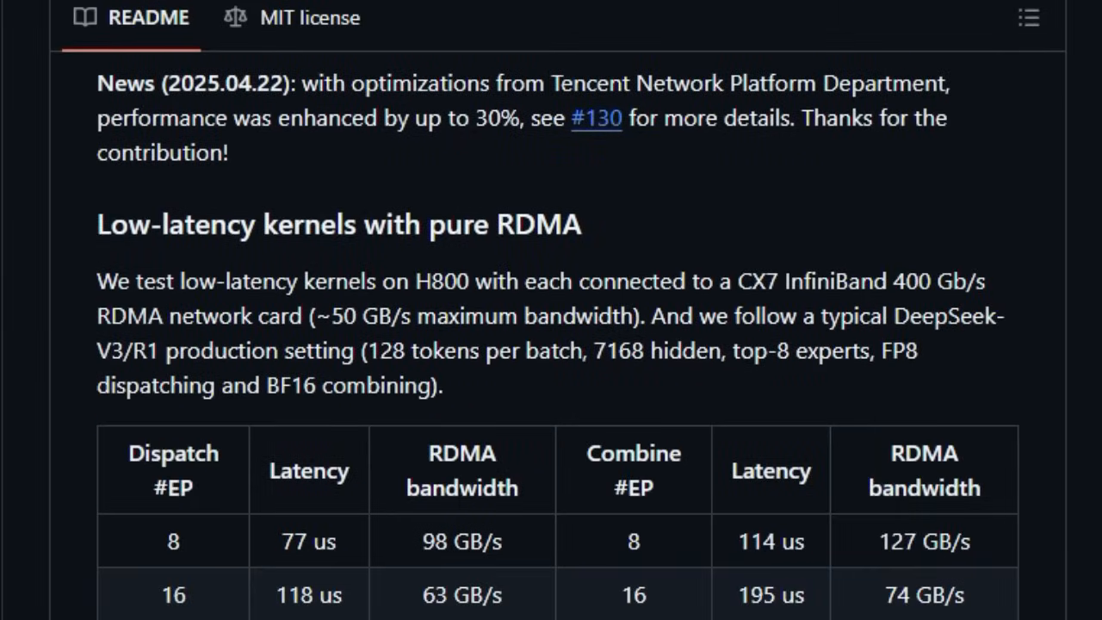
{"action": "scroll", "scroll_direction": "down", "scroll_amount": 3}
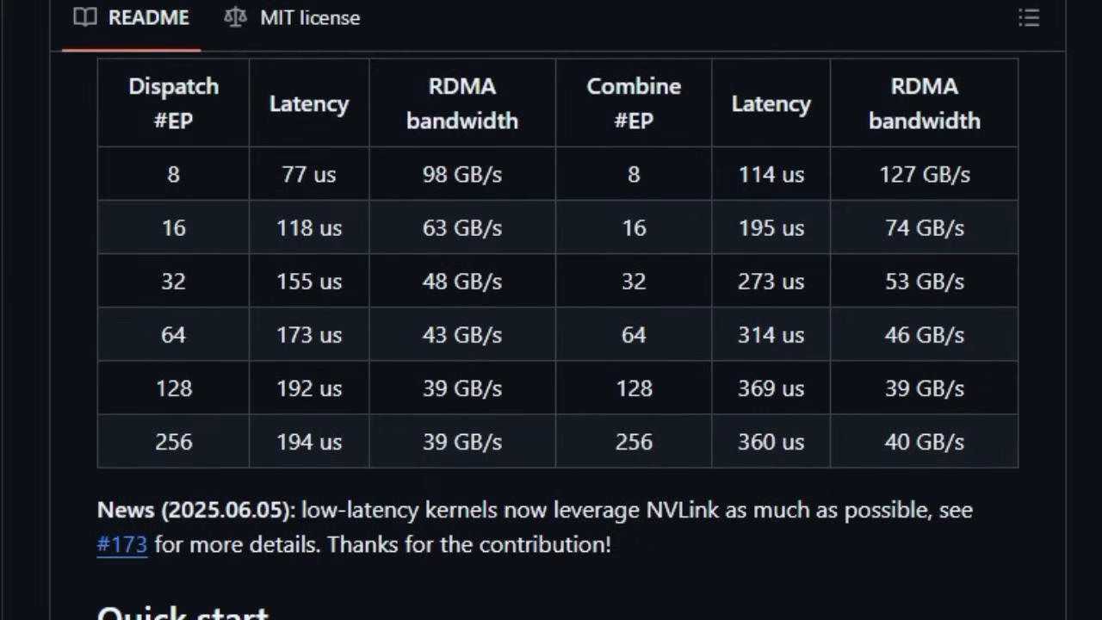
Step: Scroll DeepEP's README through Quick start, Installation and Network configurations to Congestion control
{"action": "scroll", "scroll_direction": "down", "scroll_amount": 3}
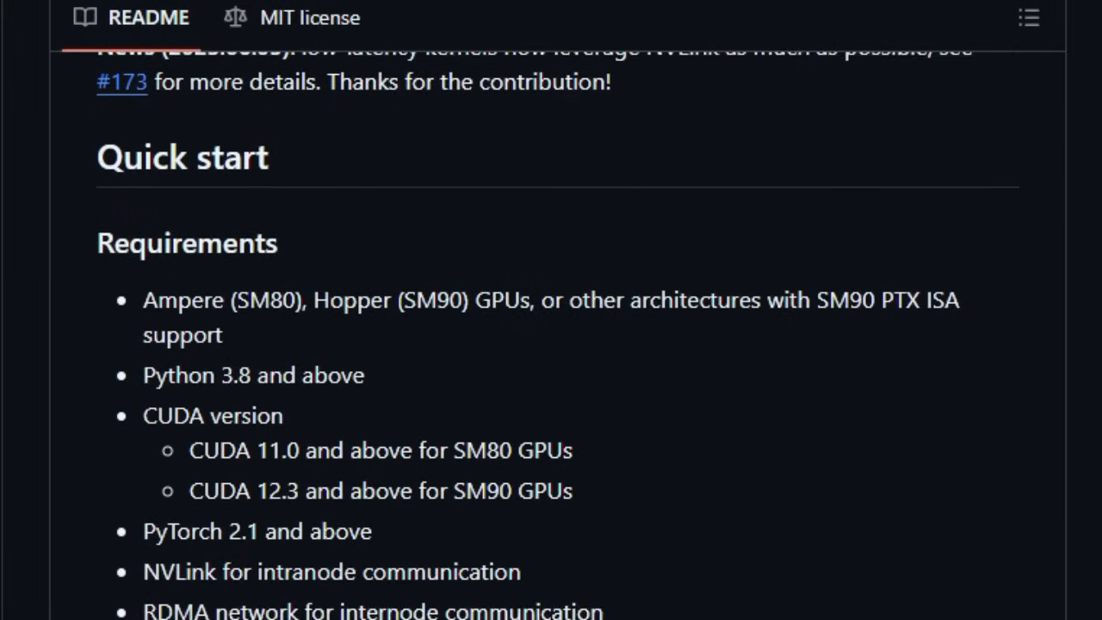
{"action": "scroll", "scroll_direction": "down", "scroll_amount": 3}
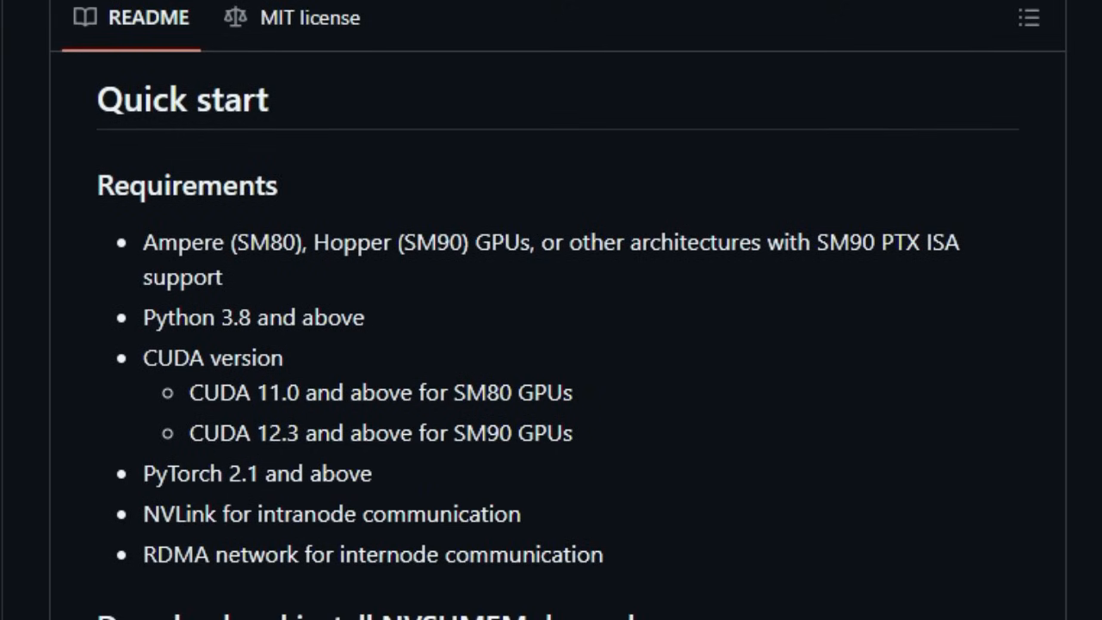
{"action": "scroll", "scroll_direction": "down", "scroll_amount": 3}
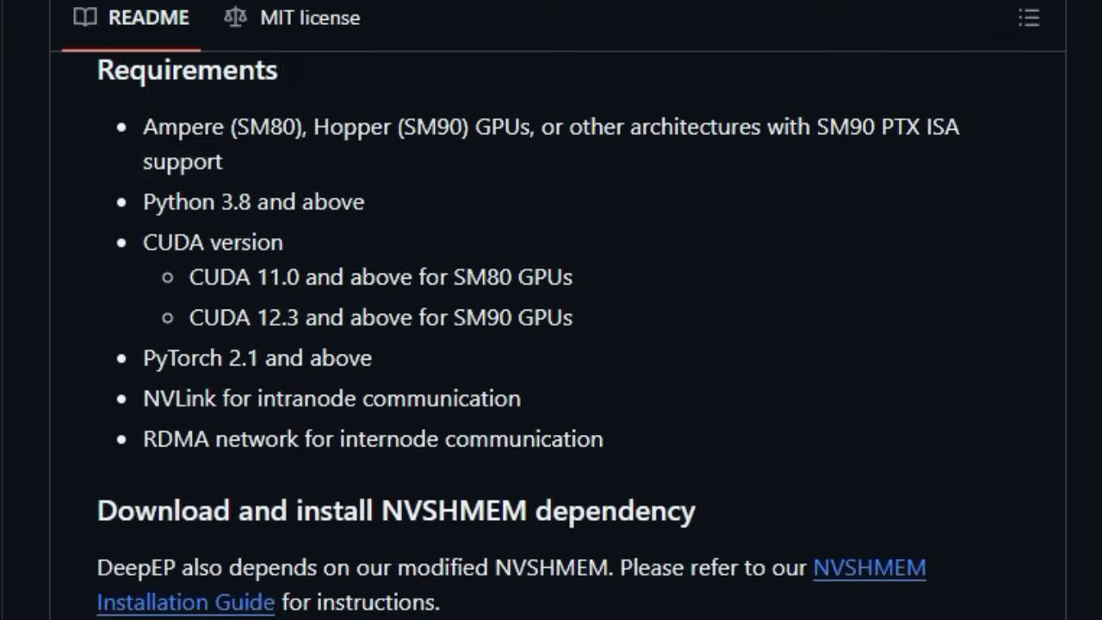
{"action": "scroll", "scroll_direction": "down", "scroll_amount": 3}
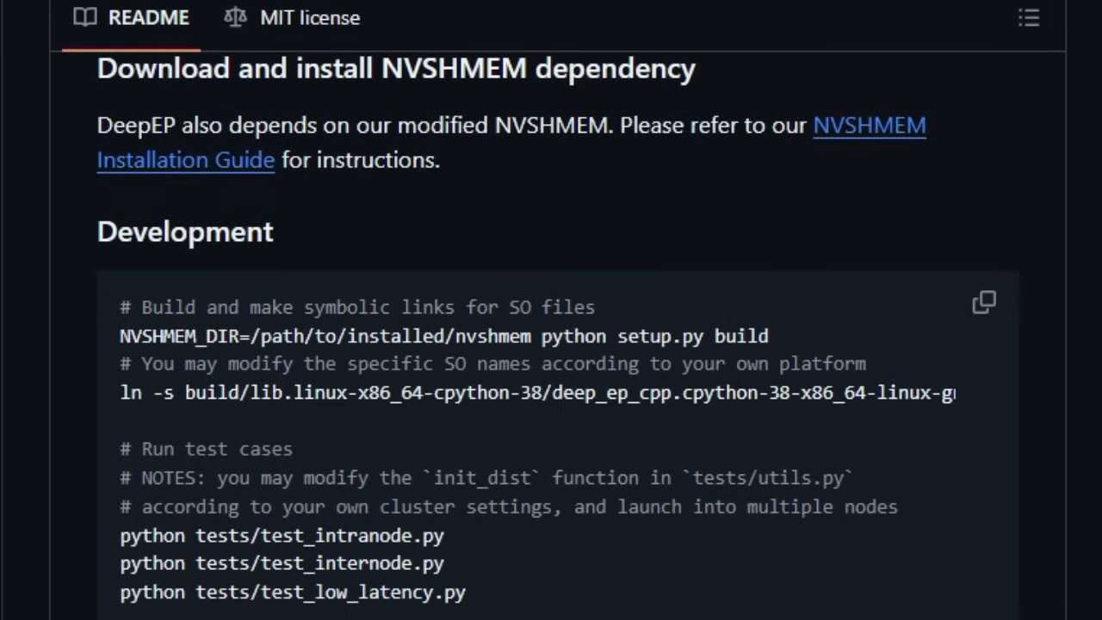
{"action": "scroll", "scroll_direction": "down", "scroll_amount": 3}
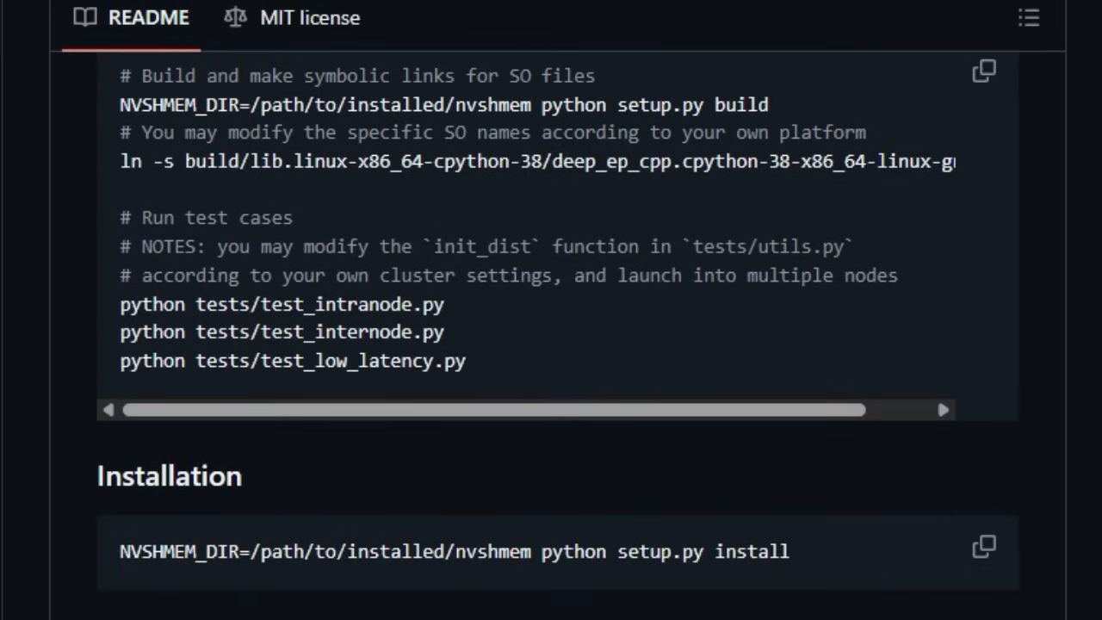
{"action": "scroll", "scroll_direction": "down", "scroll_amount": 3}
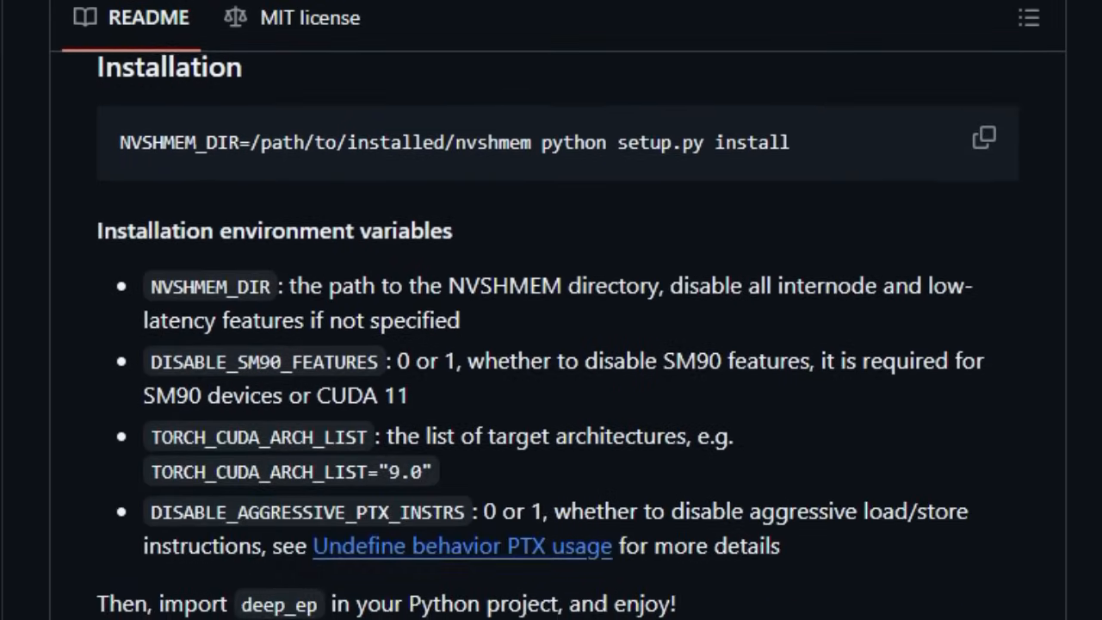
{"action": "scroll", "scroll_direction": "down", "scroll_amount": 3}
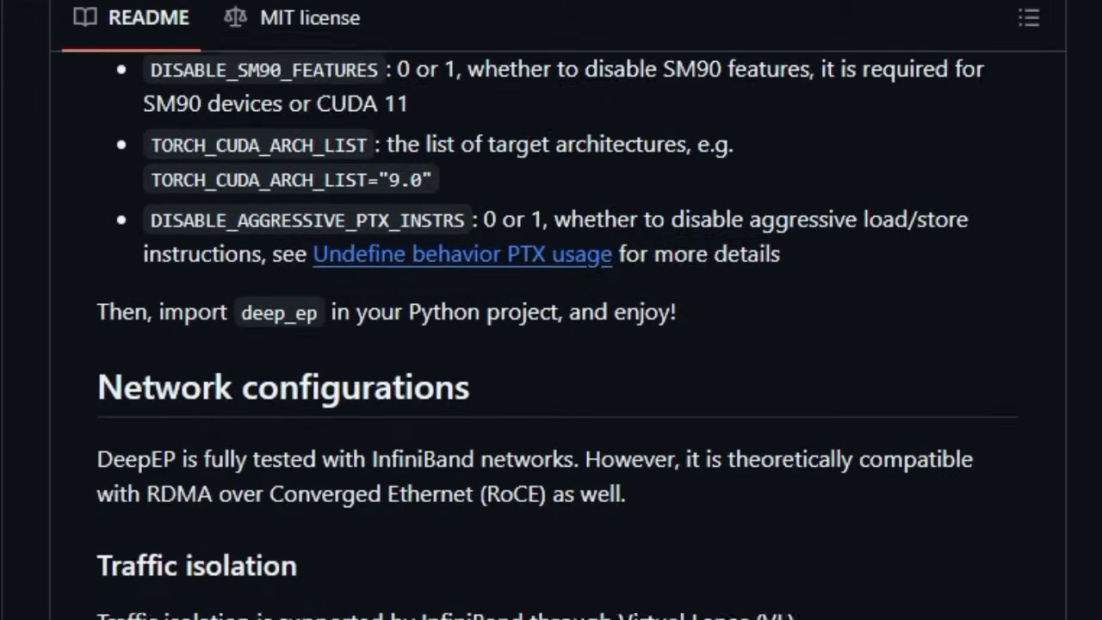
{"action": "scroll", "scroll_direction": "down", "scroll_amount": 3}
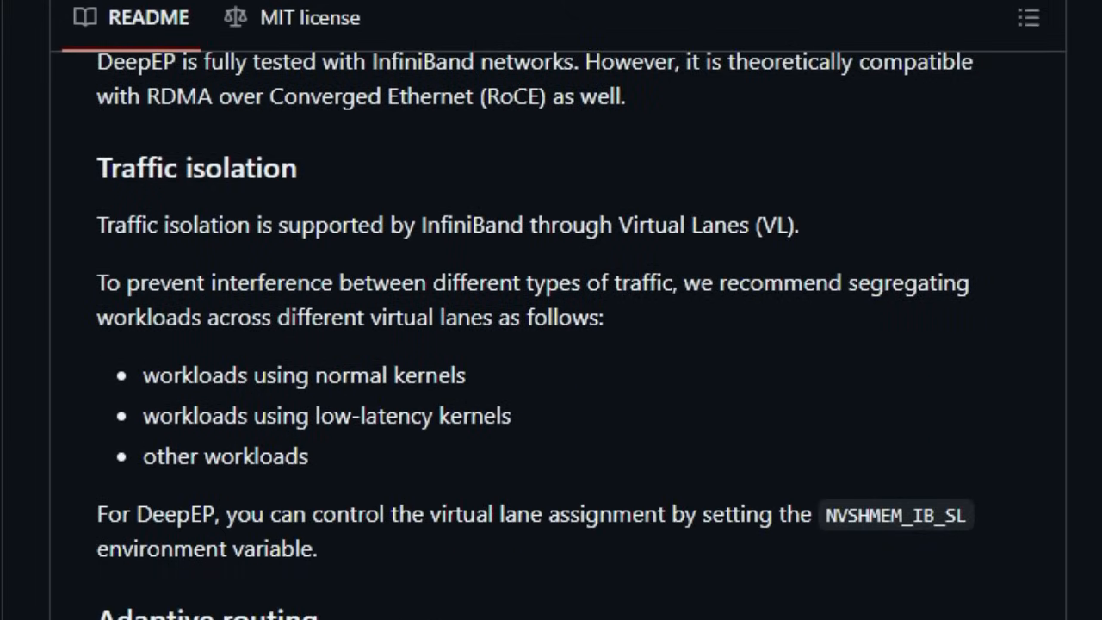
{"action": "scroll", "scroll_direction": "down", "scroll_amount": 3}
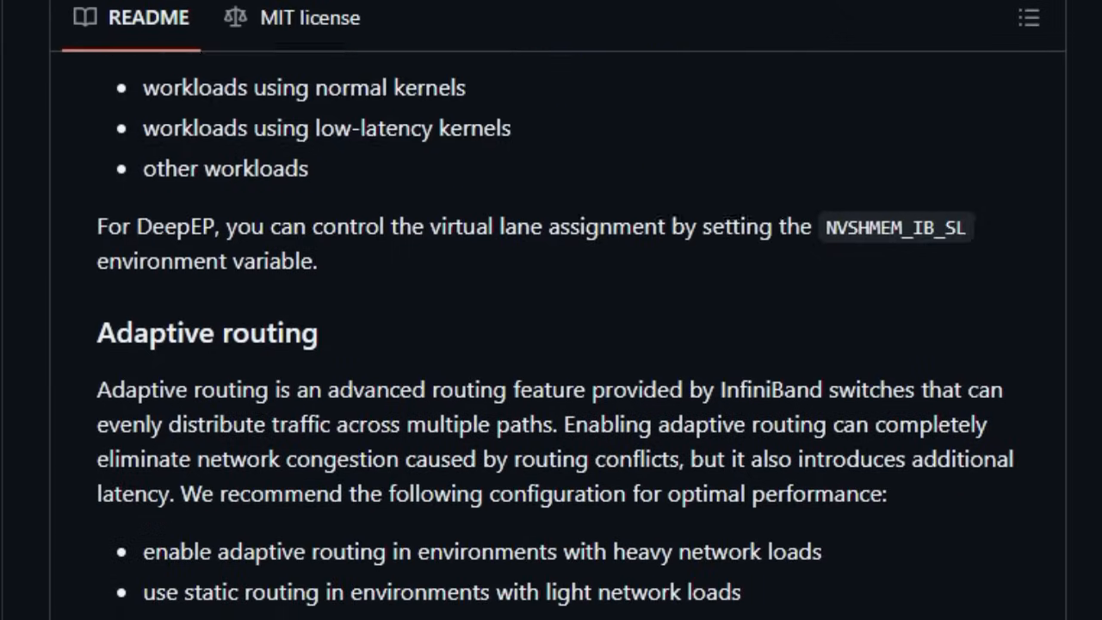
{"action": "scroll", "scroll_direction": "down", "scroll_amount": 3}
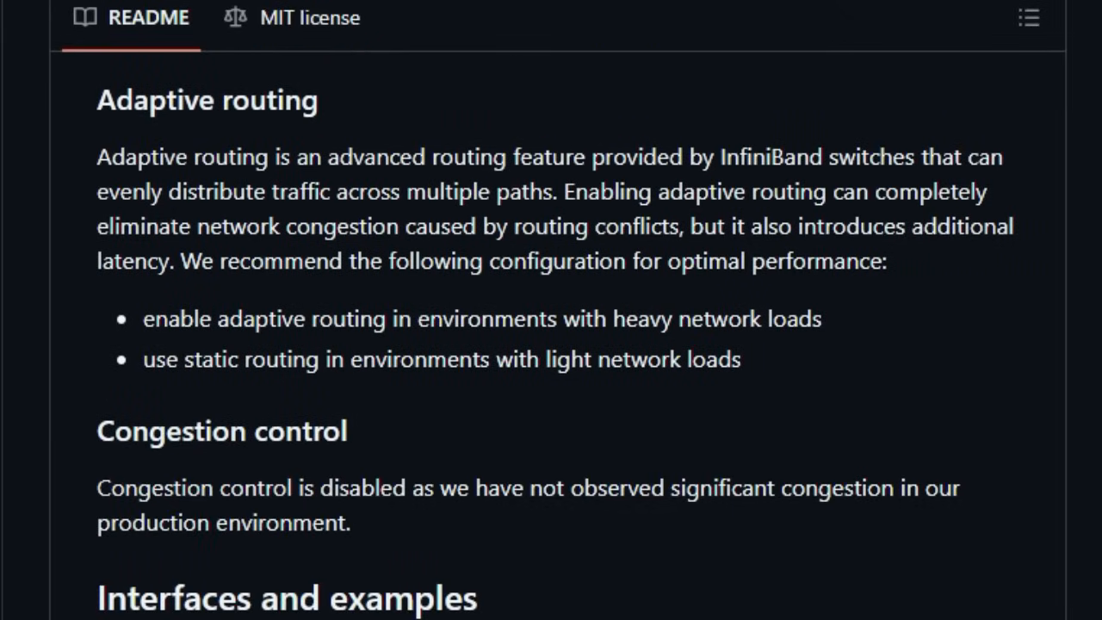
Step: Scroll past DeepEP's training and decoding examples to the two-micro-batch overlap figure and Roadmap
{"action": "scroll", "scroll_direction": "down", "scroll_amount": 3}
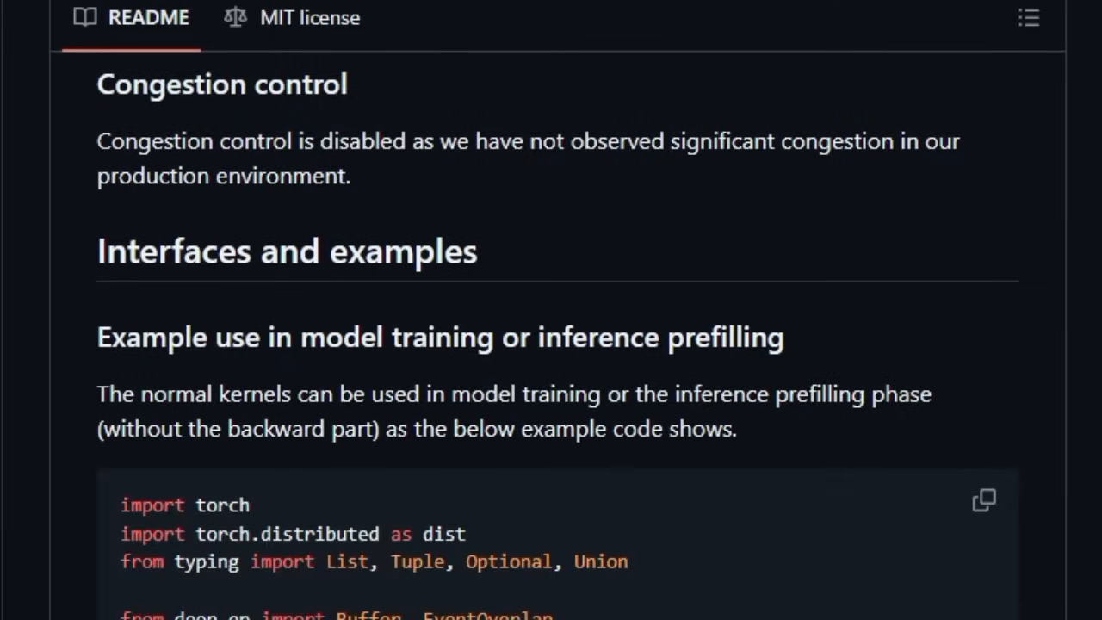
{"action": "scroll", "scroll_direction": "down", "scroll_amount": 3}
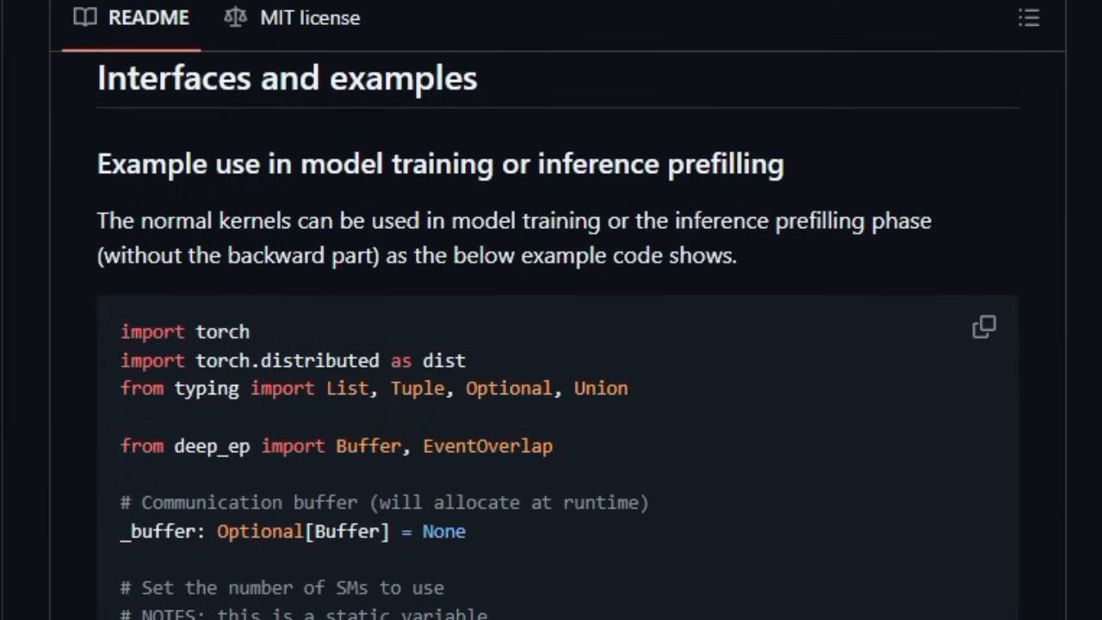
{"action": "scroll", "scroll_direction": "down", "scroll_amount": 3}
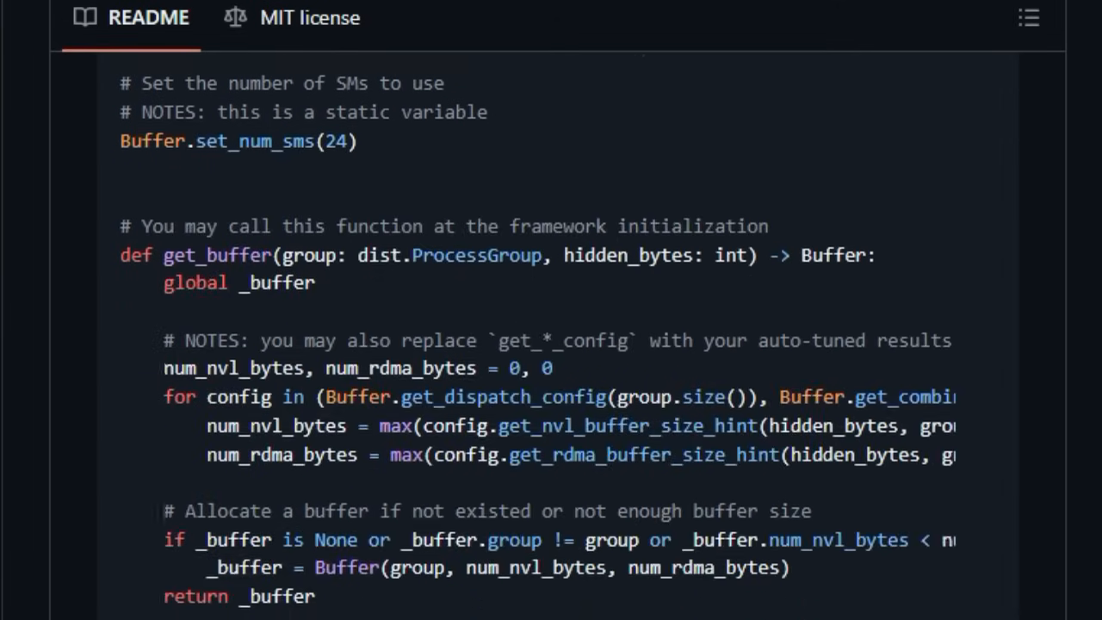
{"action": "scroll", "scroll_direction": "down", "scroll_amount": 3}
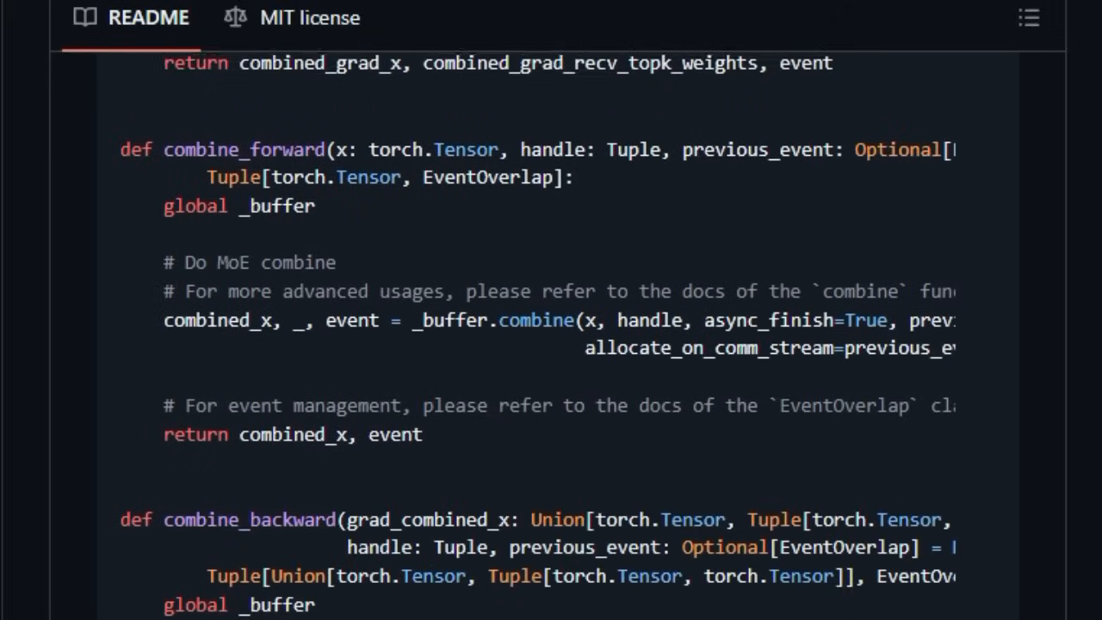
{"action": "scroll", "scroll_direction": "down", "scroll_amount": 3}
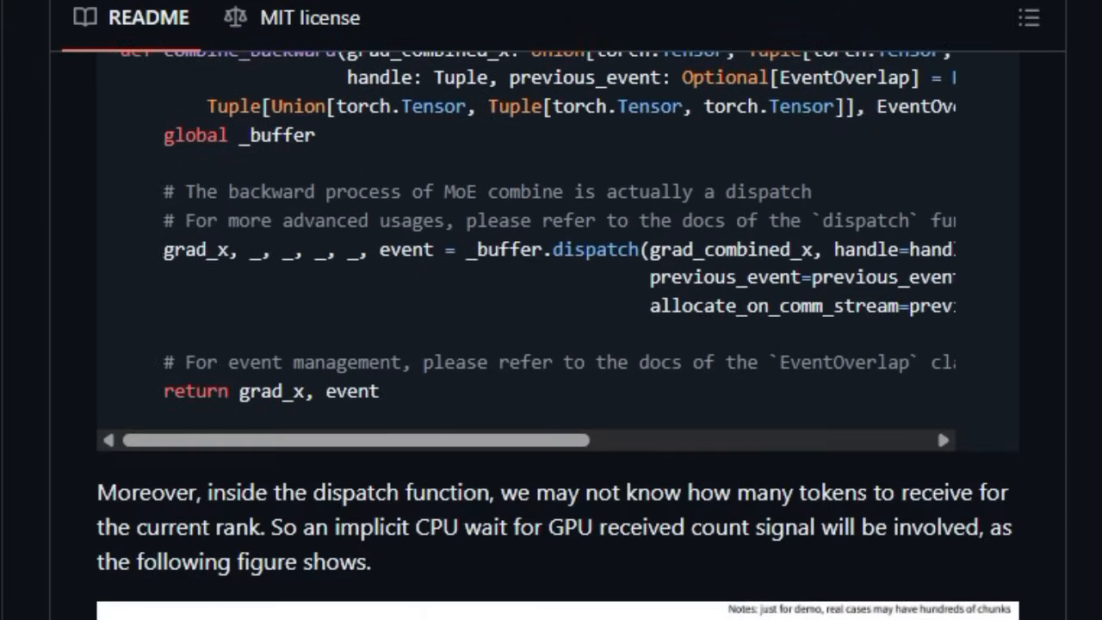
{"action": "scroll", "scroll_direction": "down", "scroll_amount": 3}
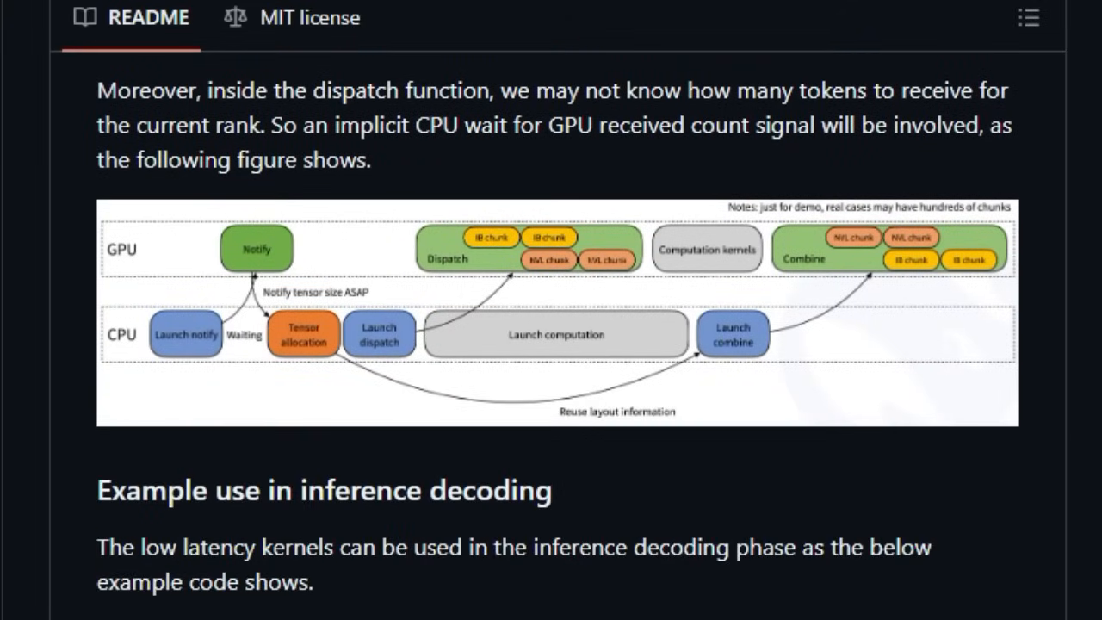
{"action": "scroll", "scroll_direction": "down", "scroll_amount": 3}
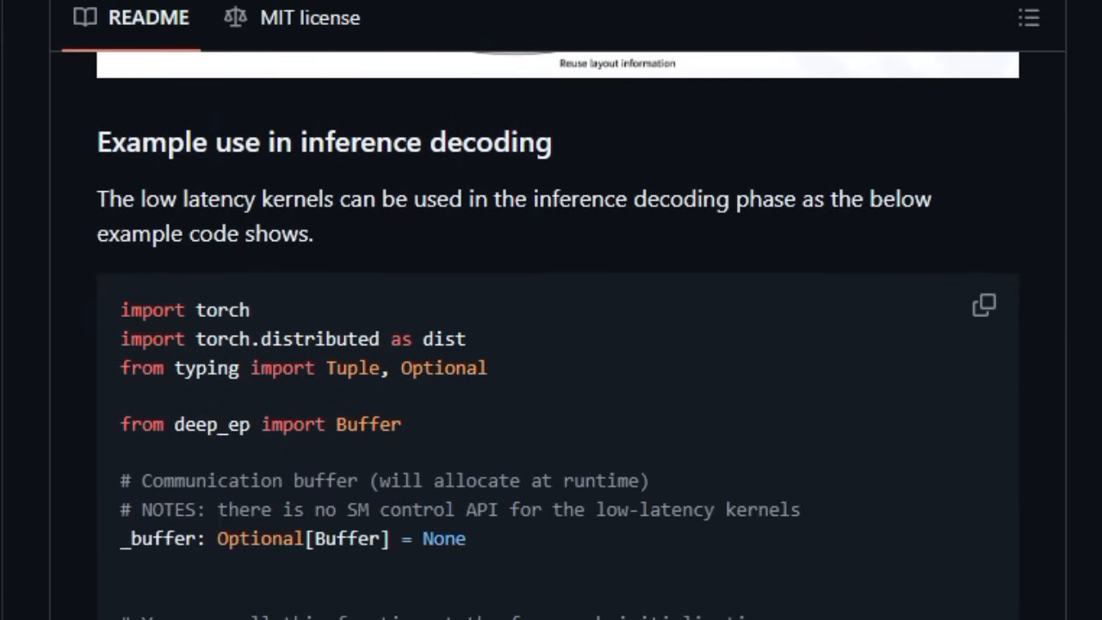
{"action": "scroll", "scroll_direction": "down", "scroll_amount": 3}
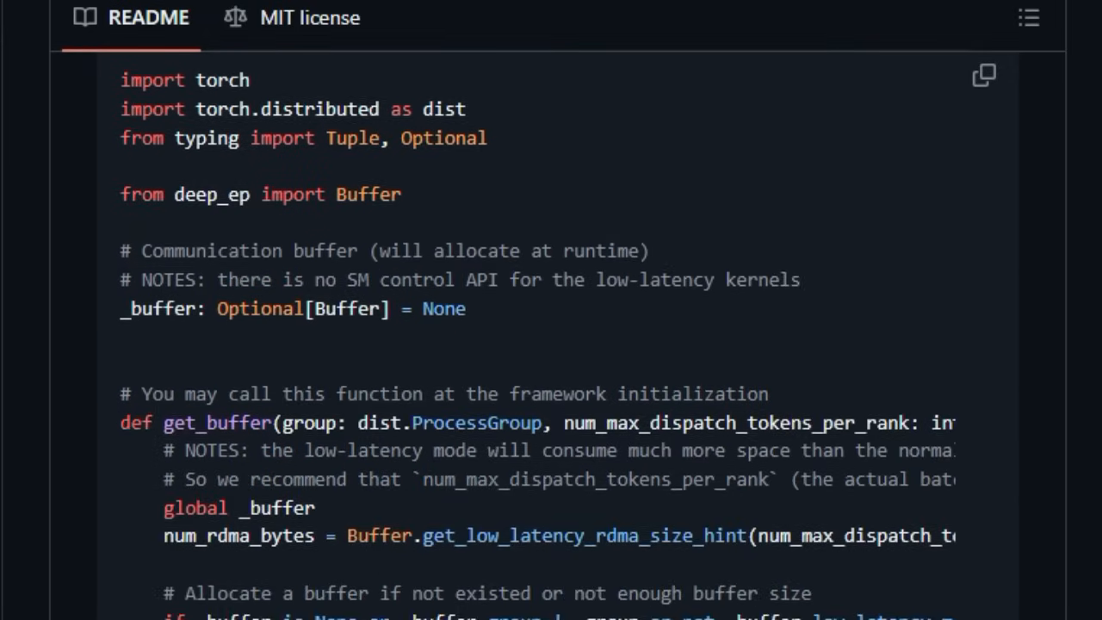
{"action": "scroll", "scroll_direction": "down", "scroll_amount": 3}
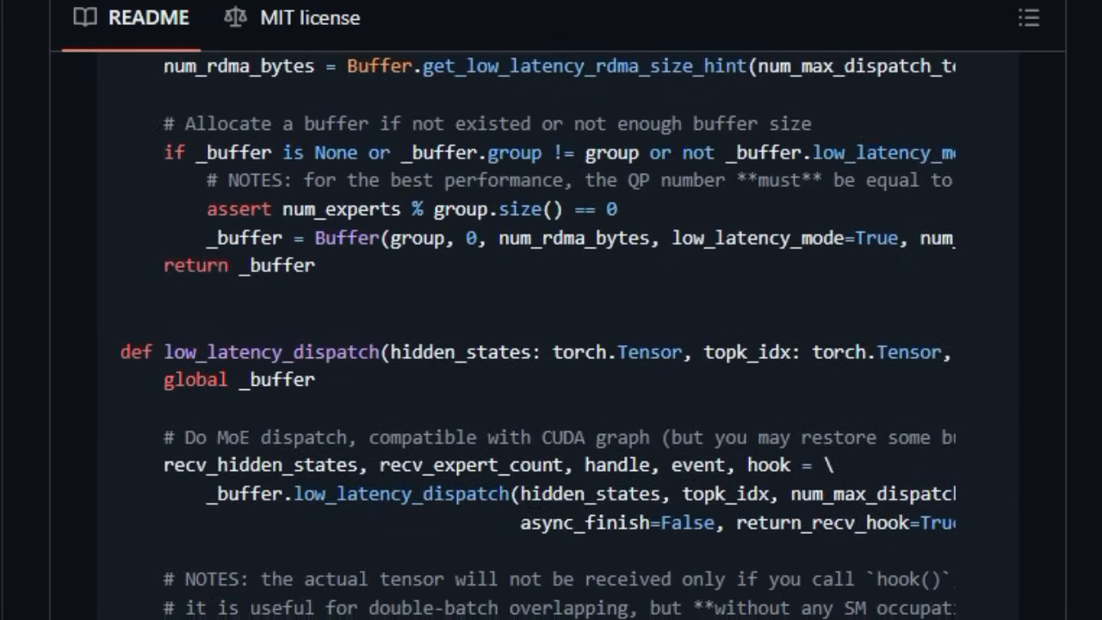
{"action": "scroll", "scroll_direction": "down", "scroll_amount": 3}
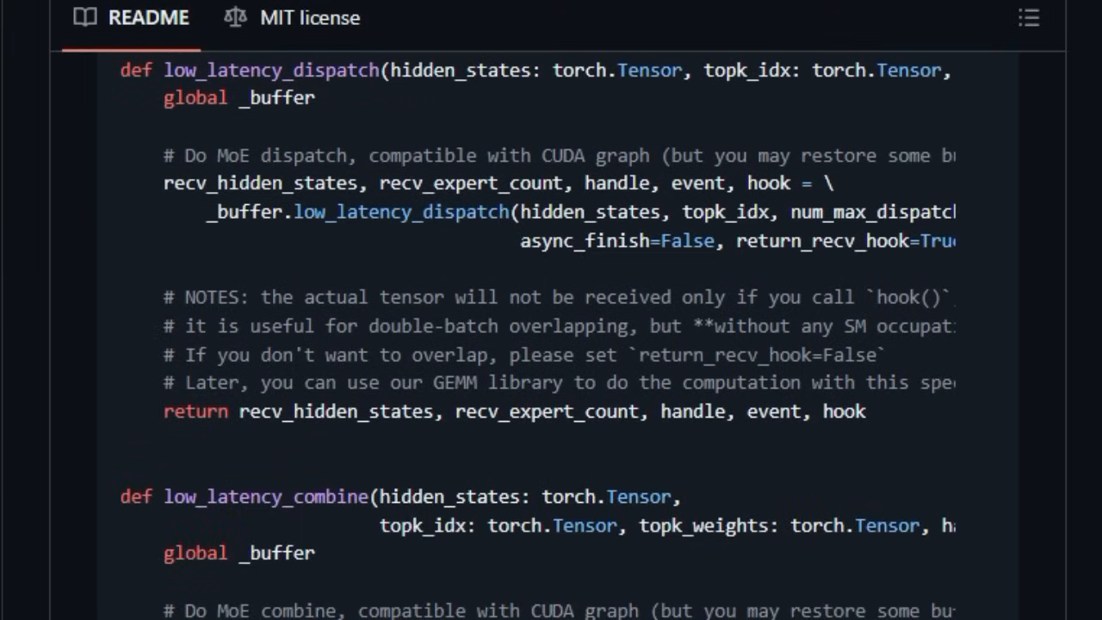
{"action": "scroll", "scroll_direction": "down", "scroll_amount": 3}
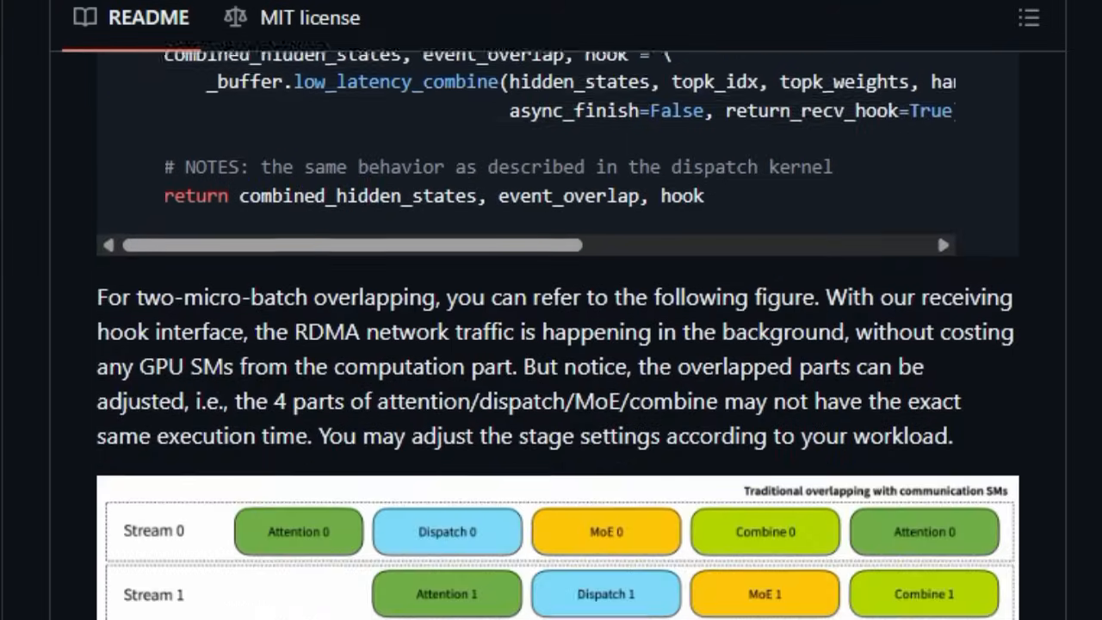
{"action": "scroll", "scroll_direction": "down", "scroll_amount": 3}
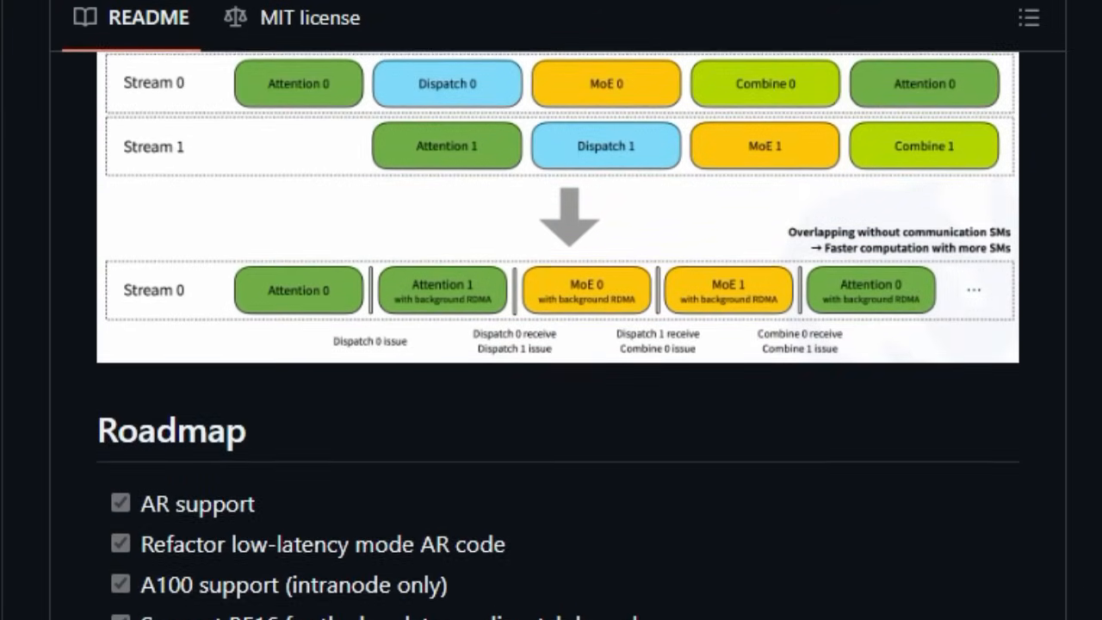
Step: Read DeepEP's Roadmap checklist and the Notices about undefined-behavior PTX usage
{"action": "scroll", "scroll_direction": "down", "scroll_amount": 3}
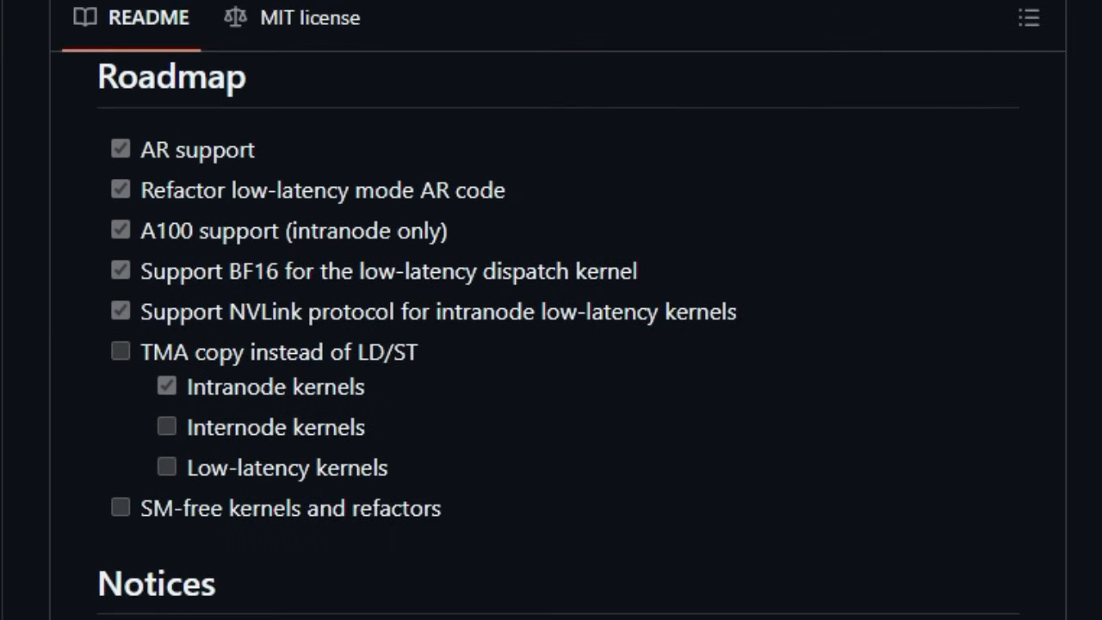
{"action": "scroll", "scroll_direction": "down", "scroll_amount": 3}
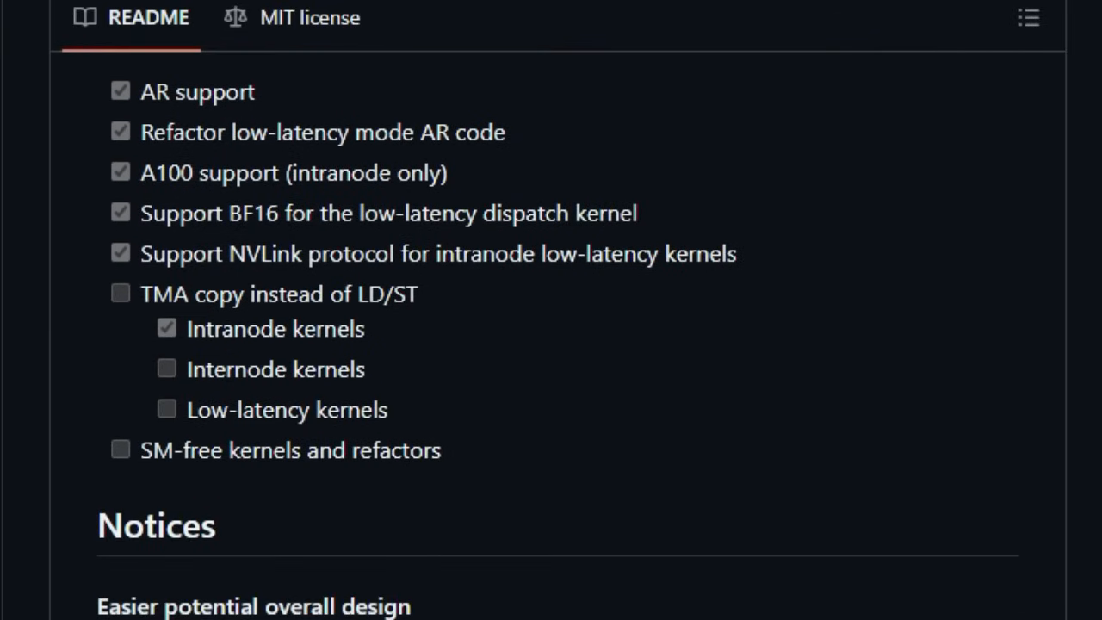
{"action": "scroll", "scroll_direction": "down", "scroll_amount": 3}
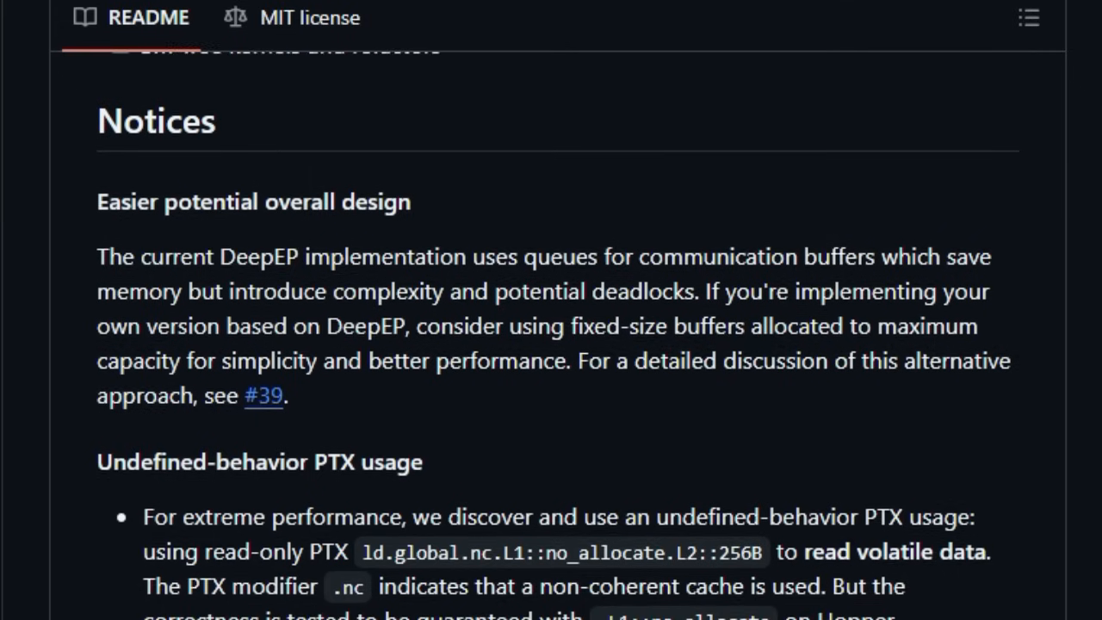
{"action": "scroll", "scroll_direction": "down", "scroll_amount": 3}
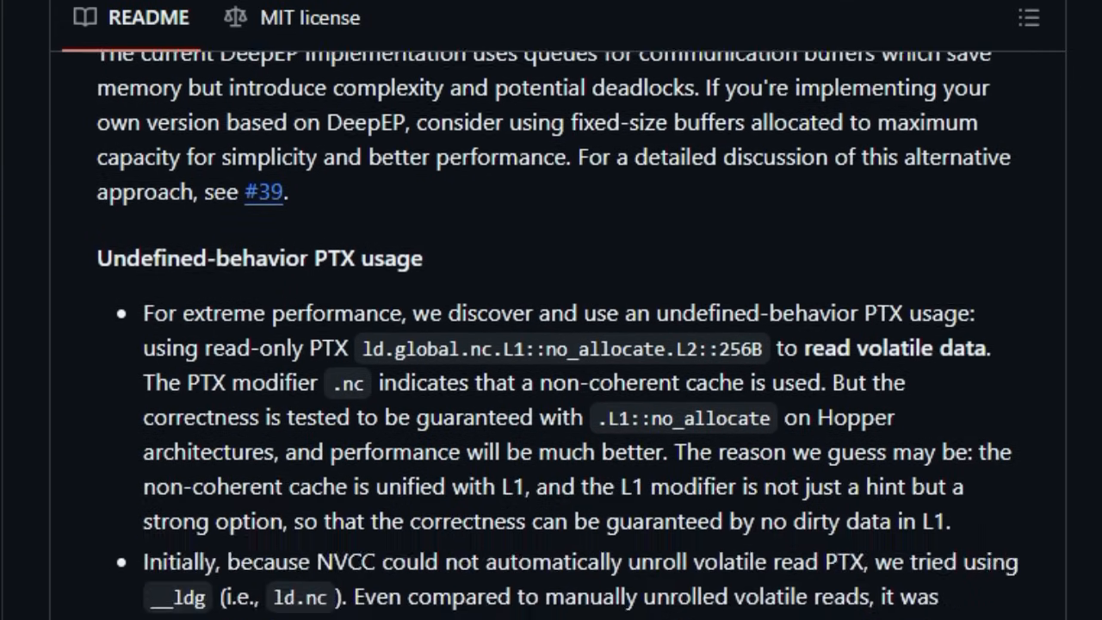
{"action": "scroll", "scroll_direction": "down", "scroll_amount": 3}
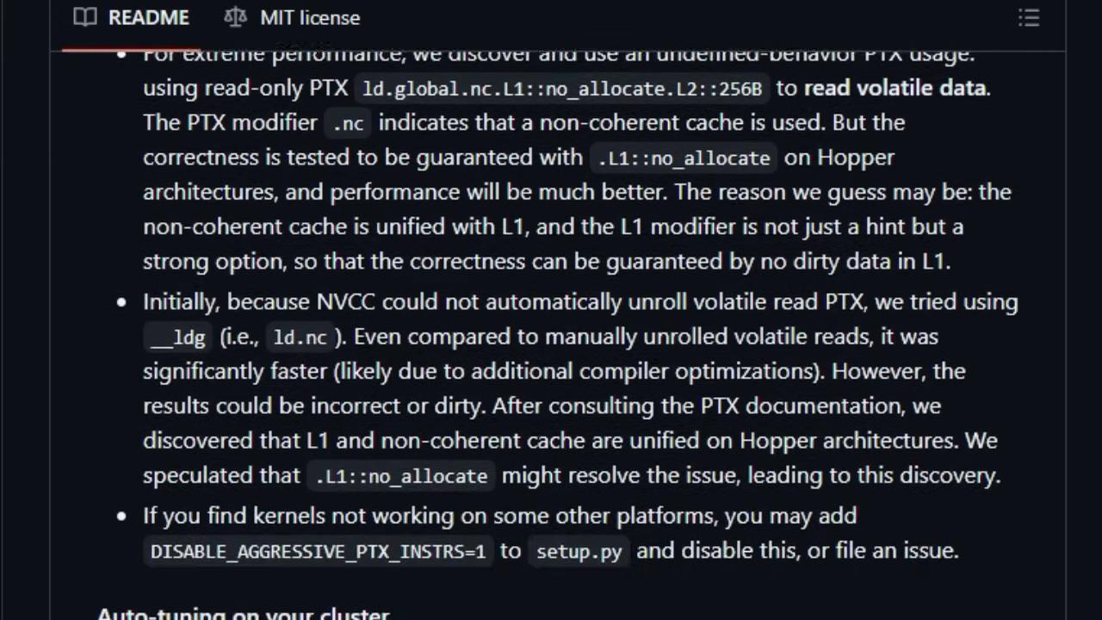
{"action": "scroll", "scroll_direction": "down", "scroll_amount": 3}
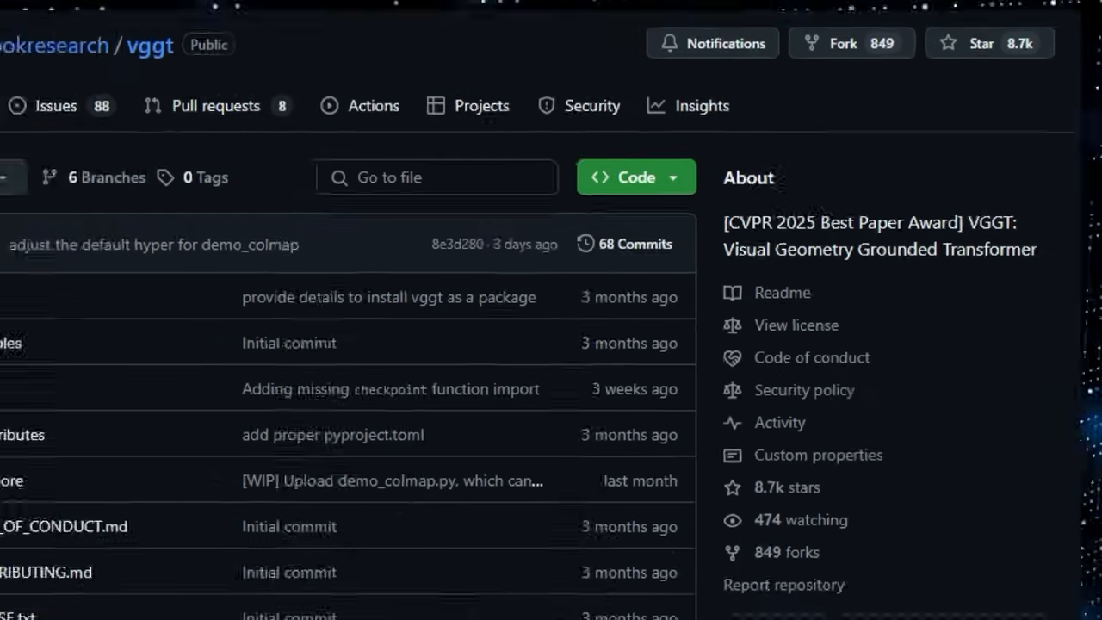
Step: Scroll the facebookresearch/vggt page past the file list into the README citation and Updates
{"action": "scroll", "scroll_direction": "down", "scroll_amount": 3}
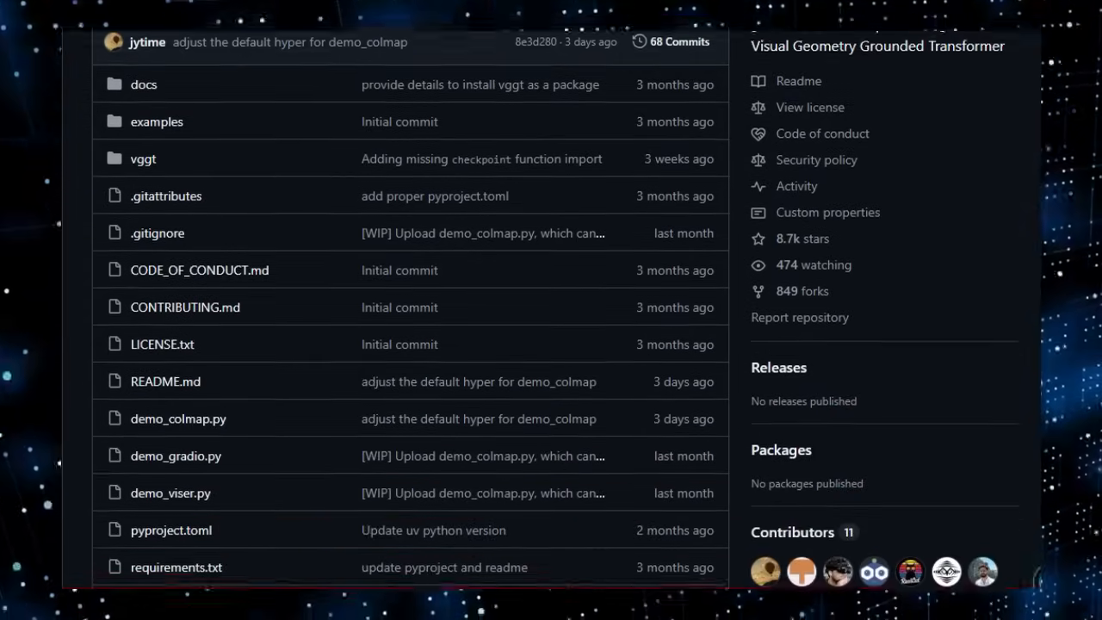
{"action": "scroll", "scroll_direction": "down", "scroll_amount": 3}
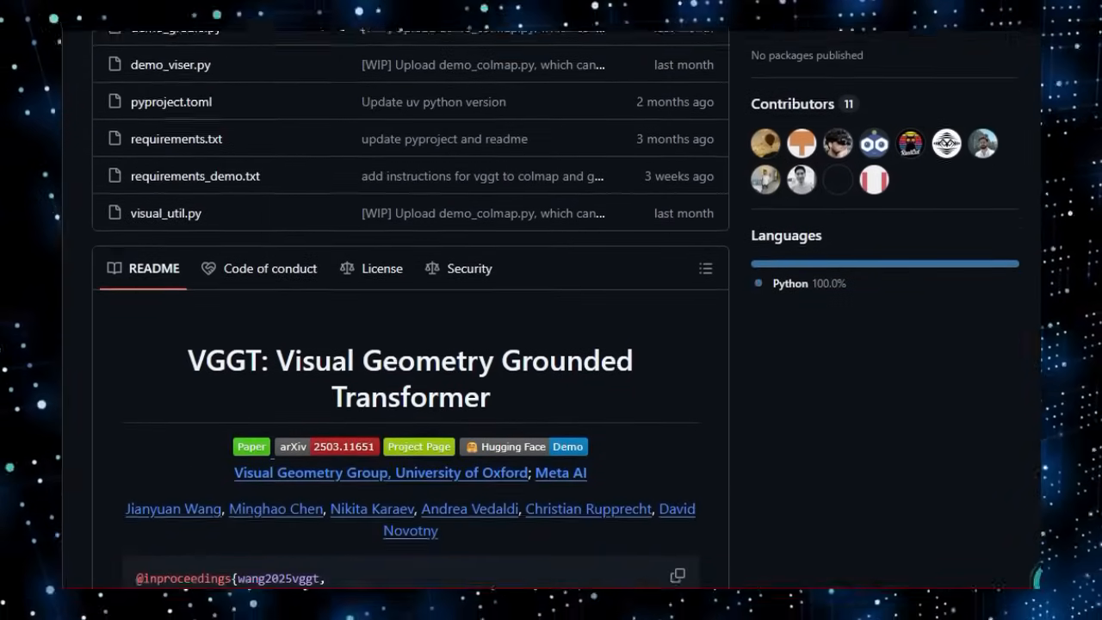
{"action": "scroll", "scroll_direction": "down", "scroll_amount": 3}
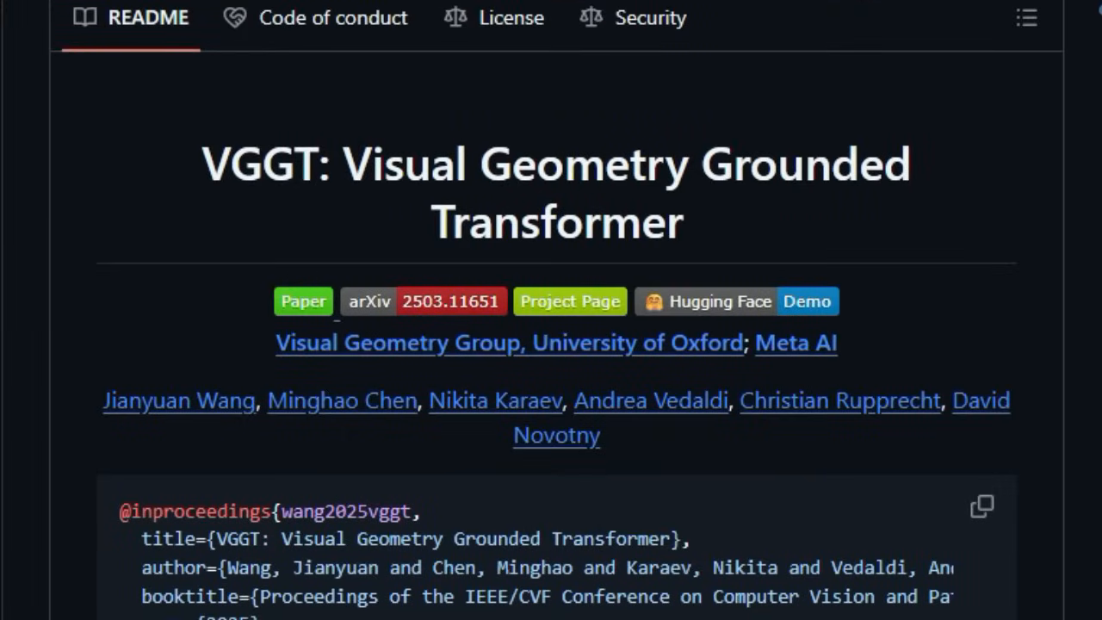
{"action": "scroll", "scroll_direction": "down", "scroll_amount": 3}
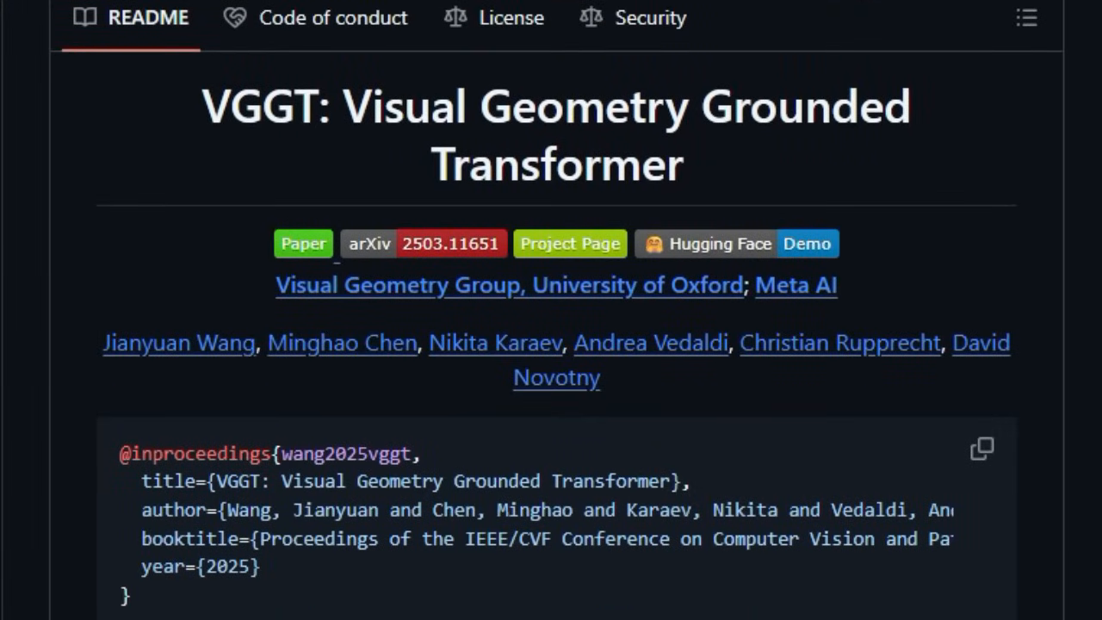
{"action": "scroll", "scroll_direction": "down", "scroll_amount": 3}
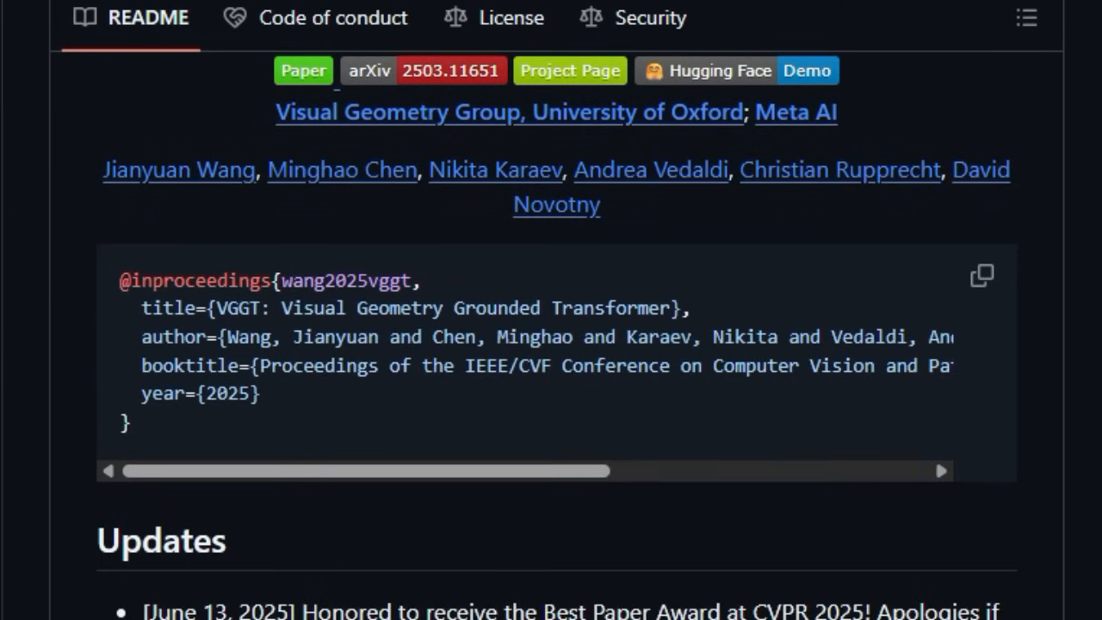
{"action": "scroll", "scroll_direction": "down", "scroll_amount": 3}
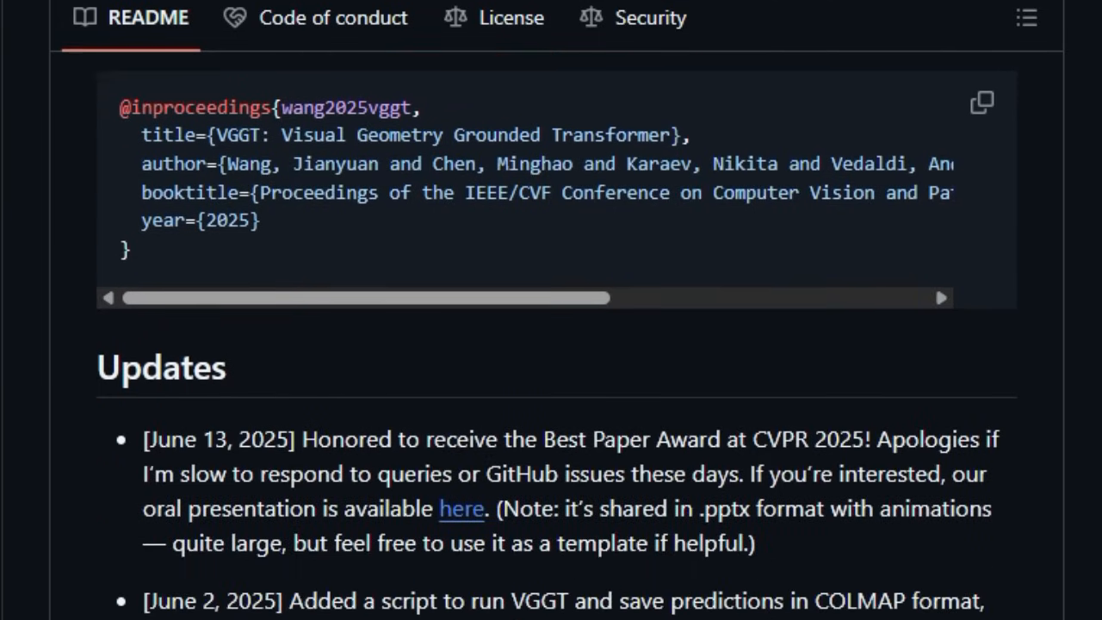
{"action": "scroll", "scroll_direction": "down", "scroll_amount": 3}
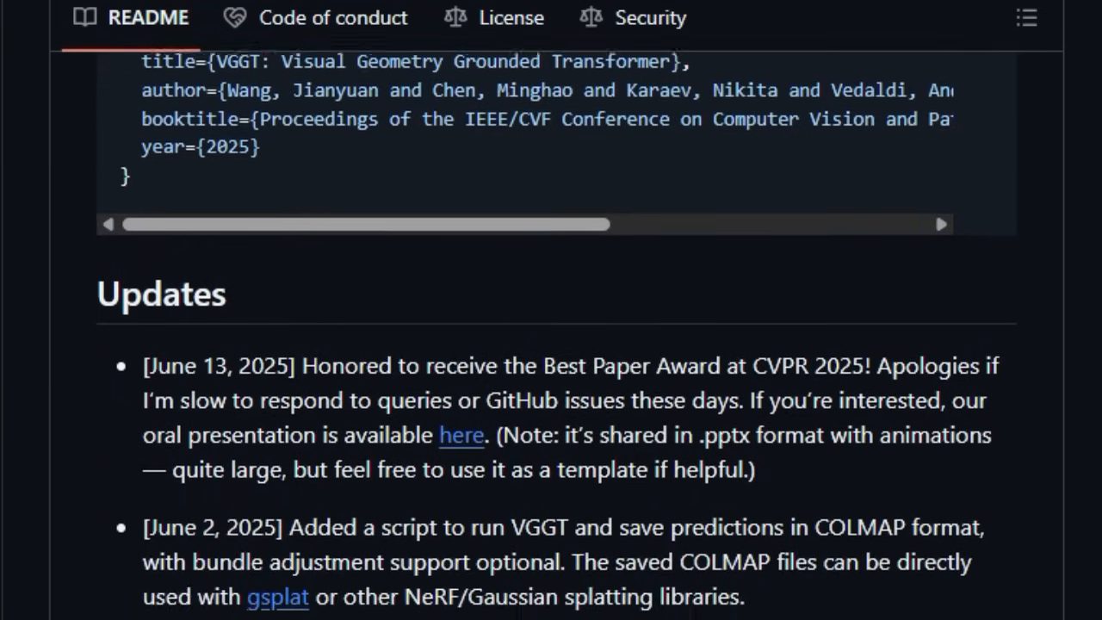
{"action": "scroll", "scroll_direction": "down", "scroll_amount": 3}
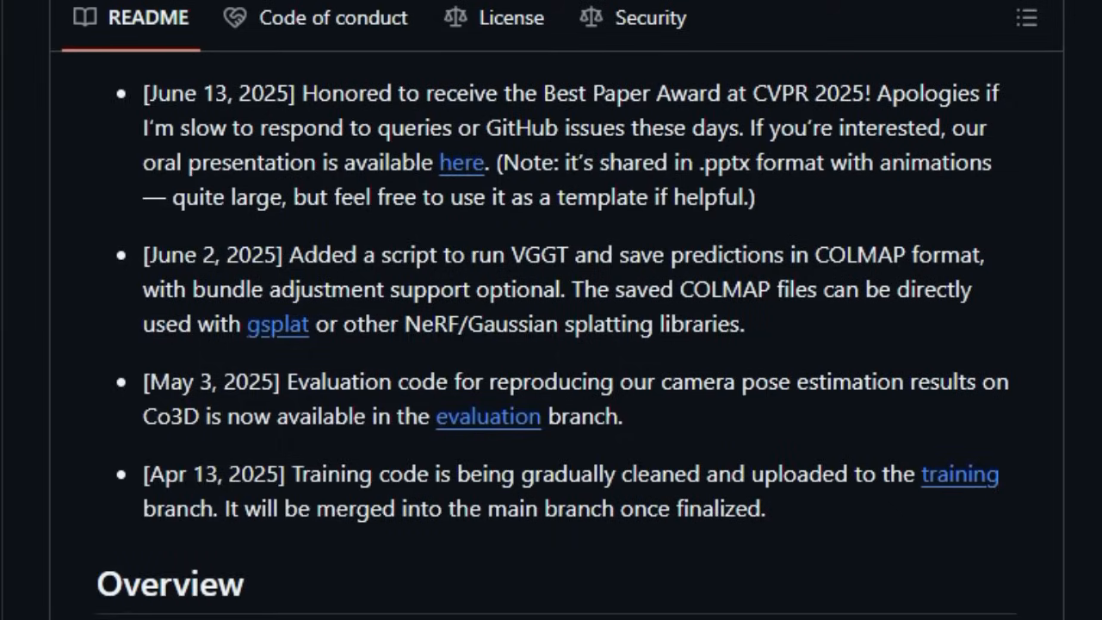
Step: Read the vggt Overview and Quick Start Python example down to Detailed Usage
{"action": "scroll", "scroll_direction": "down", "scroll_amount": 3}
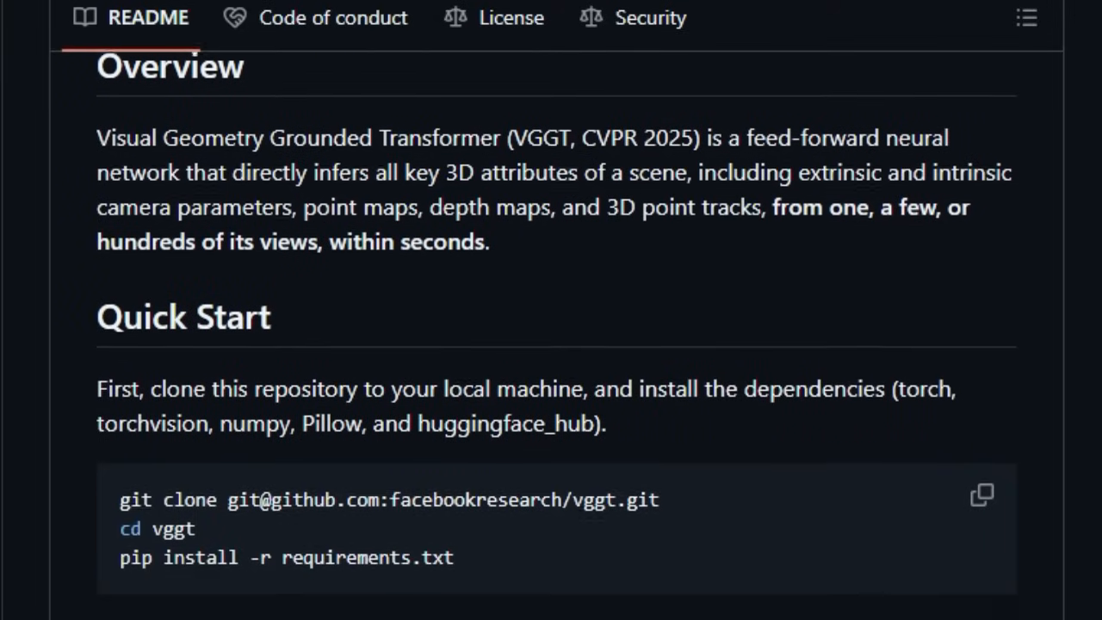
{"action": "scroll", "scroll_direction": "down", "scroll_amount": 3}
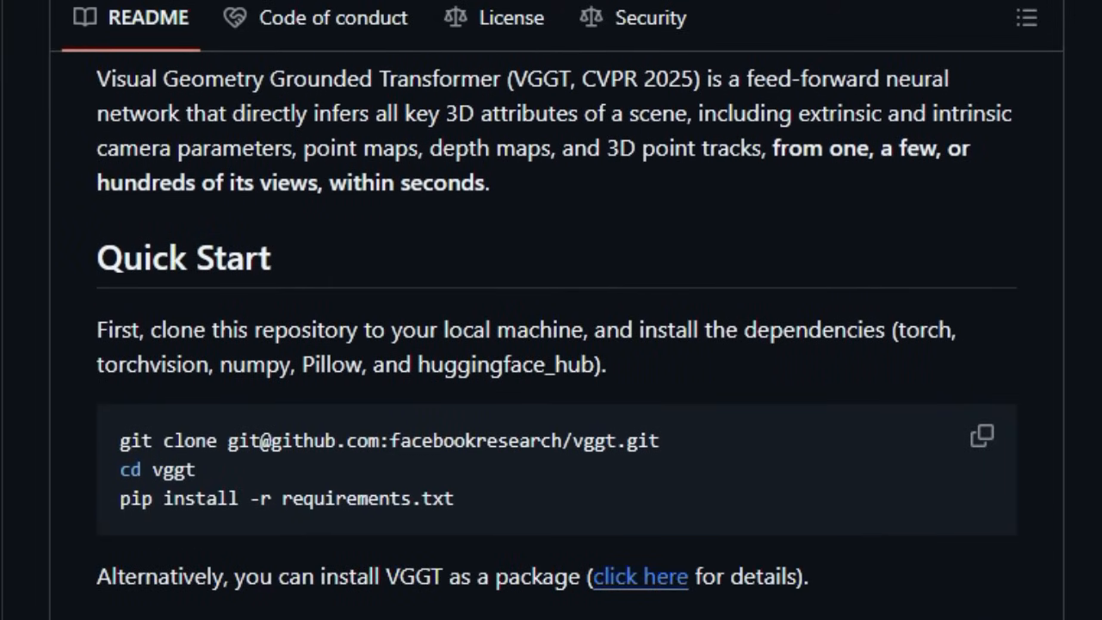
{"action": "scroll", "scroll_direction": "down", "scroll_amount": 3}
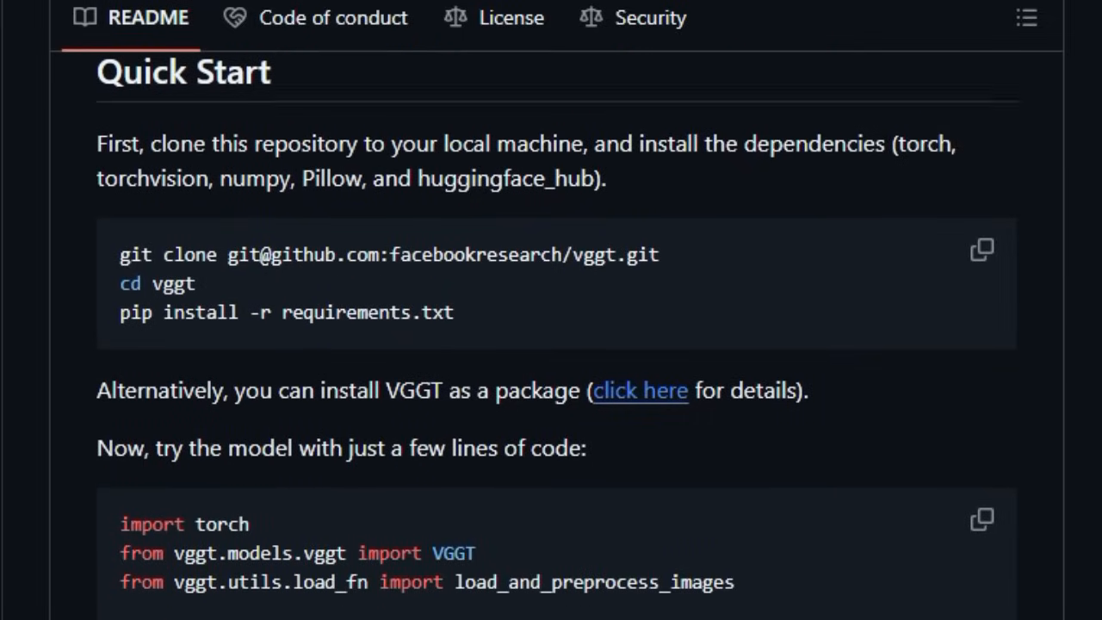
{"action": "scroll", "scroll_direction": "down", "scroll_amount": 3}
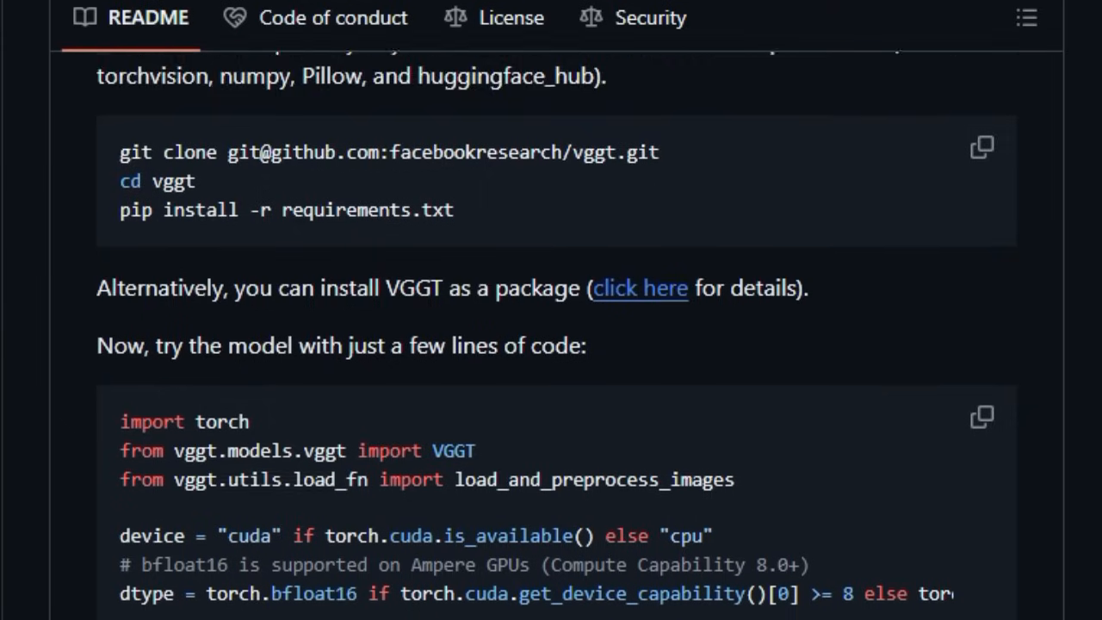
{"action": "scroll", "scroll_direction": "down", "scroll_amount": 3}
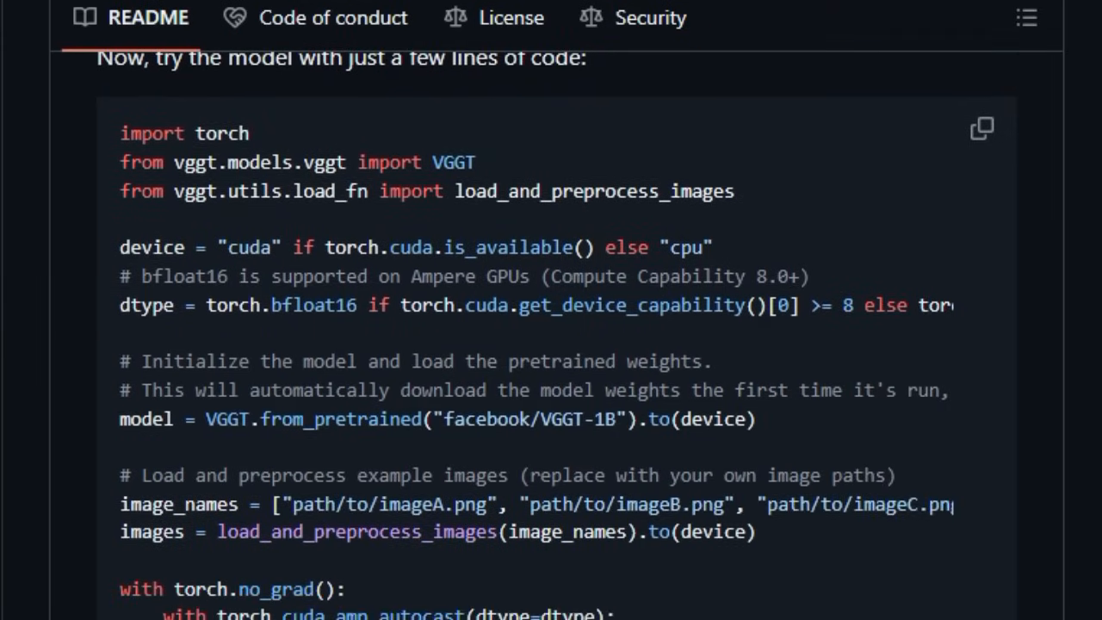
{"action": "scroll", "scroll_direction": "down", "scroll_amount": 3}
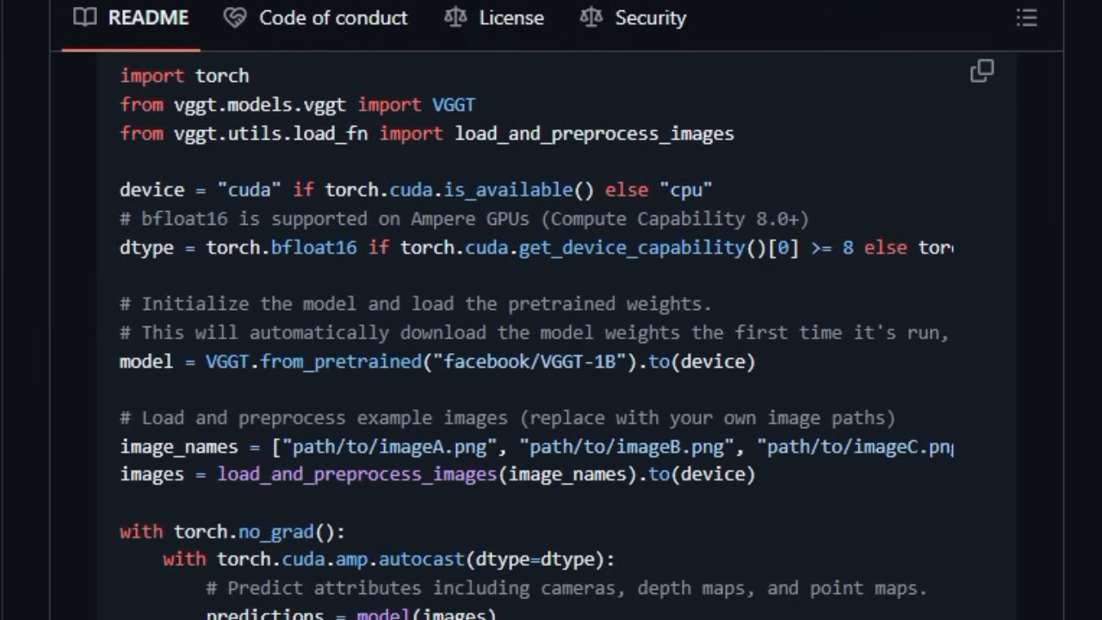
{"action": "scroll", "scroll_direction": "down", "scroll_amount": 3}
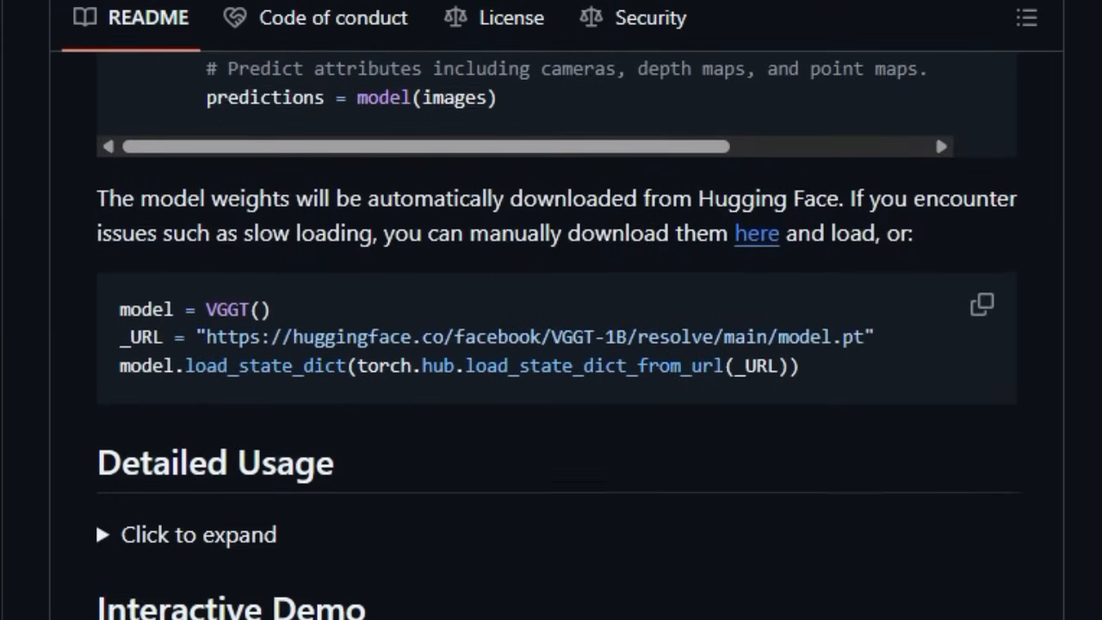
Step: Scroll past the Gradio, Viser and COLMAP export sections to Integration with Gaussian Splatting
{"action": "scroll", "scroll_direction": "down", "scroll_amount": 3}
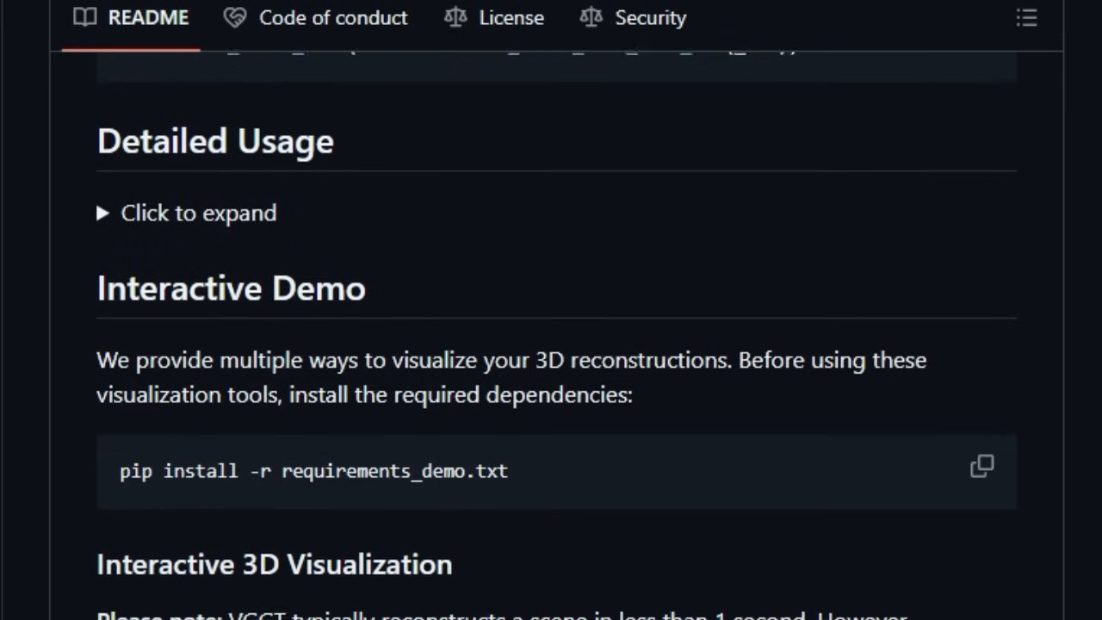
{"action": "scroll", "scroll_direction": "down", "scroll_amount": 3}
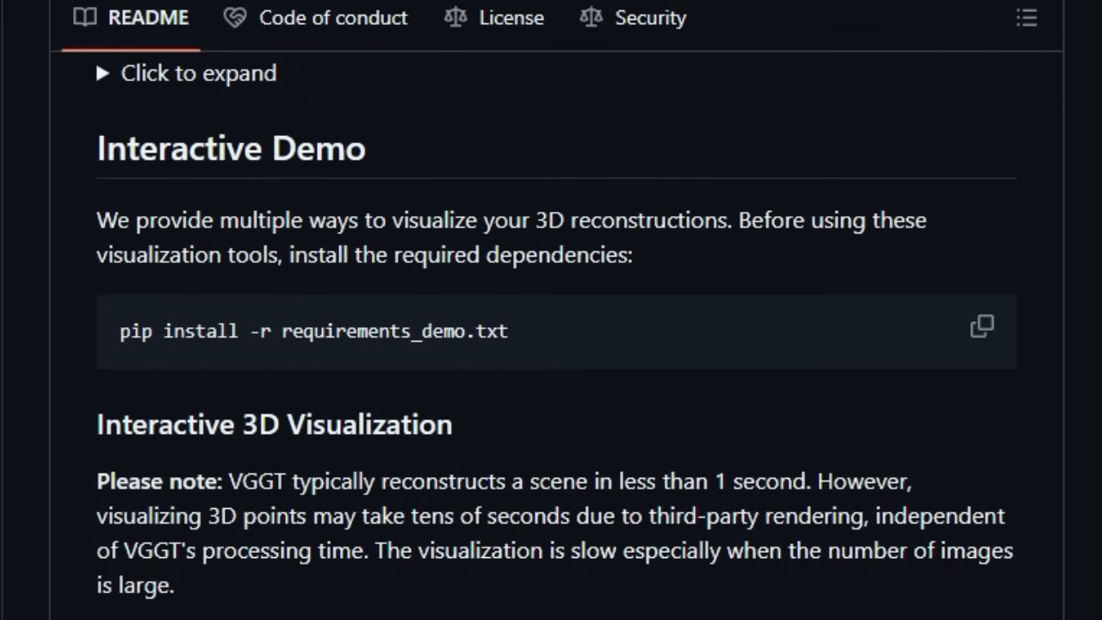
{"action": "scroll", "scroll_direction": "down", "scroll_amount": 3}
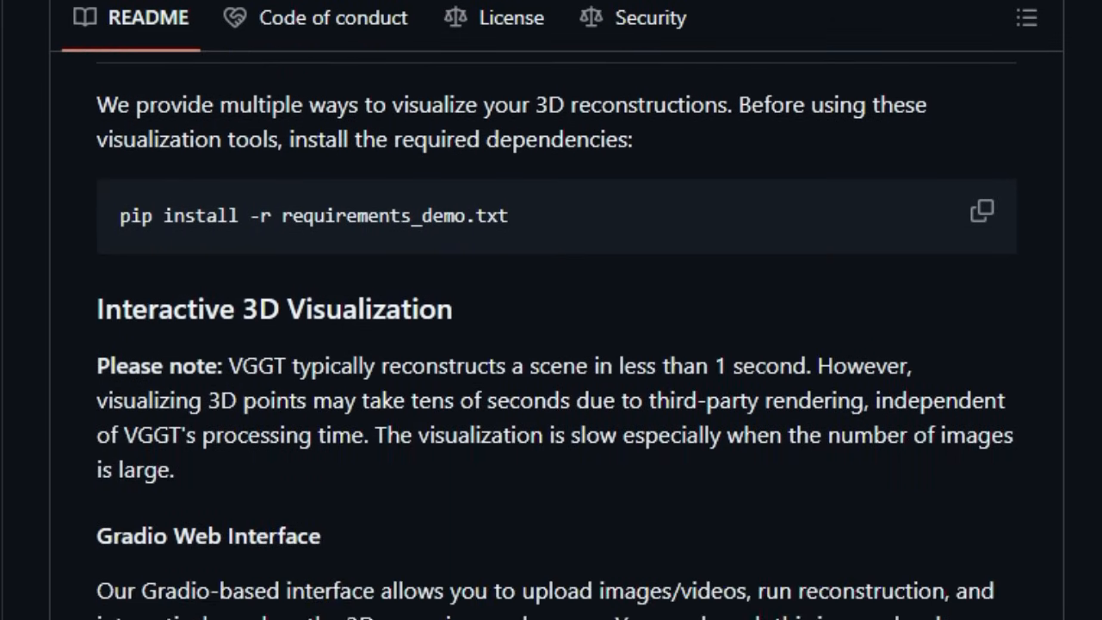
{"action": "scroll", "scroll_direction": "down", "scroll_amount": 3}
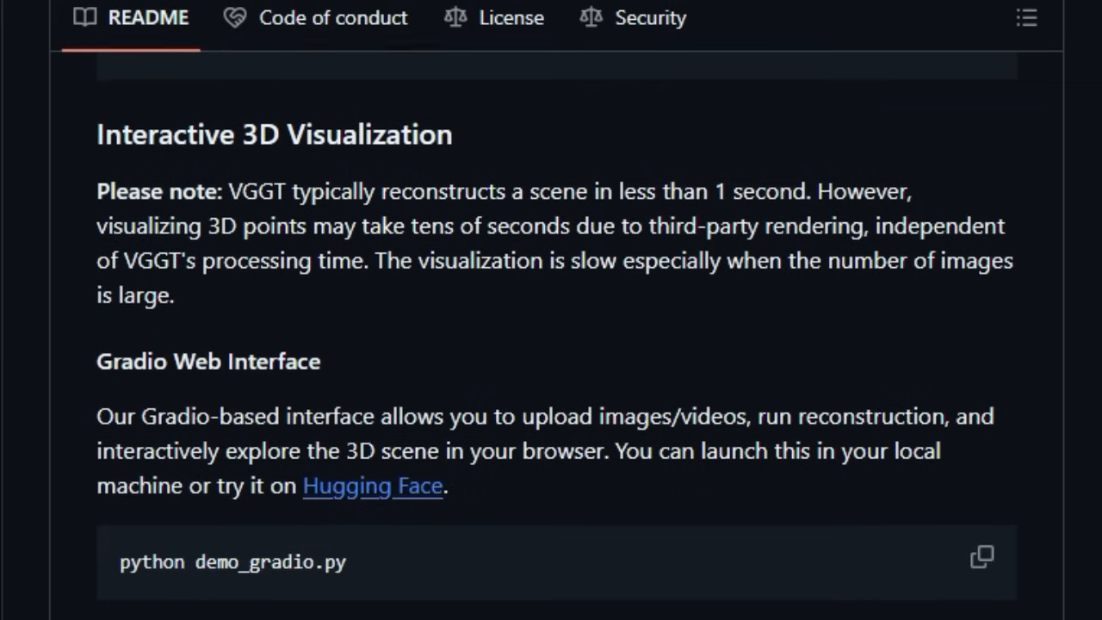
{"action": "scroll", "scroll_direction": "down", "scroll_amount": 3}
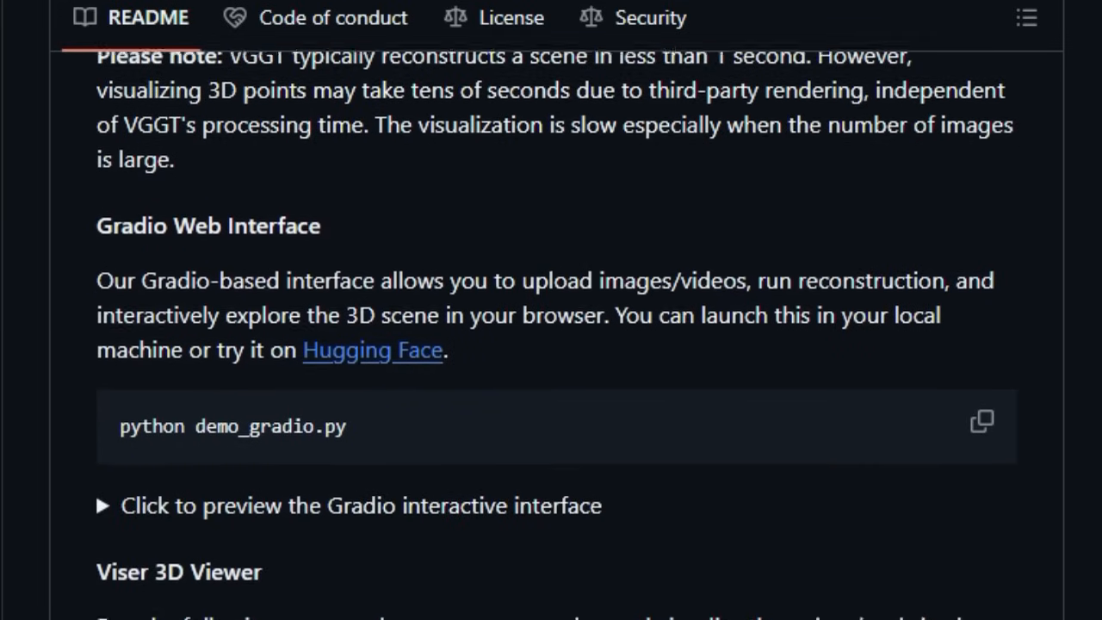
{"action": "scroll", "scroll_direction": "down", "scroll_amount": 3}
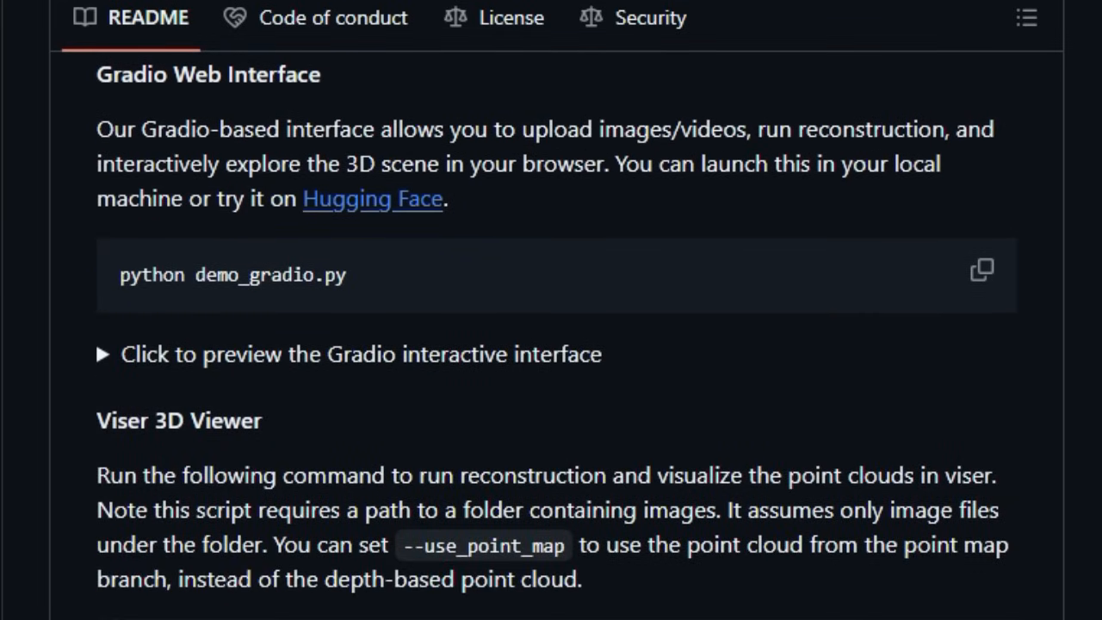
{"action": "scroll", "scroll_direction": "down", "scroll_amount": 3}
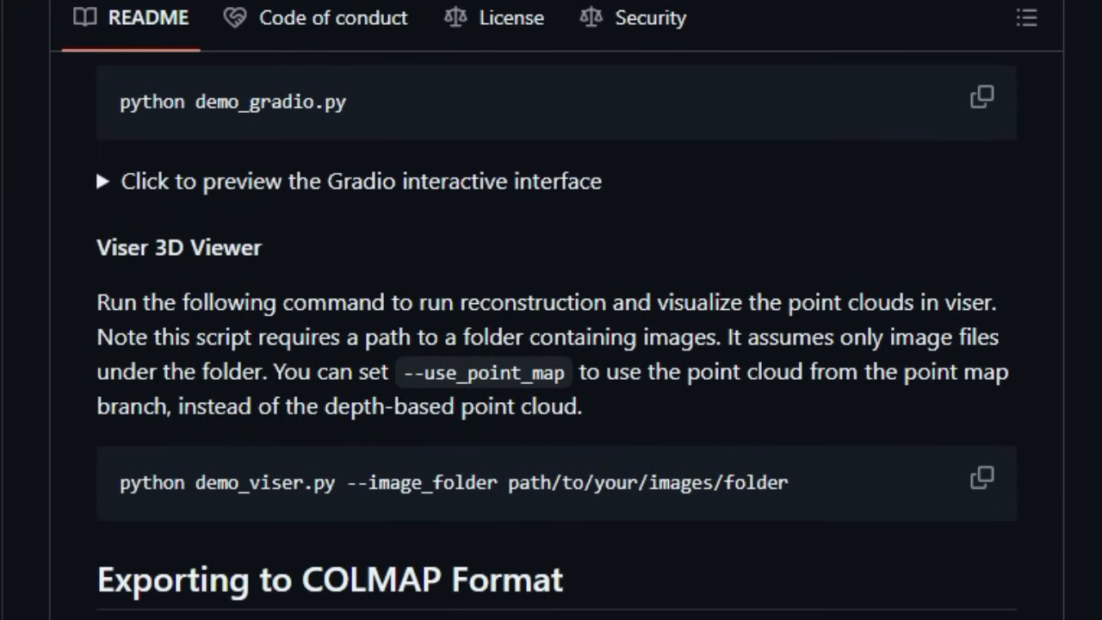
{"action": "scroll", "scroll_direction": "down", "scroll_amount": 3}
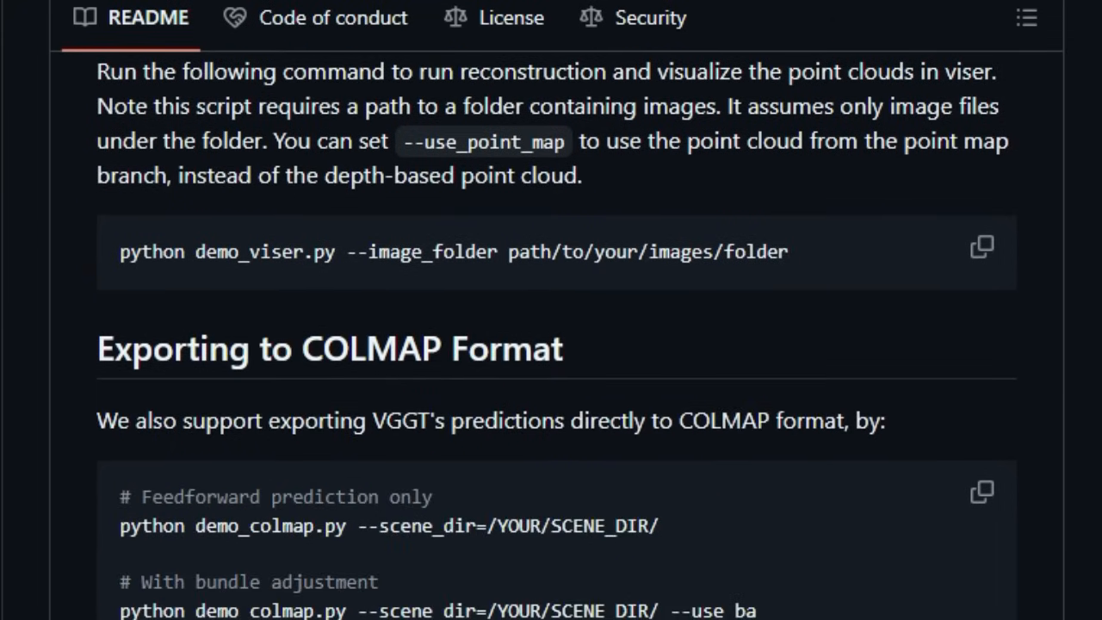
{"action": "scroll", "scroll_direction": "down", "scroll_amount": 3}
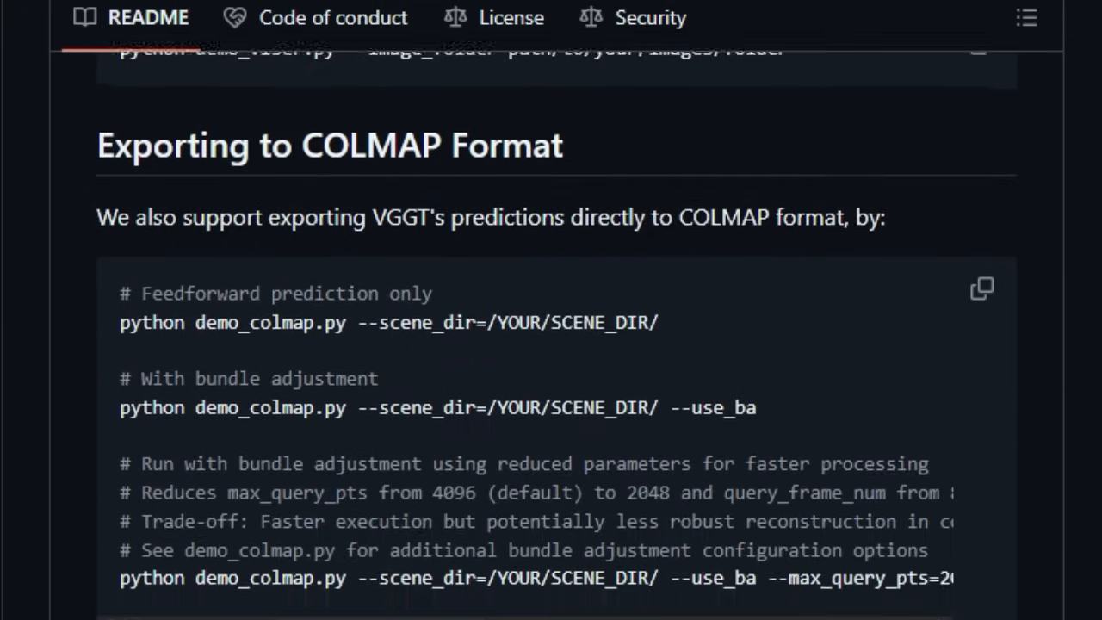
{"action": "scroll", "scroll_direction": "down", "scroll_amount": 3}
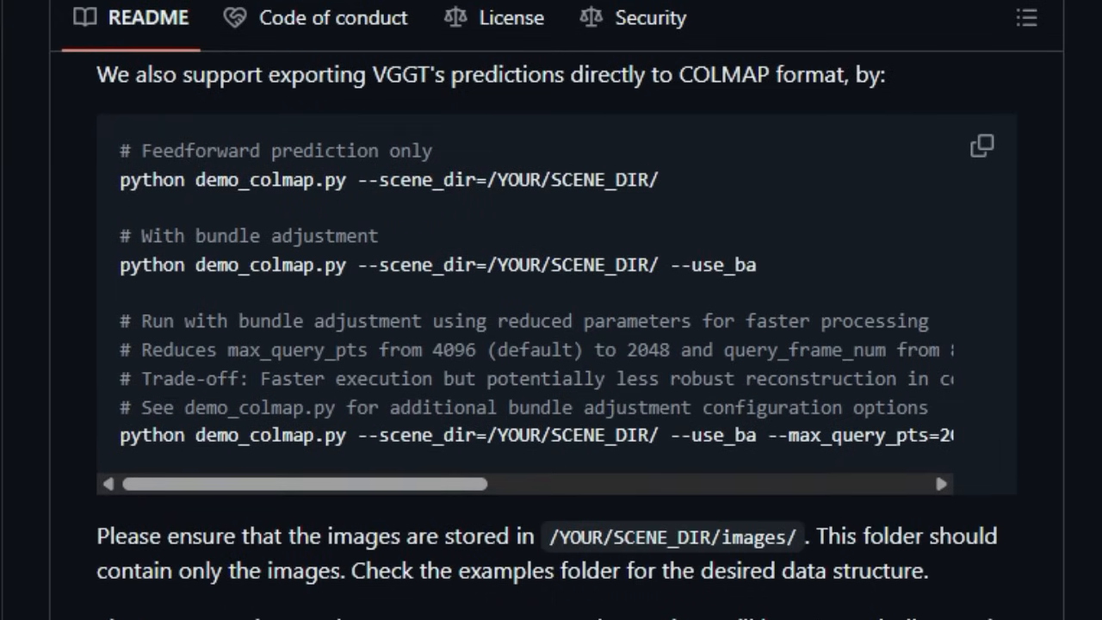
{"action": "scroll", "scroll_direction": "down", "scroll_amount": 3}
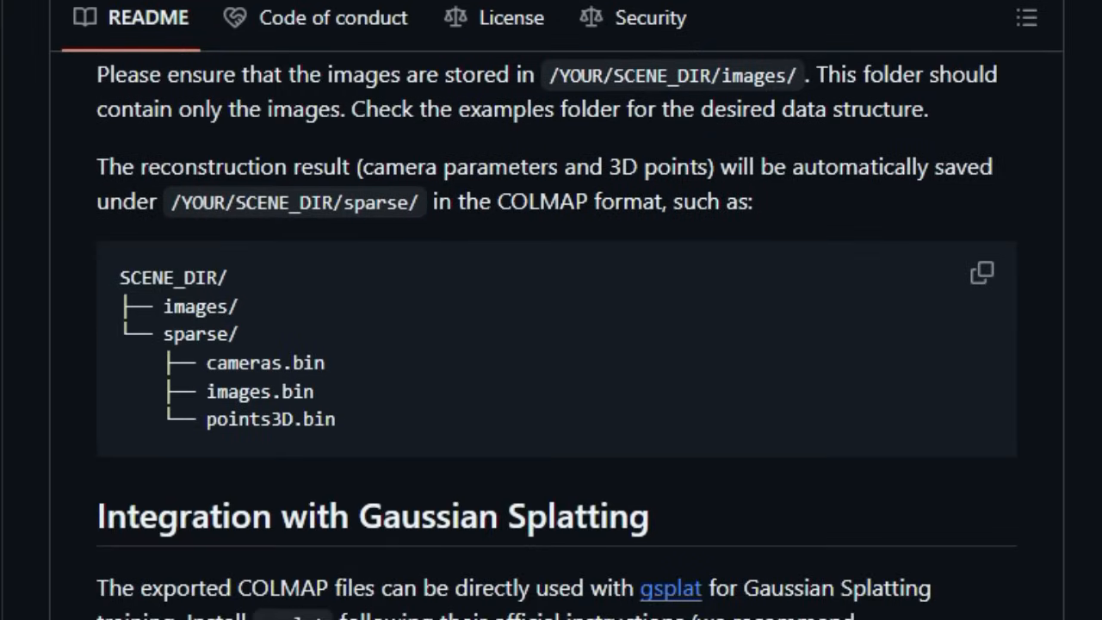
{"action": "scroll", "scroll_direction": "down", "scroll_amount": 3}
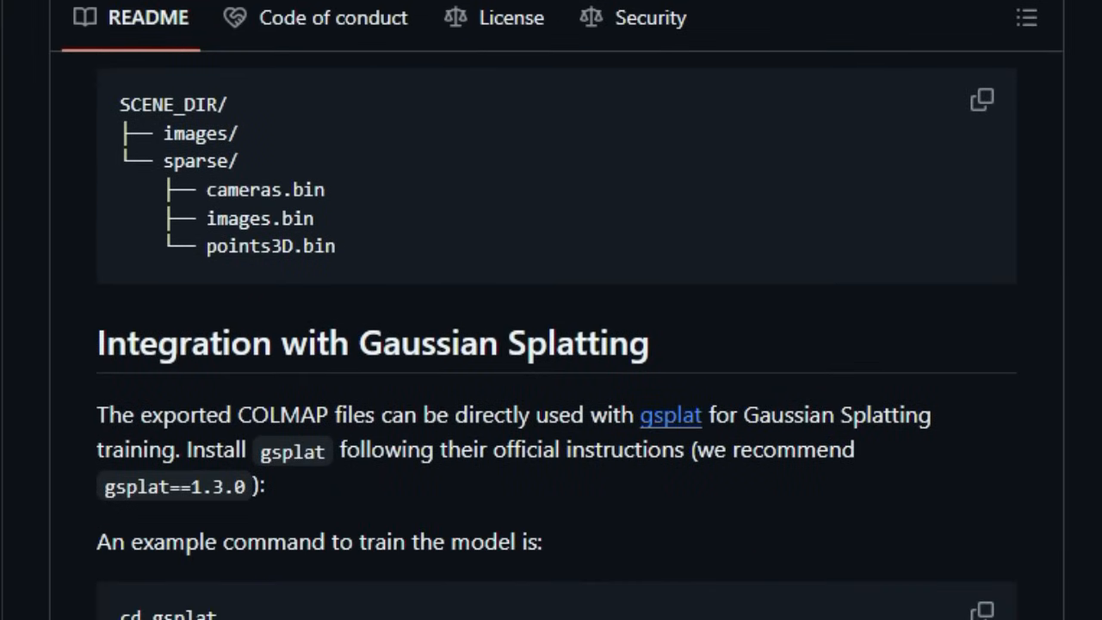
Step: Read vggt's Runtime and GPU Memory table, Research Progression and Acknowledgements down to Checklist
{"action": "scroll", "scroll_direction": "down", "scroll_amount": 3}
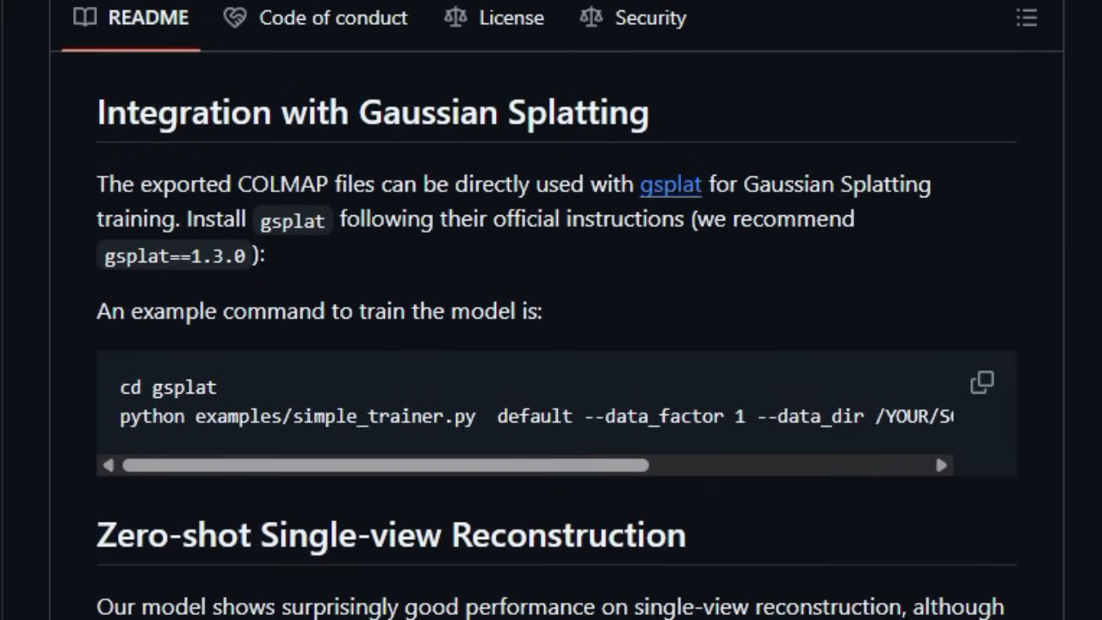
{"action": "scroll", "scroll_direction": "down", "scroll_amount": 3}
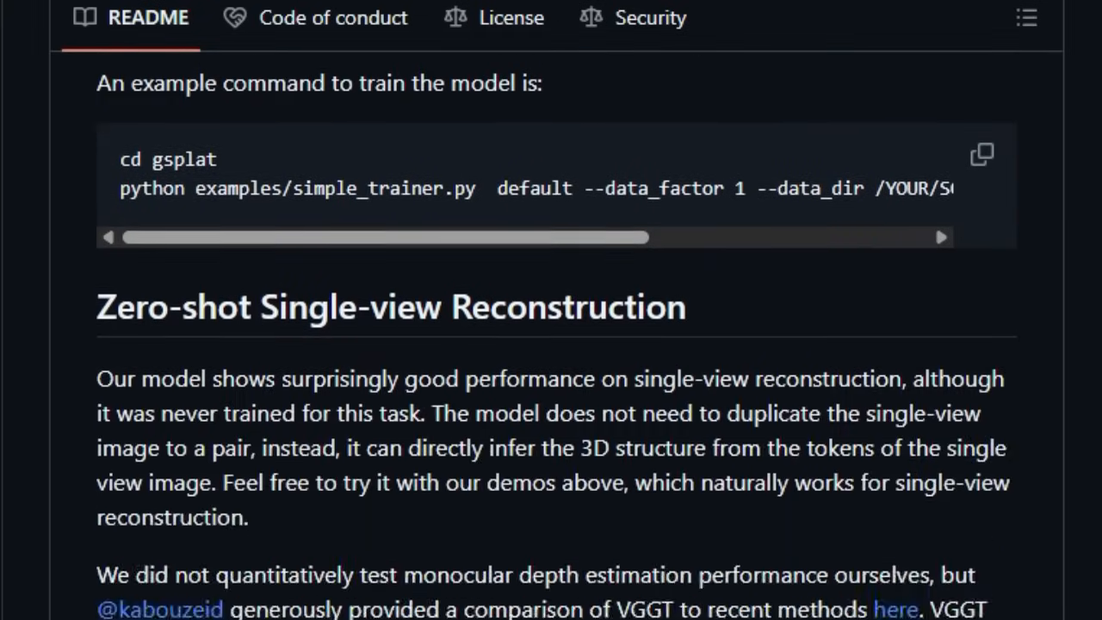
{"action": "scroll", "scroll_direction": "down", "scroll_amount": 3}
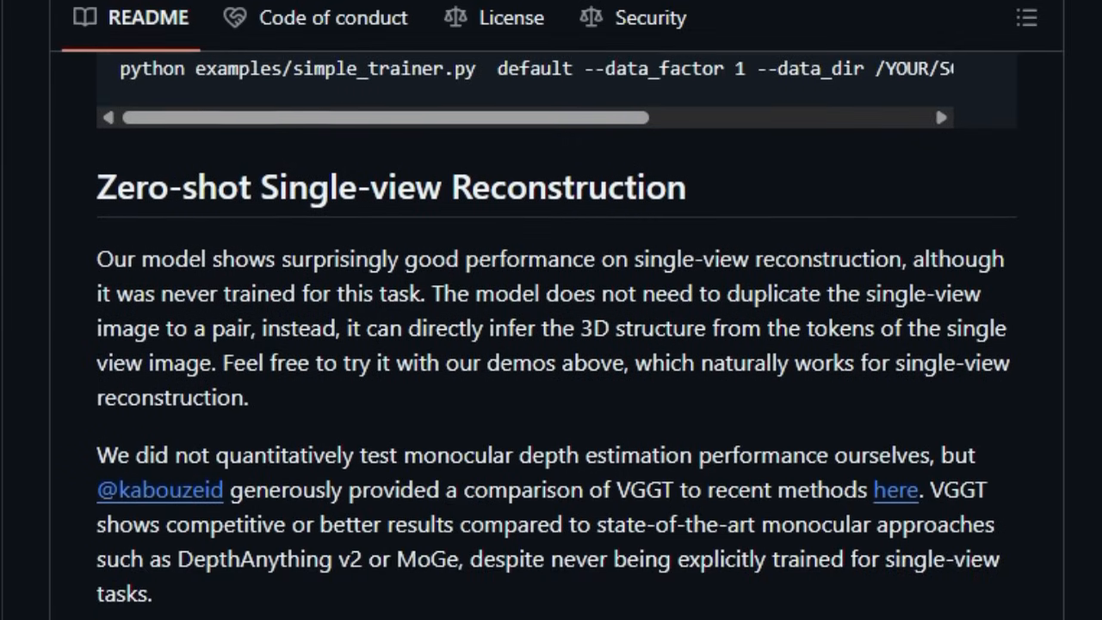
{"action": "scroll", "scroll_direction": "down", "scroll_amount": 3}
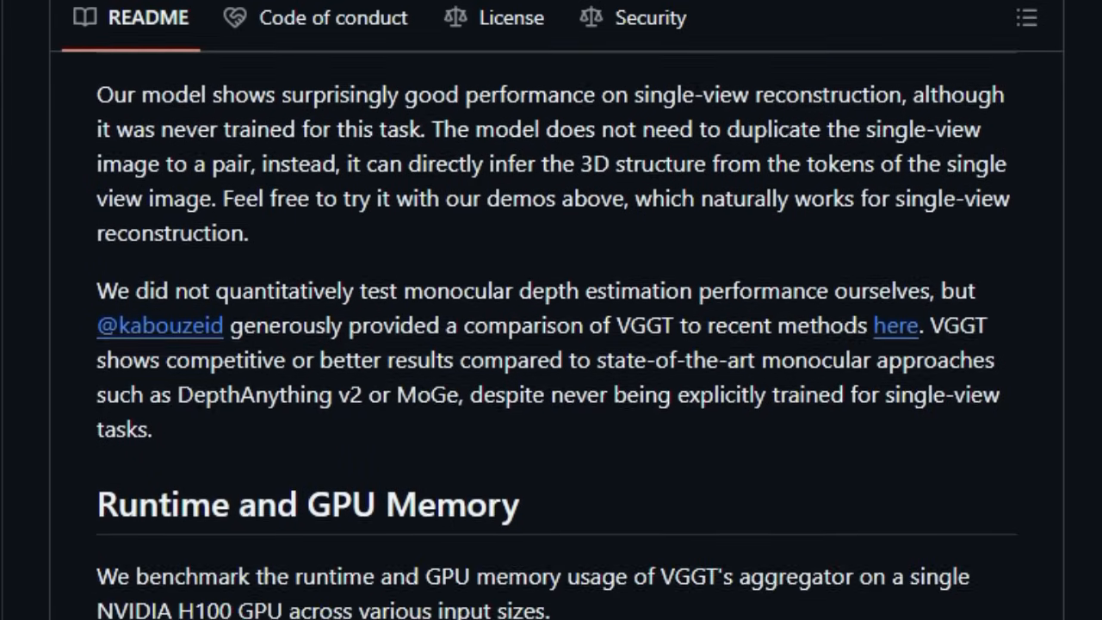
{"action": "scroll", "scroll_direction": "down", "scroll_amount": 3}
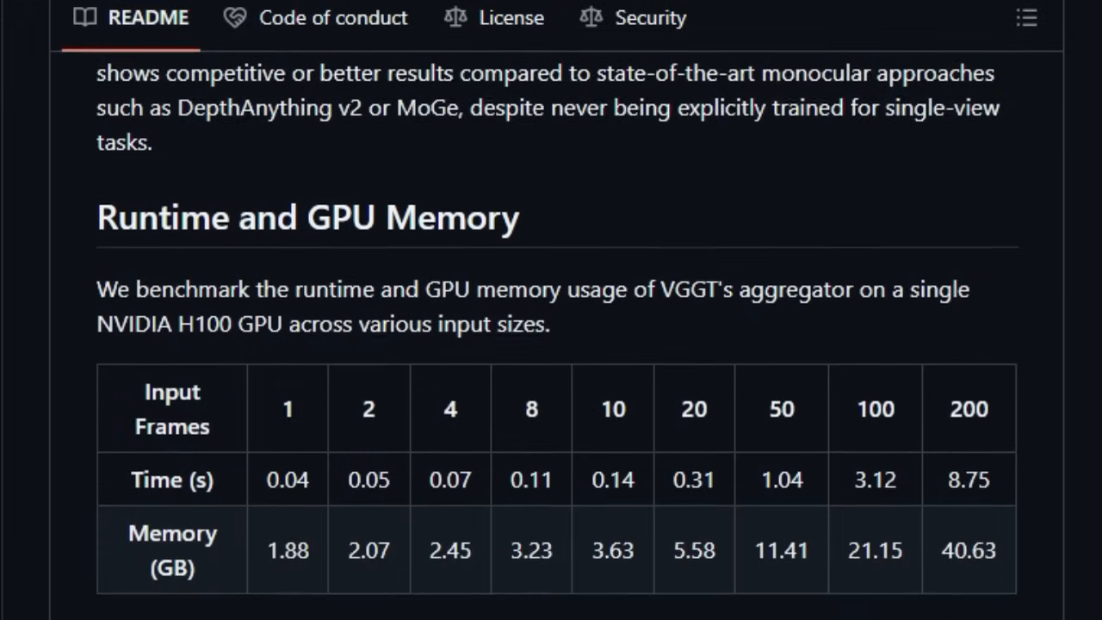
{"action": "scroll", "scroll_direction": "down", "scroll_amount": 3}
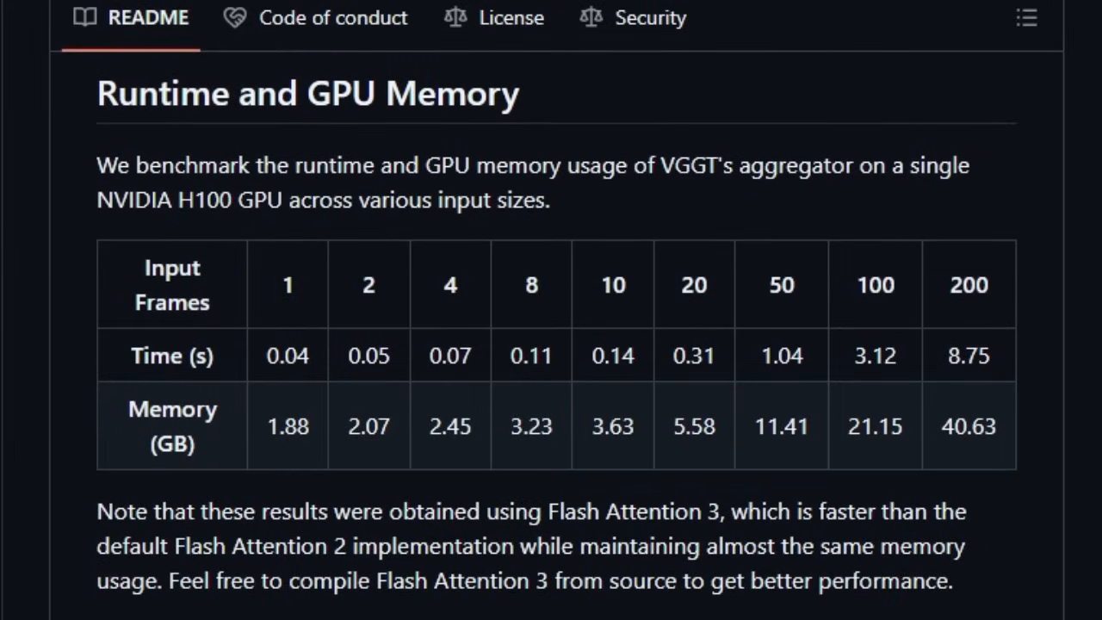
{"action": "scroll", "scroll_direction": "down", "scroll_amount": 3}
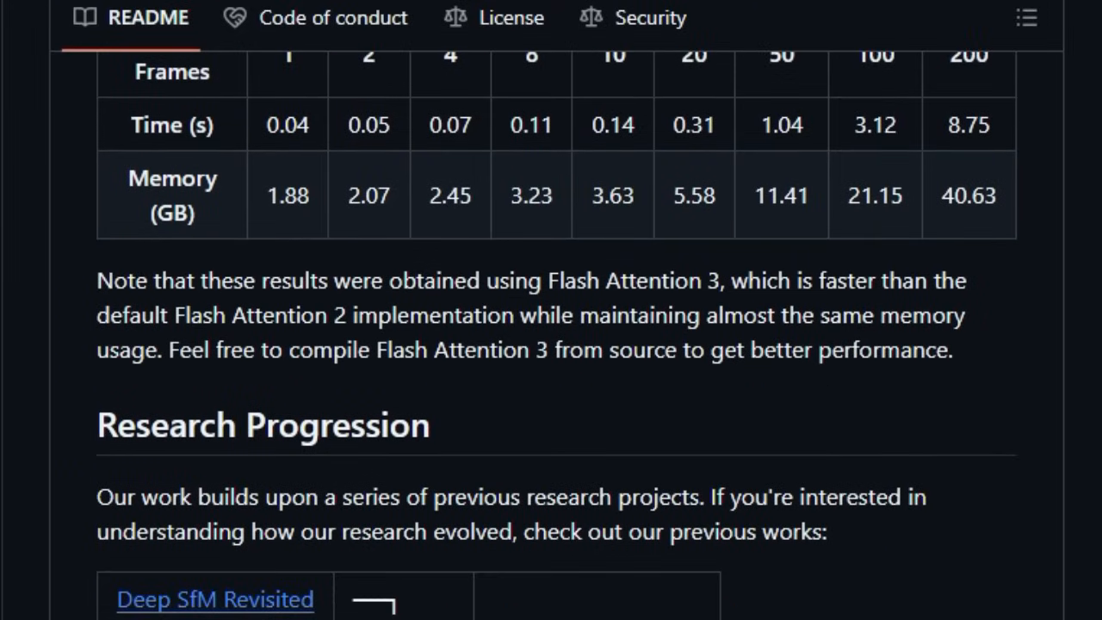
{"action": "scroll", "scroll_direction": "down", "scroll_amount": 3}
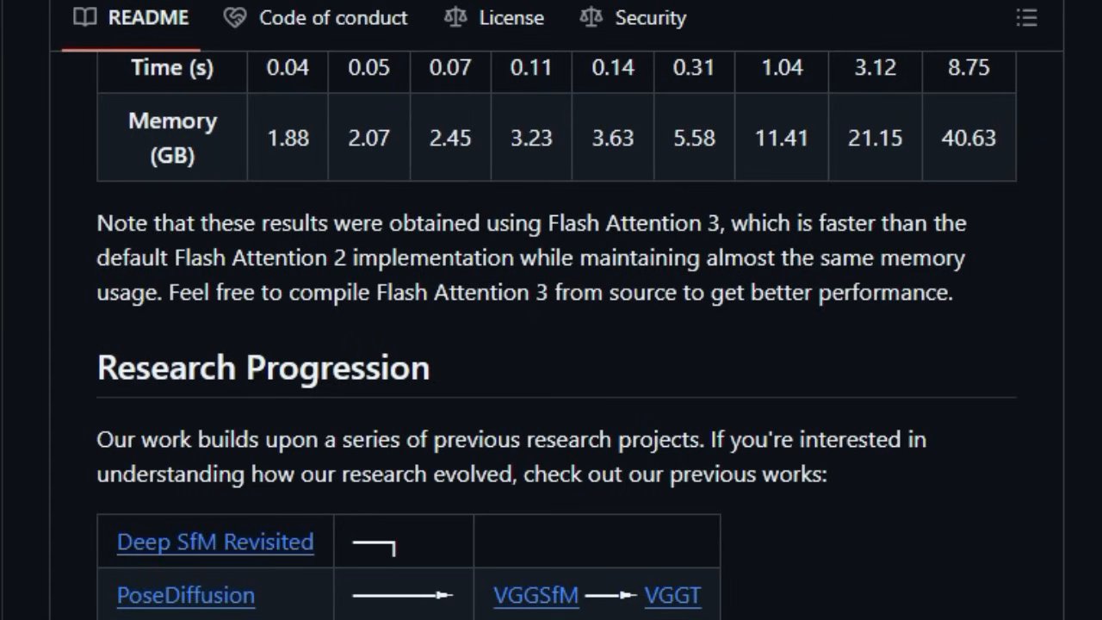
{"action": "scroll", "scroll_direction": "down", "scroll_amount": 3}
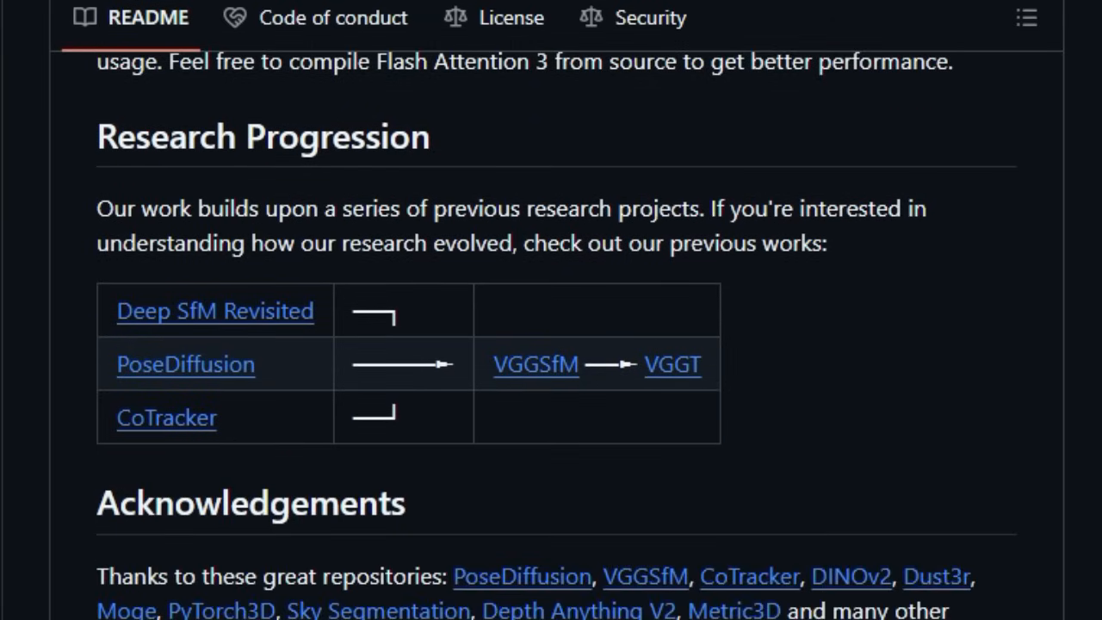
{"action": "scroll", "scroll_direction": "down", "scroll_amount": 3}
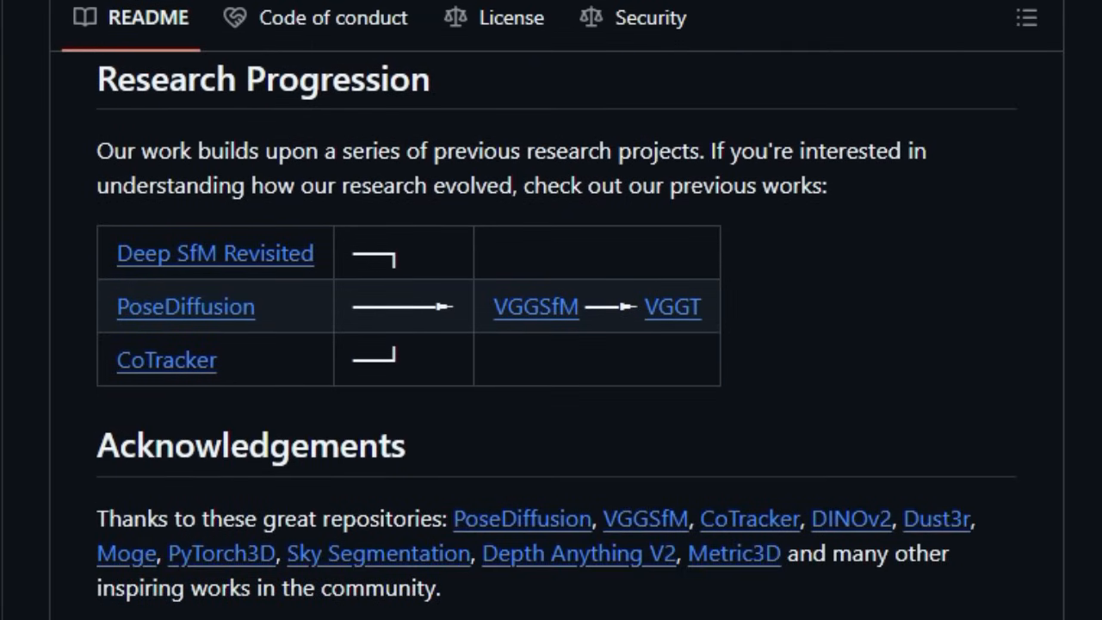
{"action": "scroll", "scroll_direction": "down", "scroll_amount": 3}
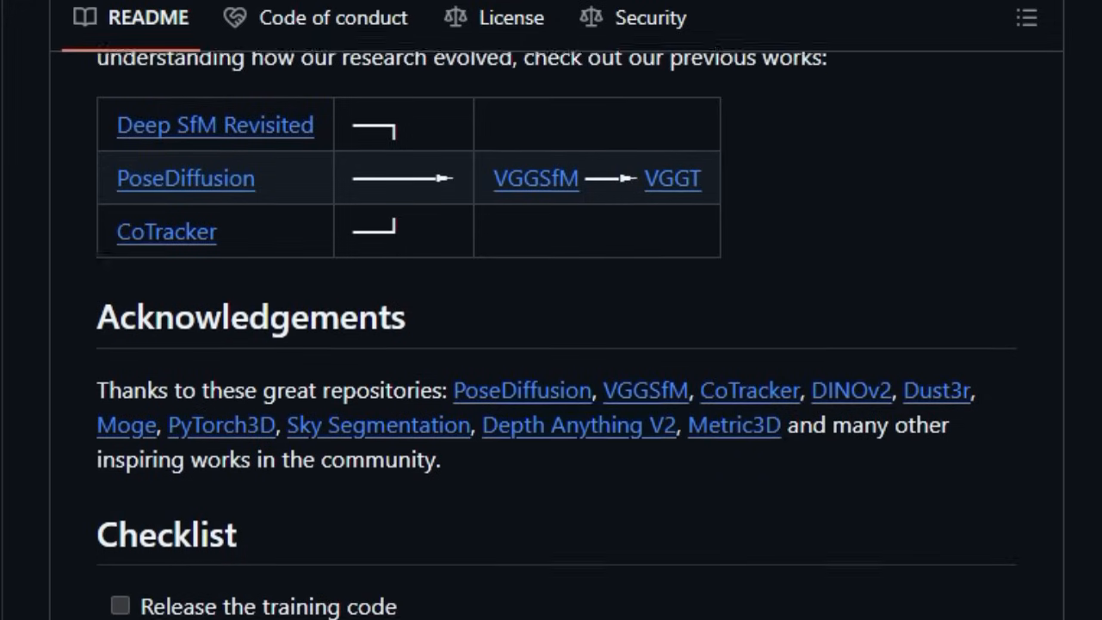
{"action": "scroll", "scroll_direction": "down", "scroll_amount": 3}
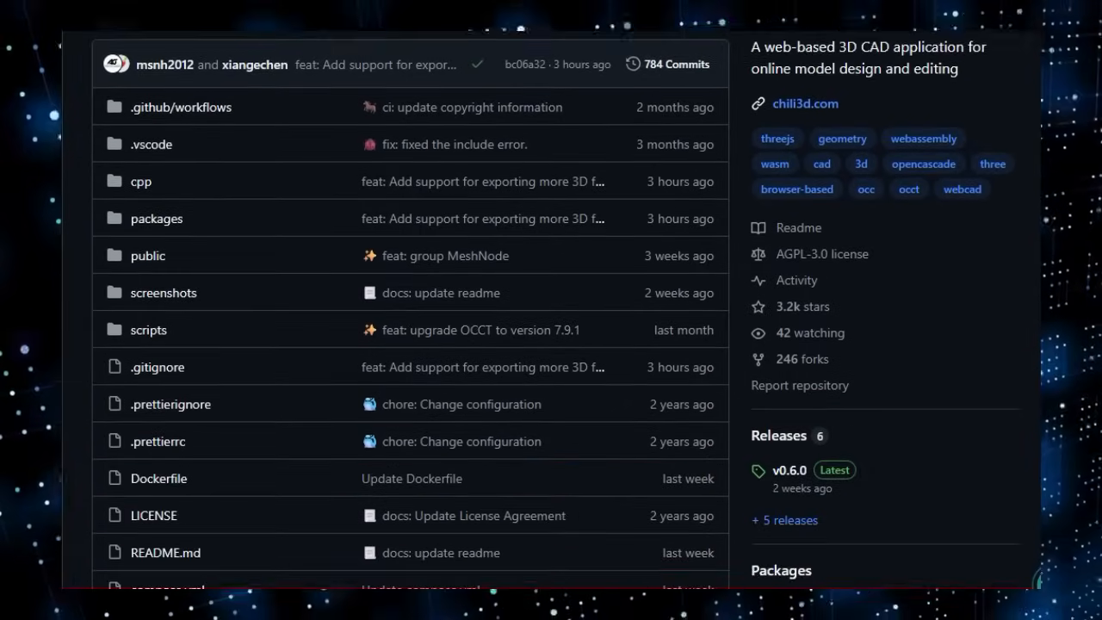
Step: Scroll Chili3D's page past the file list to the README screenshot, Overview and website links
{"action": "scroll", "scroll_direction": "down", "scroll_amount": 3}
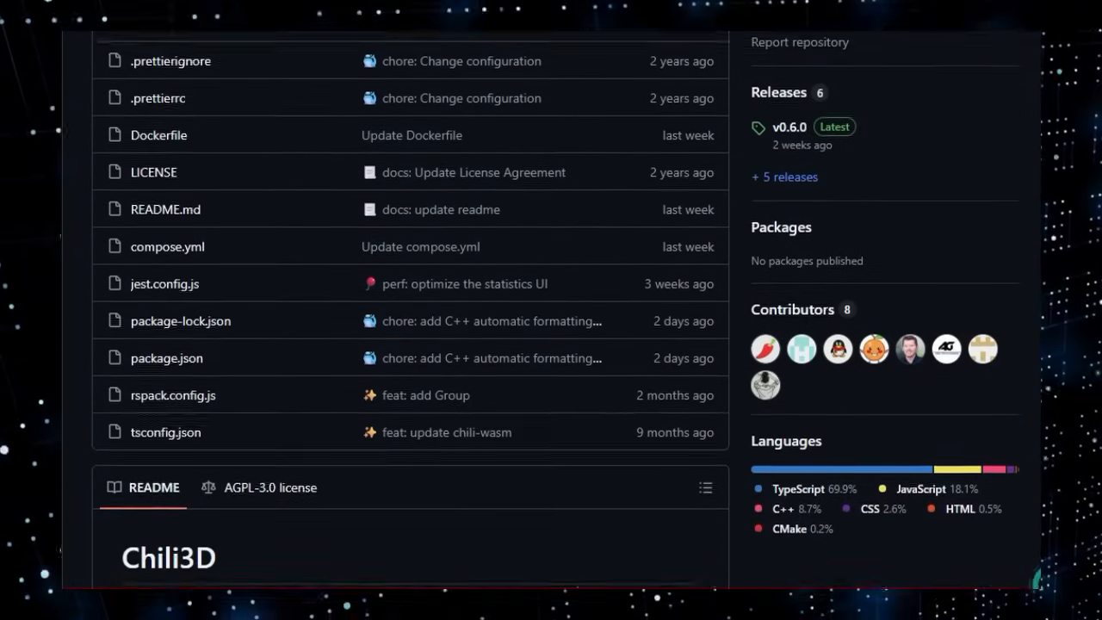
{"action": "scroll", "scroll_direction": "down", "scroll_amount": 3}
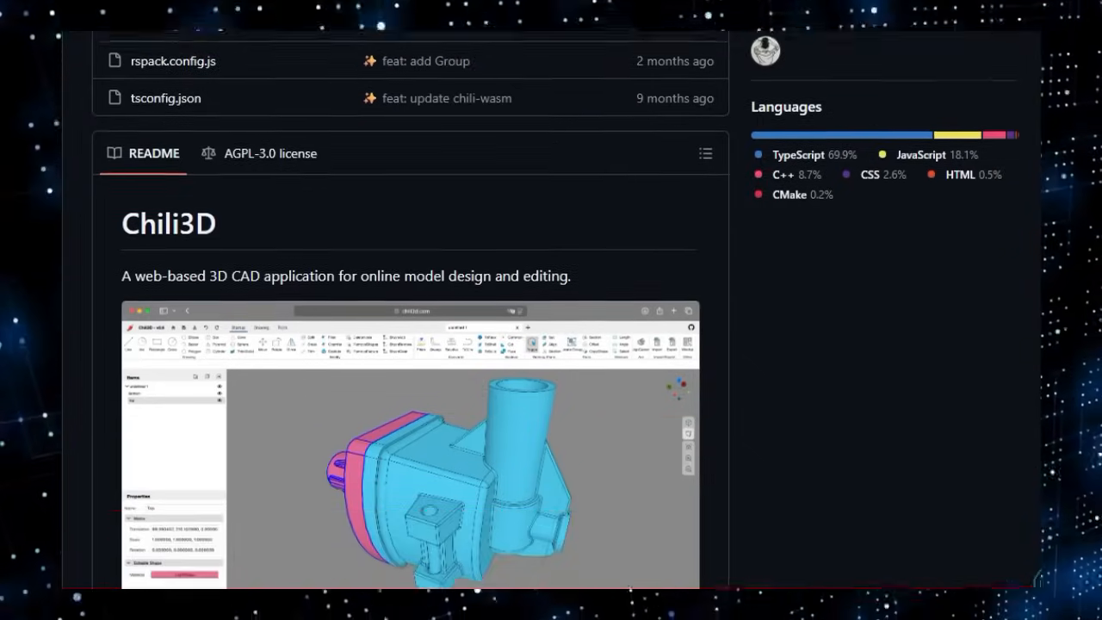
{"action": "scroll", "scroll_direction": "down", "scroll_amount": 3}
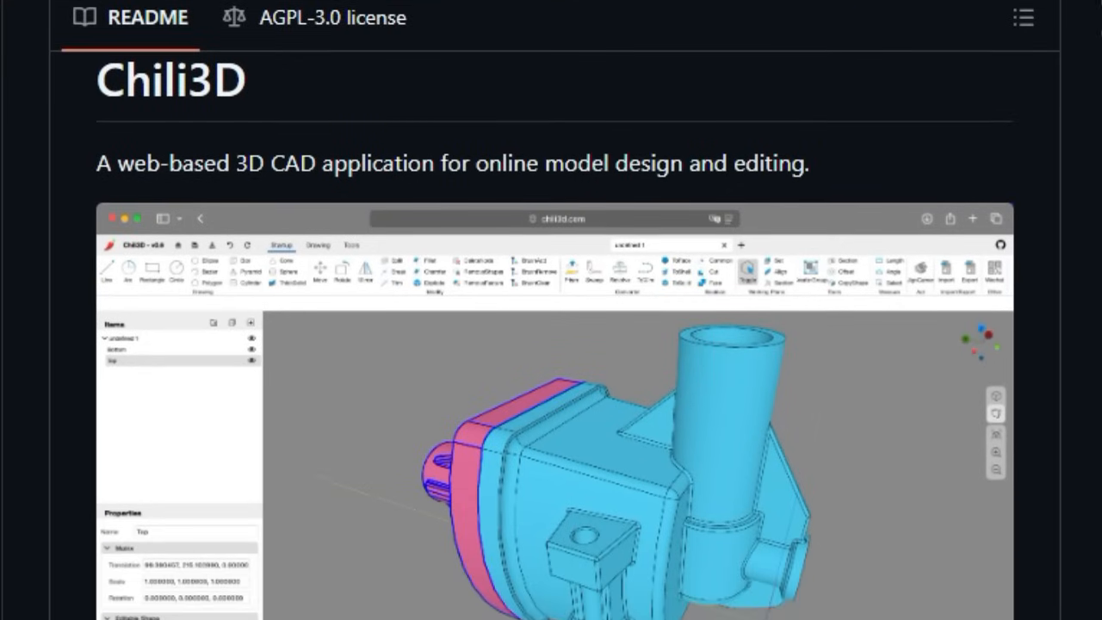
{"action": "scroll", "scroll_direction": "down", "scroll_amount": 3}
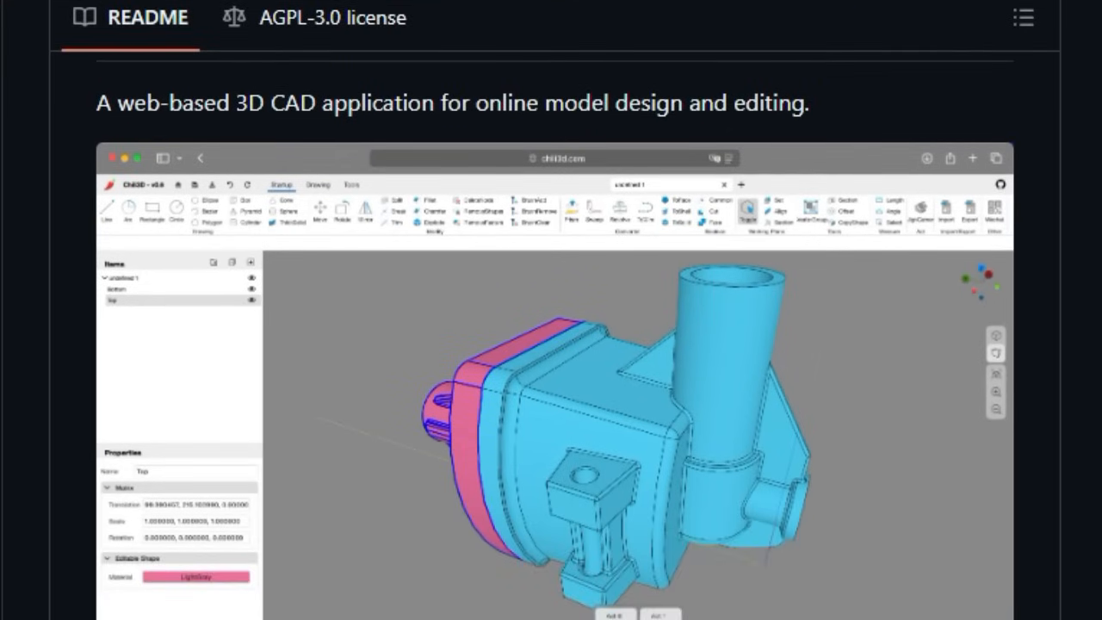
{"action": "scroll", "scroll_direction": "down", "scroll_amount": 3}
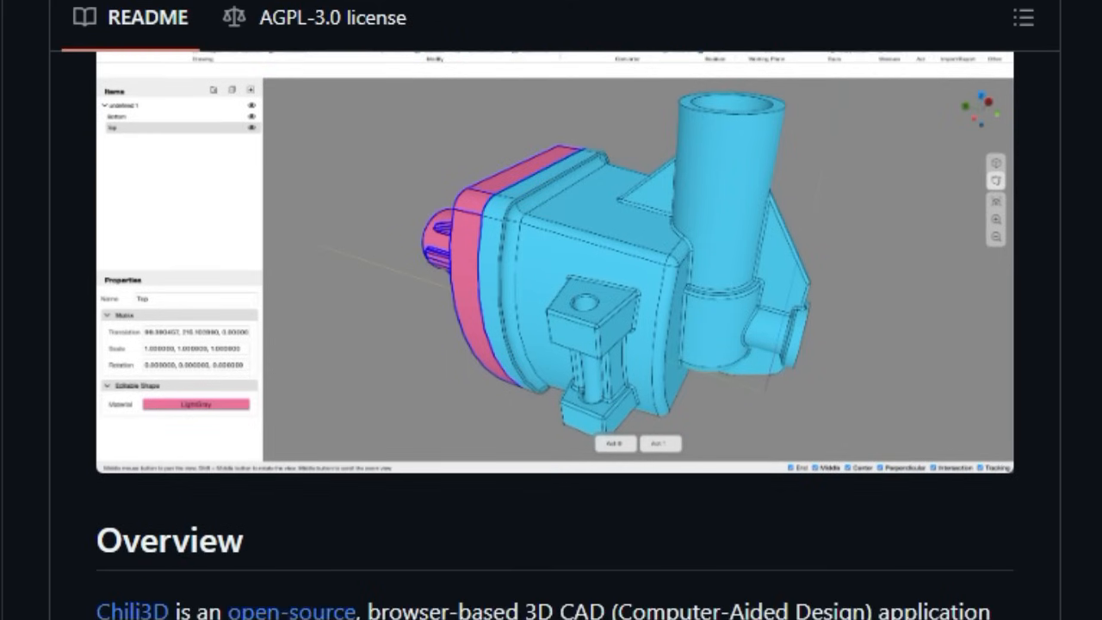
{"action": "scroll", "scroll_direction": "down", "scroll_amount": 3}
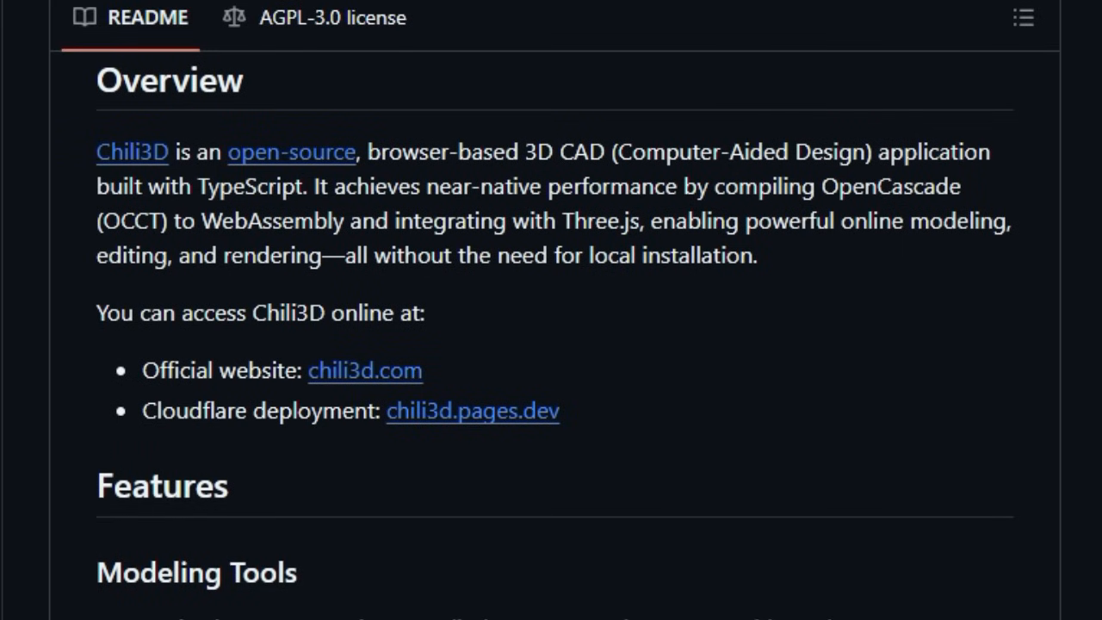
Step: Scroll the Chili3D README through Features, Localization, Technology Stack and Change Log to Getting Started
{"action": "scroll", "scroll_direction": "down", "scroll_amount": 3}
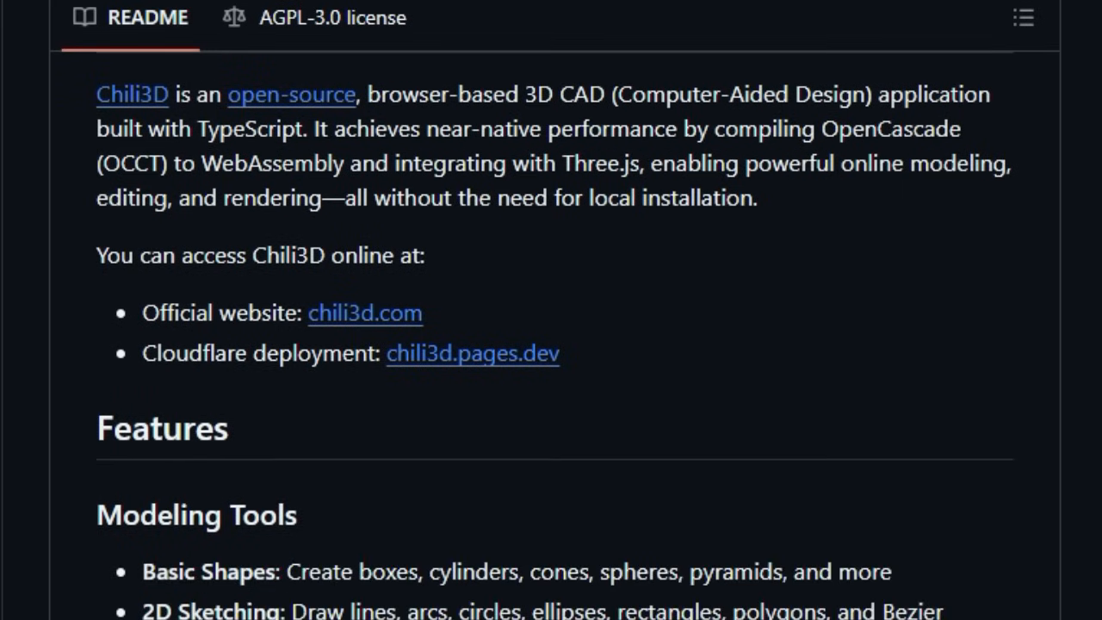
{"action": "scroll", "scroll_direction": "down", "scroll_amount": 3}
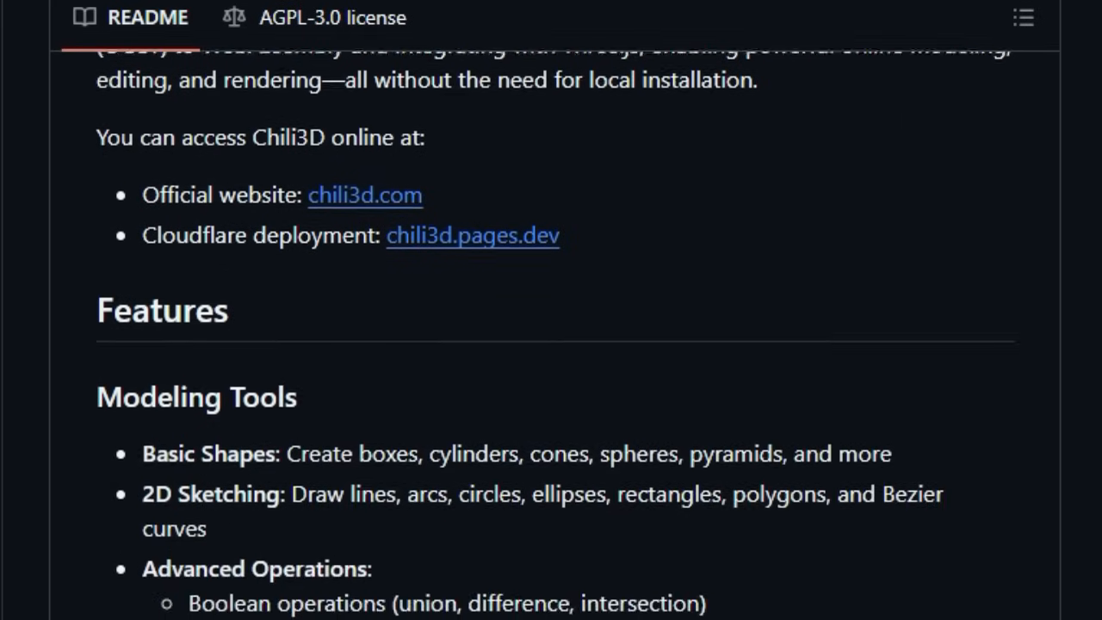
{"action": "scroll", "scroll_direction": "down", "scroll_amount": 3}
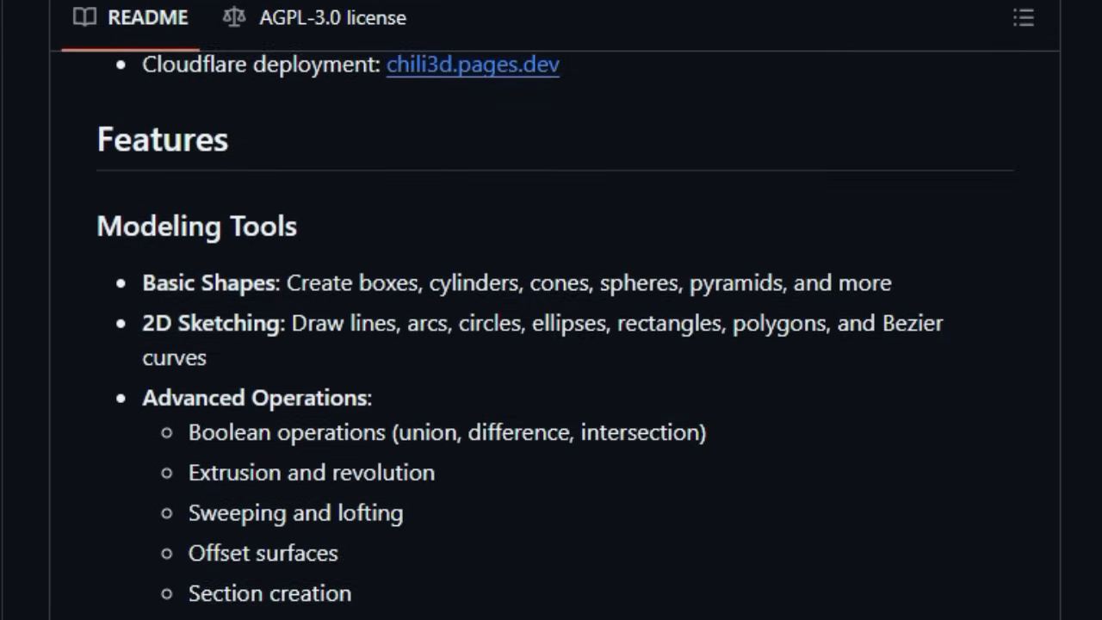
{"action": "scroll", "scroll_direction": "down", "scroll_amount": 3}
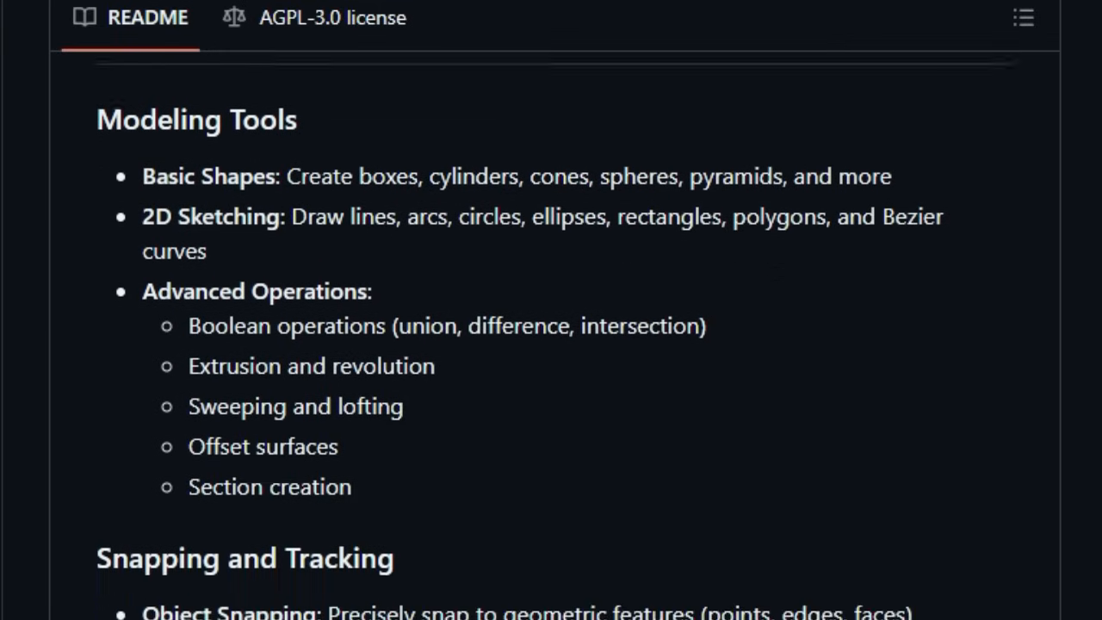
{"action": "scroll", "scroll_direction": "down", "scroll_amount": 3}
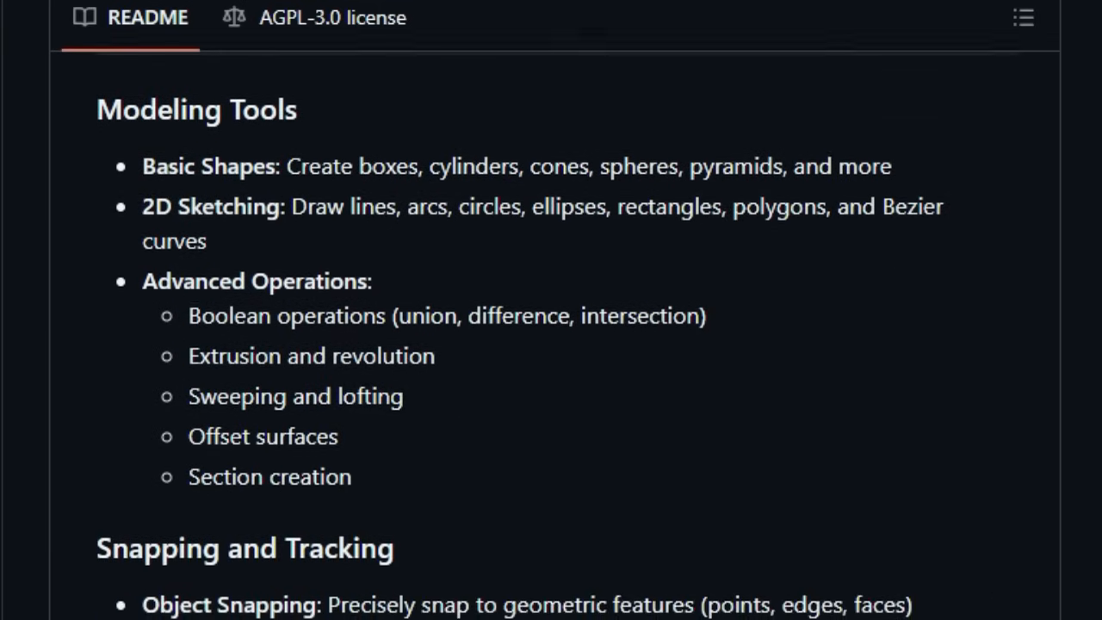
{"action": "scroll", "scroll_direction": "down", "scroll_amount": 3}
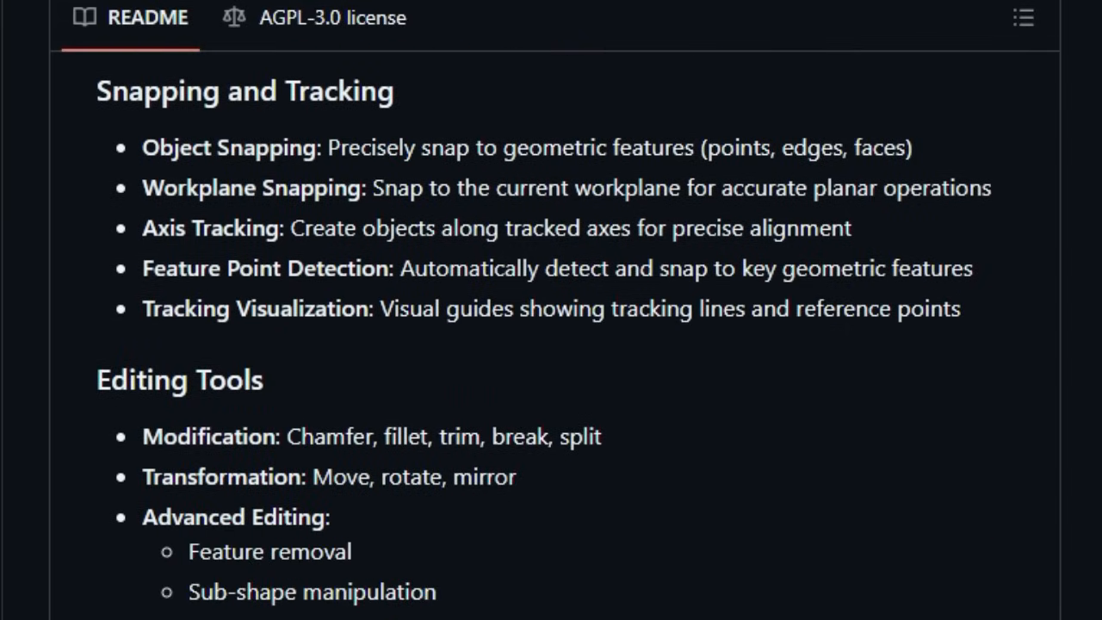
{"action": "scroll", "scroll_direction": "down", "scroll_amount": 3}
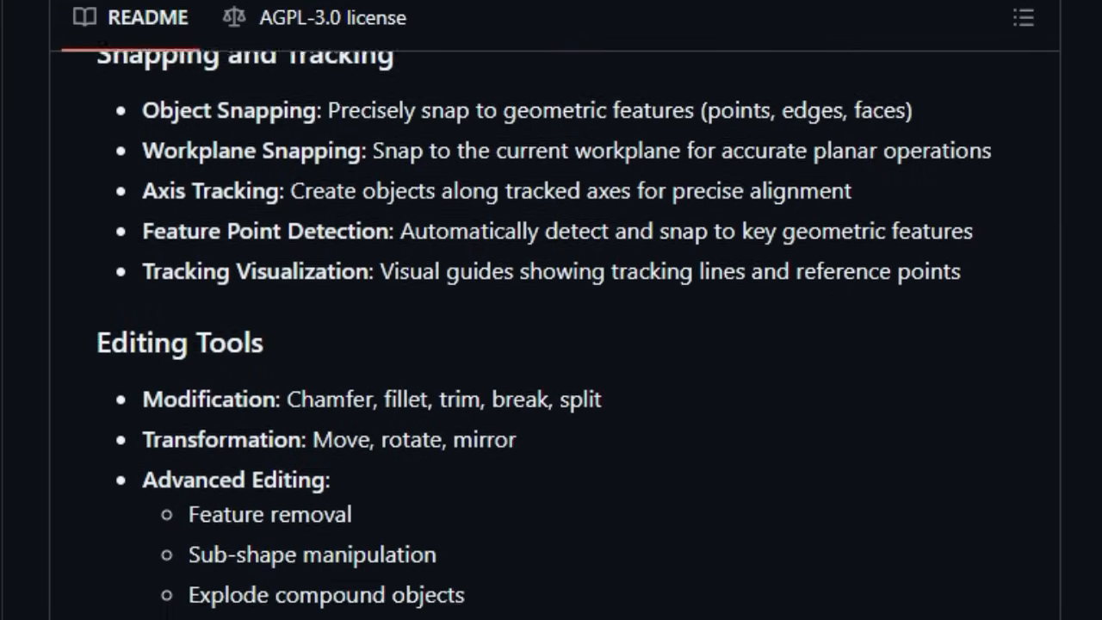
{"action": "scroll", "scroll_direction": "down", "scroll_amount": 3}
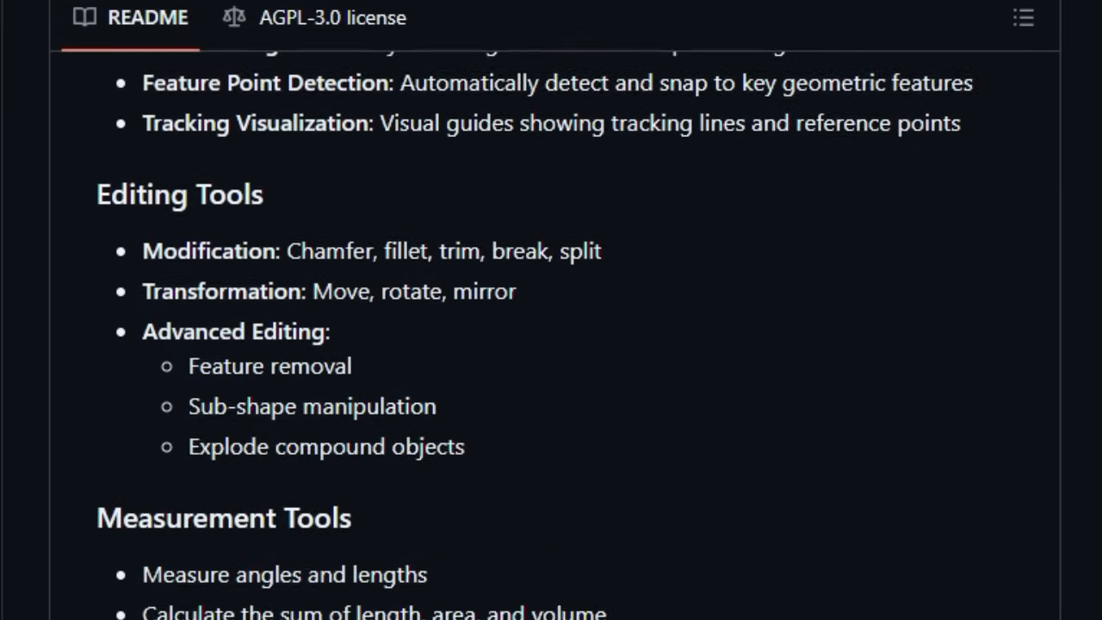
{"action": "scroll", "scroll_direction": "down", "scroll_amount": 3}
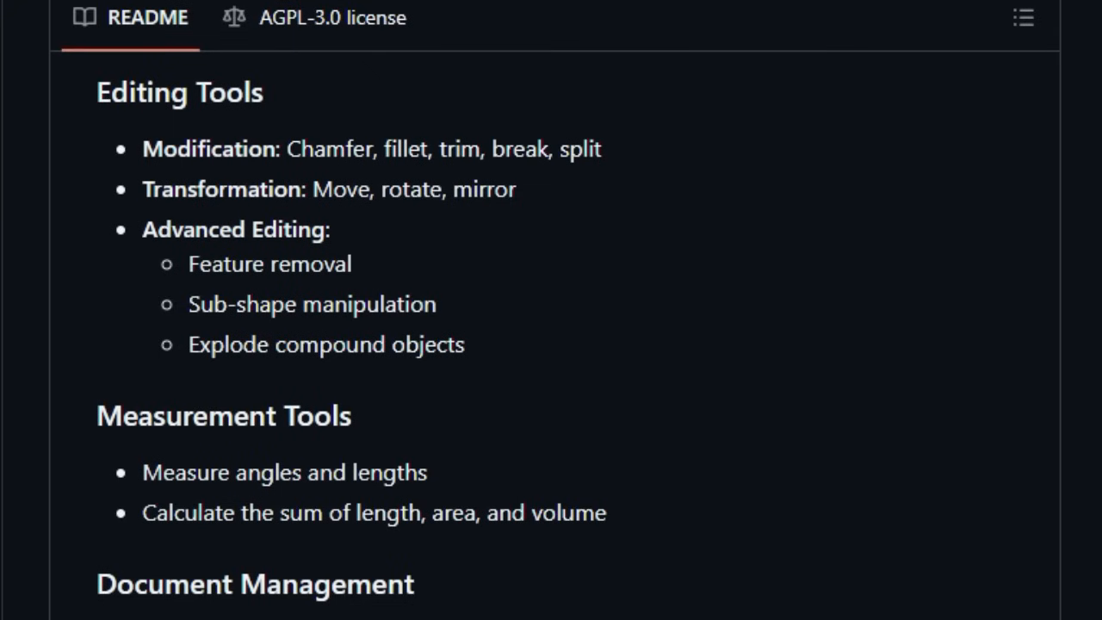
{"action": "scroll", "scroll_direction": "down", "scroll_amount": 3}
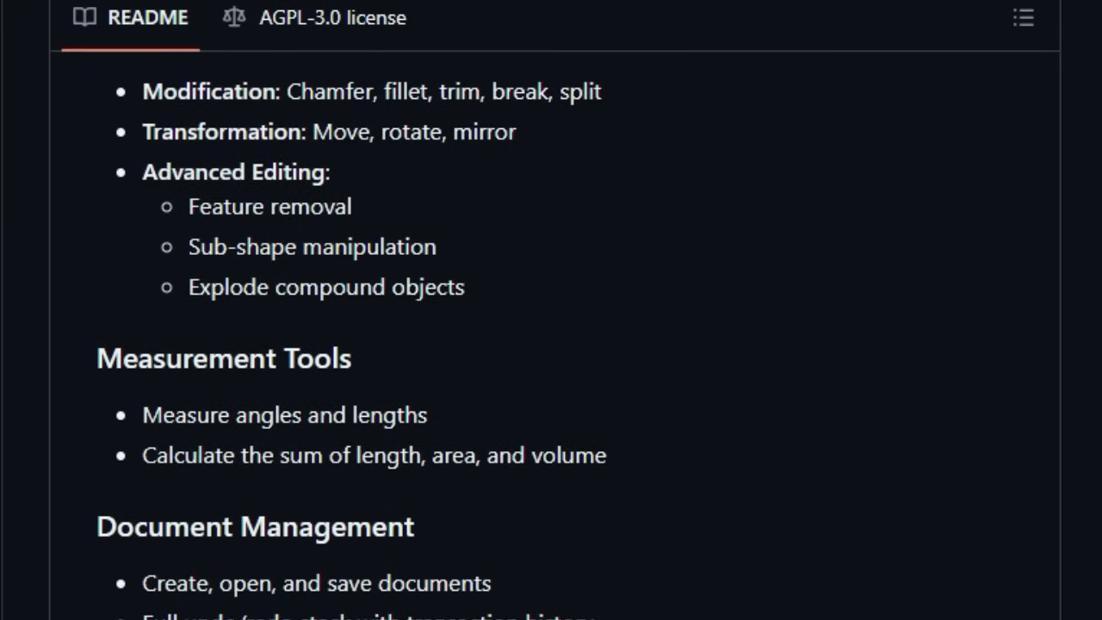
{"action": "scroll", "scroll_direction": "down", "scroll_amount": 3}
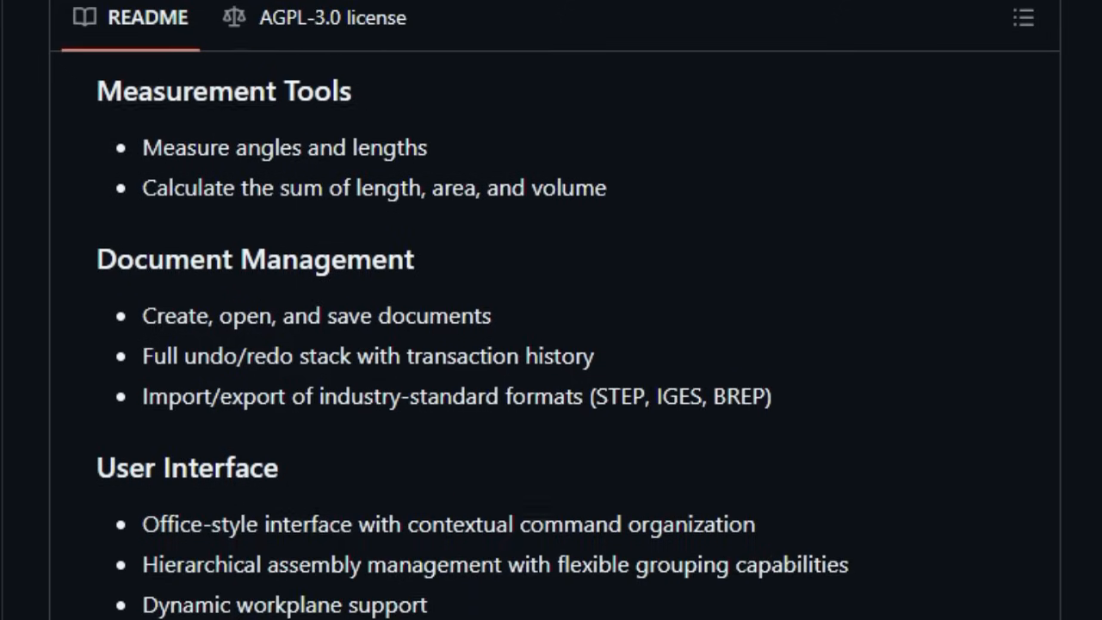
{"action": "scroll", "scroll_direction": "down", "scroll_amount": 3}
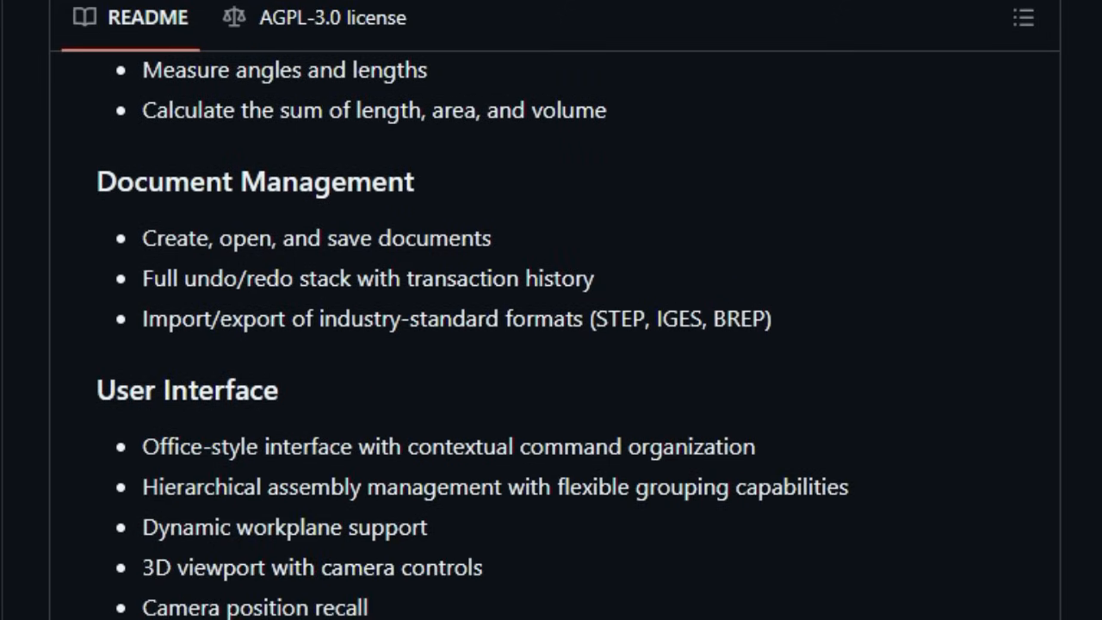
{"action": "scroll", "scroll_direction": "down", "scroll_amount": 3}
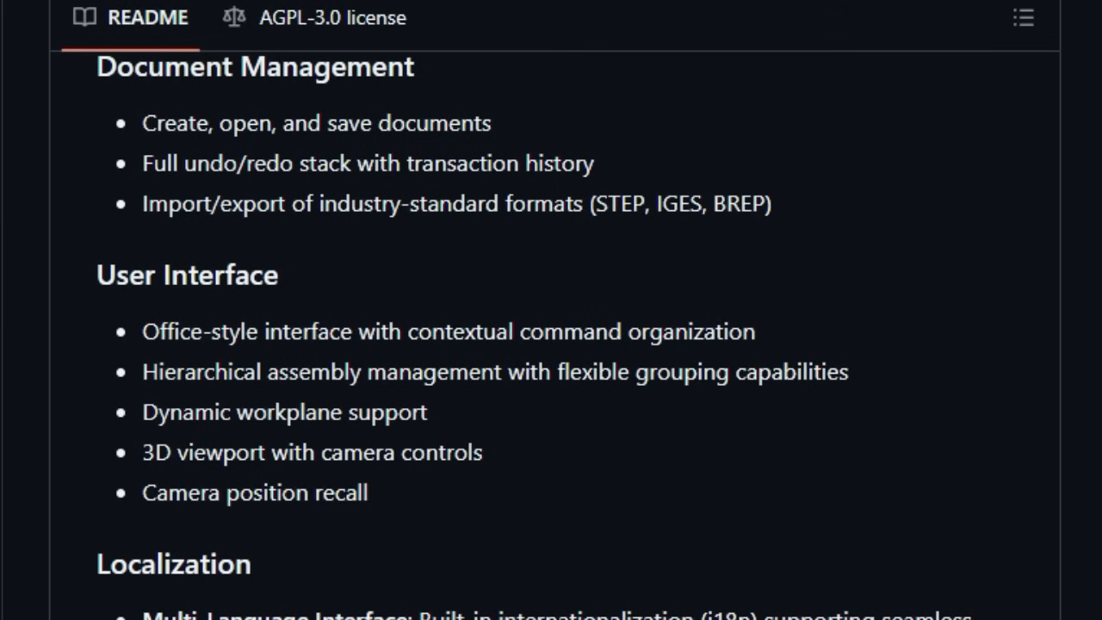
{"action": "scroll", "scroll_direction": "down", "scroll_amount": 3}
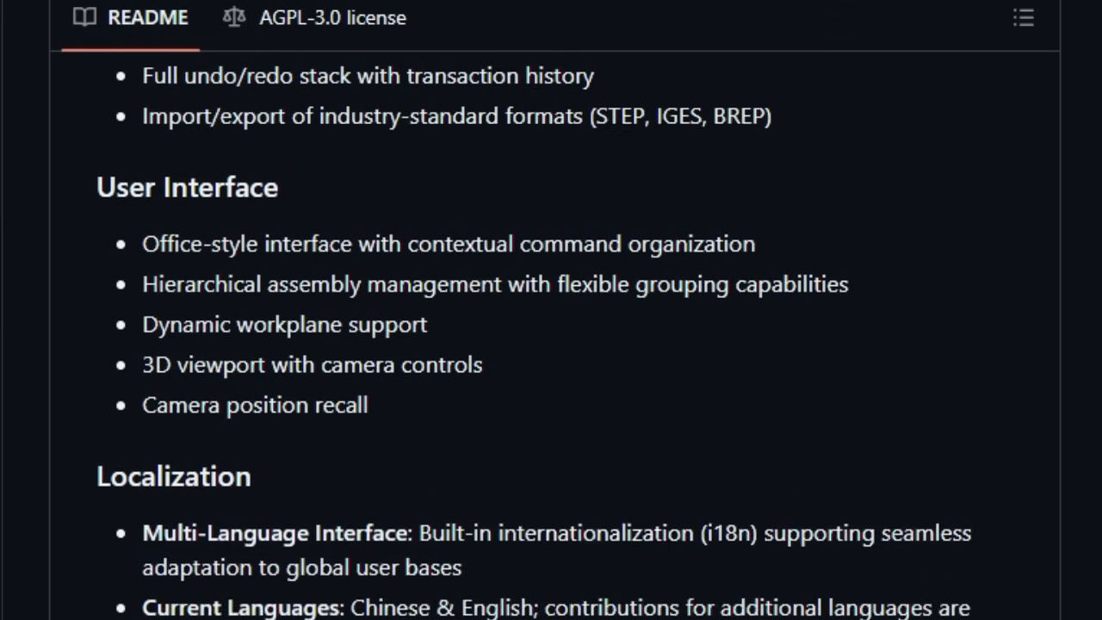
{"action": "scroll", "scroll_direction": "down", "scroll_amount": 3}
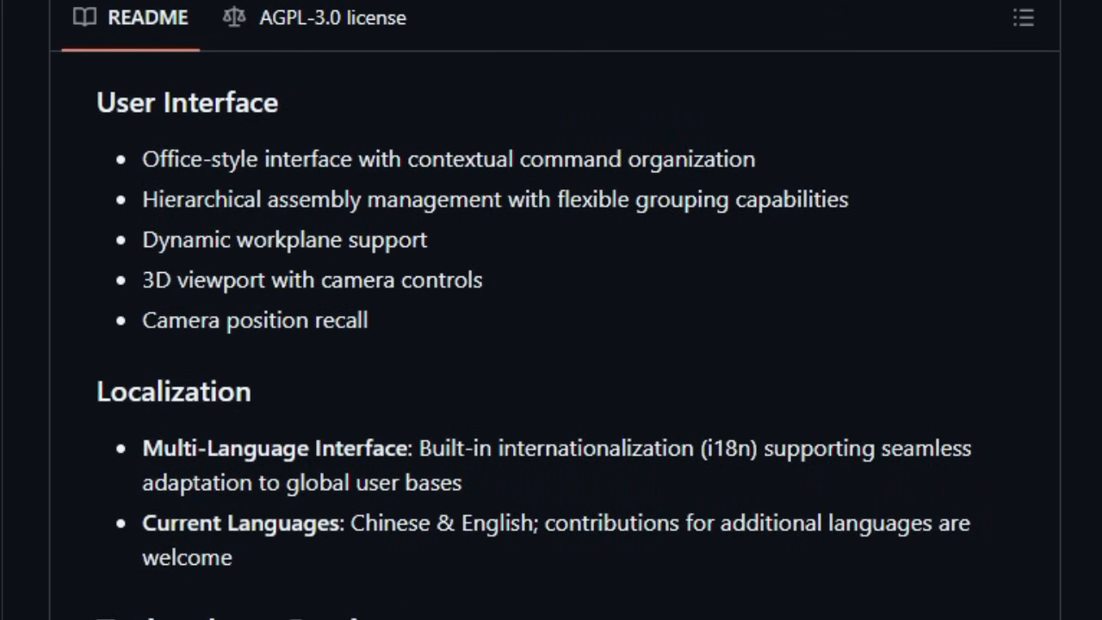
{"action": "scroll", "scroll_direction": "down", "scroll_amount": 3}
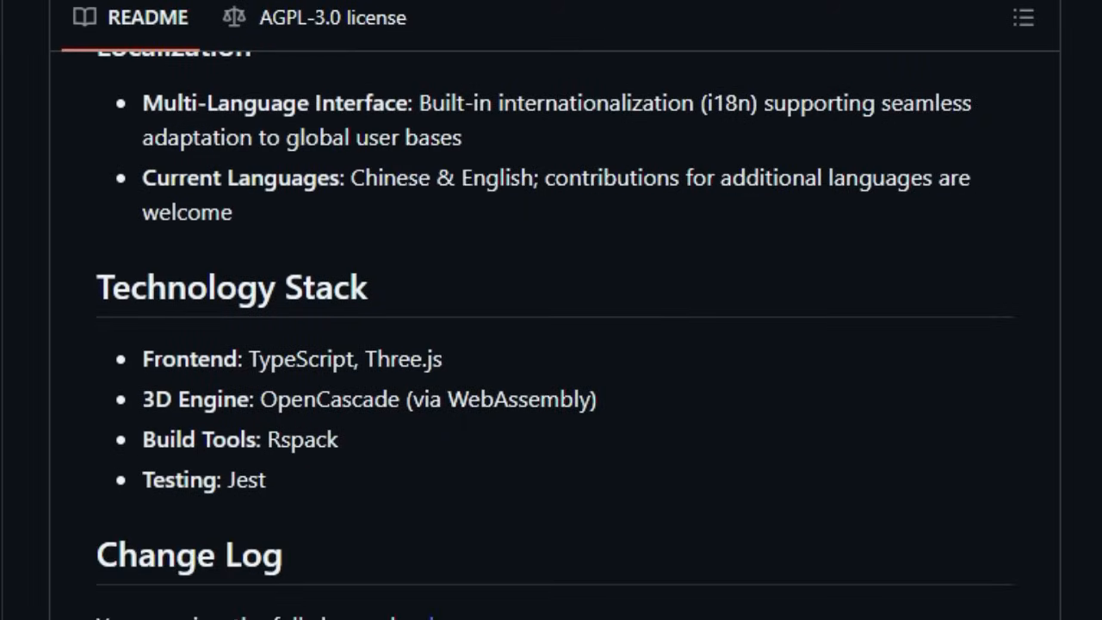
{"action": "scroll", "scroll_direction": "down", "scroll_amount": 3}
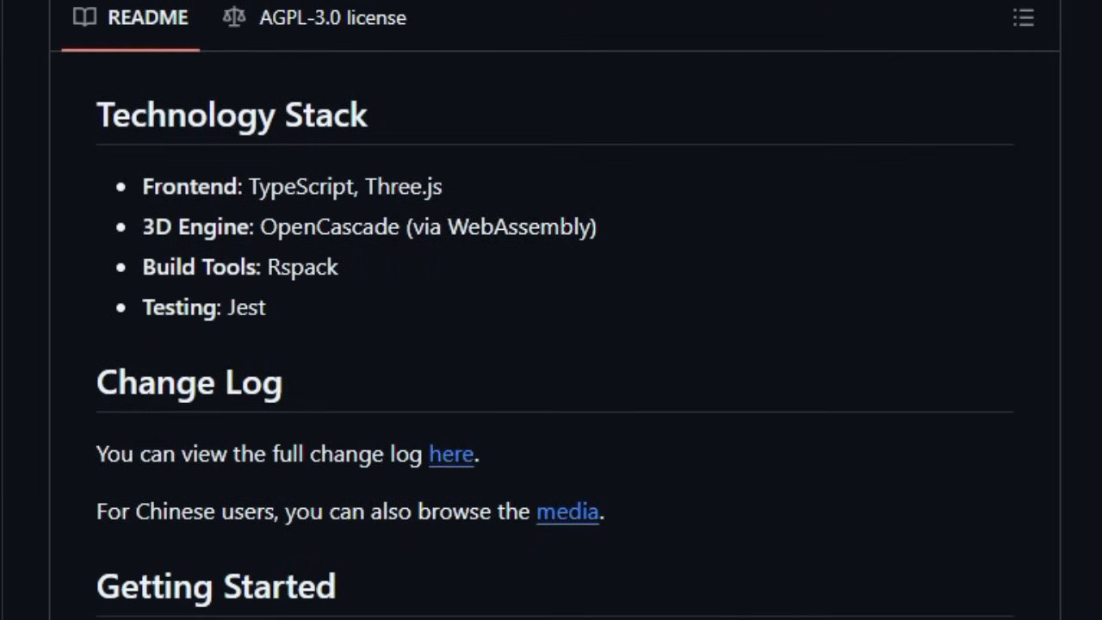
{"action": "scroll", "scroll_direction": "down", "scroll_amount": 3}
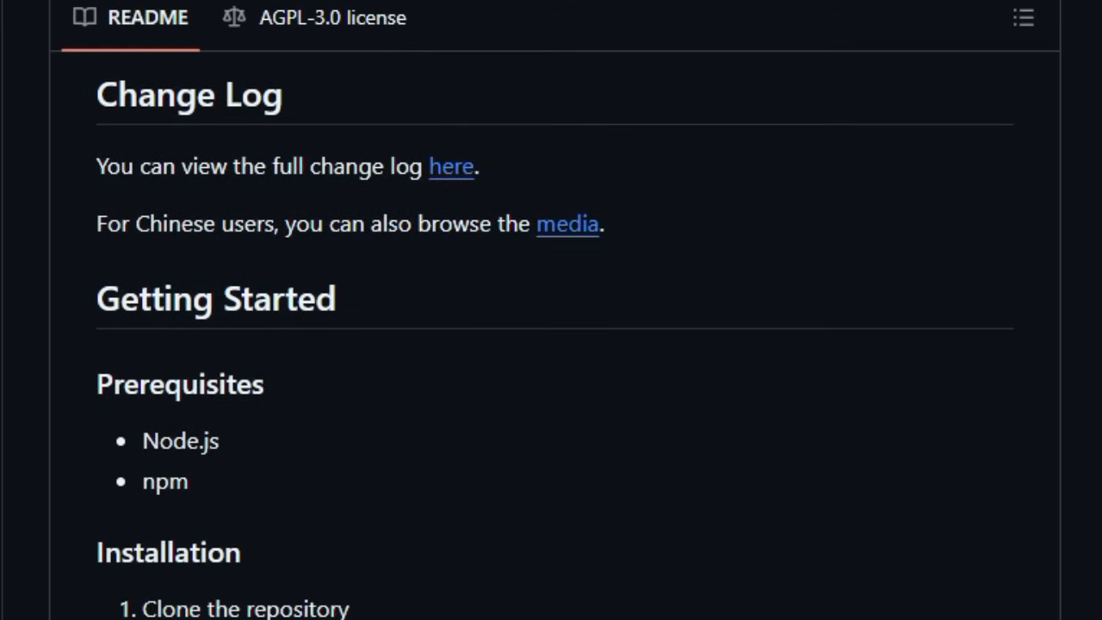
Step: Scroll the Chili3D README through Installation, Building wasm, Development Status, Contributing and Contact
{"action": "scroll", "scroll_direction": "down", "scroll_amount": 3}
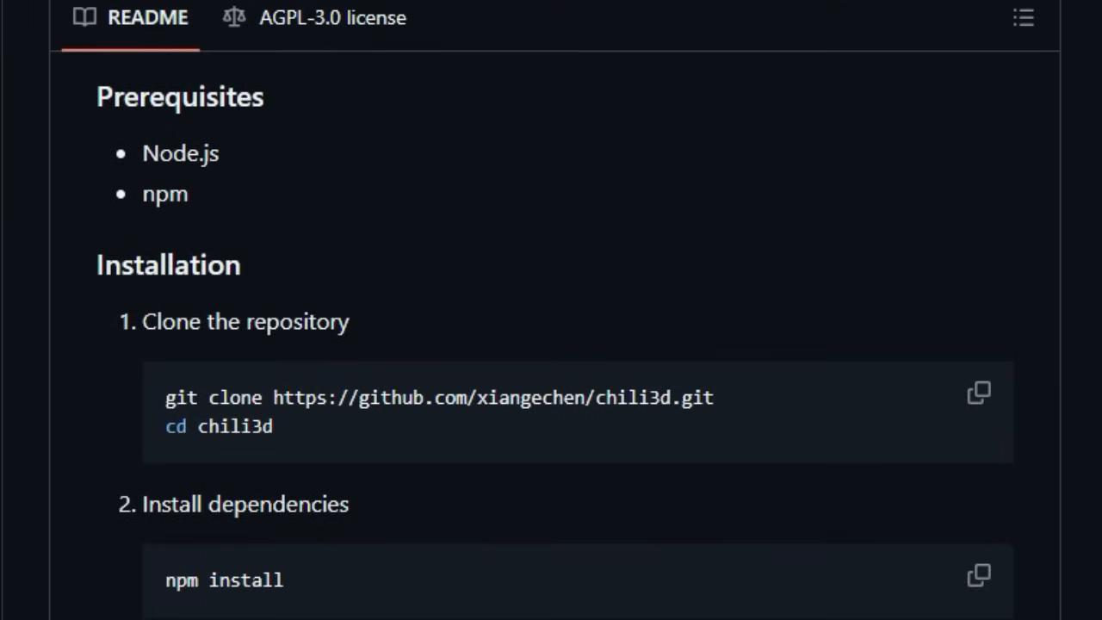
{"action": "scroll", "scroll_direction": "down", "scroll_amount": 3}
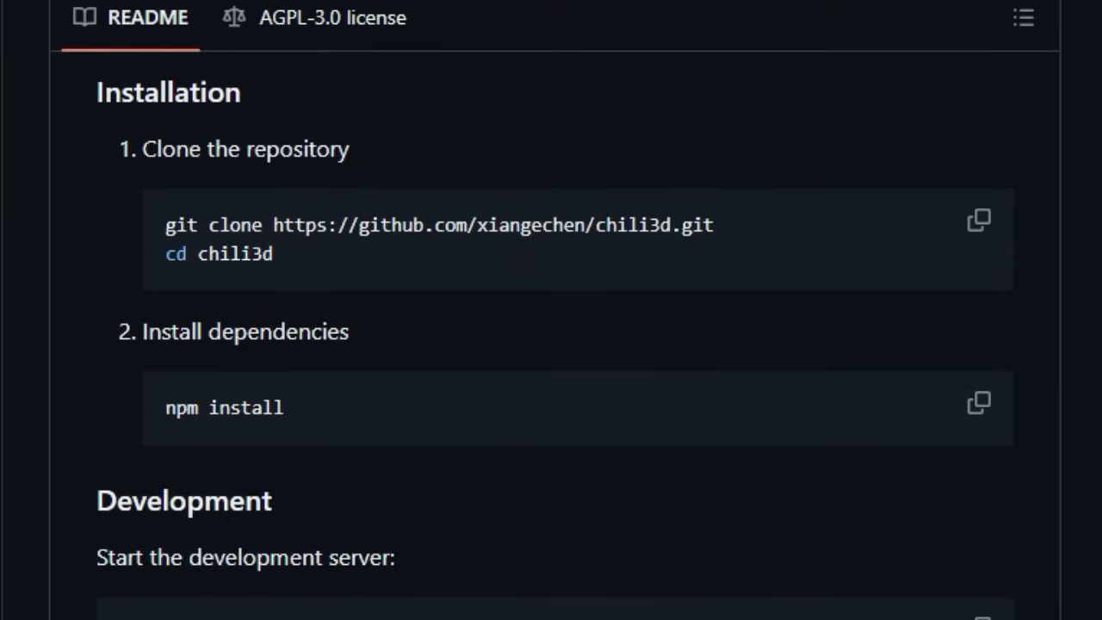
{"action": "scroll", "scroll_direction": "down", "scroll_amount": 3}
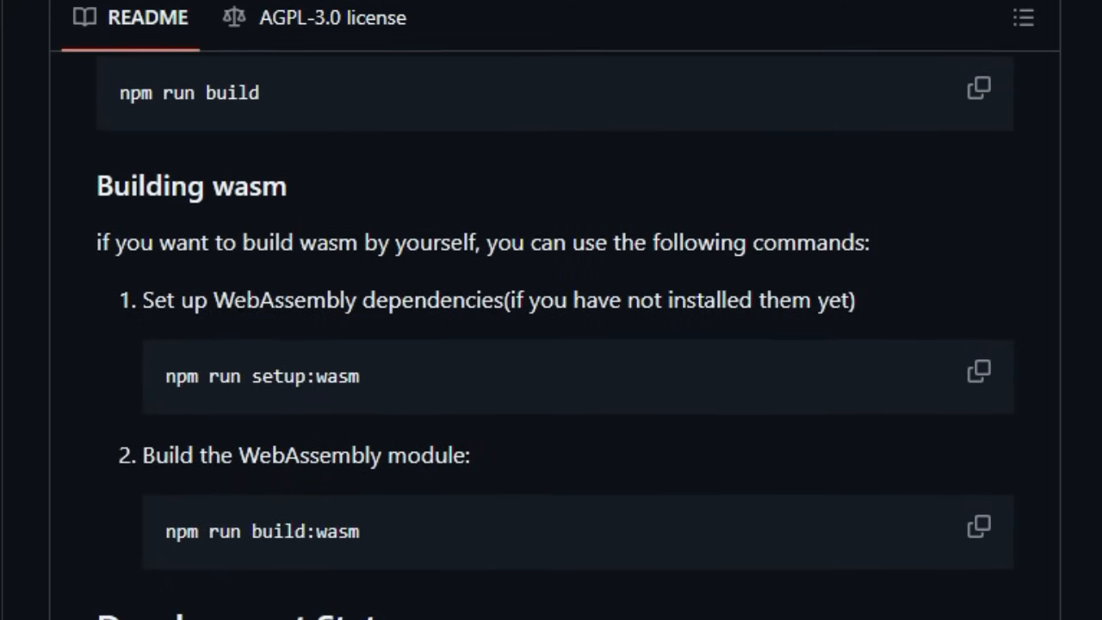
{"action": "scroll", "scroll_direction": "down", "scroll_amount": 3}
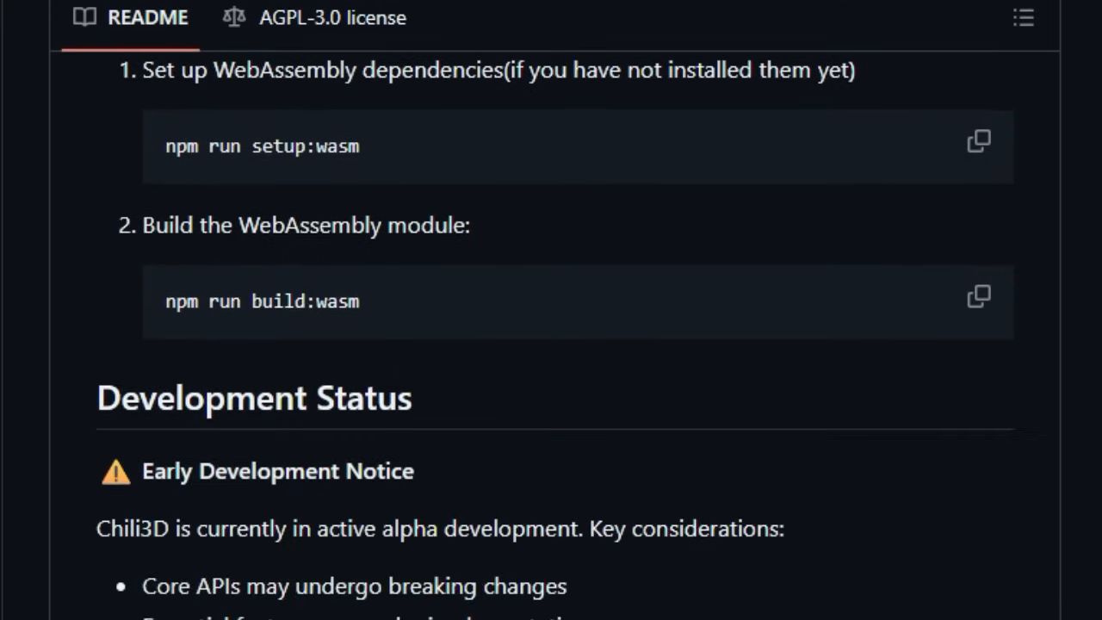
{"action": "scroll", "scroll_direction": "down", "scroll_amount": 3}
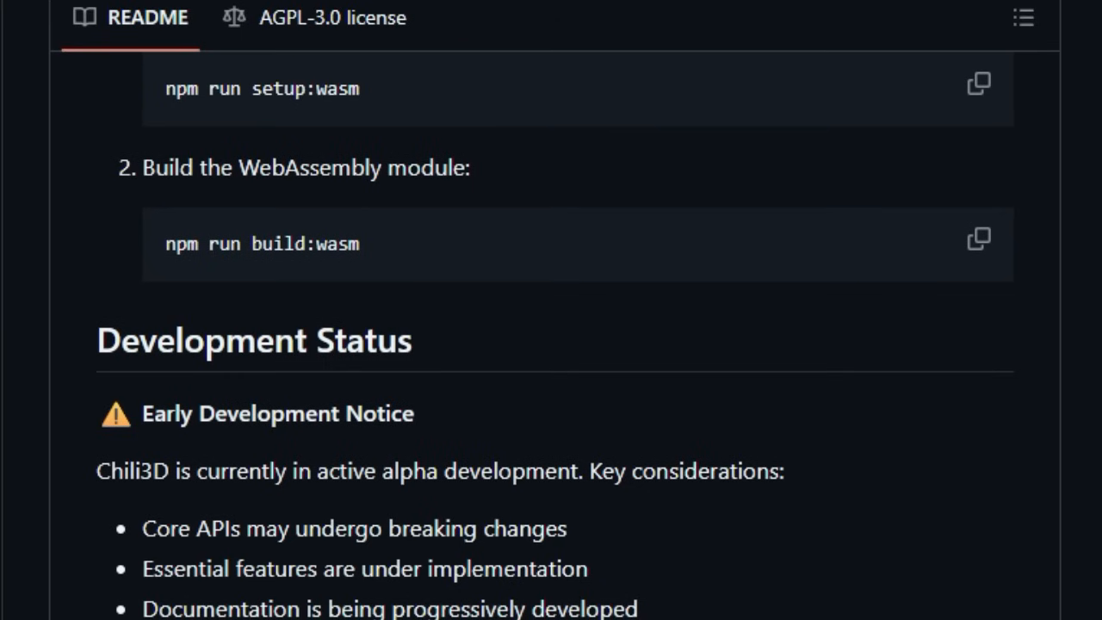
{"action": "scroll", "scroll_direction": "down", "scroll_amount": 3}
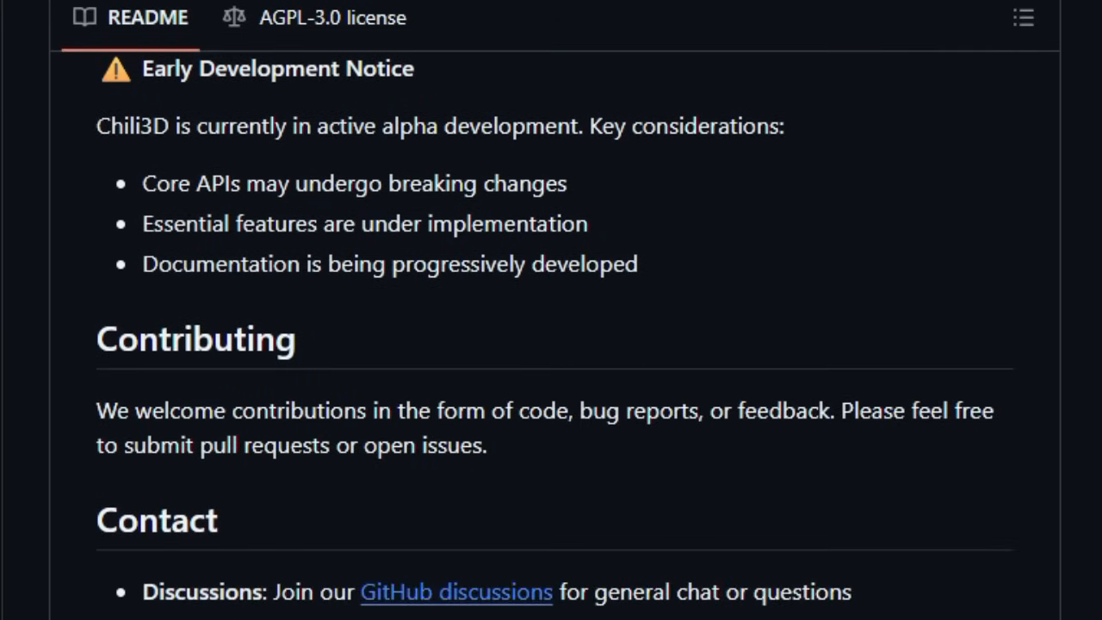
{"action": "scroll", "scroll_direction": "down", "scroll_amount": 3}
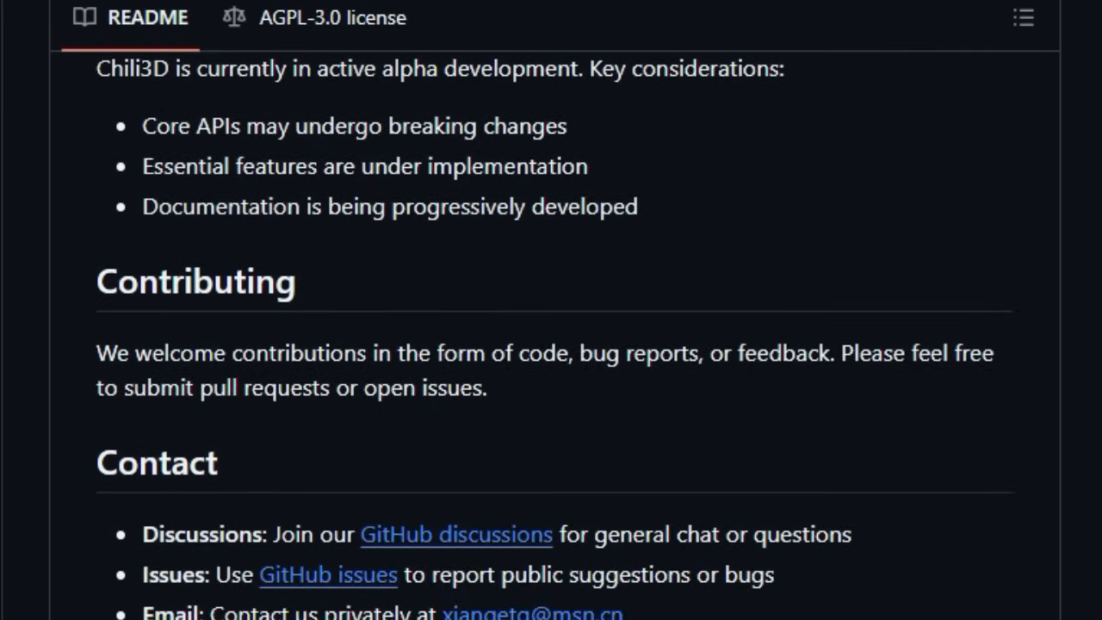
{"action": "scroll", "scroll_direction": "down", "scroll_amount": 3}
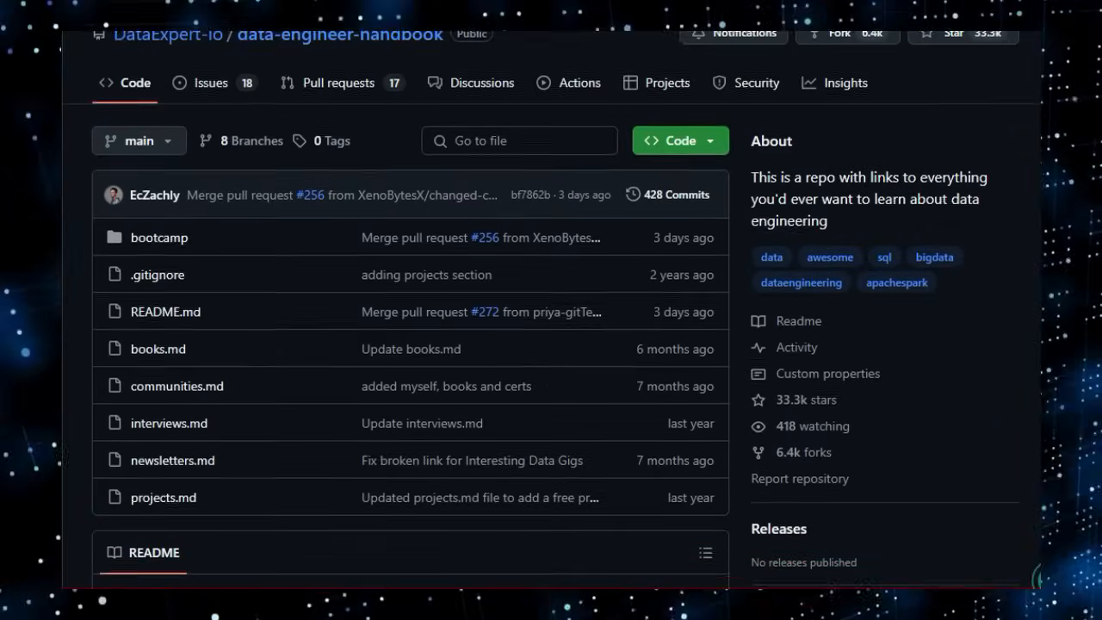
Step: Scroll the data-engineer-handbook README past tool lists, company blogs and whitepapers to Social Media Accounts
{"action": "scroll", "scroll_direction": "down", "scroll_amount": 3}
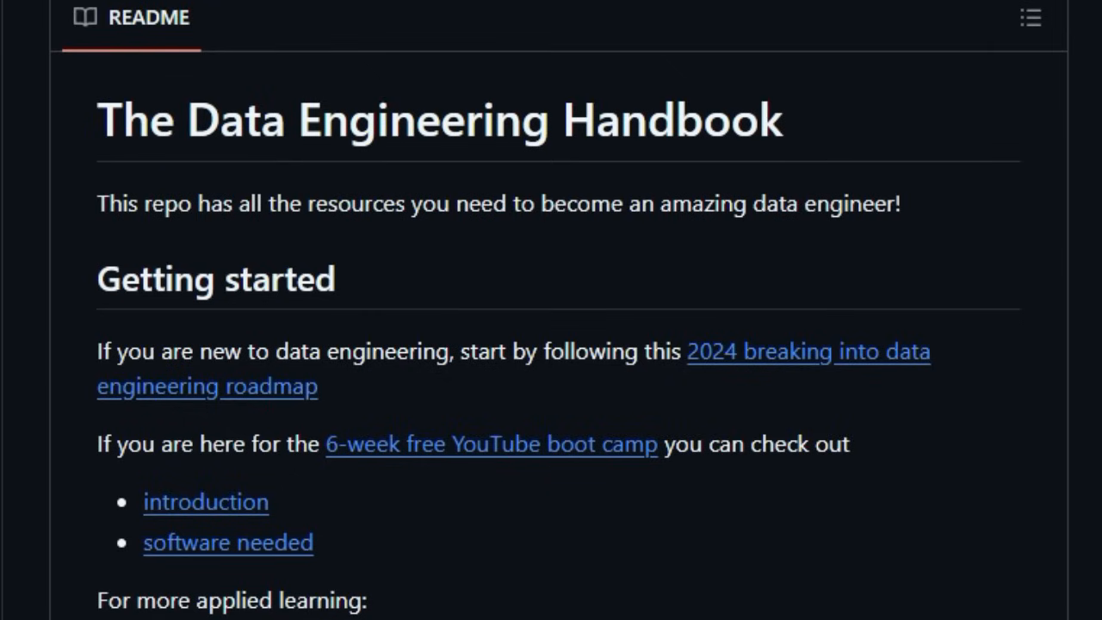
{"action": "scroll", "scroll_direction": "down", "scroll_amount": 3}
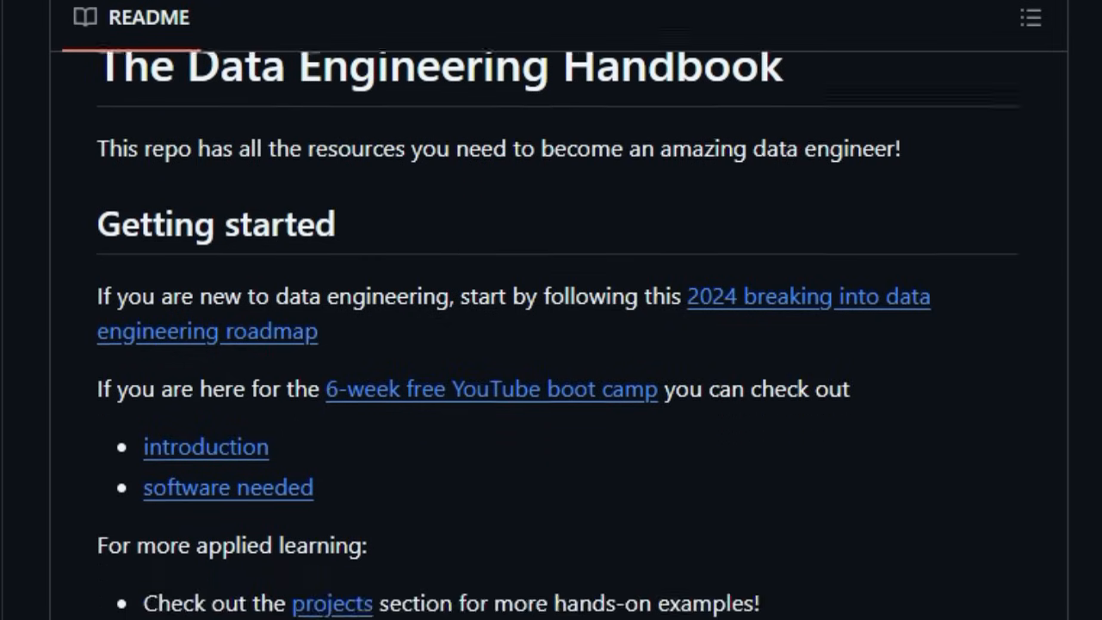
{"action": "scroll", "scroll_direction": "down", "scroll_amount": 3}
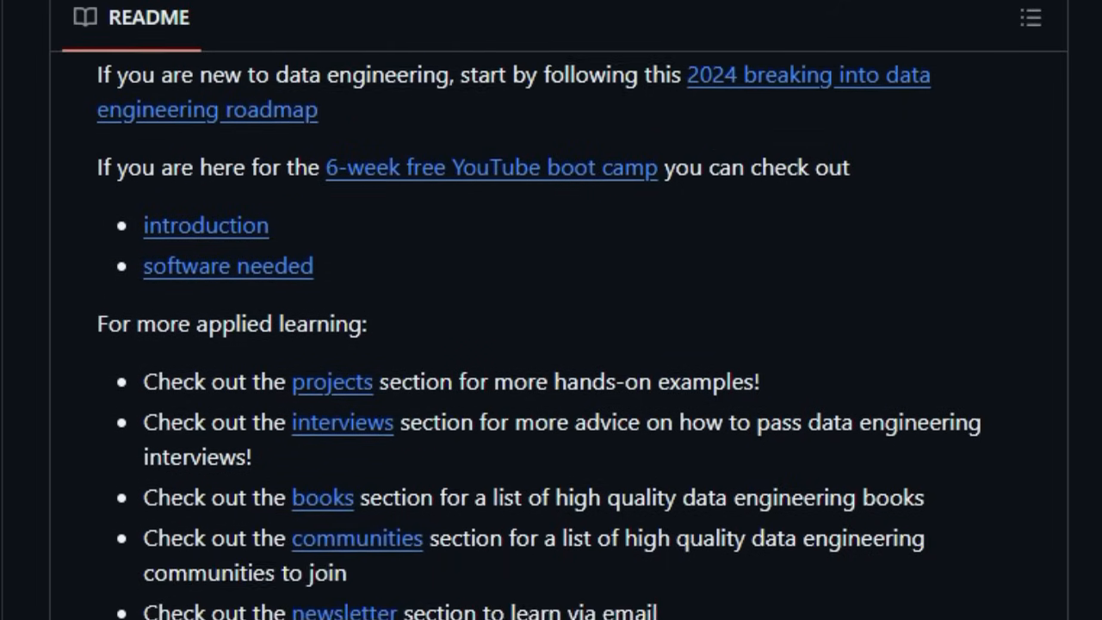
{"action": "scroll", "scroll_direction": "down", "scroll_amount": 3}
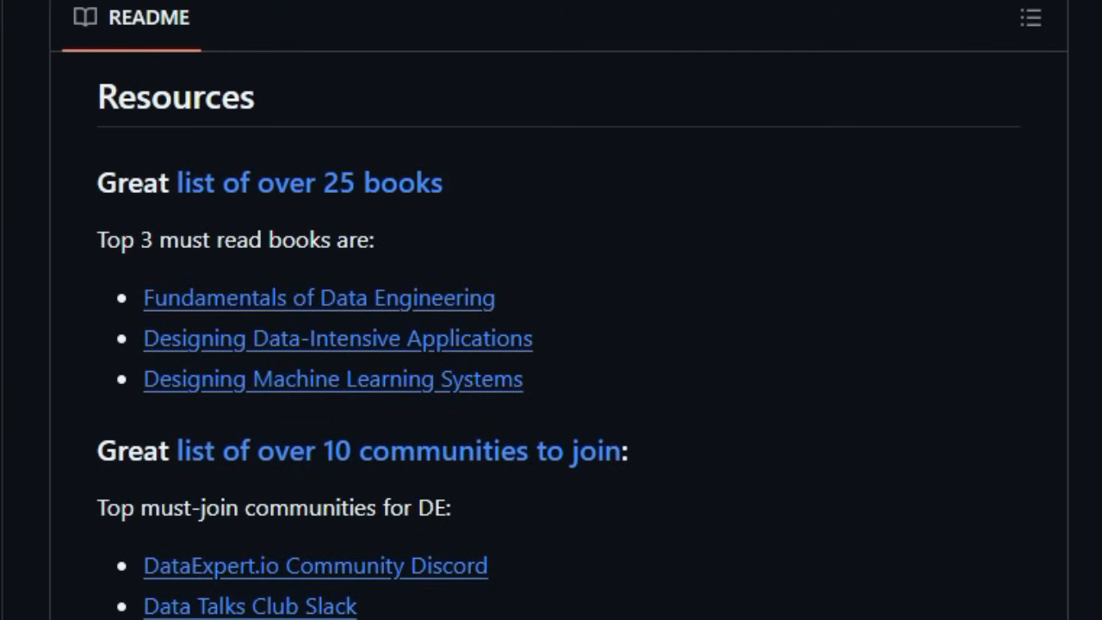
{"action": "scroll", "scroll_direction": "down", "scroll_amount": 3}
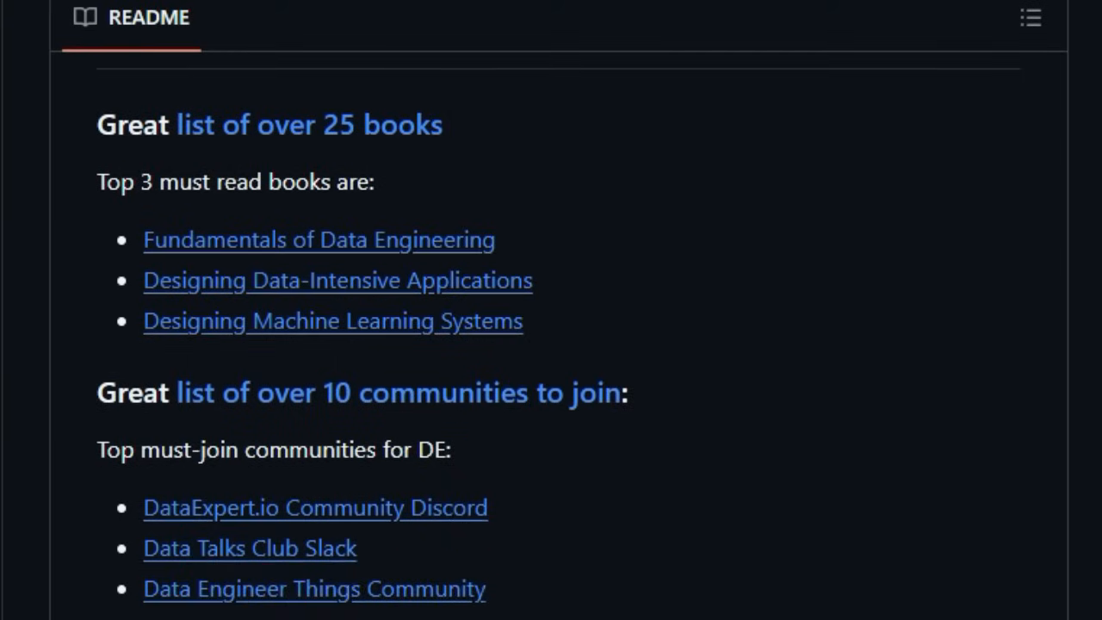
{"action": "scroll", "scroll_direction": "down", "scroll_amount": 3}
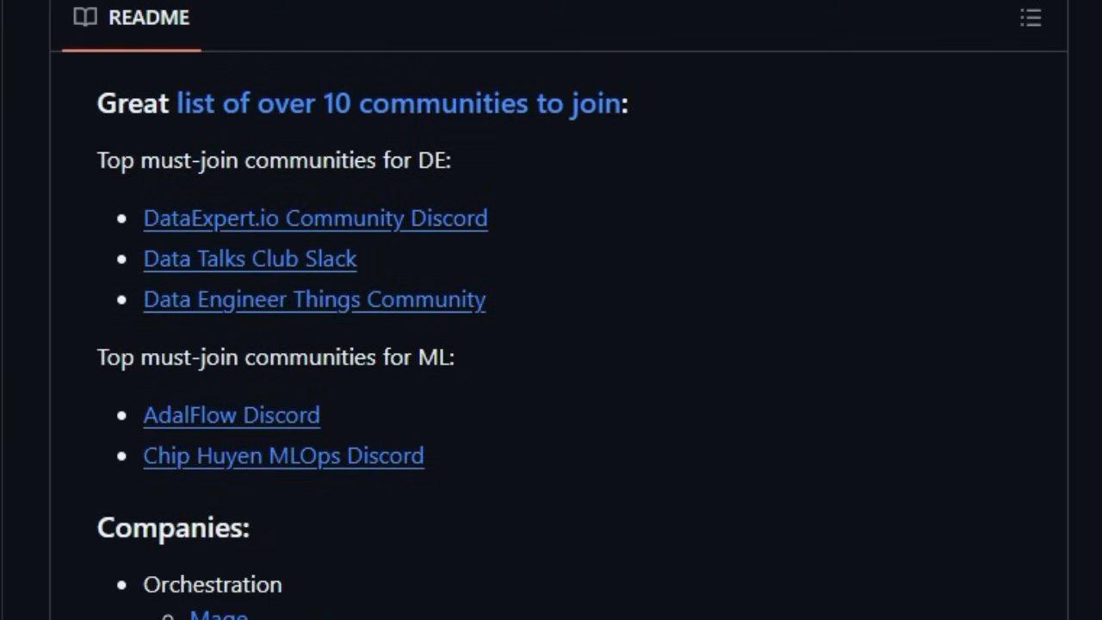
{"action": "scroll", "scroll_direction": "down", "scroll_amount": 3}
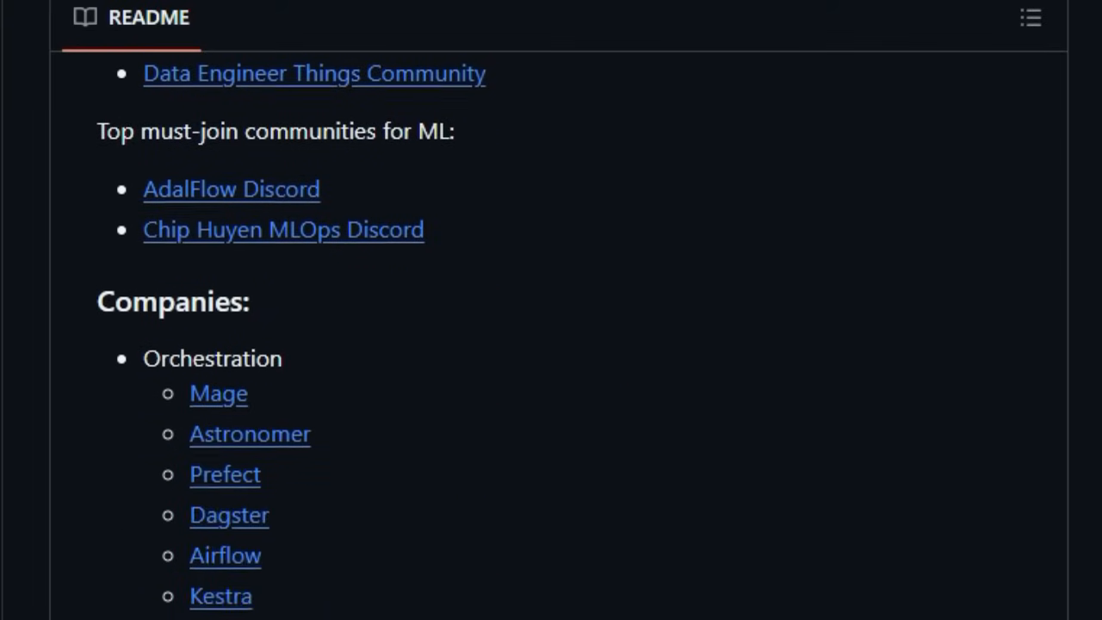
{"action": "scroll", "scroll_direction": "down", "scroll_amount": 3}
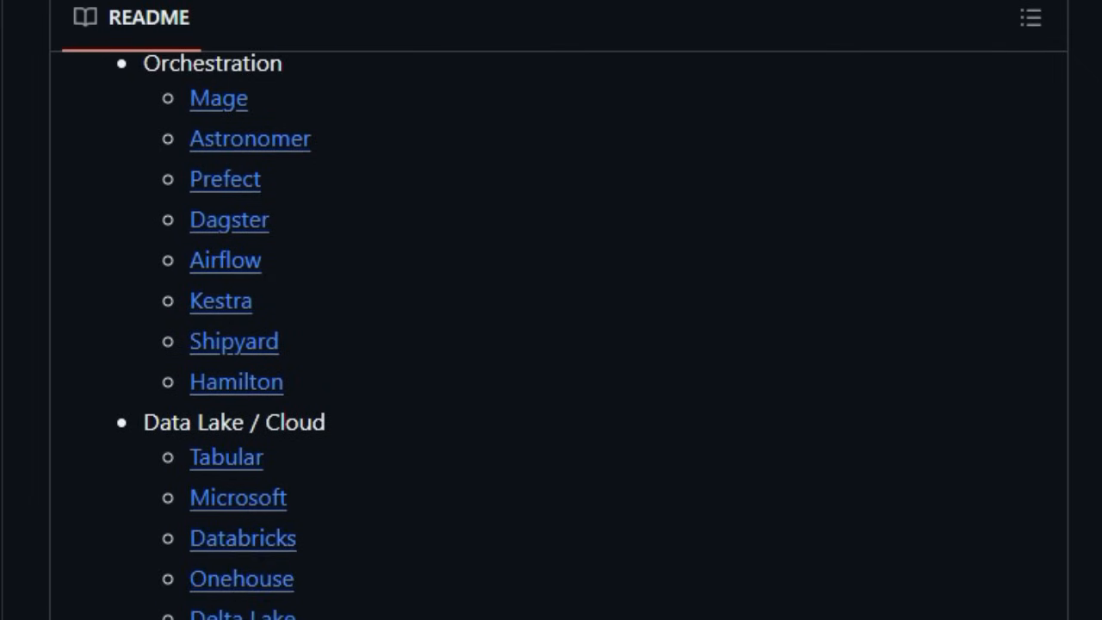
{"action": "scroll", "scroll_direction": "down", "scroll_amount": 3}
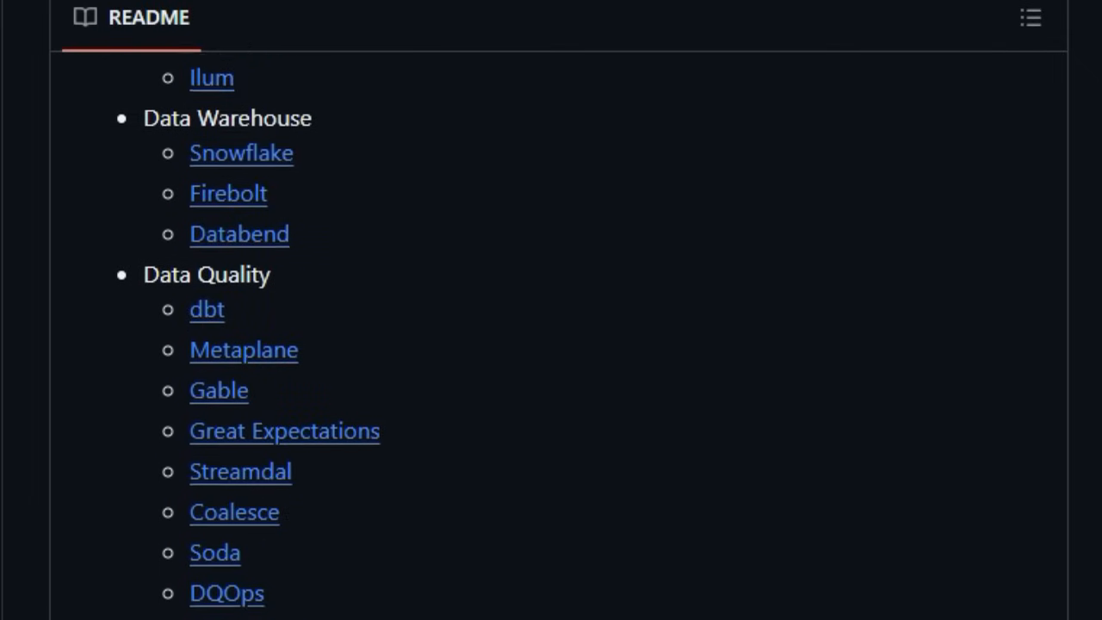
{"action": "scroll", "scroll_direction": "down", "scroll_amount": 3}
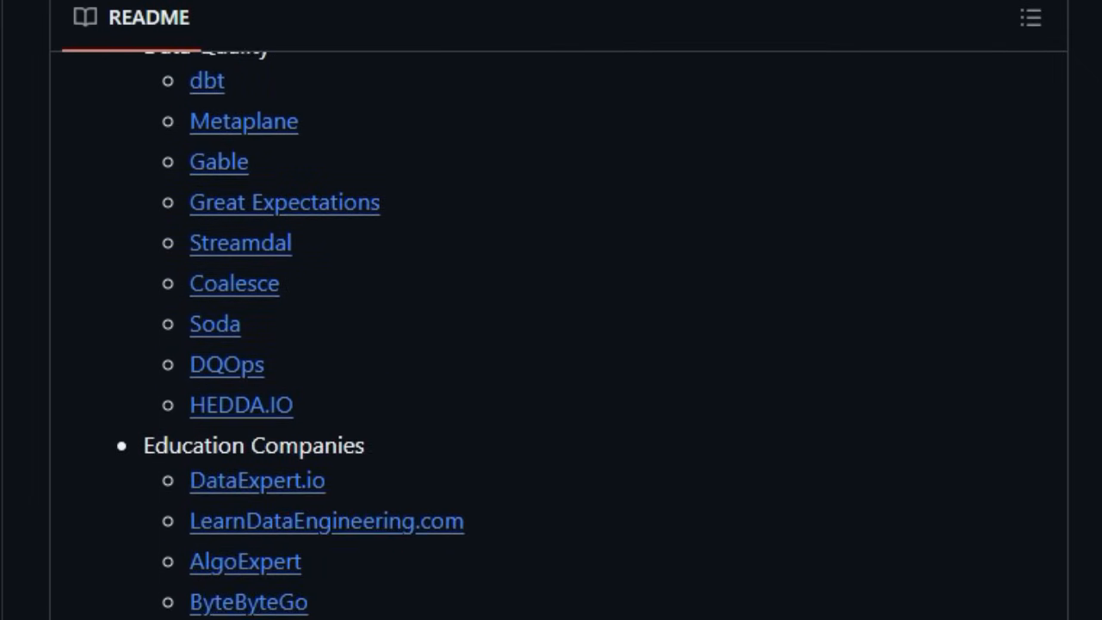
{"action": "scroll", "scroll_direction": "down", "scroll_amount": 3}
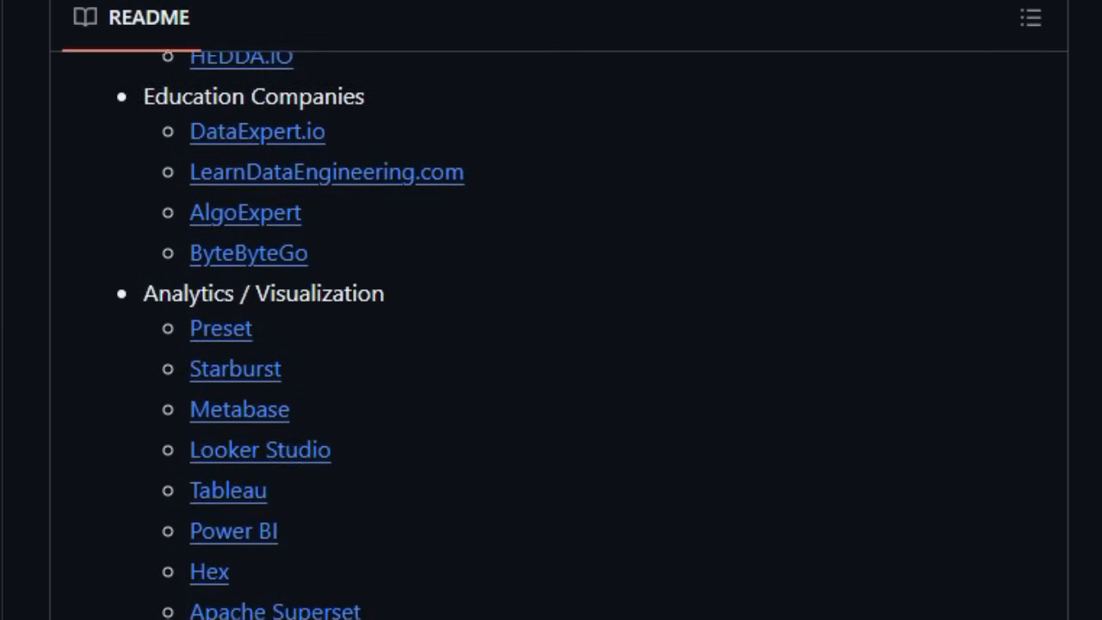
{"action": "scroll", "scroll_direction": "down", "scroll_amount": 3}
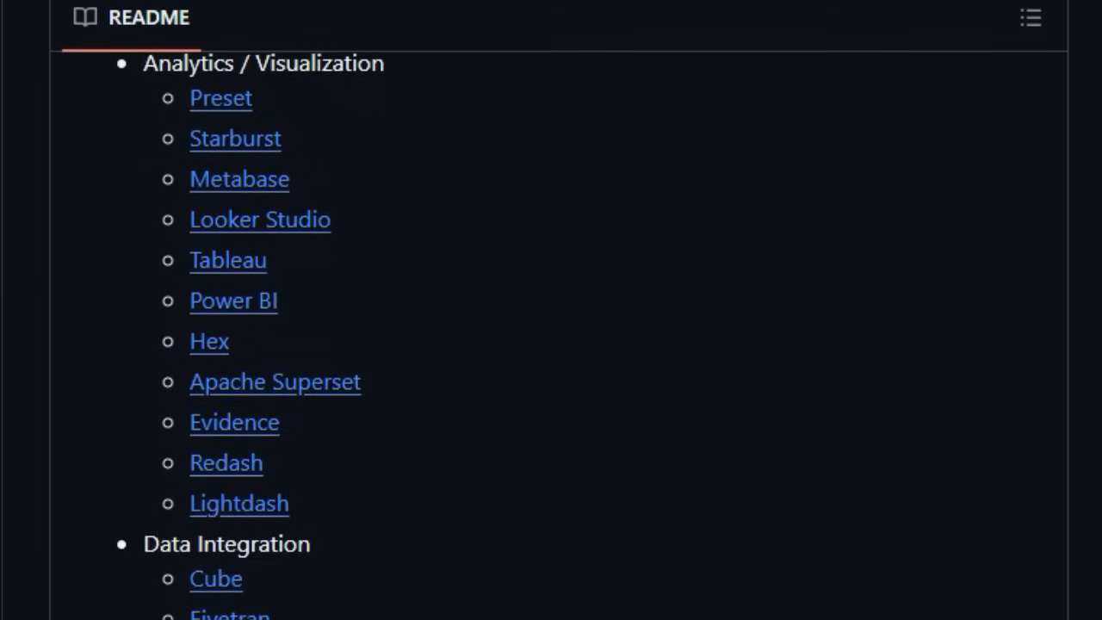
{"action": "scroll", "scroll_direction": "down", "scroll_amount": 3}
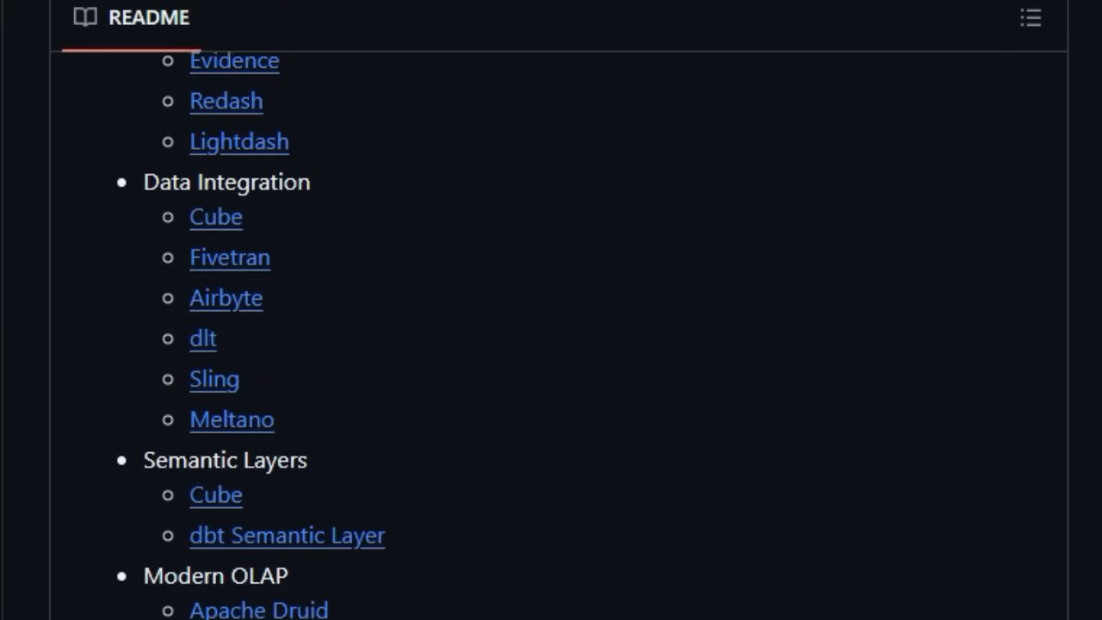
{"action": "scroll", "scroll_direction": "down", "scroll_amount": 3}
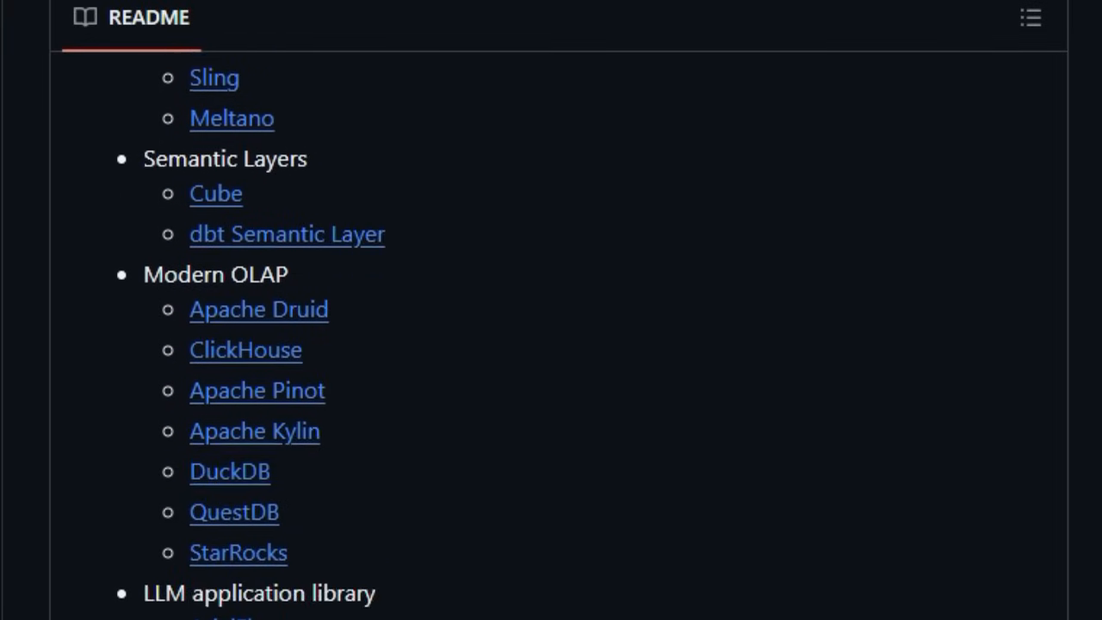
{"action": "scroll", "scroll_direction": "down", "scroll_amount": 3}
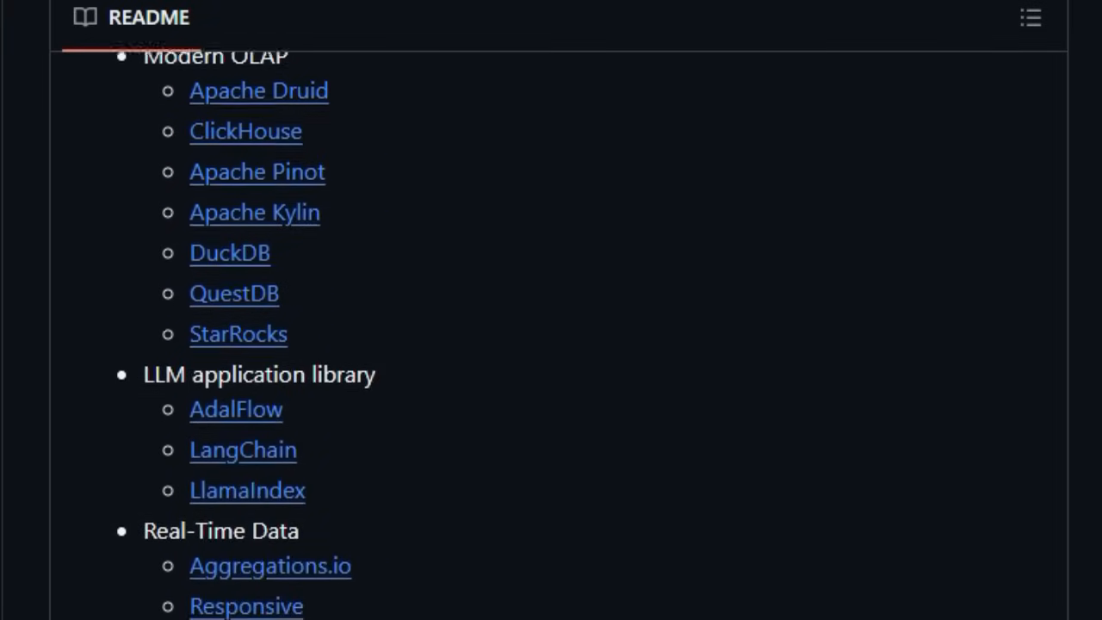
{"action": "scroll", "scroll_direction": "down", "scroll_amount": 3}
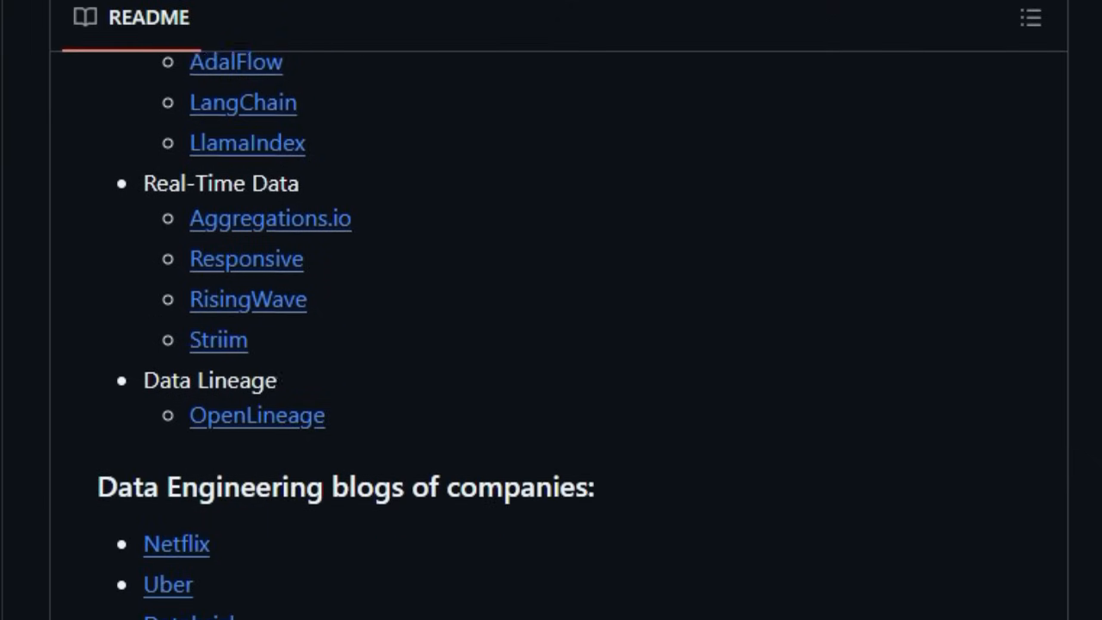
{"action": "scroll", "scroll_direction": "down", "scroll_amount": 3}
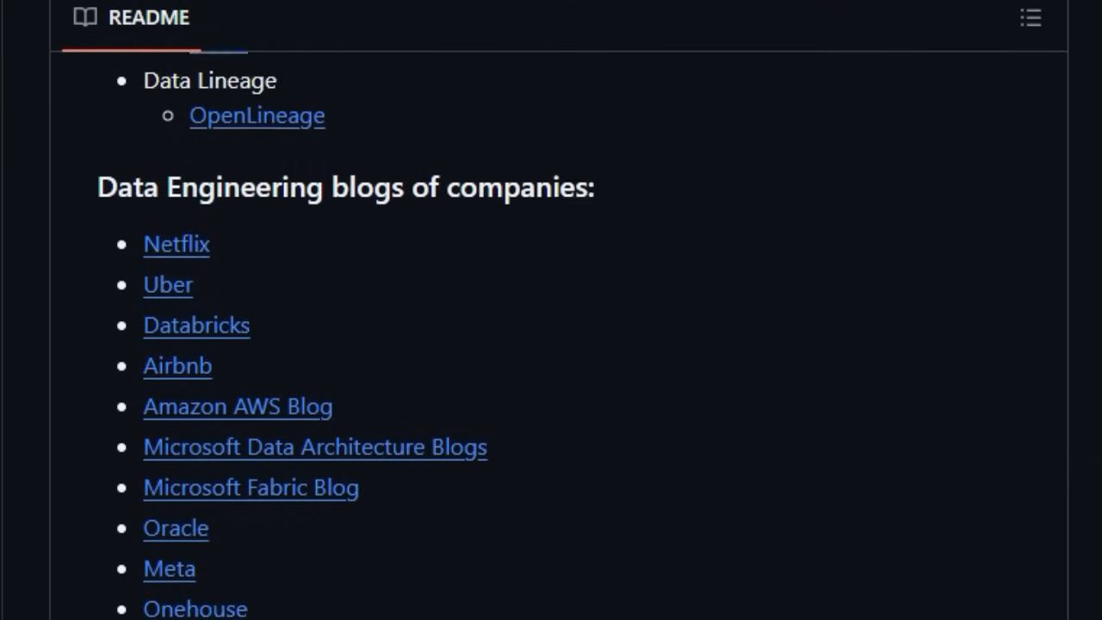
{"action": "scroll", "scroll_direction": "down", "scroll_amount": 3}
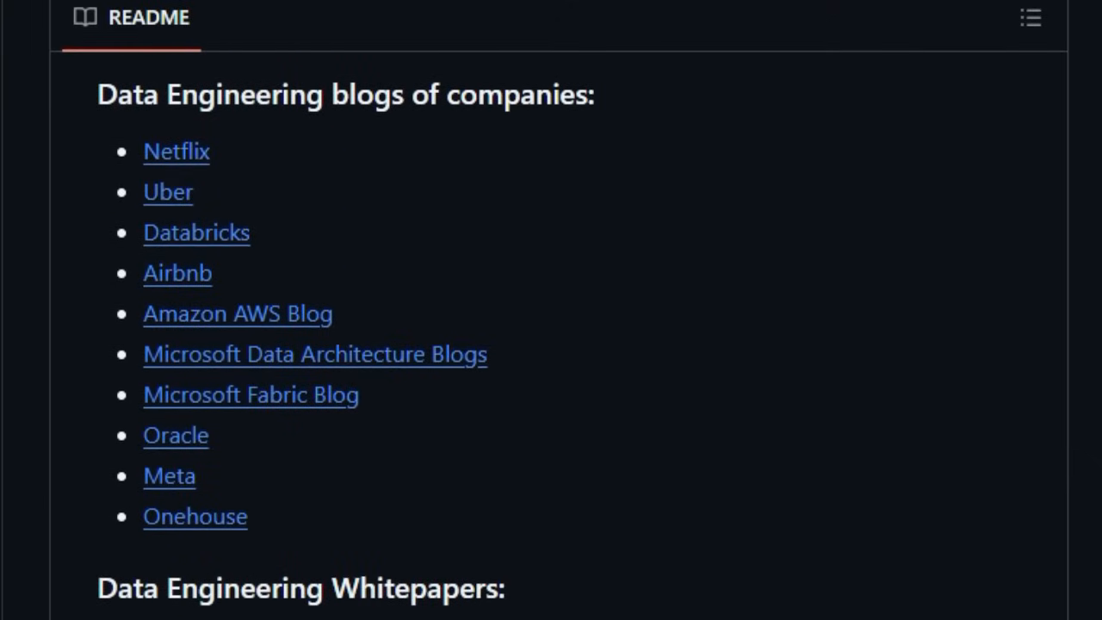
{"action": "scroll", "scroll_direction": "down", "scroll_amount": 3}
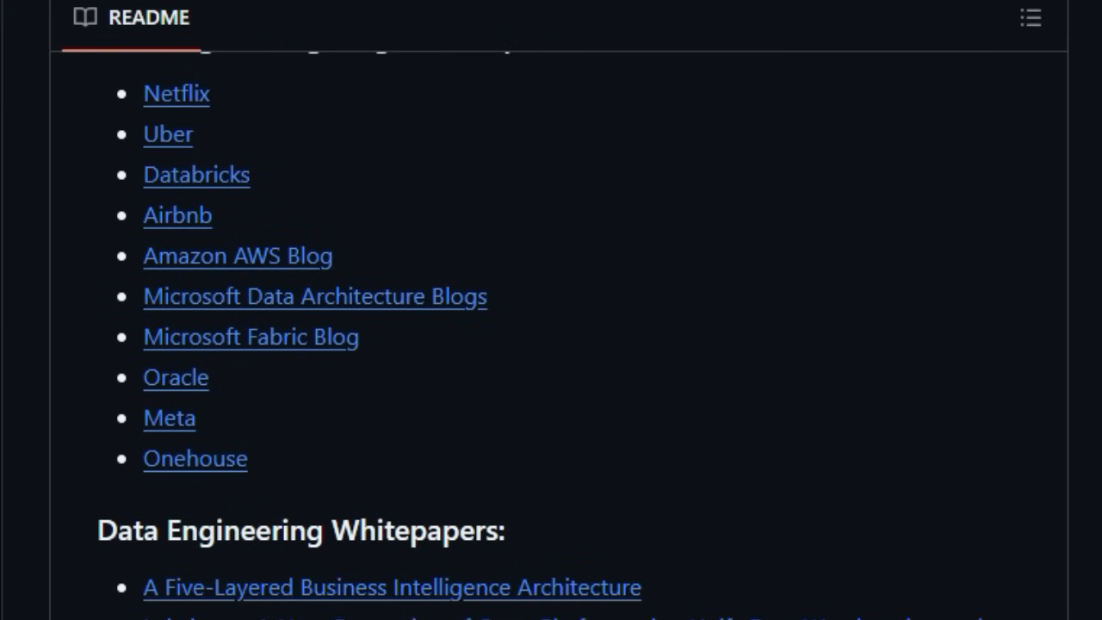
{"action": "scroll", "scroll_direction": "down", "scroll_amount": 3}
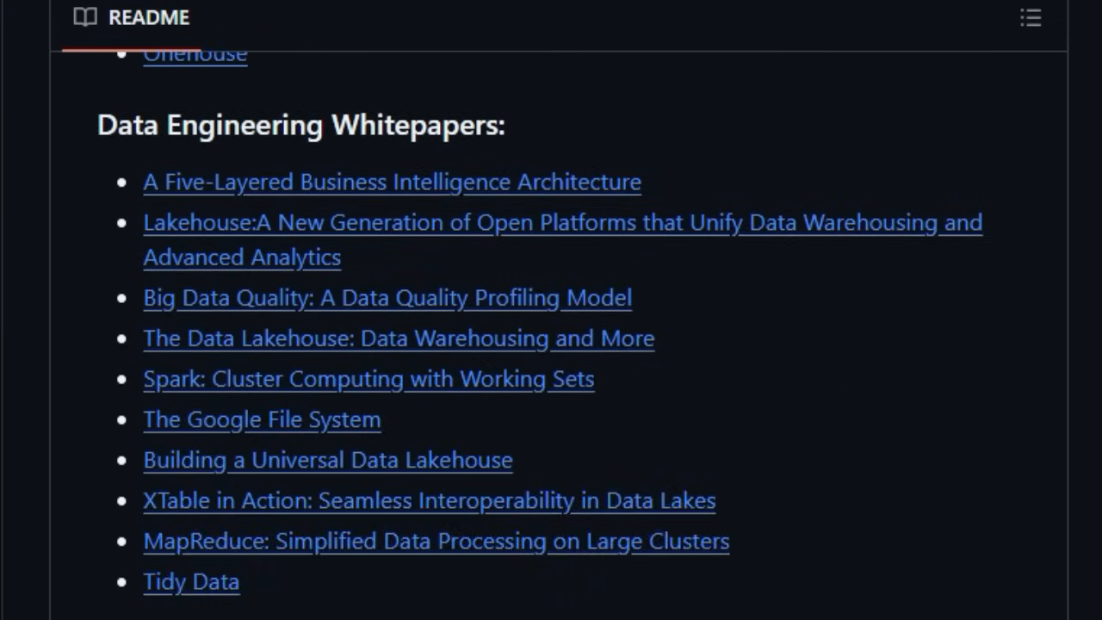
{"action": "scroll", "scroll_direction": "down", "scroll_amount": 3}
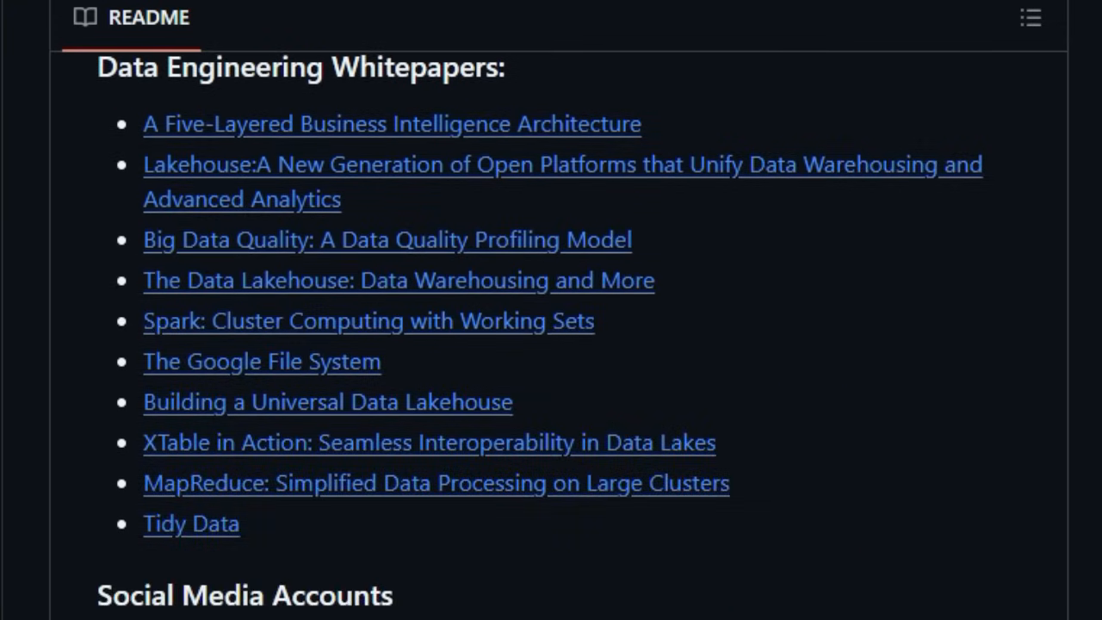
{"action": "scroll", "scroll_direction": "down", "scroll_amount": 3}
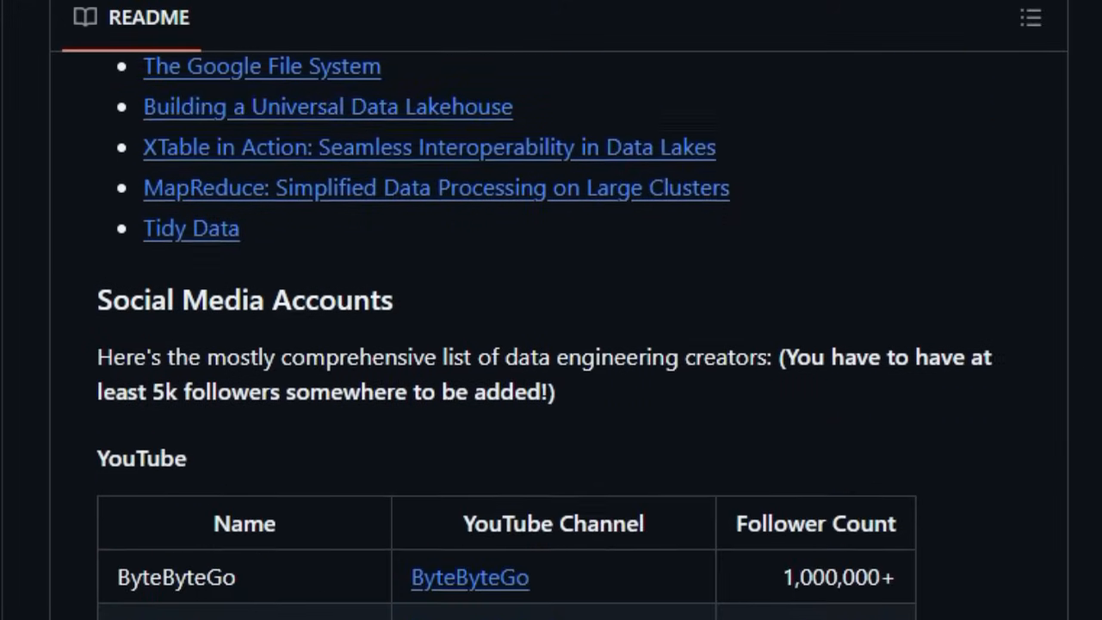
Step: Scroll the handbook README through the YouTube, LinkedIn, X/Twitter, Instagram and TikTok creator tables
{"action": "scroll", "scroll_direction": "down", "scroll_amount": 3}
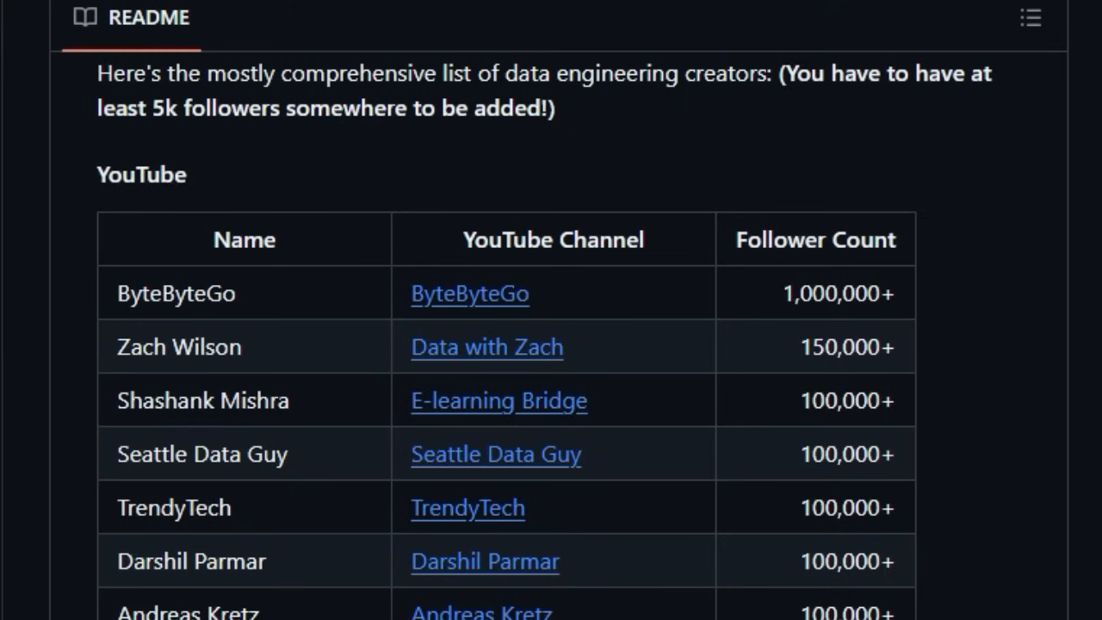
{"action": "scroll", "scroll_direction": "down", "scroll_amount": 3}
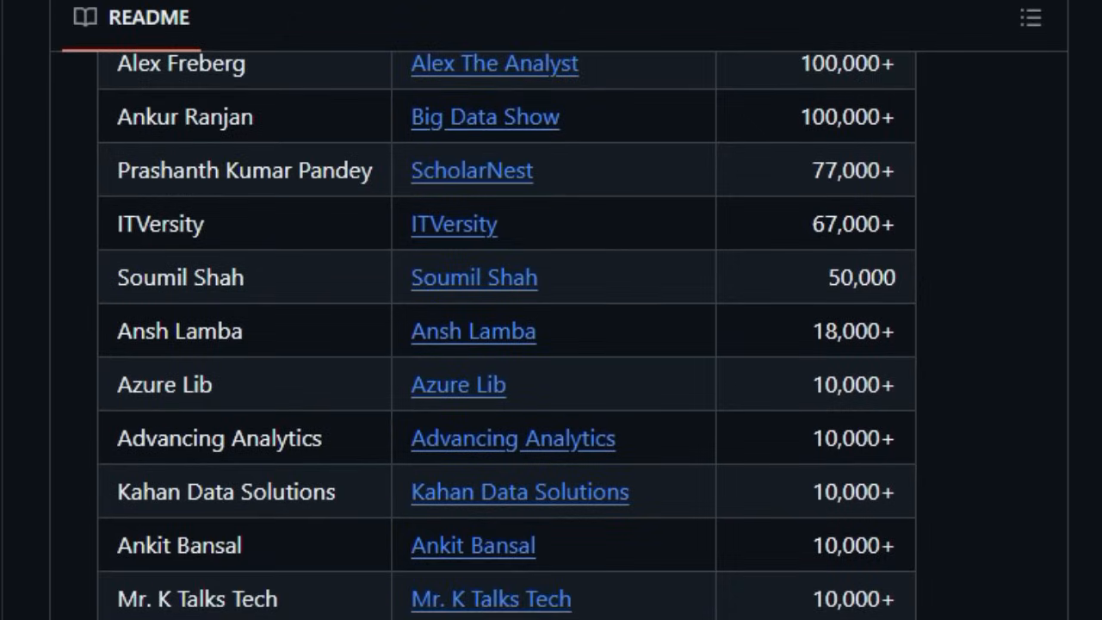
{"action": "scroll", "scroll_direction": "down", "scroll_amount": 3}
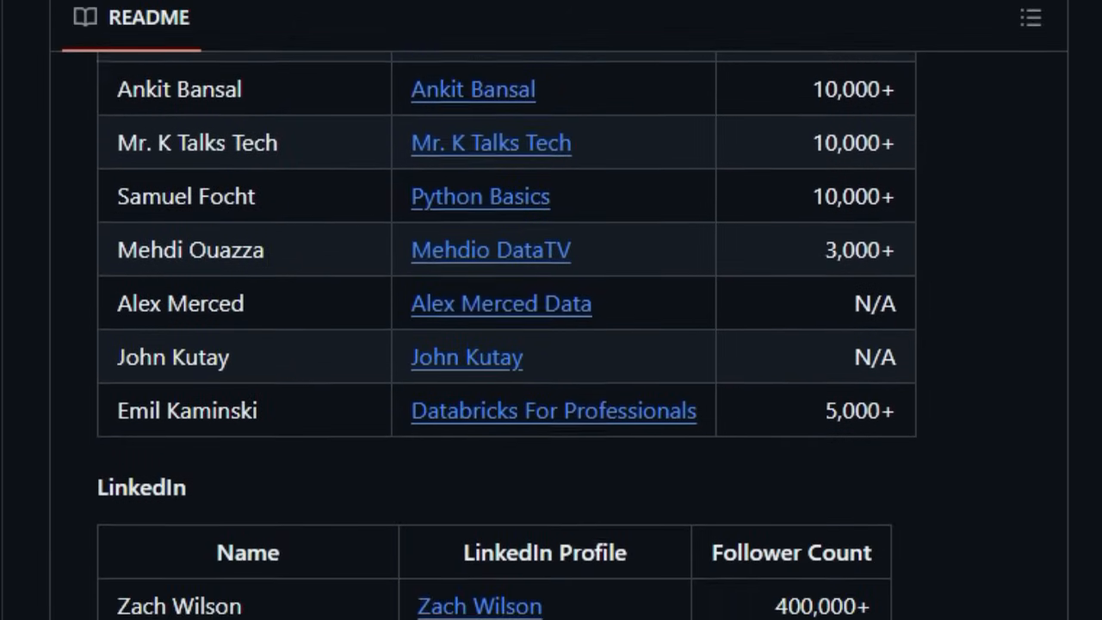
{"action": "scroll", "scroll_direction": "down", "scroll_amount": 3}
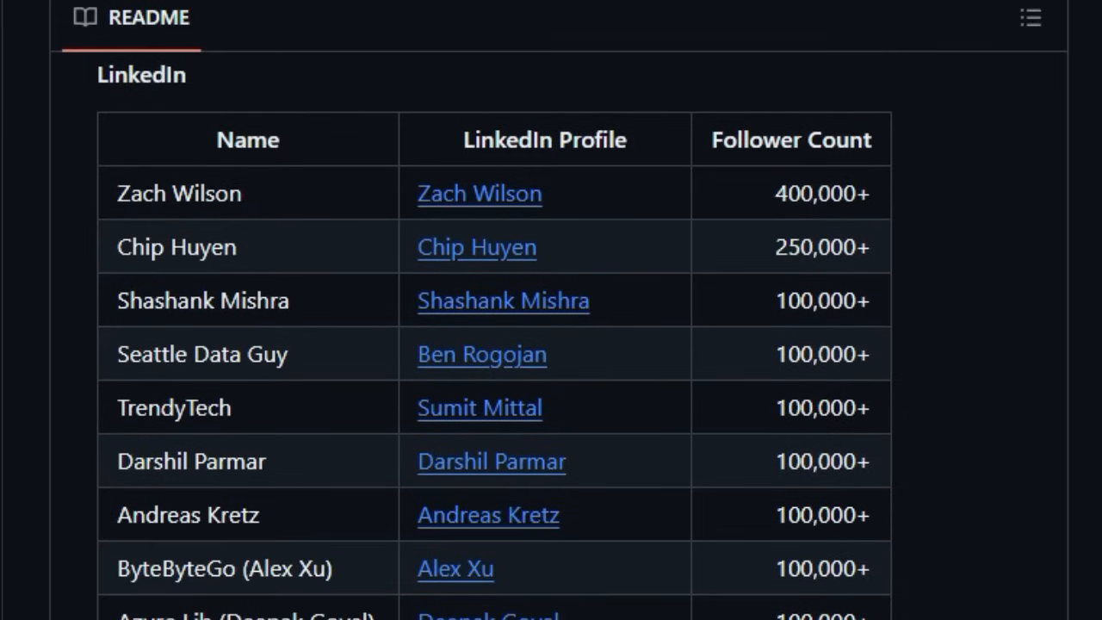
{"action": "scroll", "scroll_direction": "down", "scroll_amount": 3}
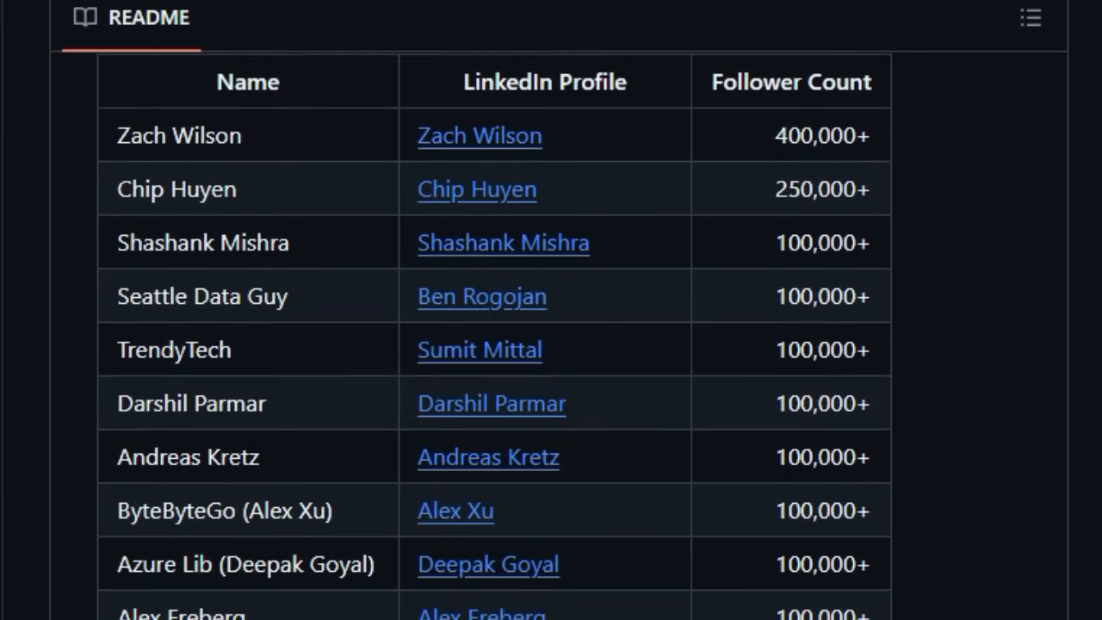
{"action": "scroll", "scroll_direction": "down", "scroll_amount": 3}
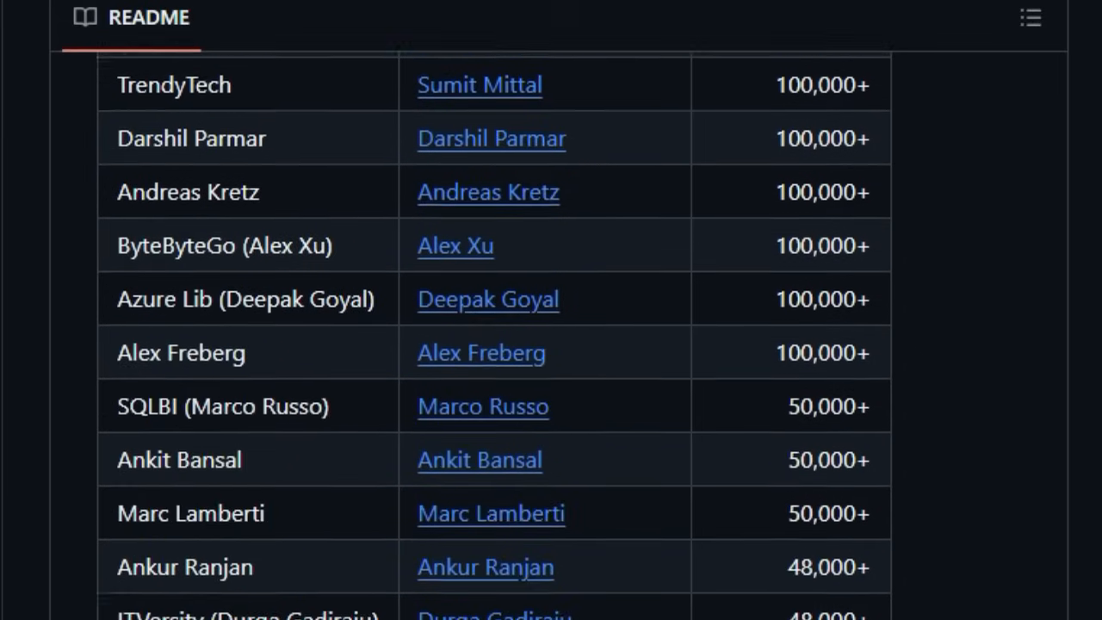
{"action": "scroll", "scroll_direction": "down", "scroll_amount": 3}
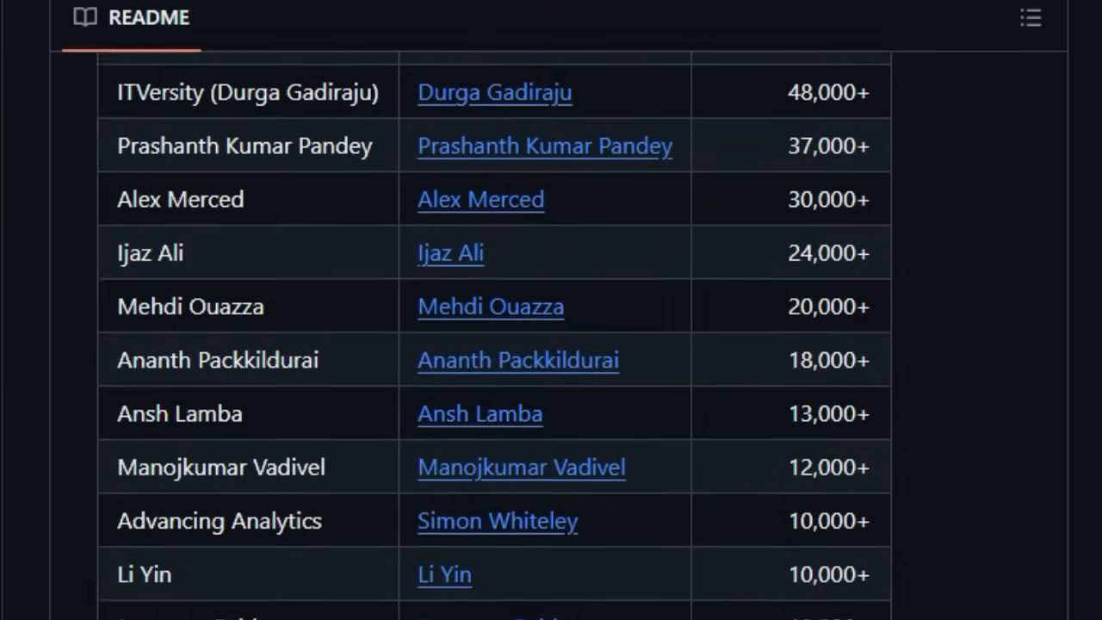
{"action": "scroll", "scroll_direction": "down", "scroll_amount": 3}
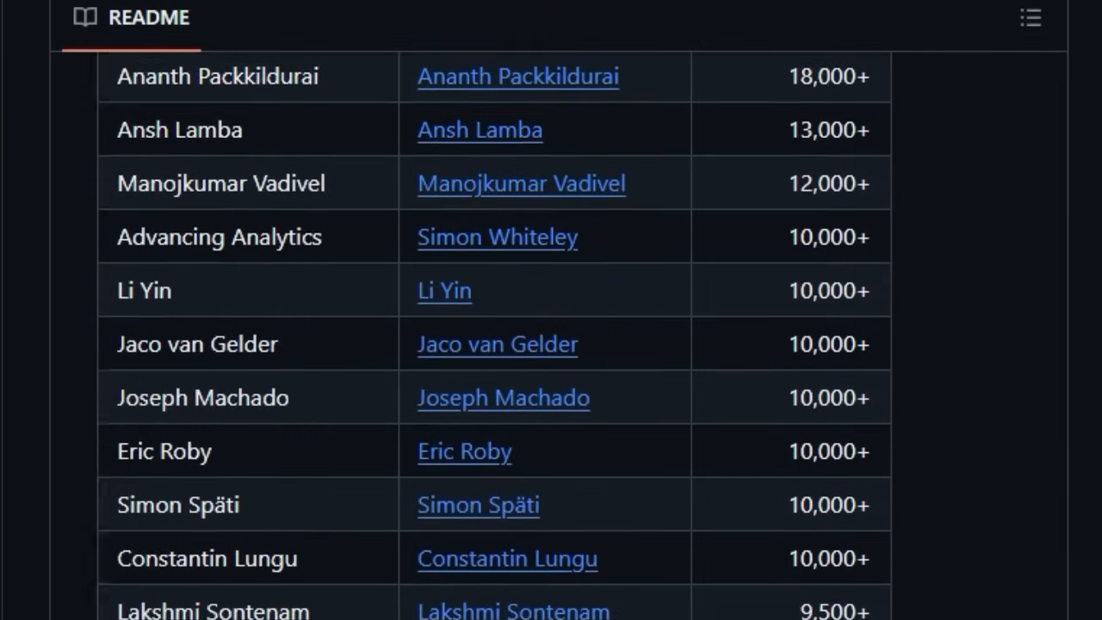
{"action": "scroll", "scroll_direction": "down", "scroll_amount": 3}
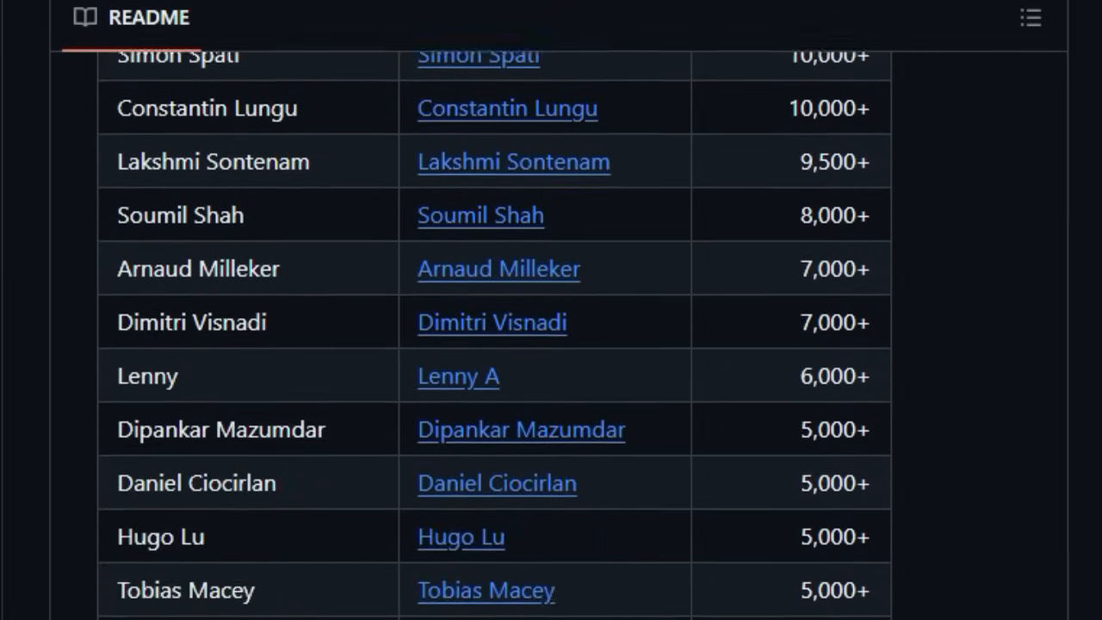
{"action": "scroll", "scroll_direction": "down", "scroll_amount": 3}
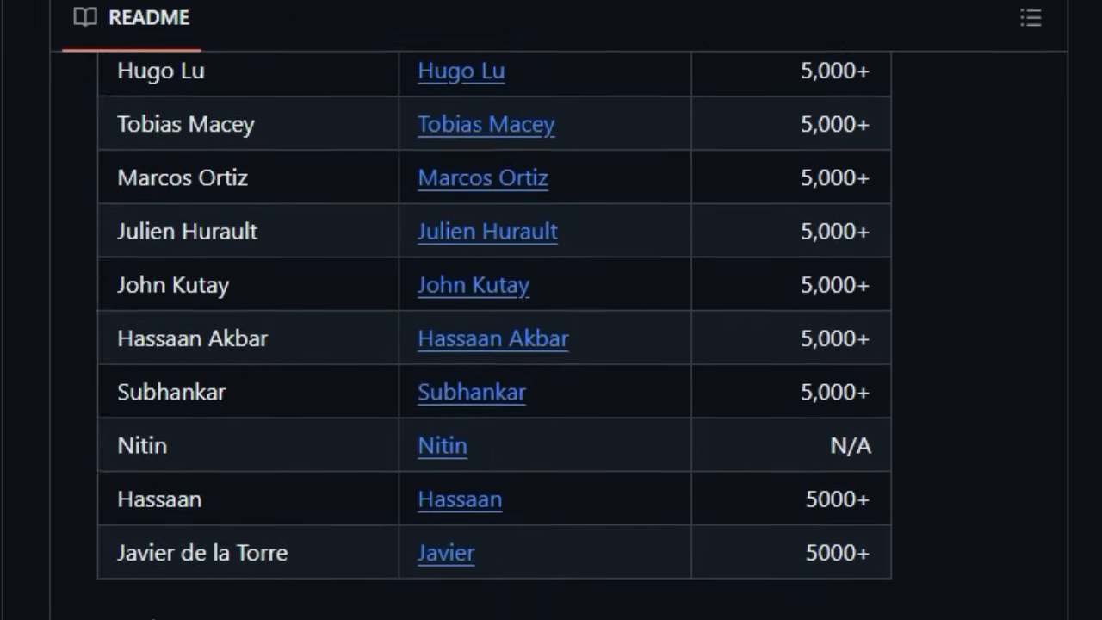
{"action": "scroll", "scroll_direction": "down", "scroll_amount": 3}
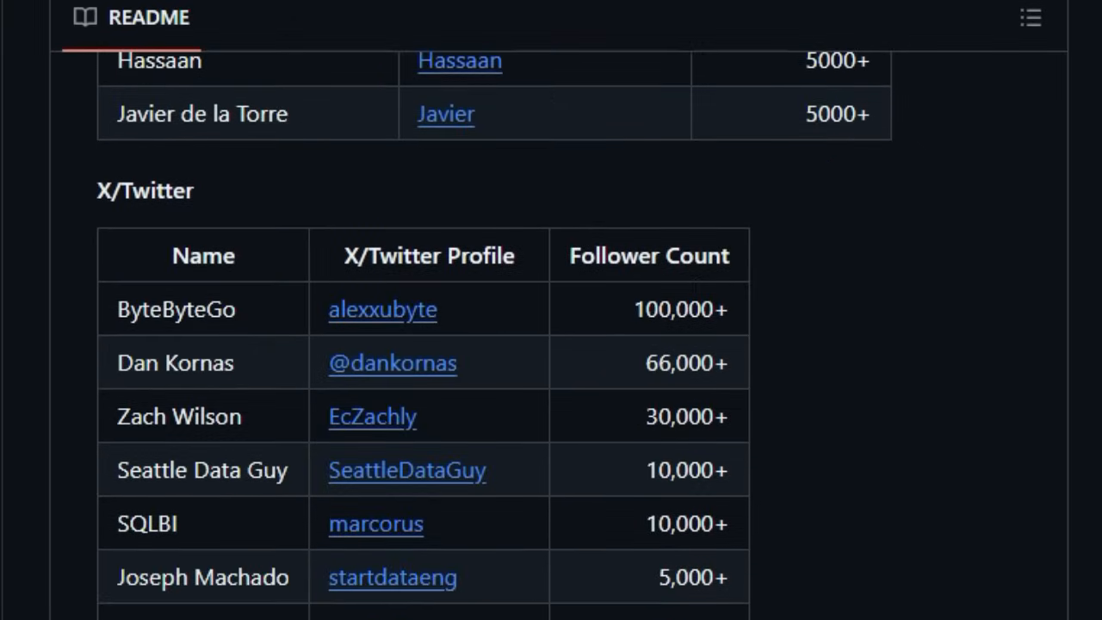
{"action": "scroll", "scroll_direction": "down", "scroll_amount": 3}
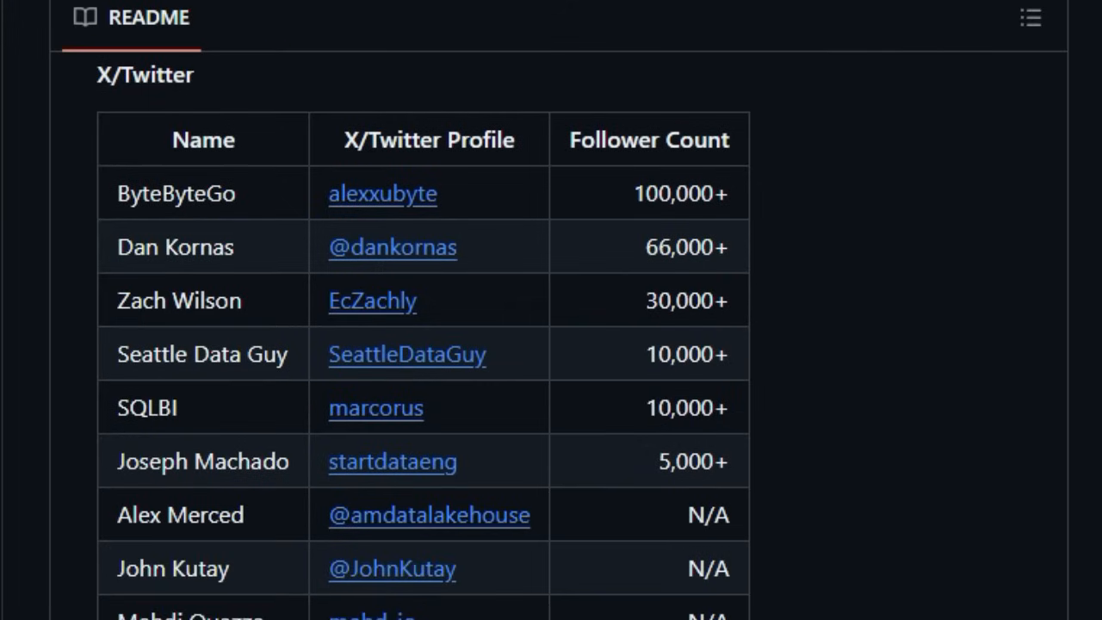
{"action": "scroll", "scroll_direction": "down", "scroll_amount": 3}
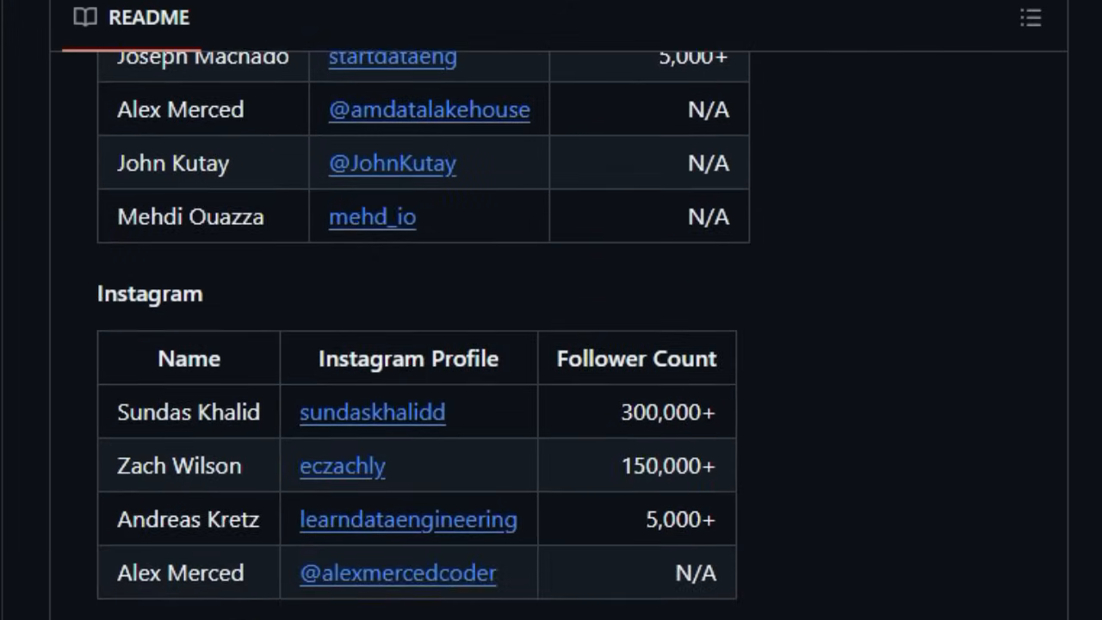
{"action": "scroll", "scroll_direction": "down", "scroll_amount": 3}
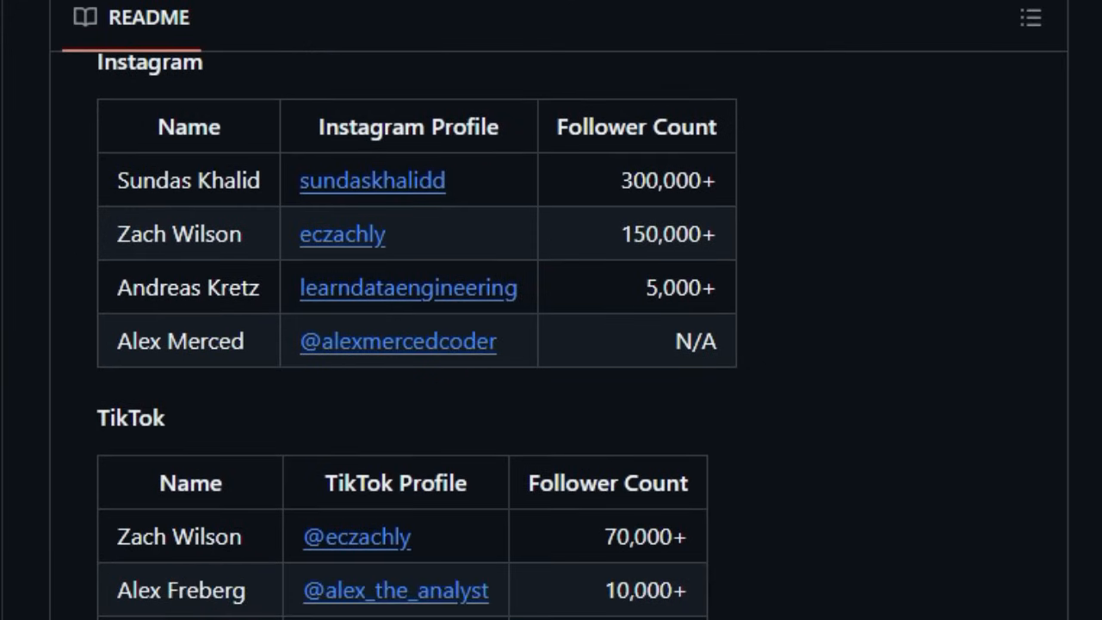
{"action": "scroll", "scroll_direction": "down", "scroll_amount": 3}
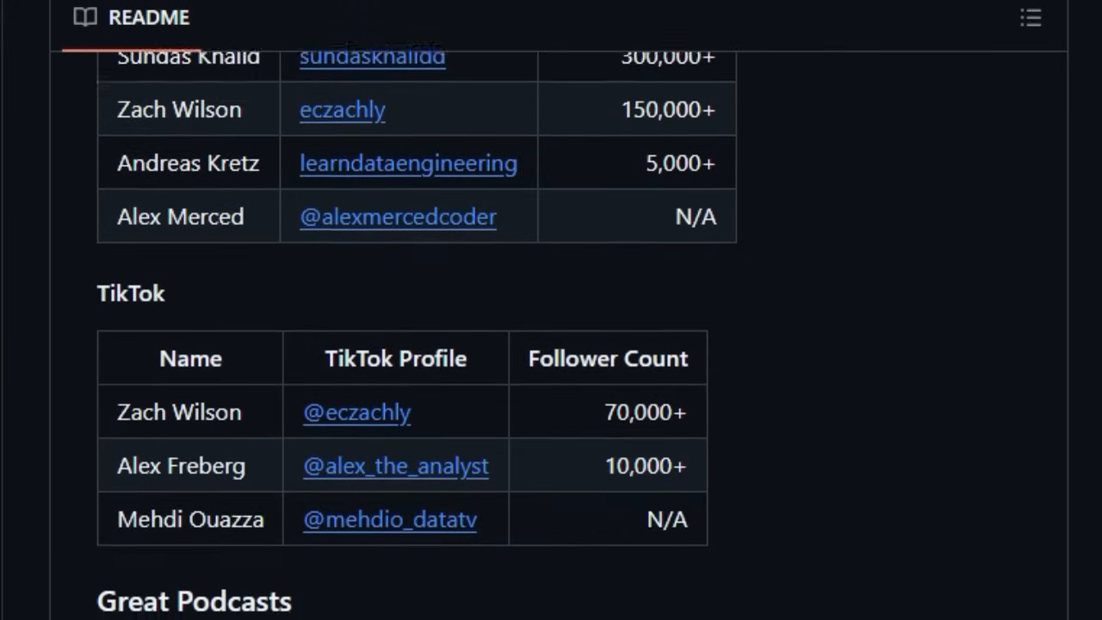
Step: Scroll the handbook README through Podcasts, Newsletters, Glossaries, Design Patterns and Courses to Certifications Courses
{"action": "scroll", "scroll_direction": "down", "scroll_amount": 3}
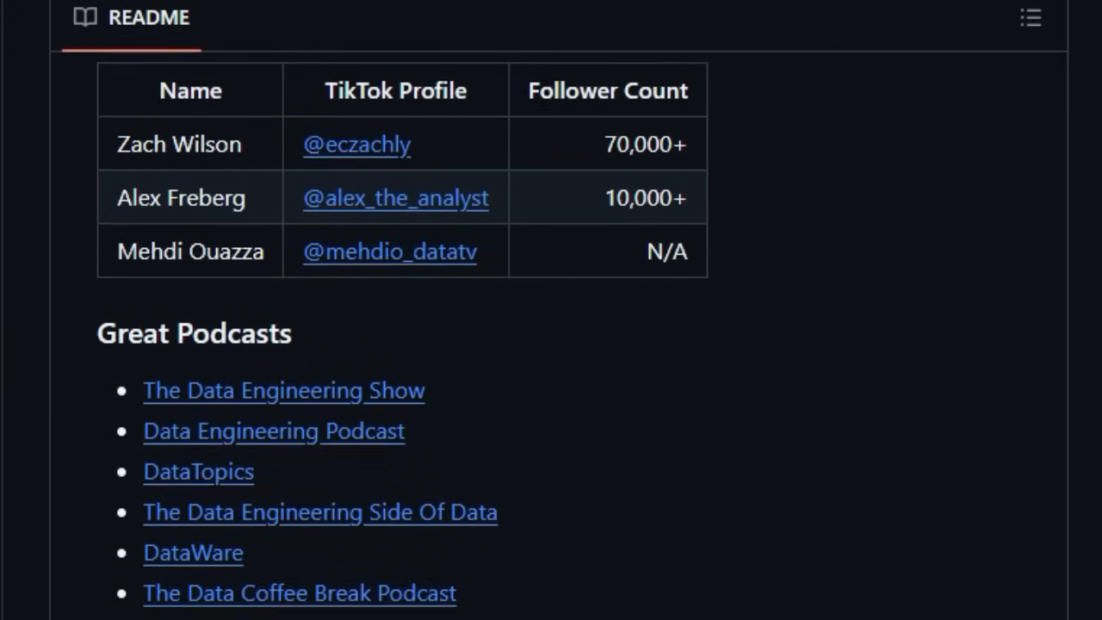
{"action": "scroll", "scroll_direction": "down", "scroll_amount": 3}
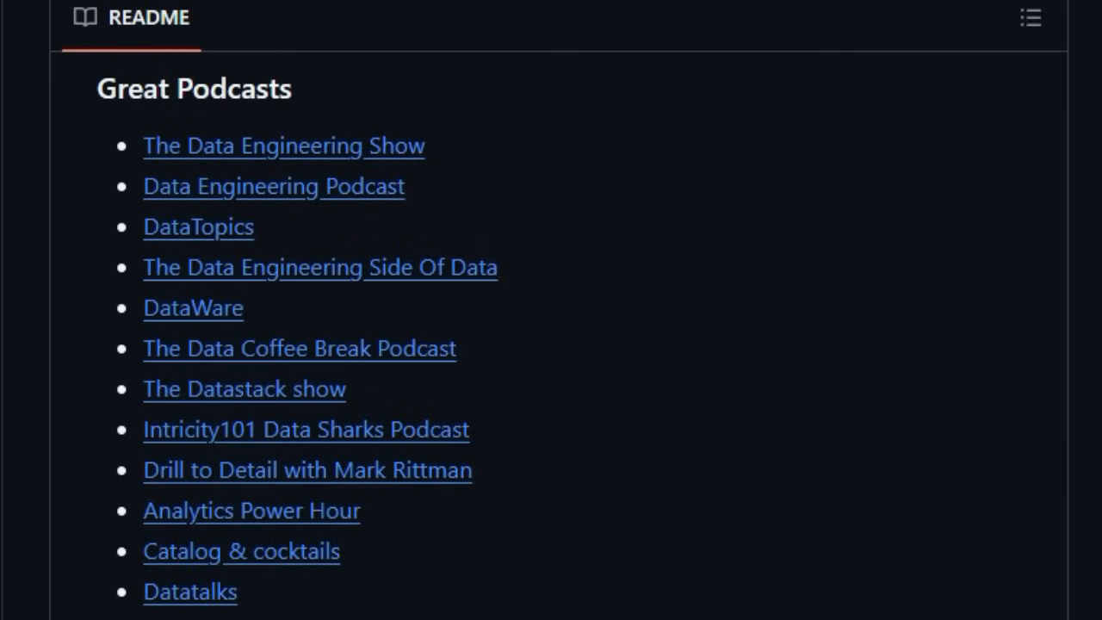
{"action": "scroll", "scroll_direction": "down", "scroll_amount": 3}
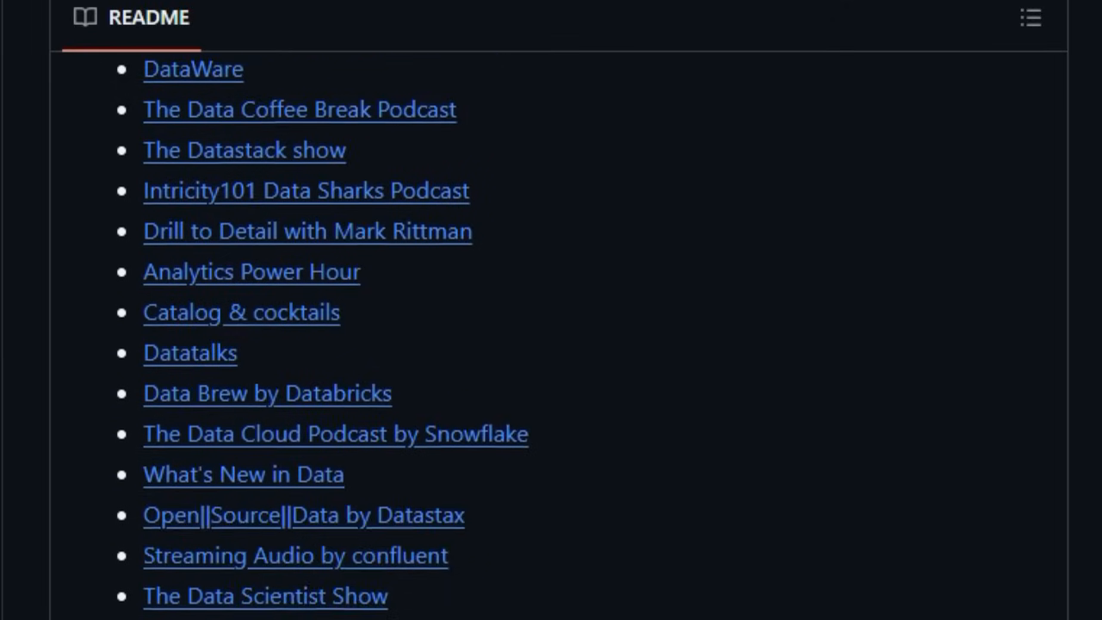
{"action": "scroll", "scroll_direction": "down", "scroll_amount": 3}
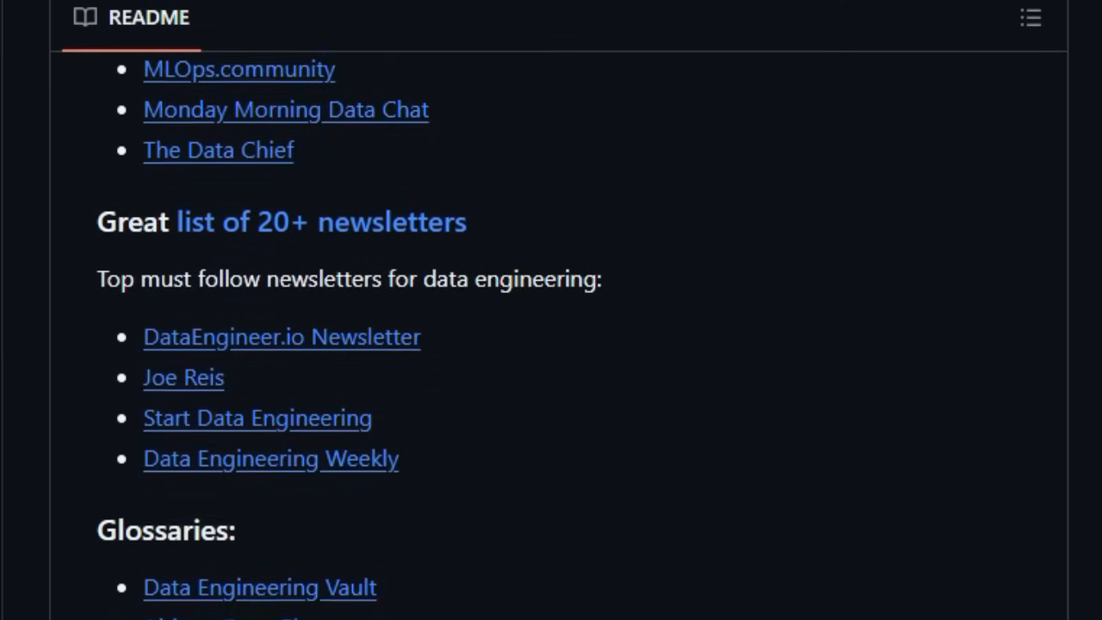
{"action": "scroll", "scroll_direction": "down", "scroll_amount": 3}
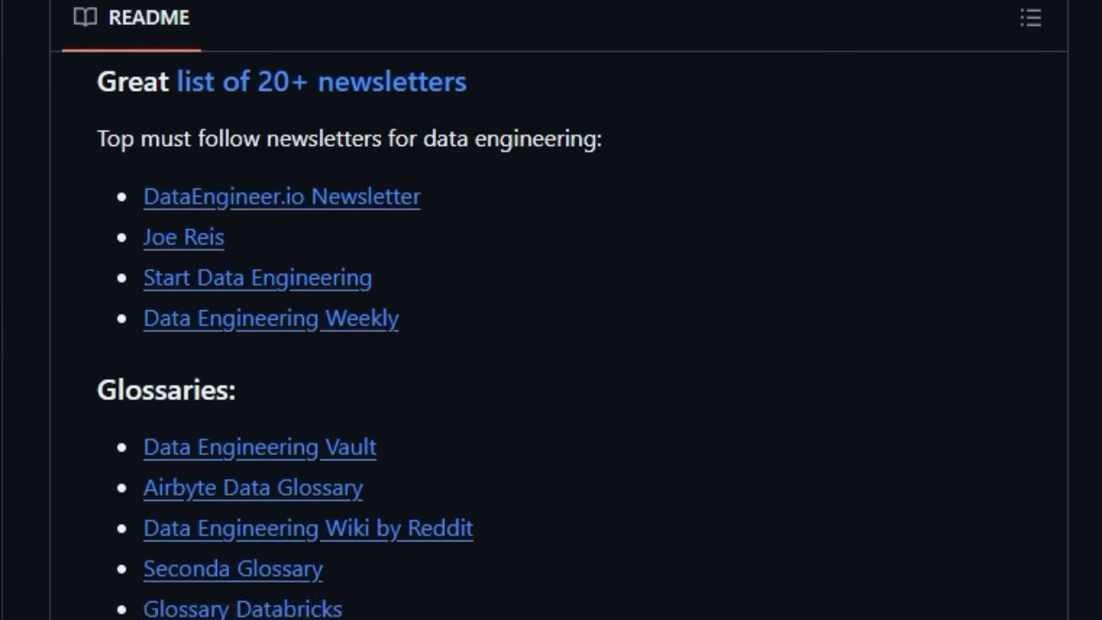
{"action": "scroll", "scroll_direction": "down", "scroll_amount": 3}
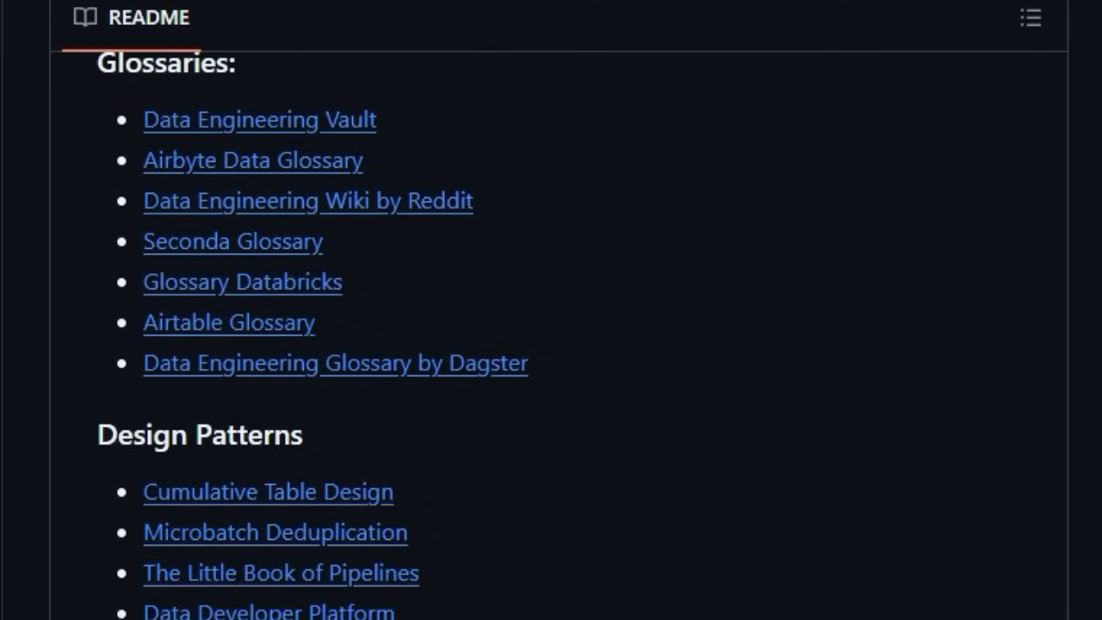
{"action": "scroll", "scroll_direction": "down", "scroll_amount": 3}
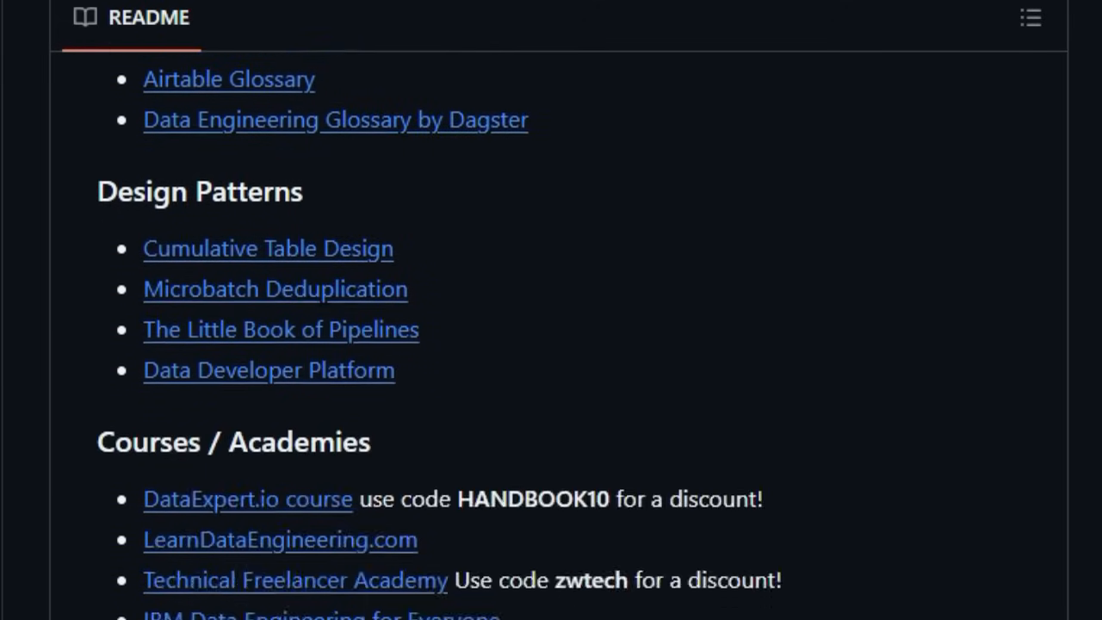
{"action": "scroll", "scroll_direction": "down", "scroll_amount": 3}
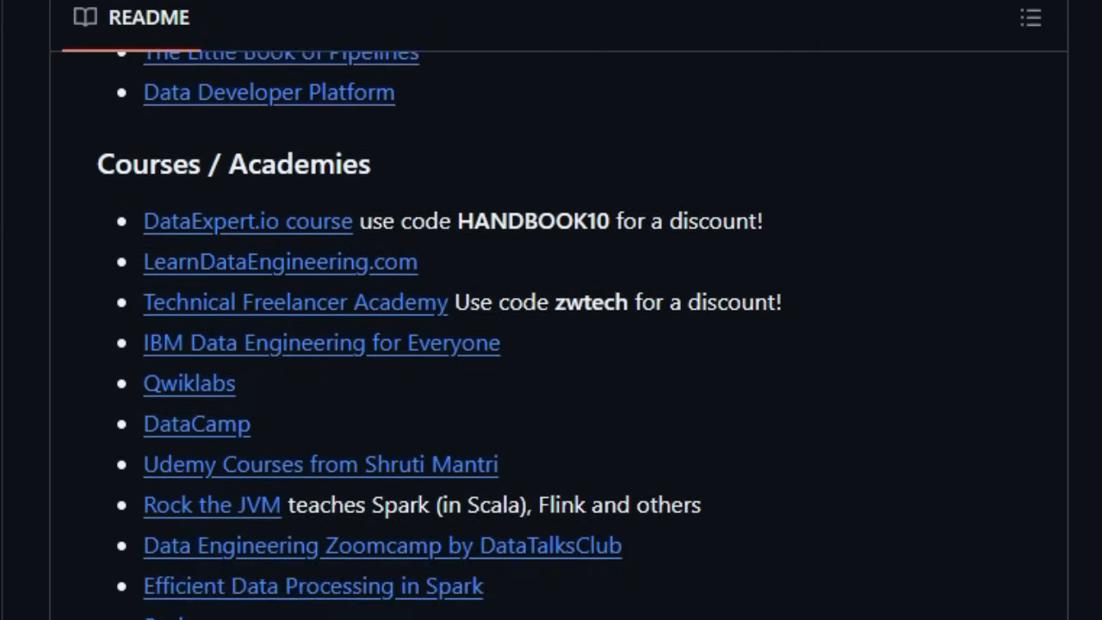
{"action": "scroll", "scroll_direction": "down", "scroll_amount": 3}
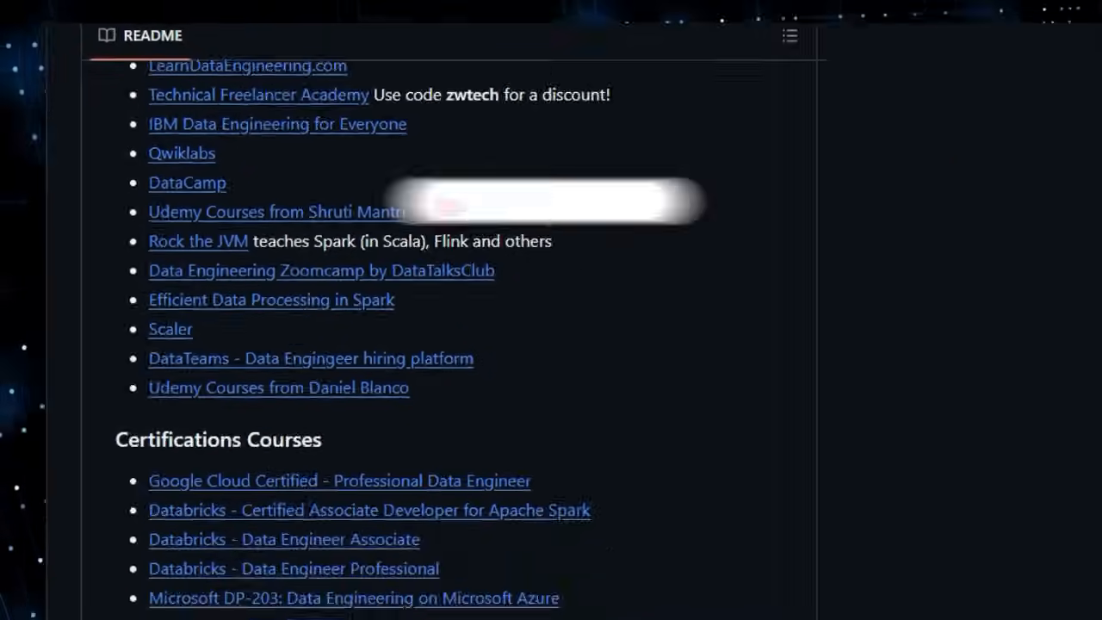
{"action": "scroll", "scroll_direction": "down", "scroll_amount": 3}
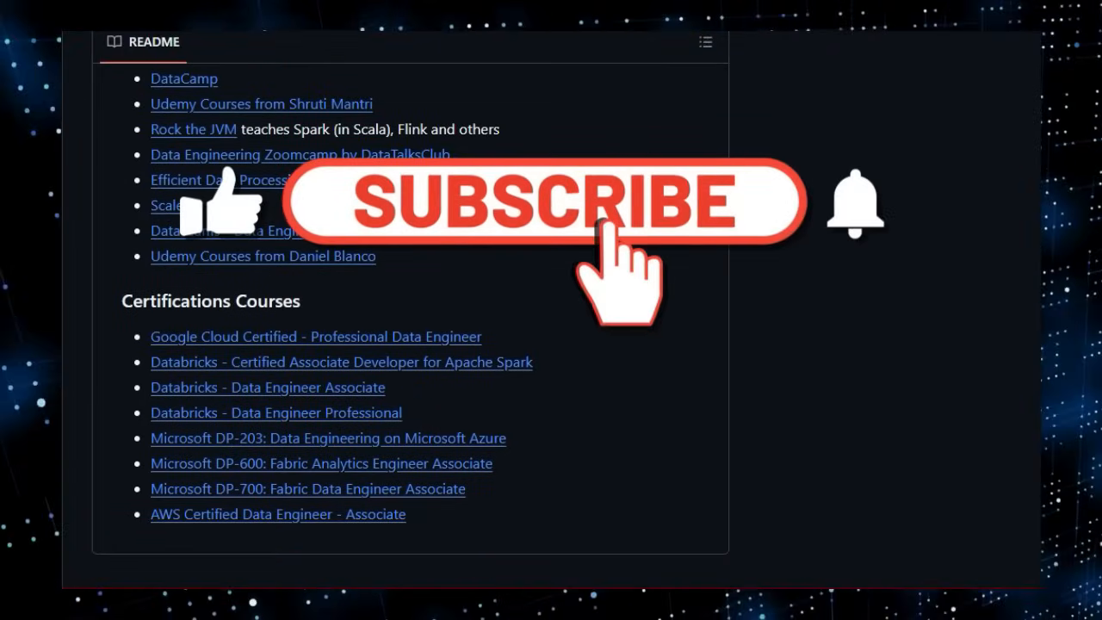
{"action": "left_click", "coordinate": [546, 201]}
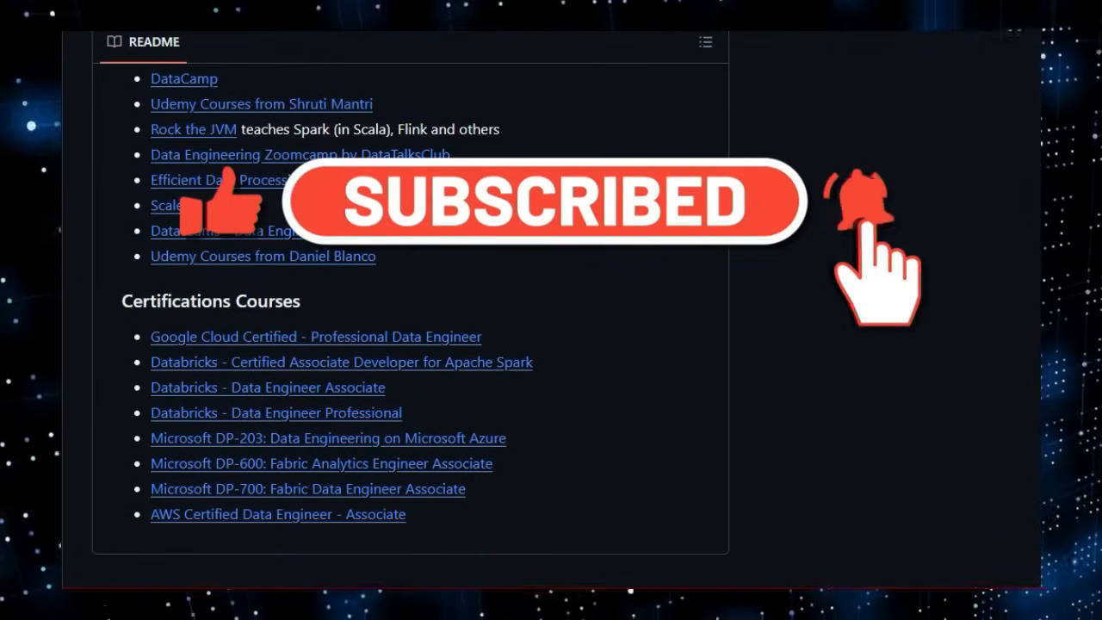